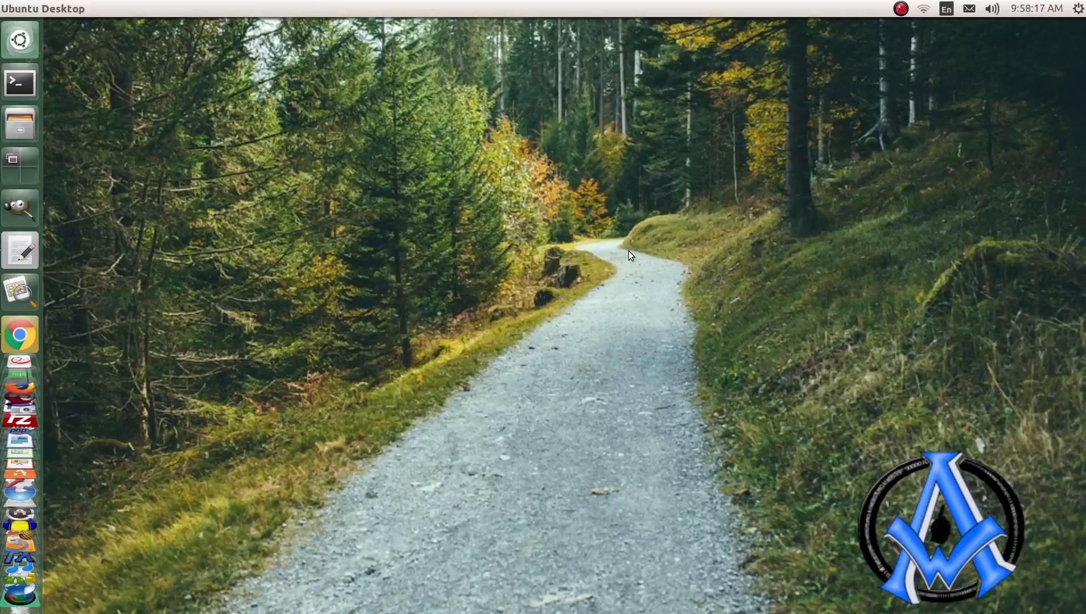
pyautogui.moveTo(535, 360)
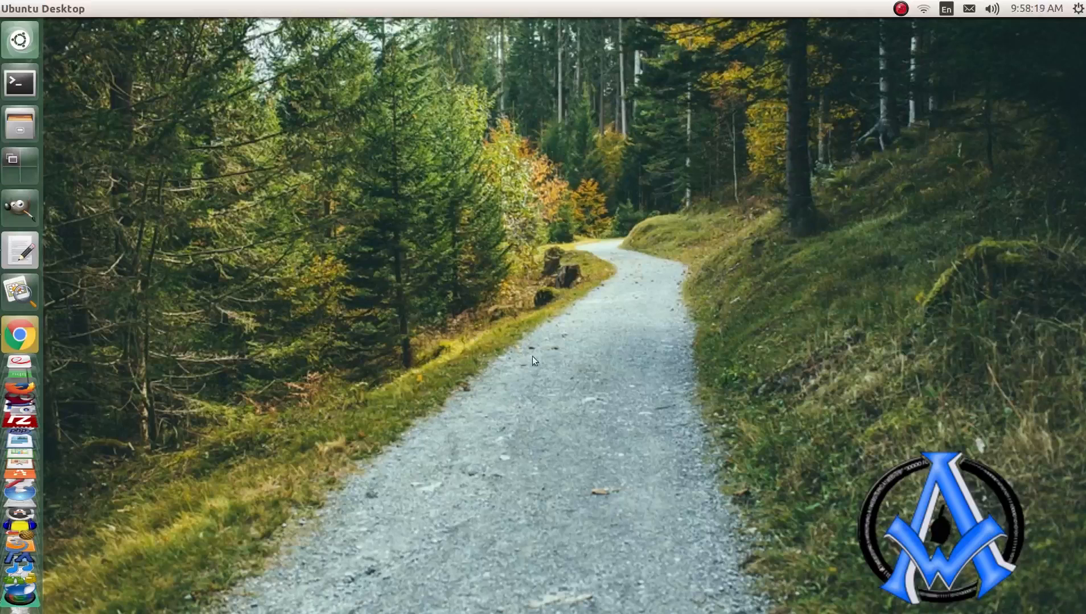
pyautogui.moveTo(614, 289)
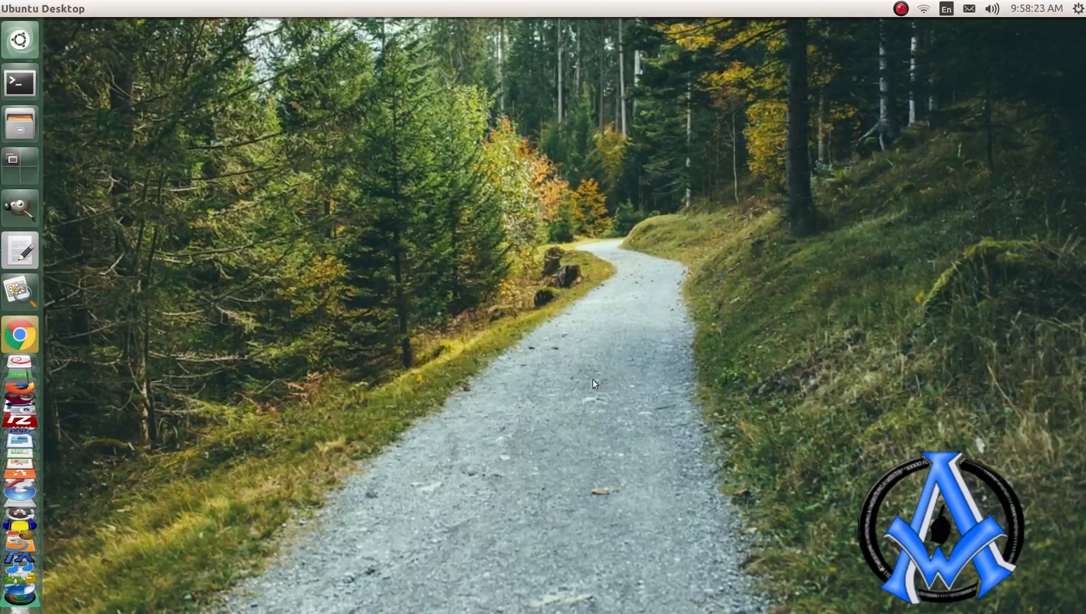
# Create an empty document on the desktop and rename it index.html.
pyautogui.rightClick(592, 367)
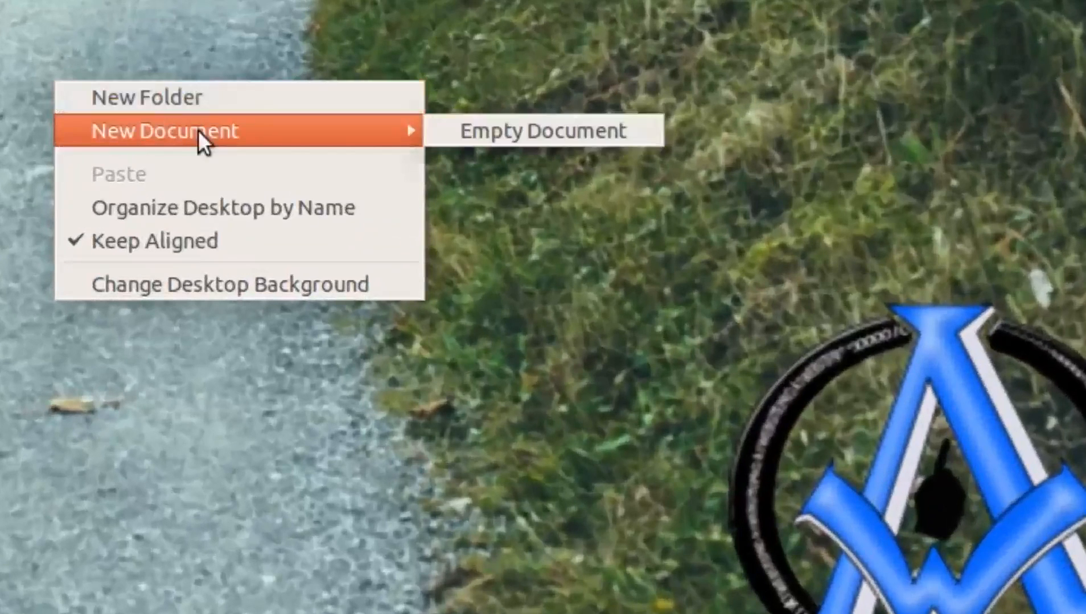
pyautogui.click(543, 130)
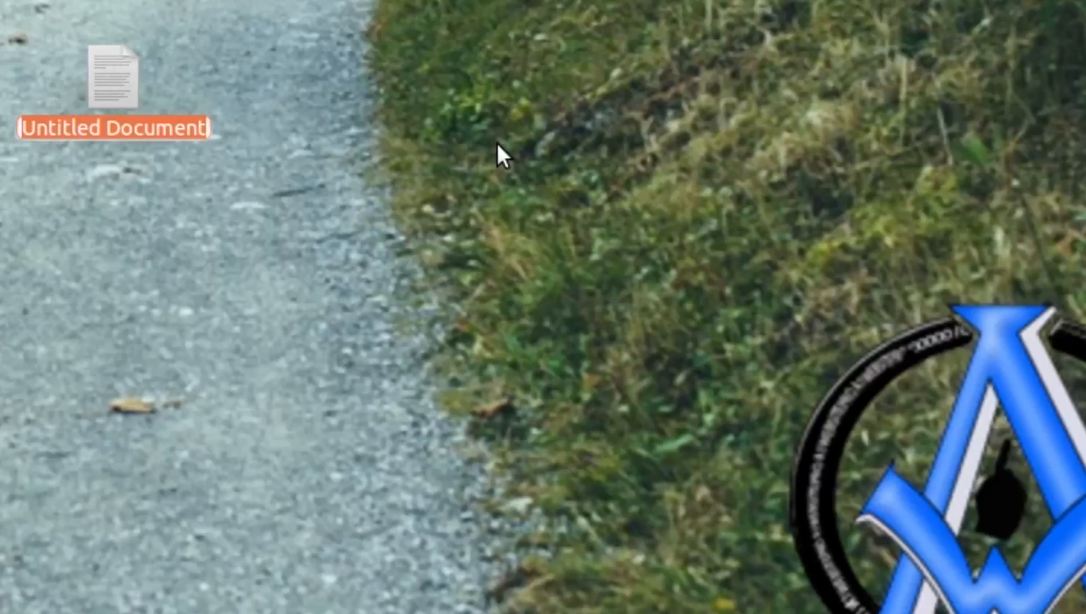
pyautogui.write('inde')
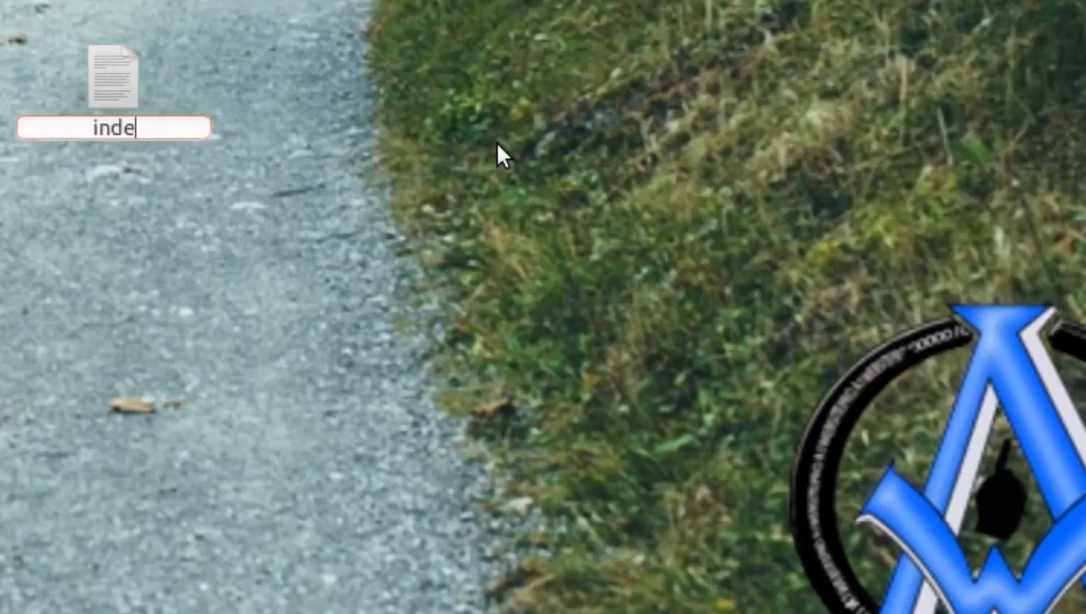
pyautogui.write('x.html')
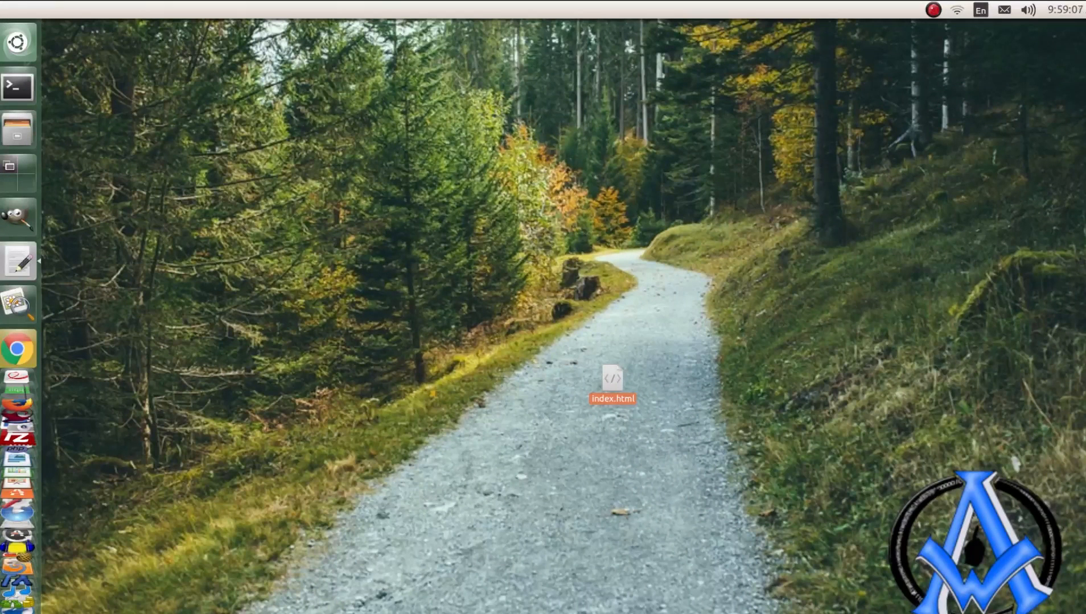
# Open index.html in gedit and type <html></html> with the tags on separate lines.
pyautogui.doubleClick(613, 384)
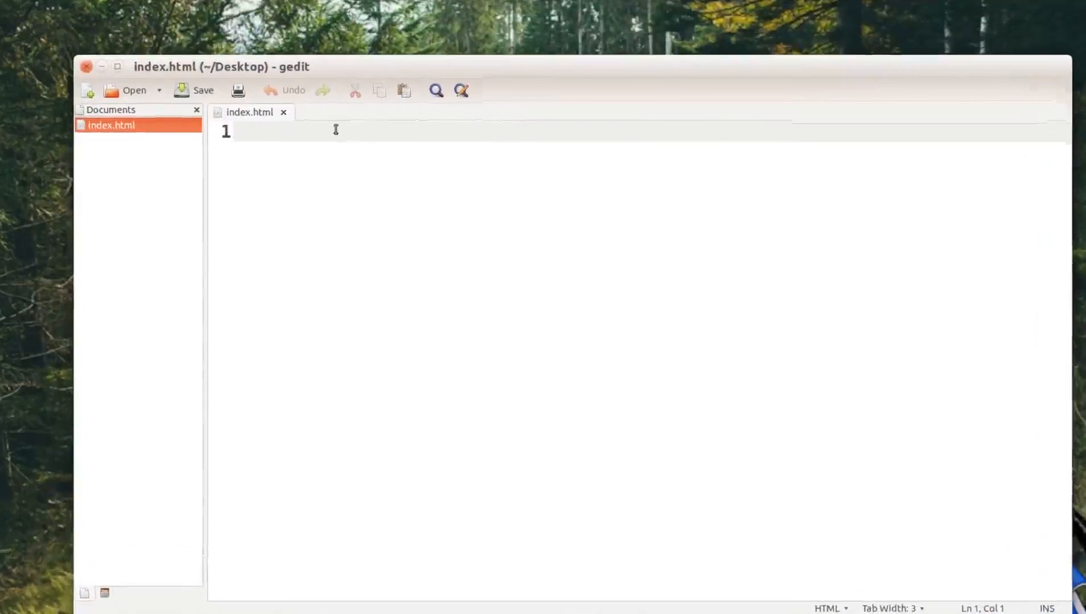
pyautogui.write('<html')
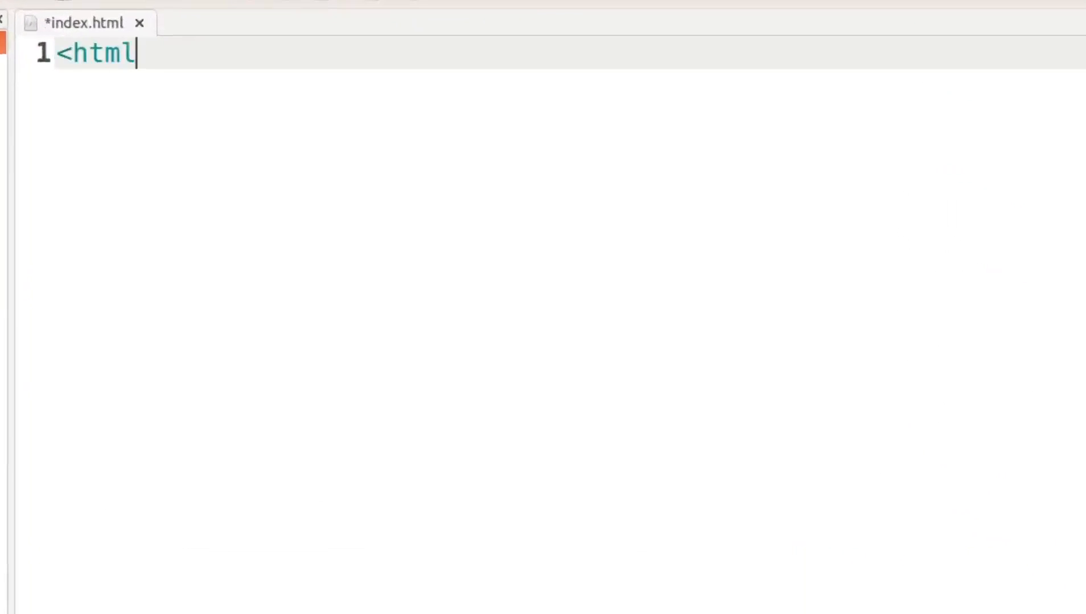
pyautogui.write('></h')
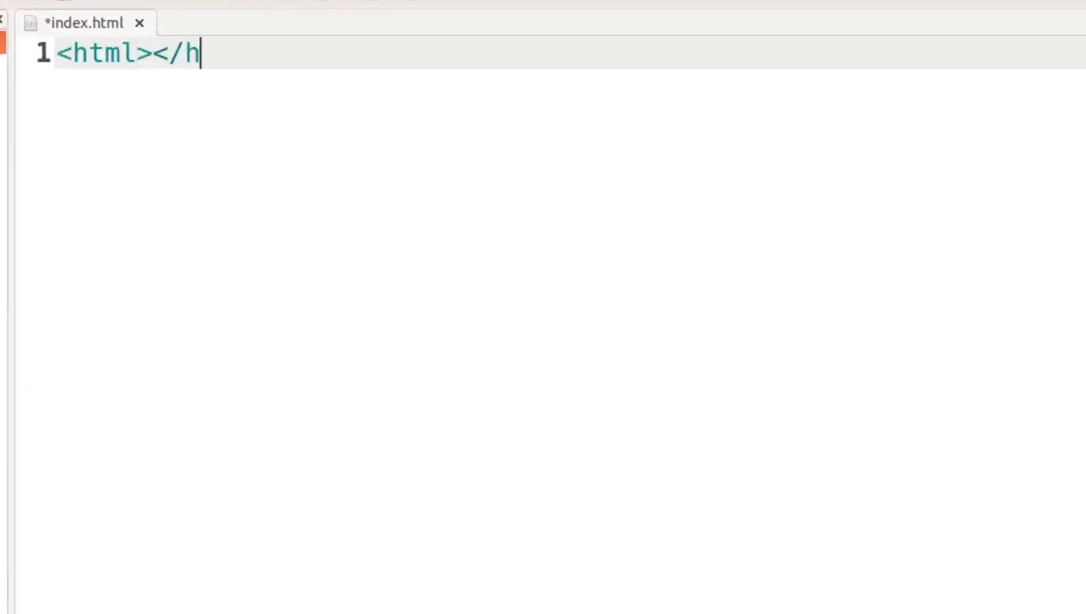
pyautogui.write('tml>')
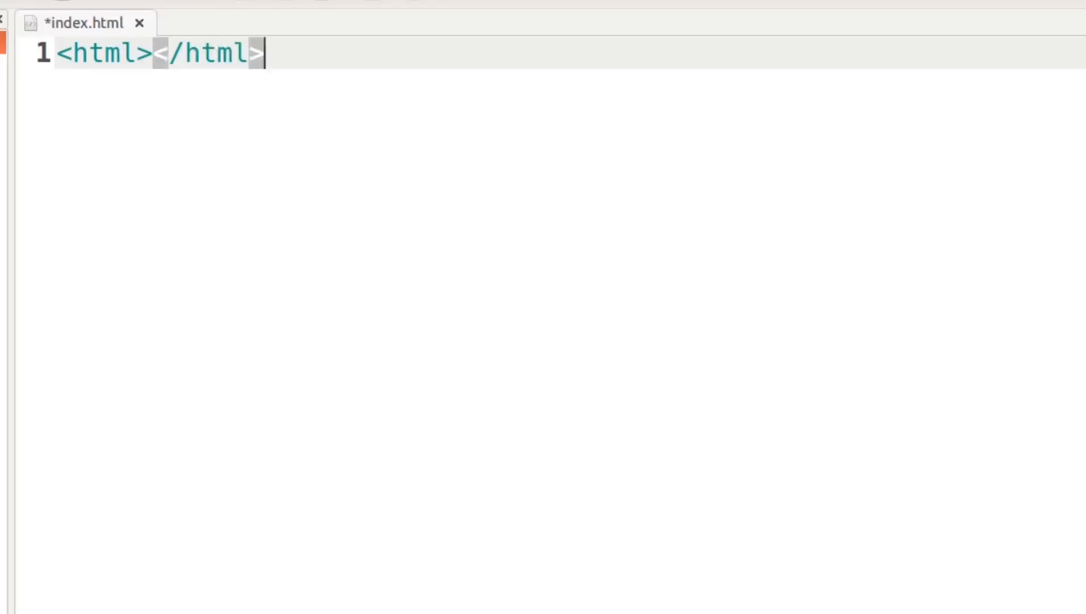
pyautogui.press('Enter')
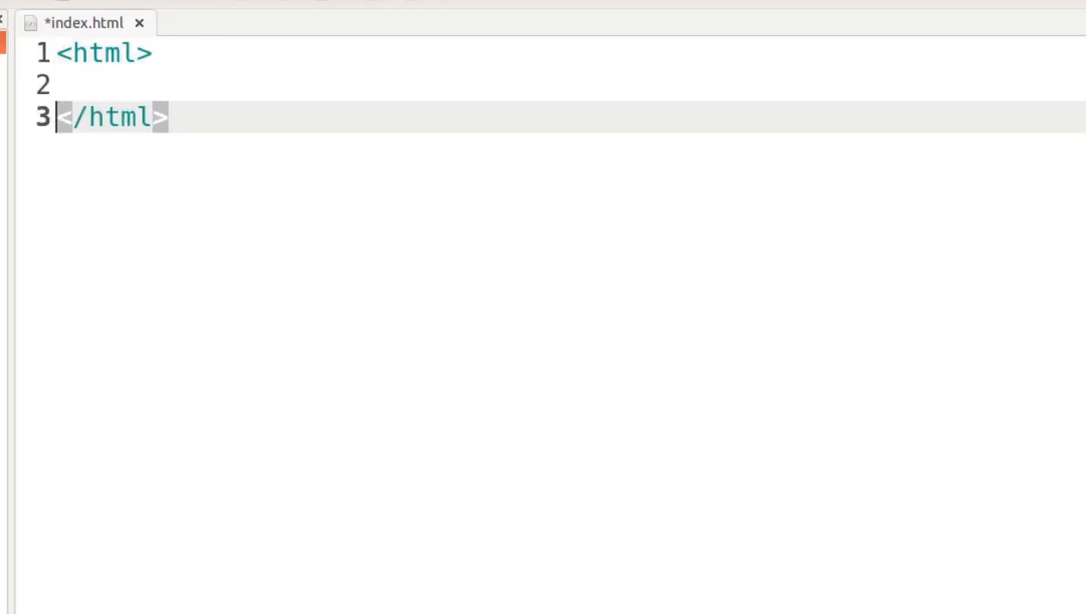
# Add <!DOCTYPE html> as the first line above the html tag.
pyautogui.click(62, 84)
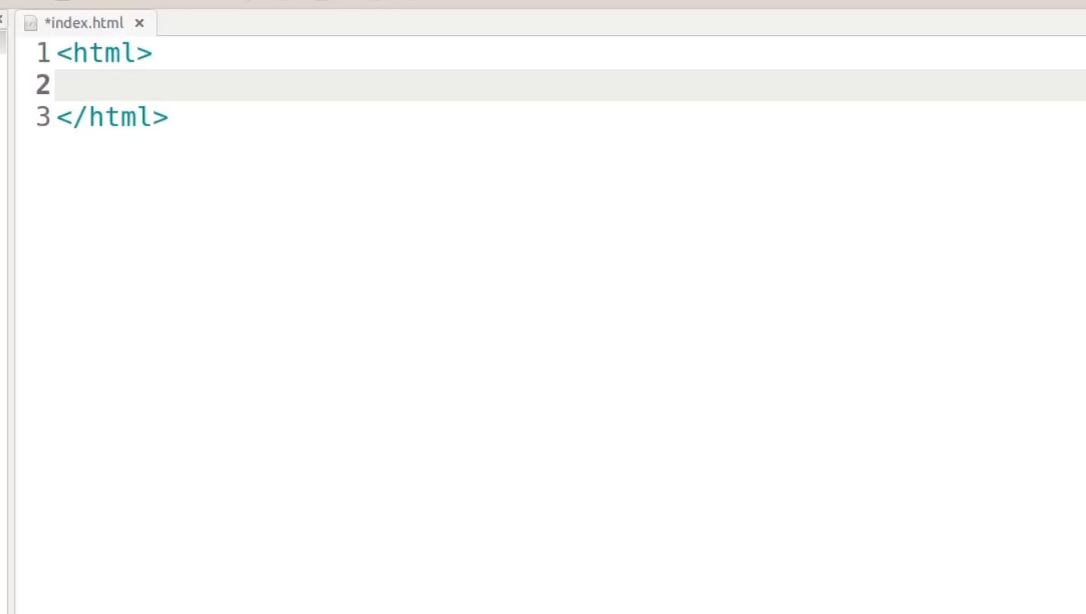
pyautogui.moveTo(61, 54)
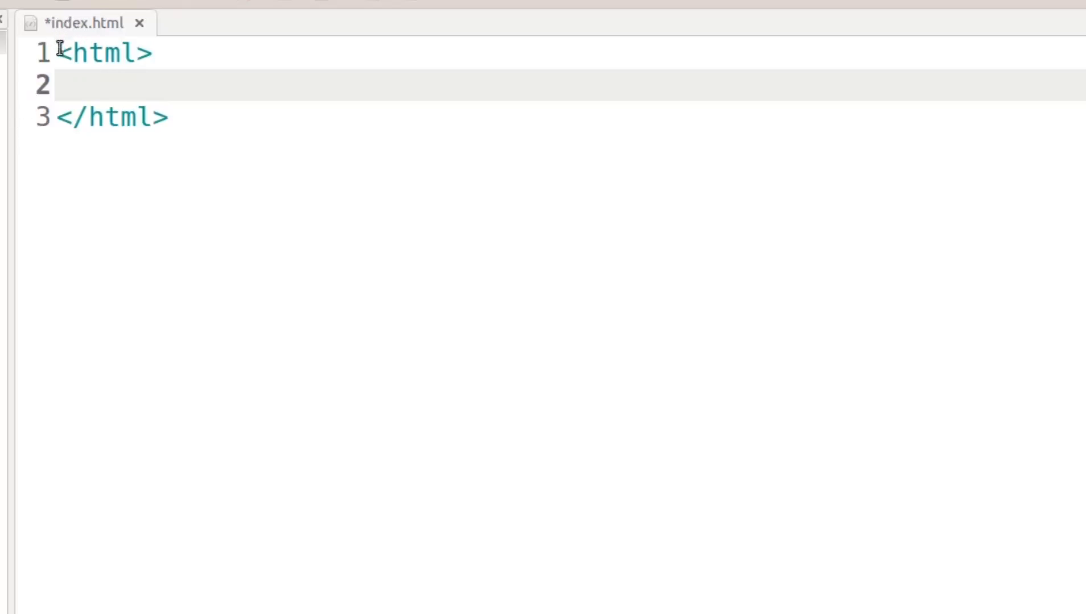
pyautogui.write('<!DOCTYPE html>')
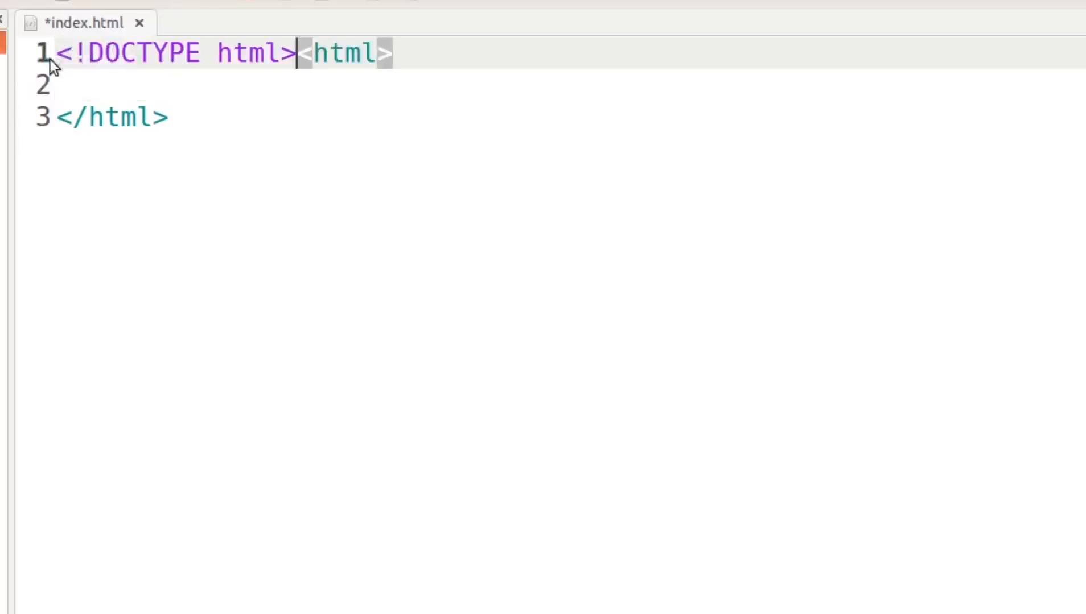
pyautogui.press('Return')
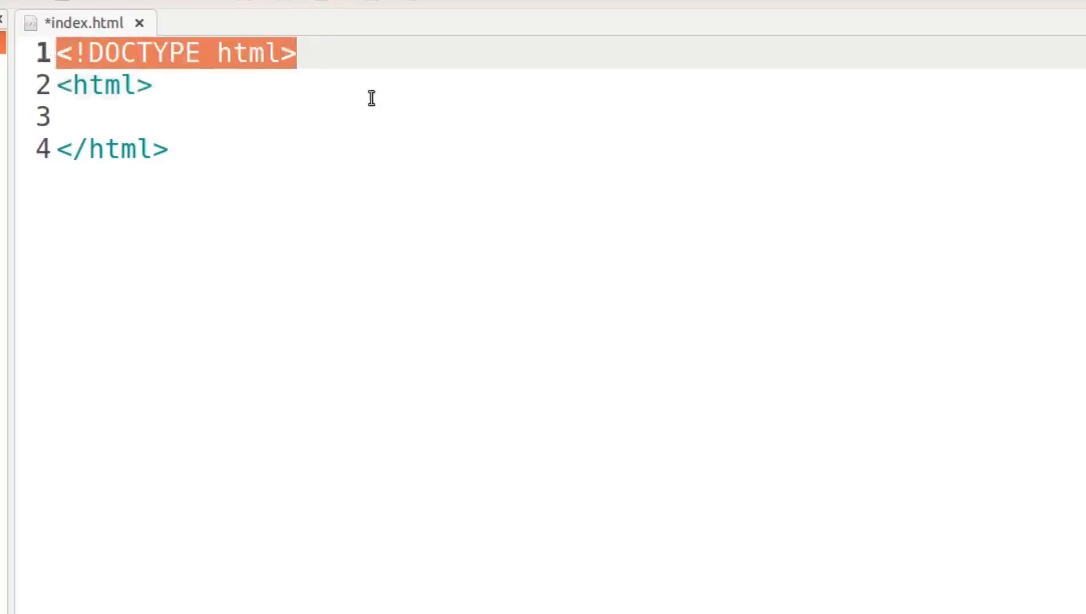
pyautogui.moveTo(385, 103)
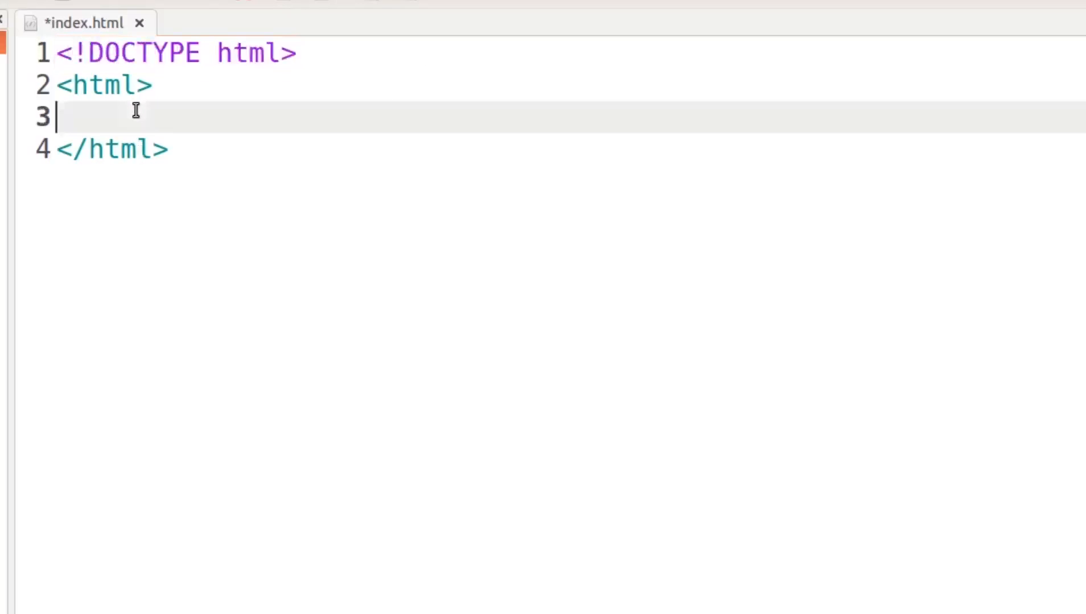
# Add head, body and title tags to the page.
pyautogui.write('<head></head>')
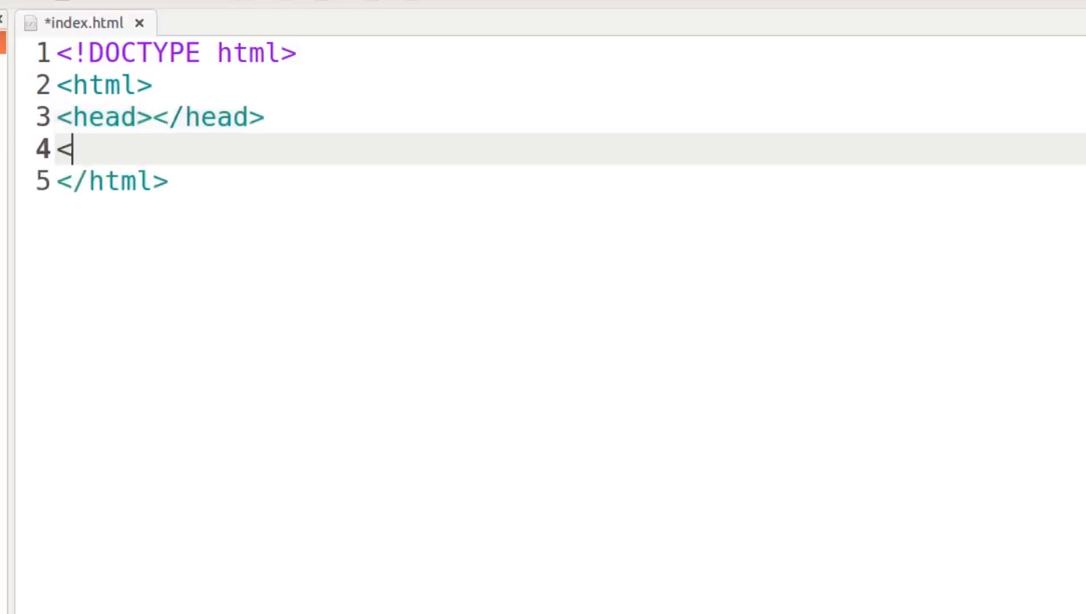
pyautogui.write('body><')
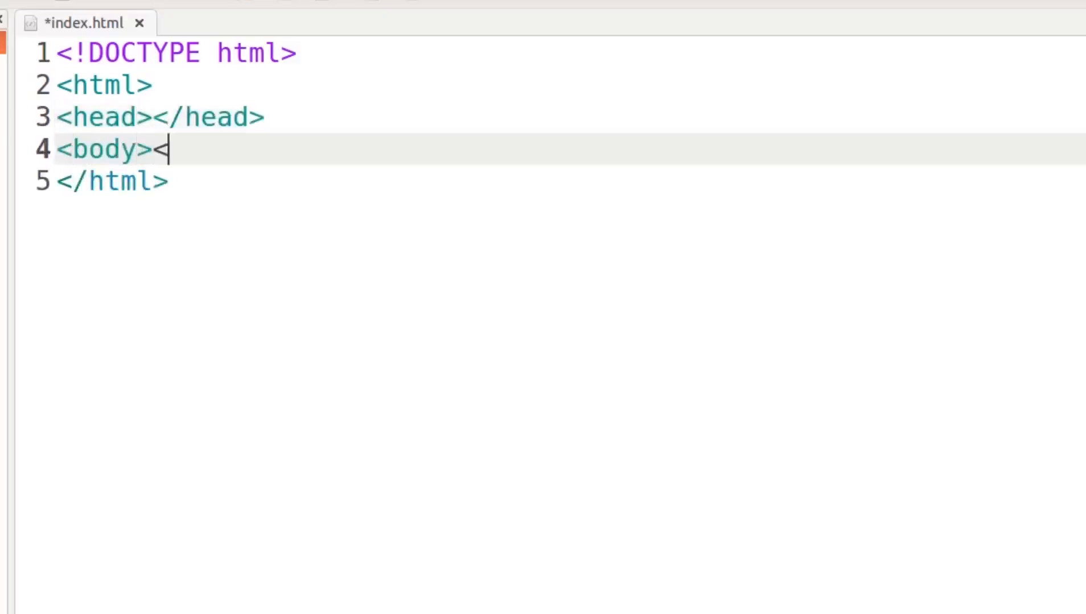
pyautogui.write('/body>')
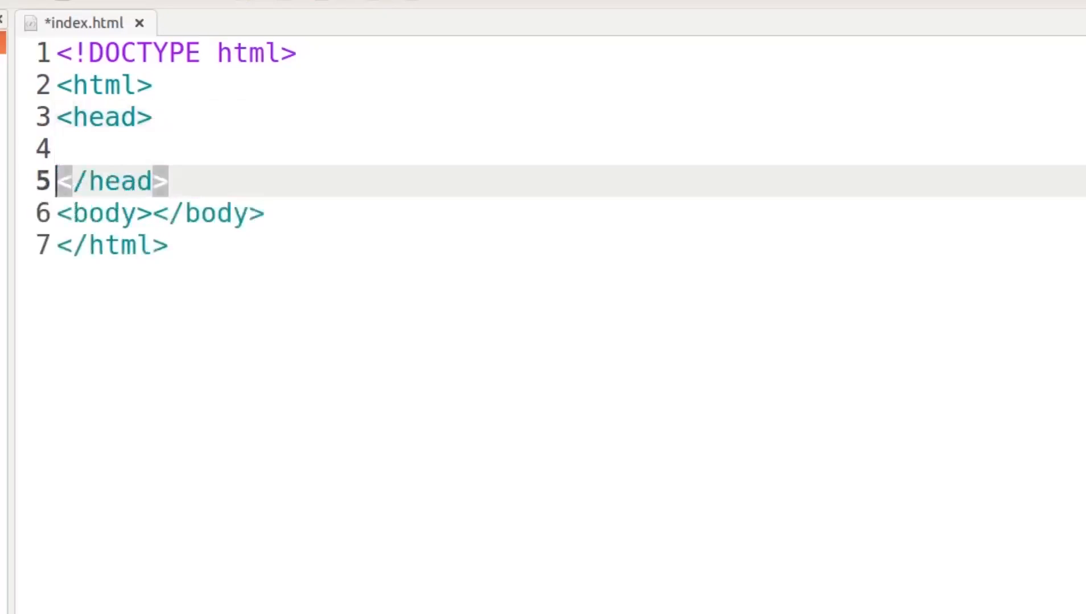
pyautogui.write('<title></title>')
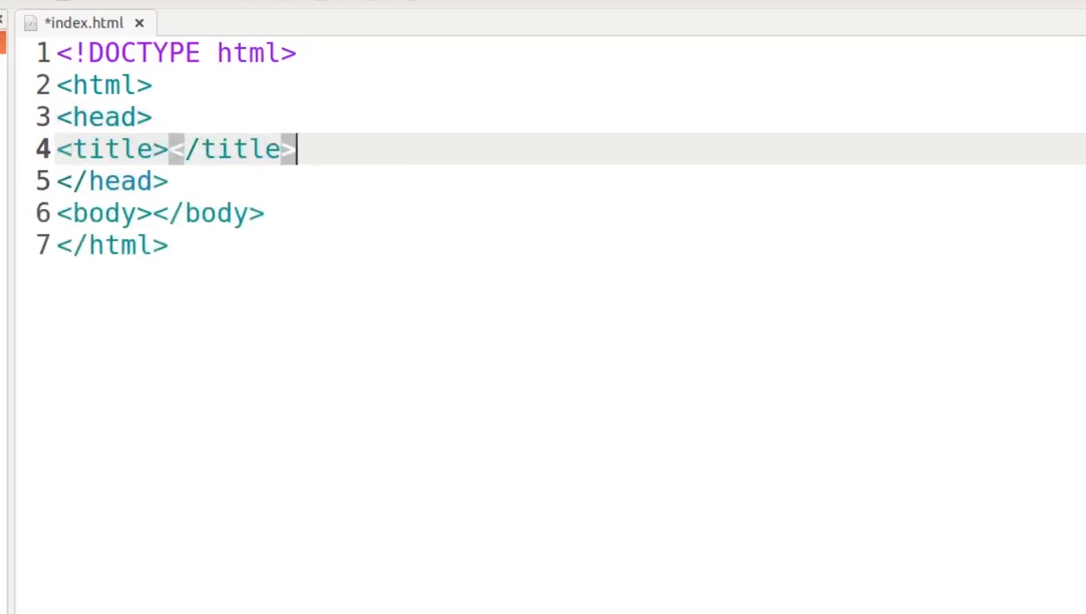
# Type 'JavaScript Getting Values From Form Fields Absolute Beginner' between the title tags.
pyautogui.click(167, 149)
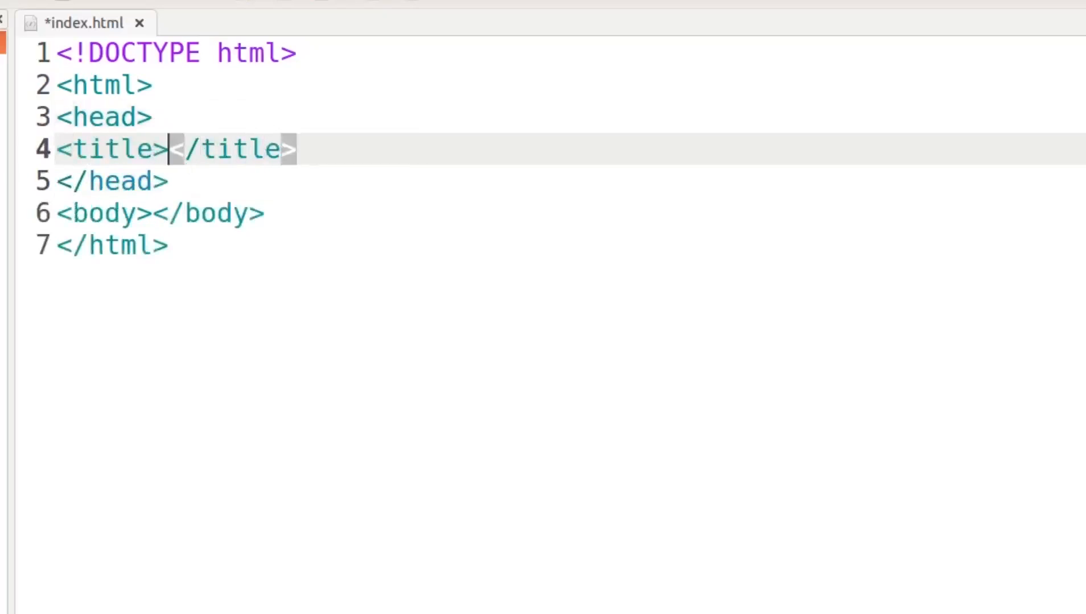
pyautogui.write('JavaScr')
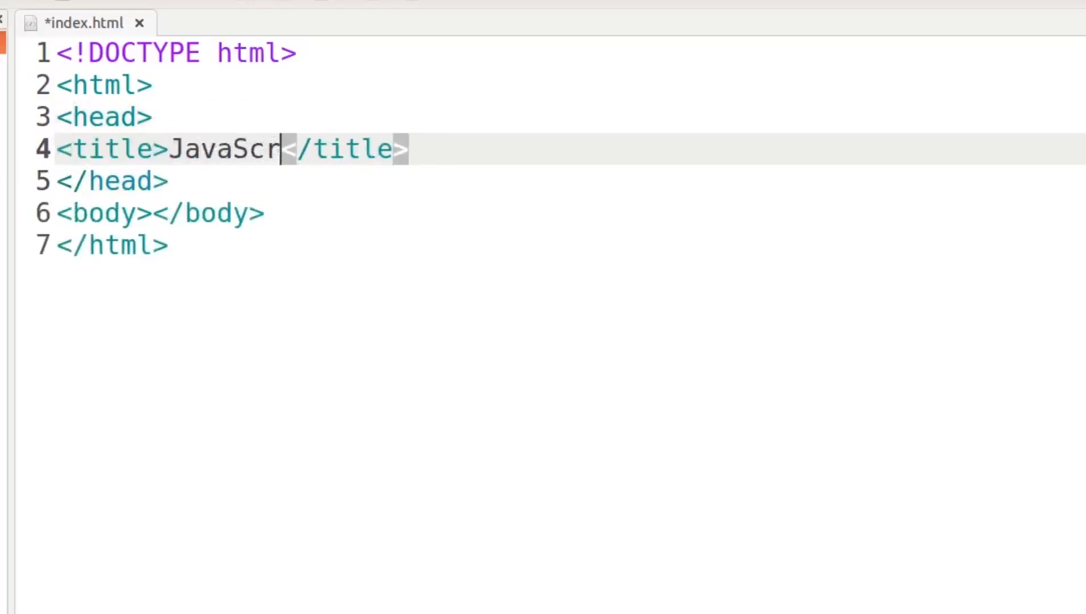
pyautogui.write('ipt Getting')
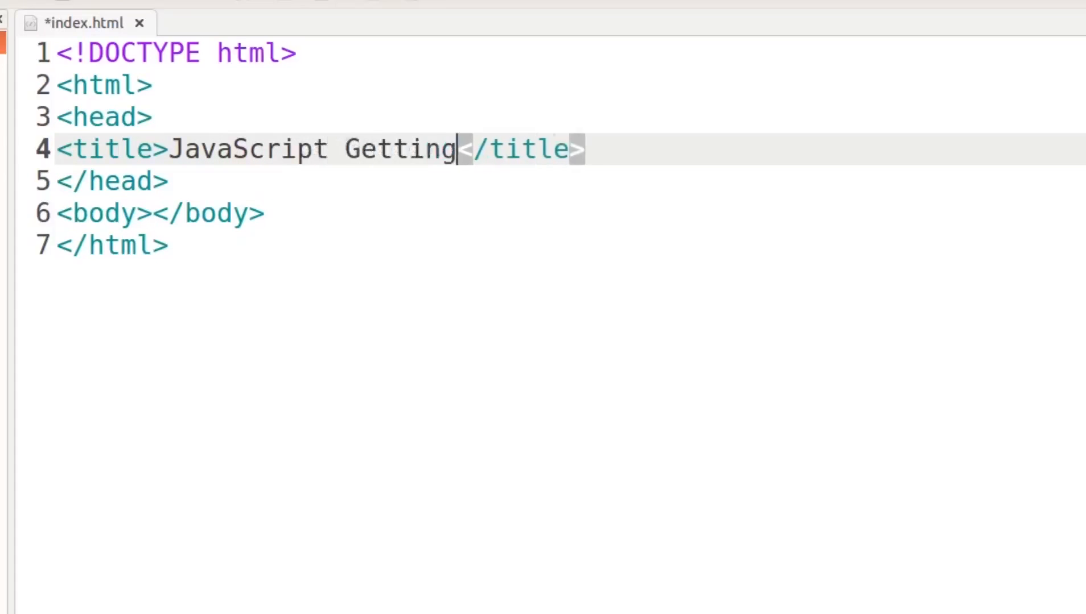
pyautogui.write('Values')
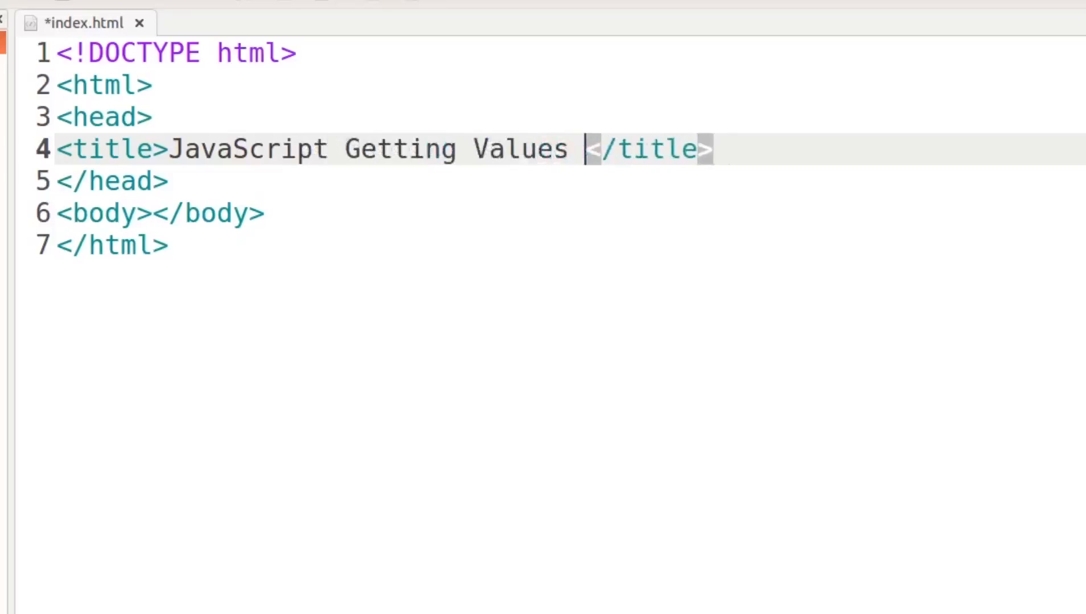
pyautogui.write('From Form Fie')
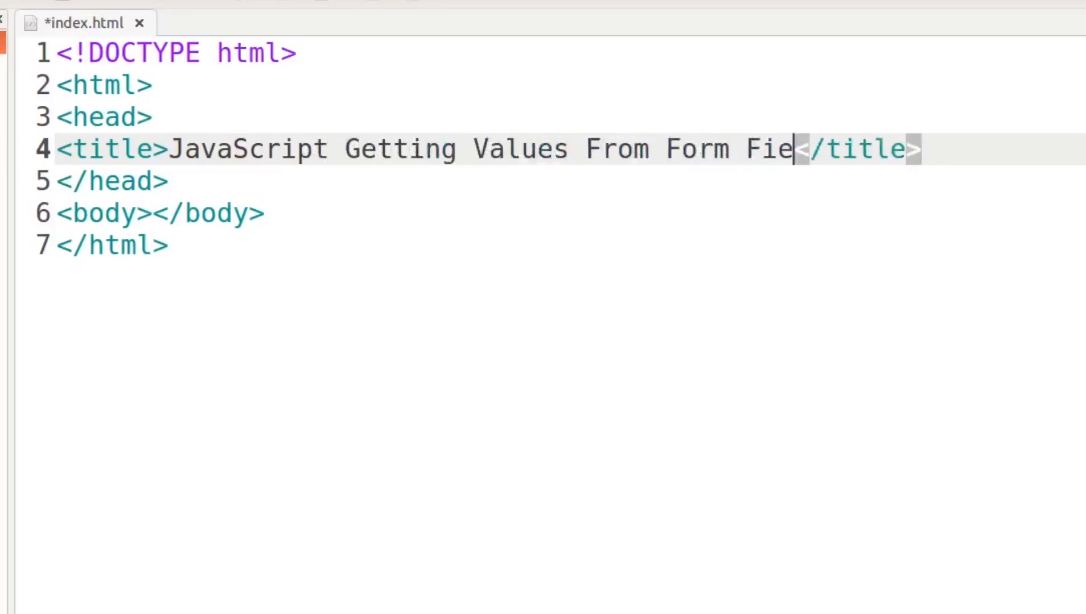
pyautogui.write('l')
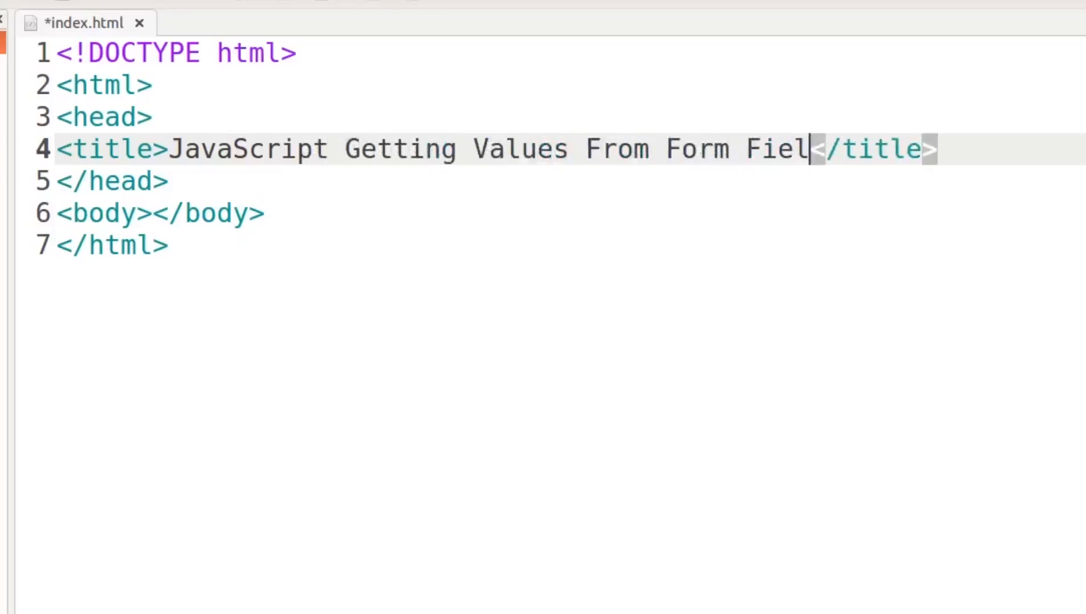
pyautogui.write('ds Abs')
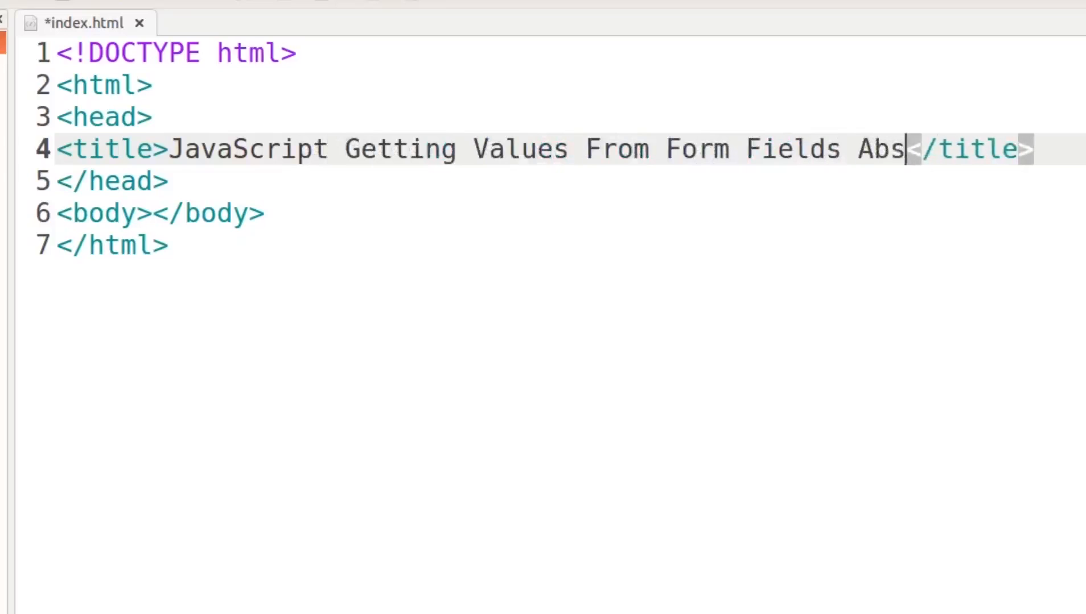
pyautogui.write('olute begi')
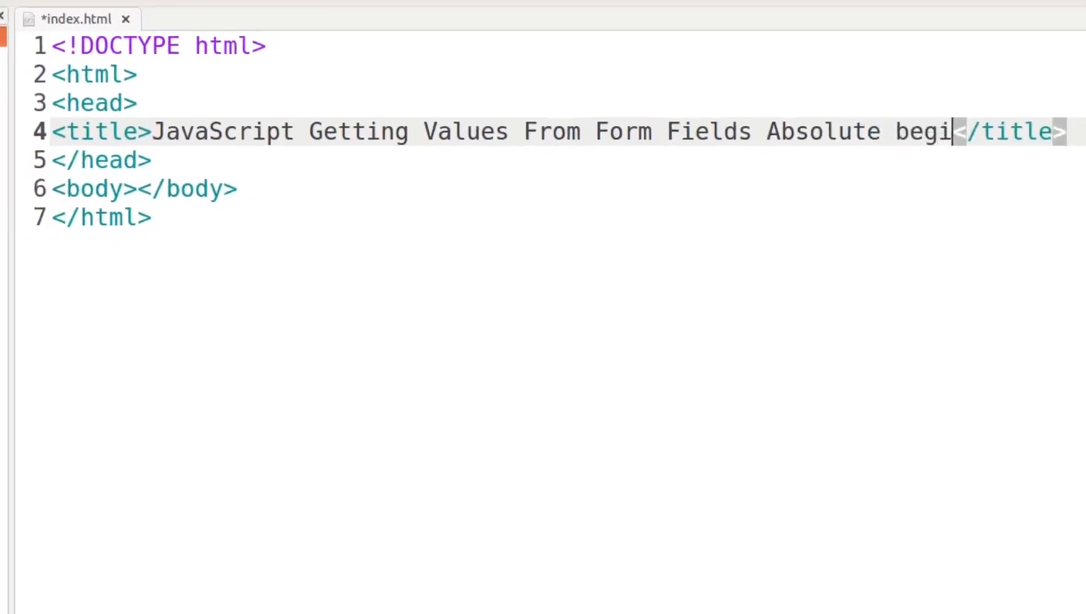
pyautogui.press('BackSpace')
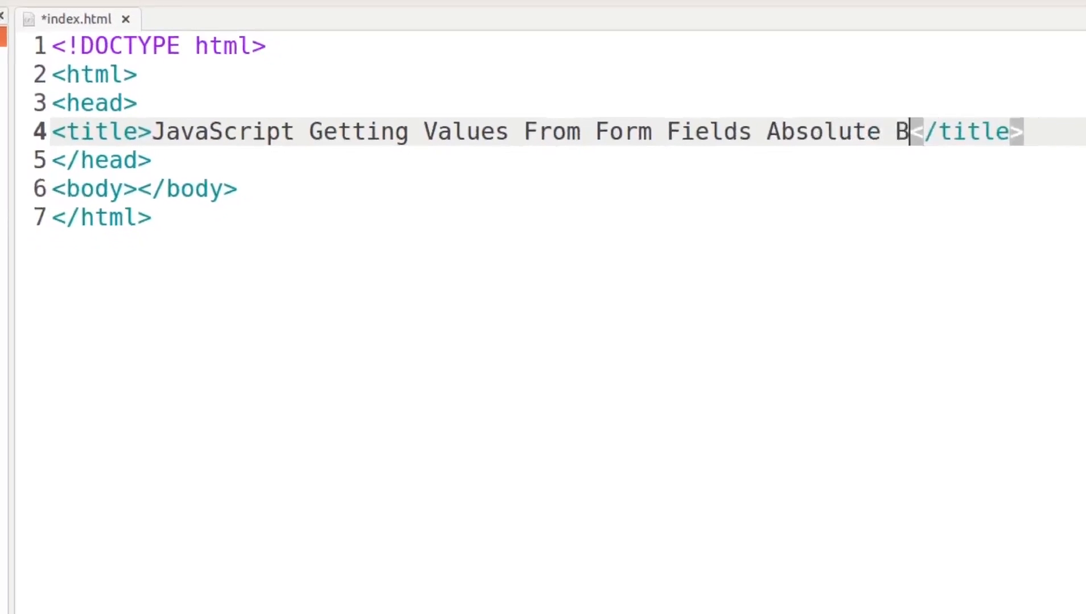
pyautogui.write('eginner')
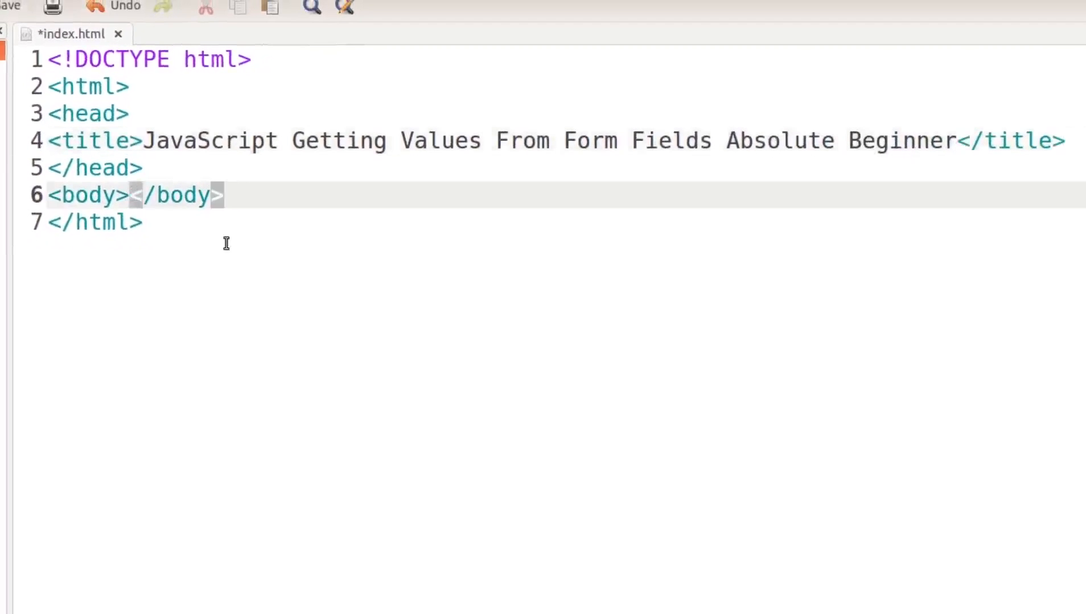
# Repeat the title line in the body as an h1 heading, then add a new line.
pyautogui.press('Return')
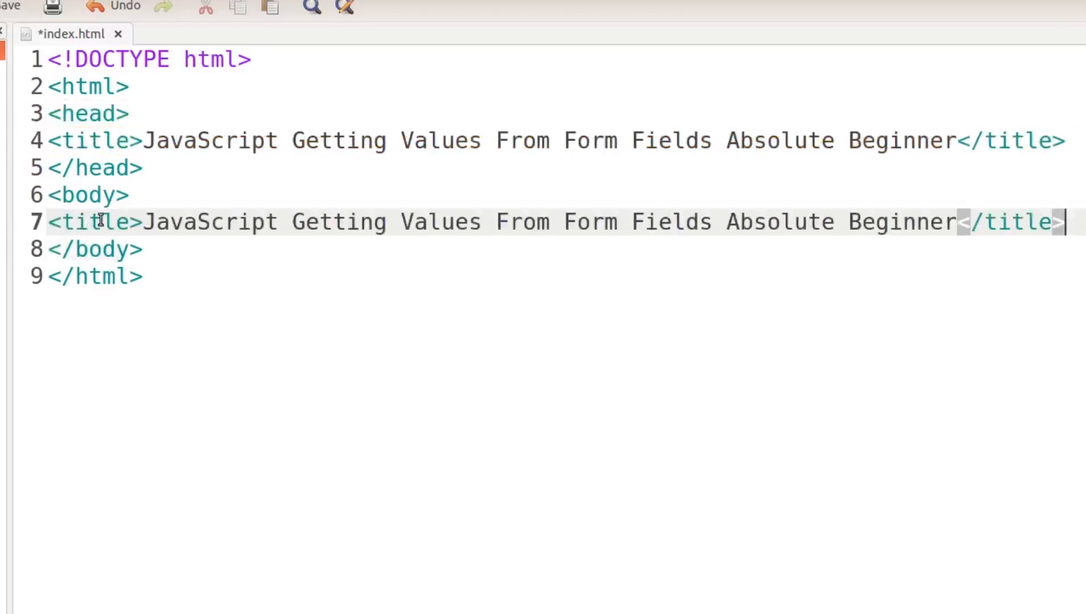
pyautogui.write('h1')
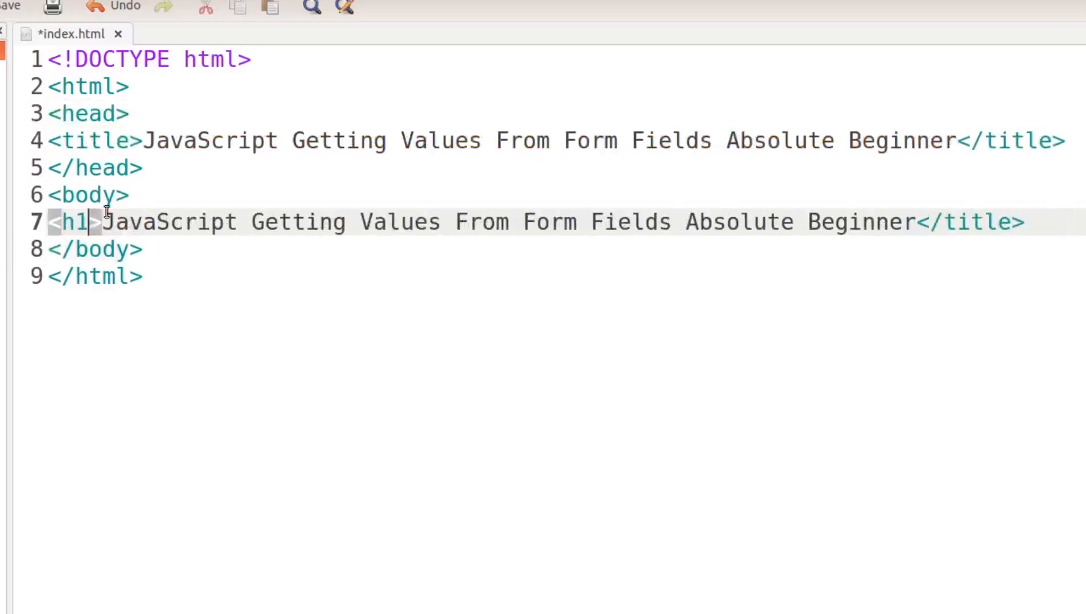
pyautogui.doubleClick(976, 222)
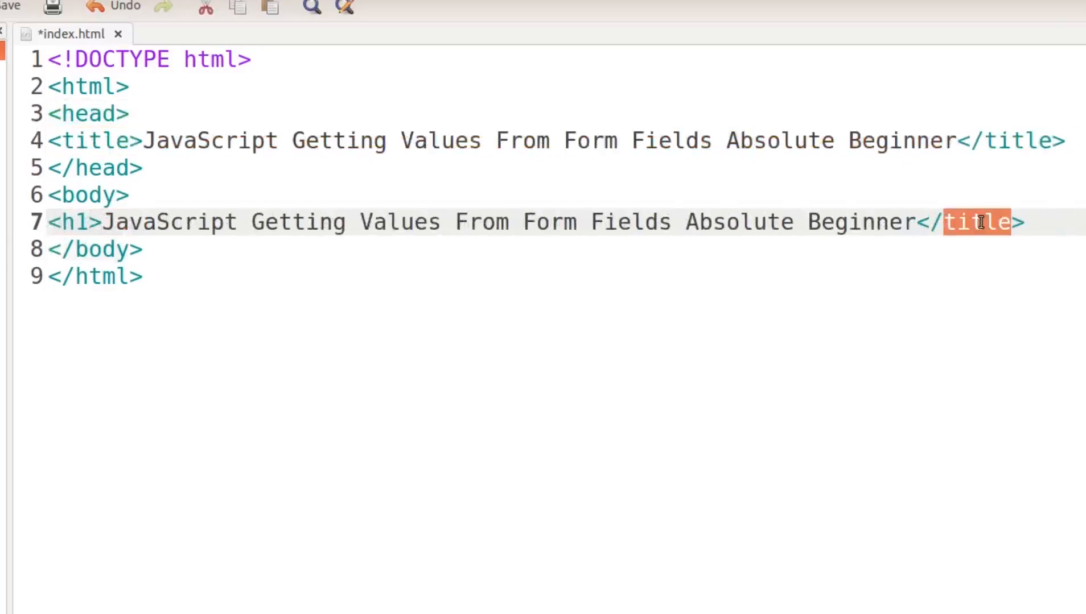
pyautogui.write('h1')
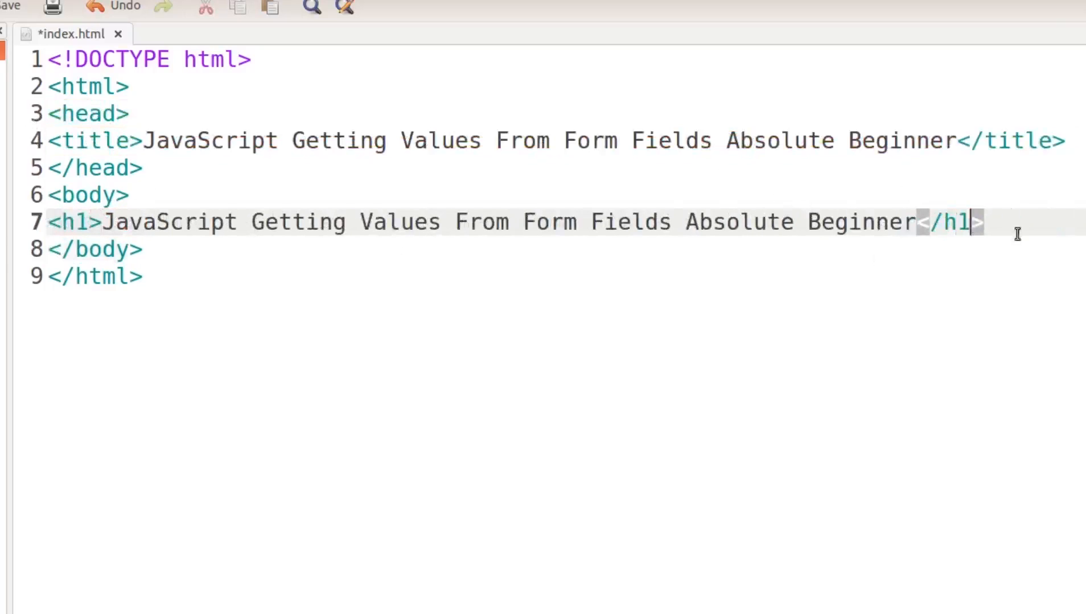
pyautogui.press('Return')
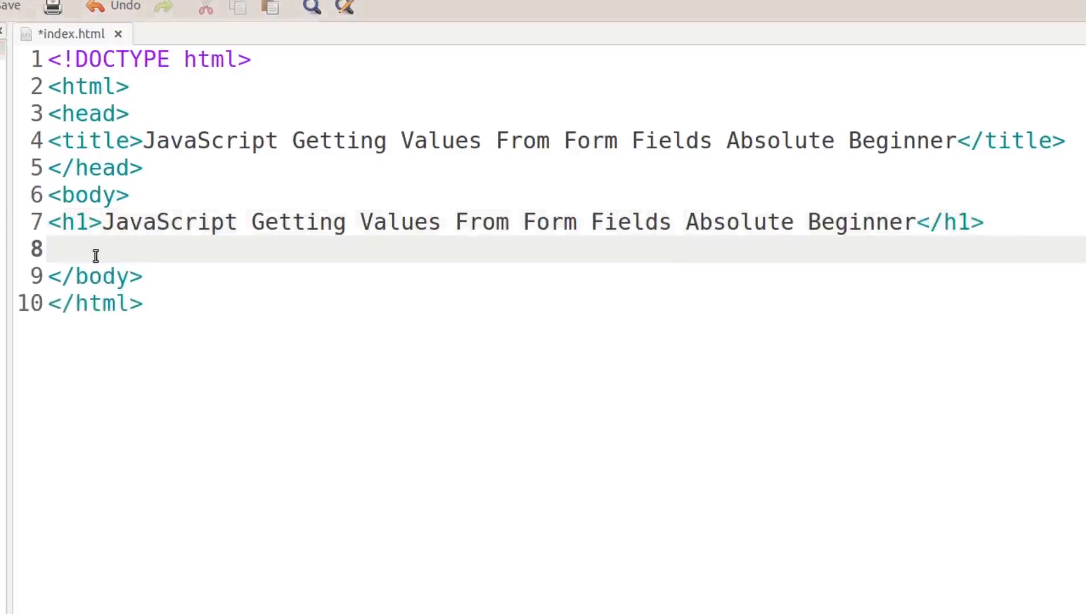
# Type the label 'Enter Something Here:' and fix the capitalization of Something.
pyautogui.write('E')
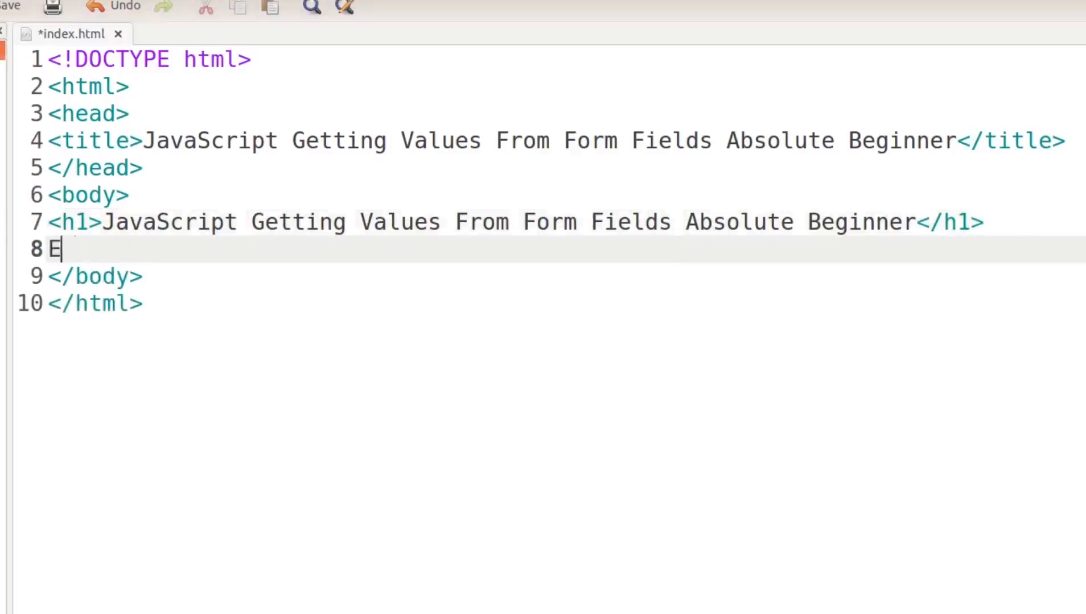
pyautogui.write('nter SOmething')
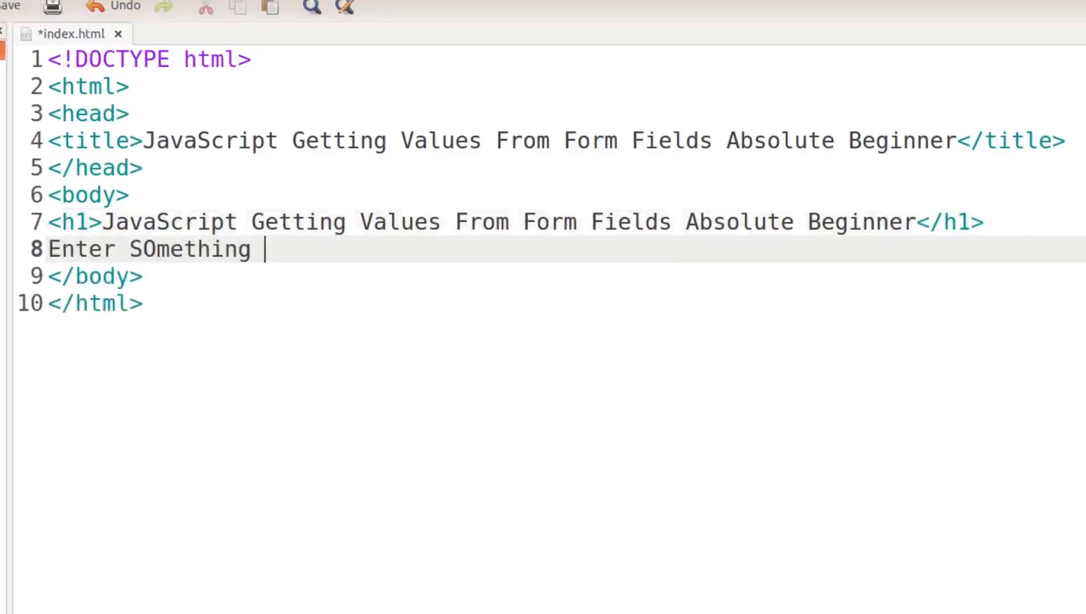
pyautogui.write('Here')
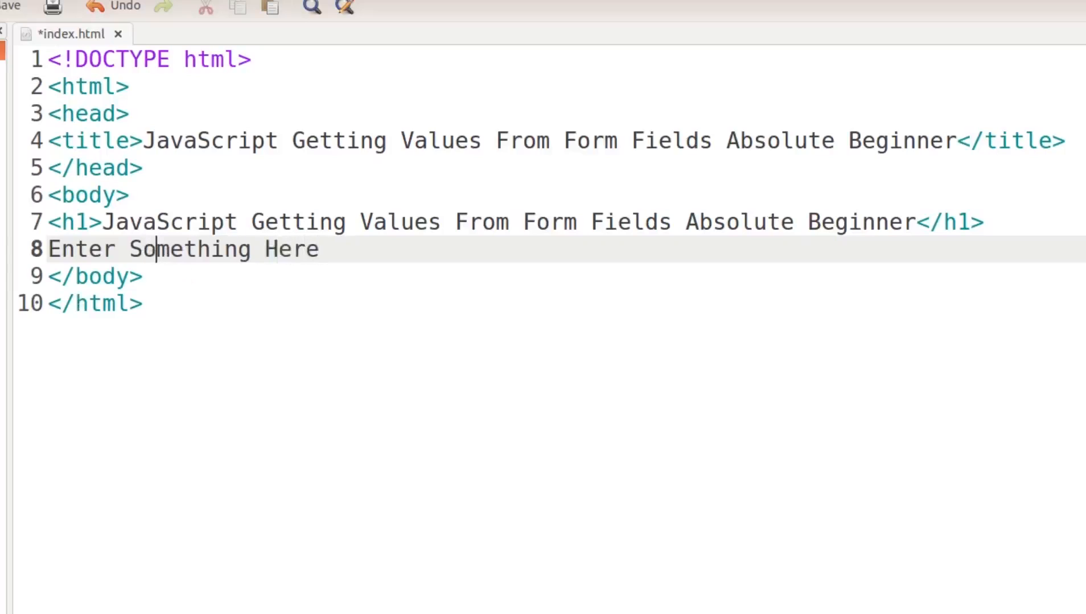
pyautogui.click(319, 250)
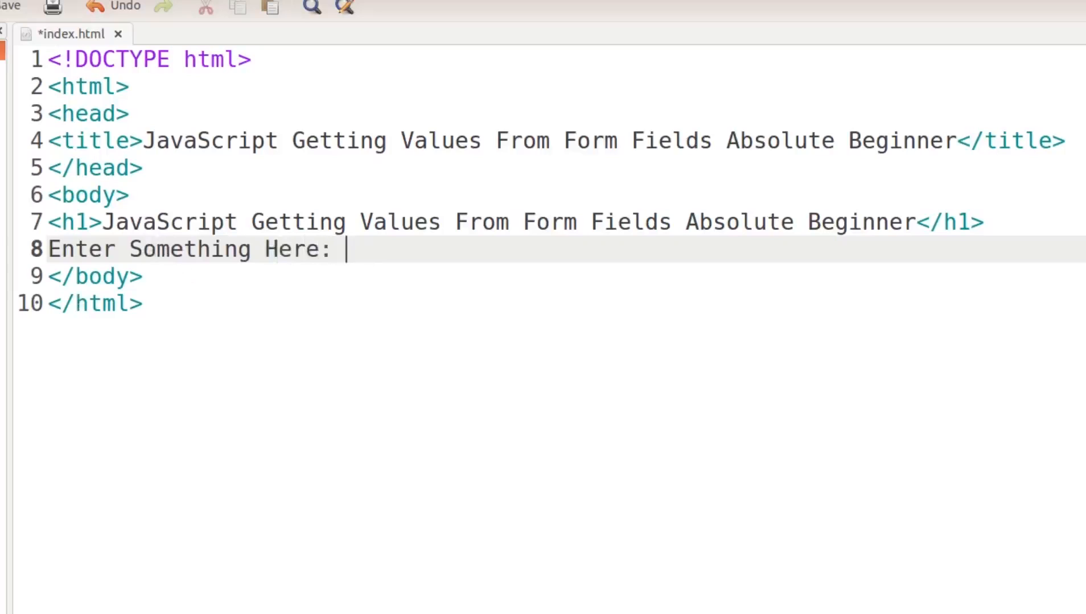
# Start an input tag with type="text" after the label.
pyautogui.write('<')
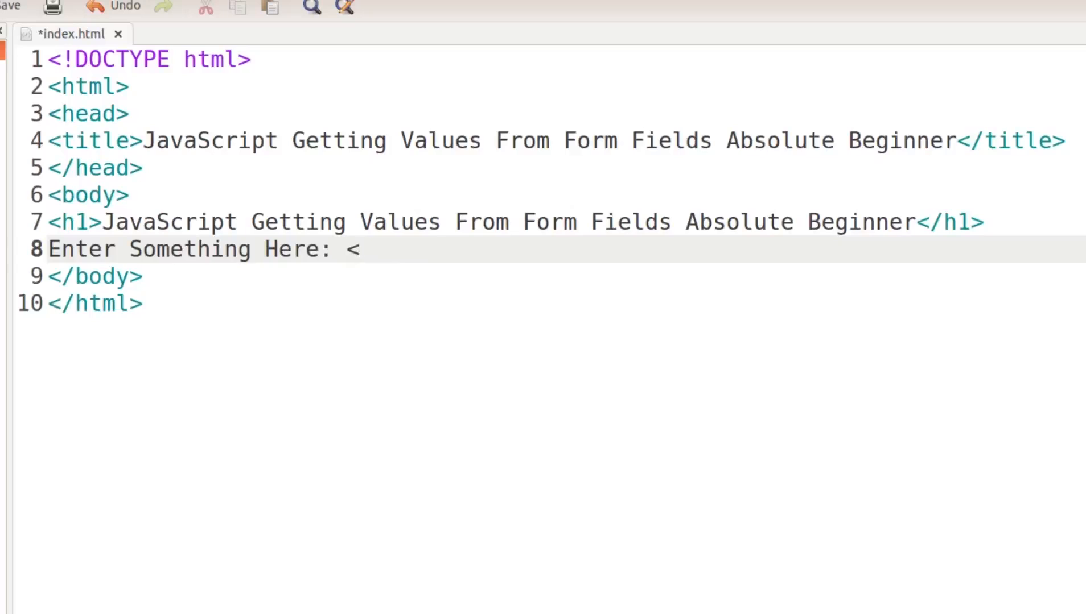
pyautogui.write('input ty')
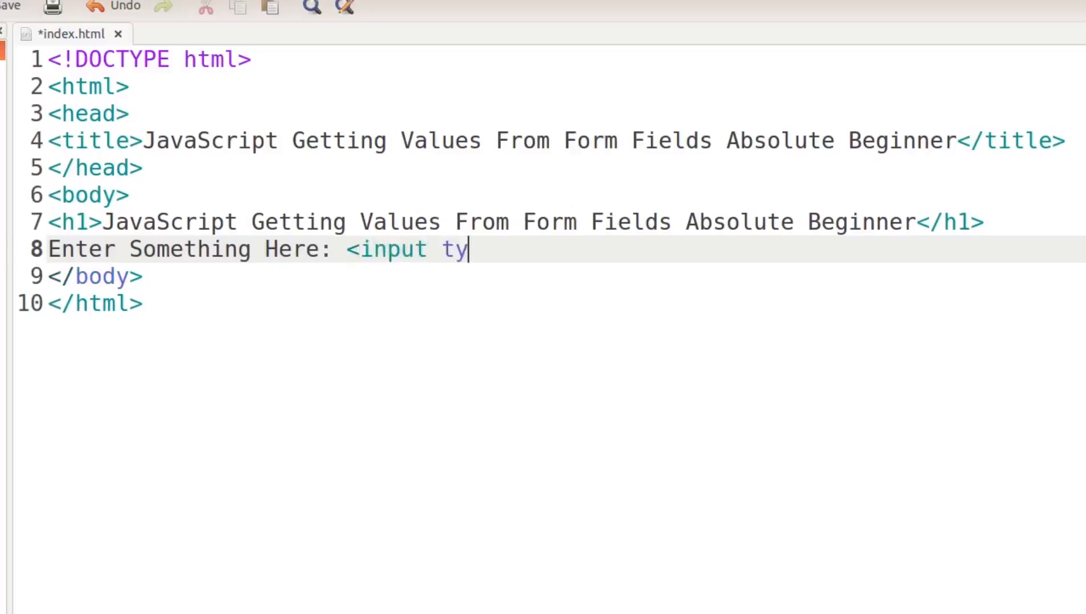
pyautogui.write('pe="text')
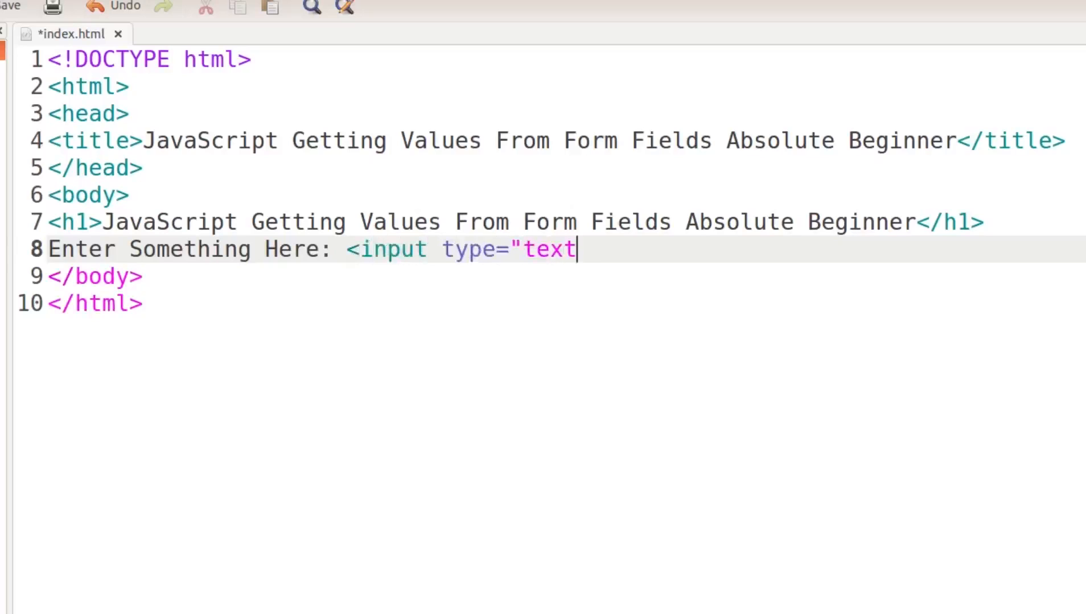
pyautogui.write('"')
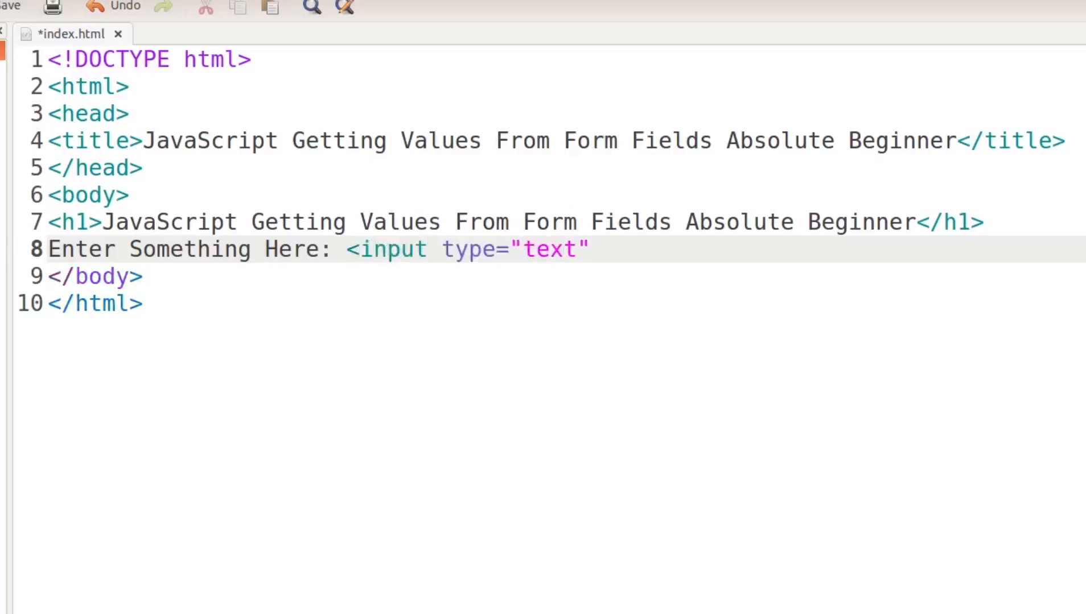
pyautogui.click(589, 249)
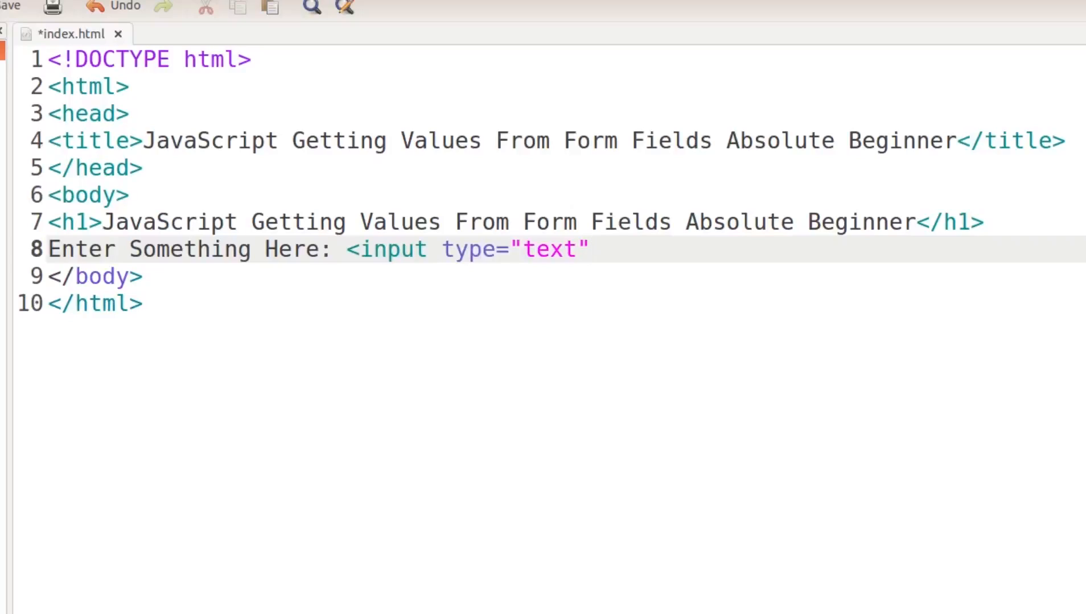
pyautogui.click(590, 249)
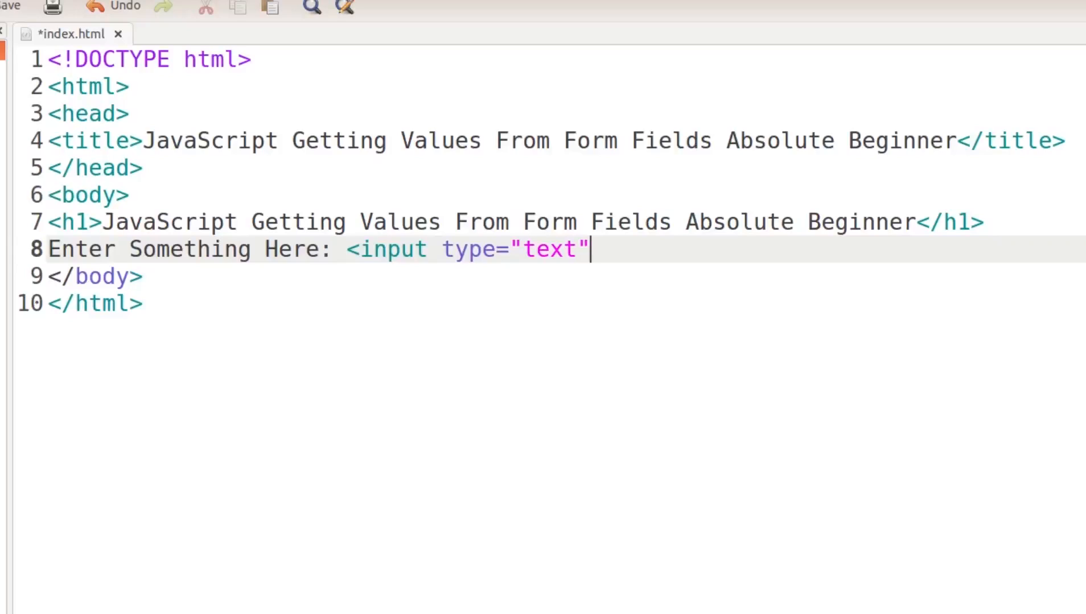
# Give the input id="foo" and value="", then start a new line.
pyautogui.write('id')
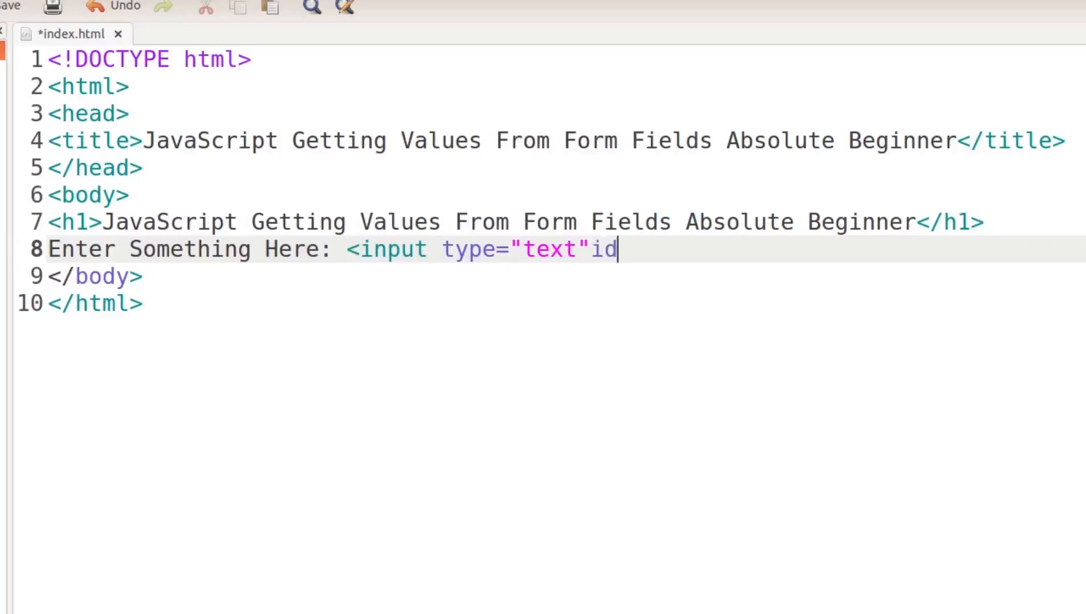
pyautogui.write('="foo')
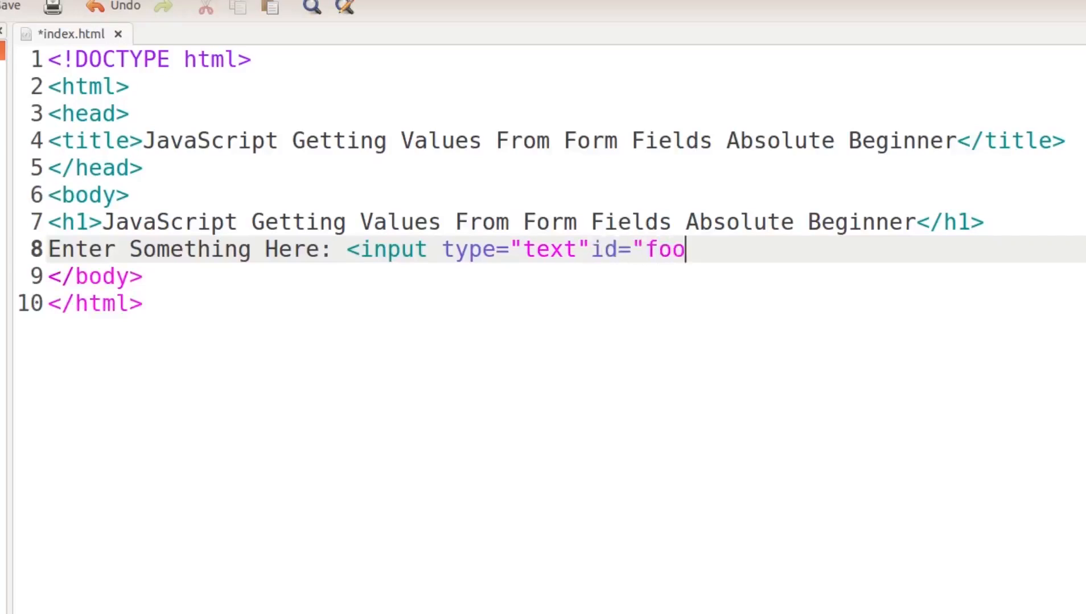
pyautogui.write('"')
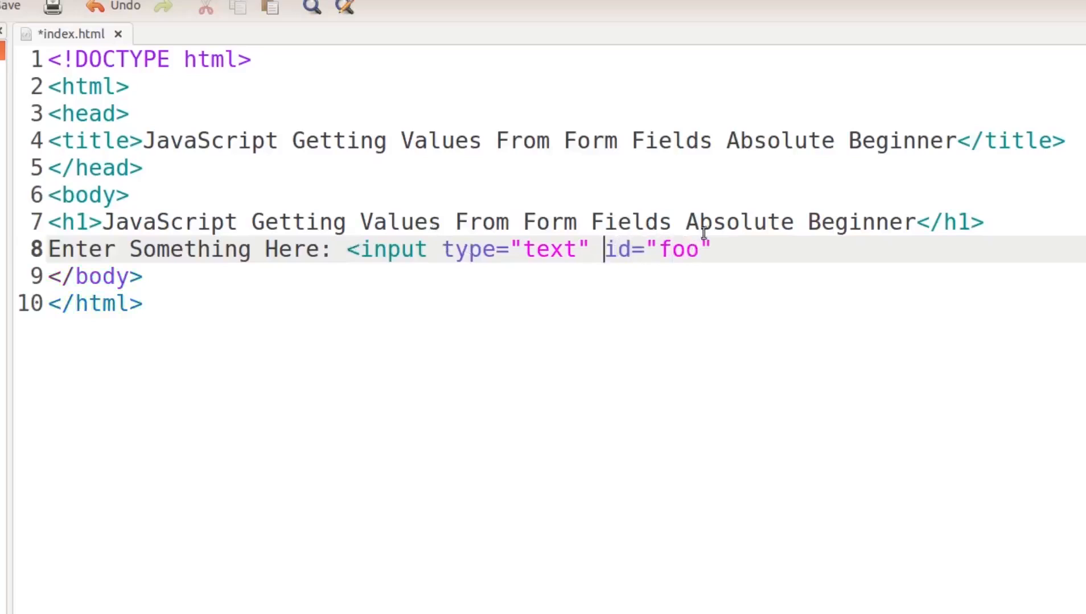
pyautogui.write('v')
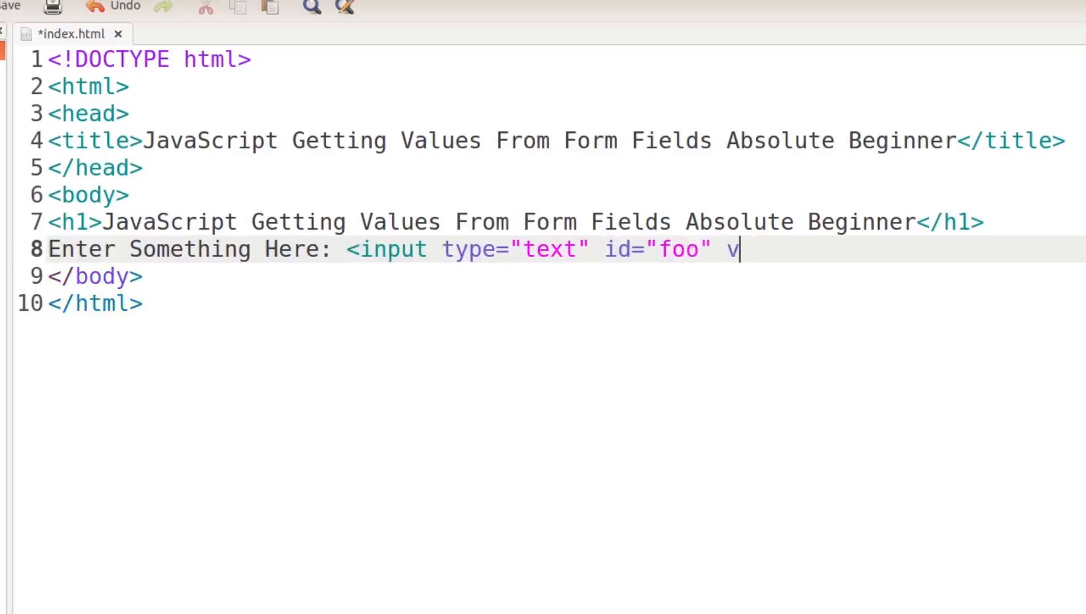
pyautogui.write('alue="" />')
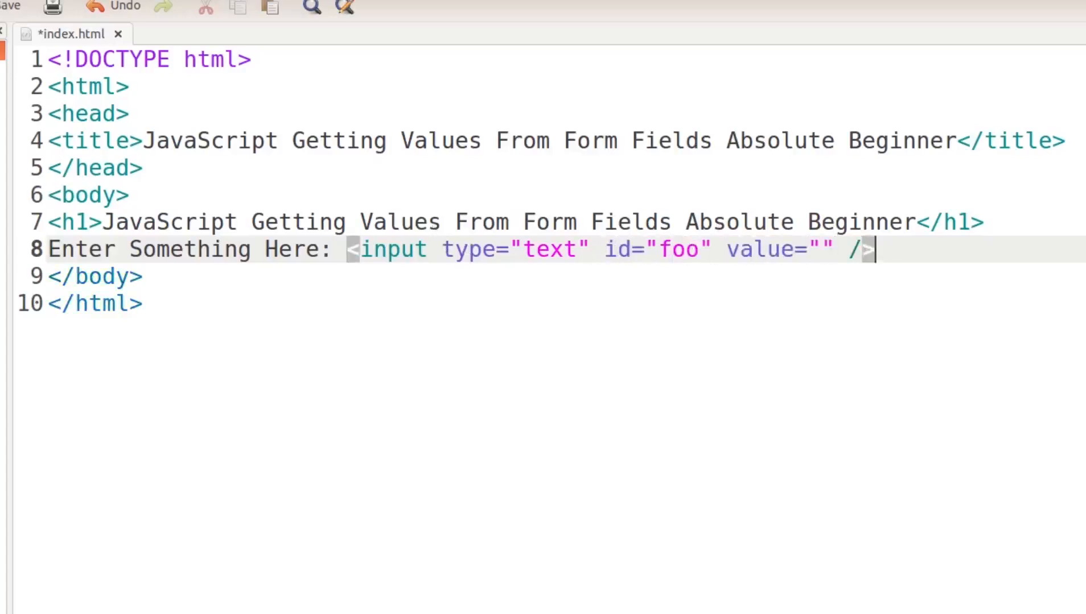
pyautogui.press('Return')
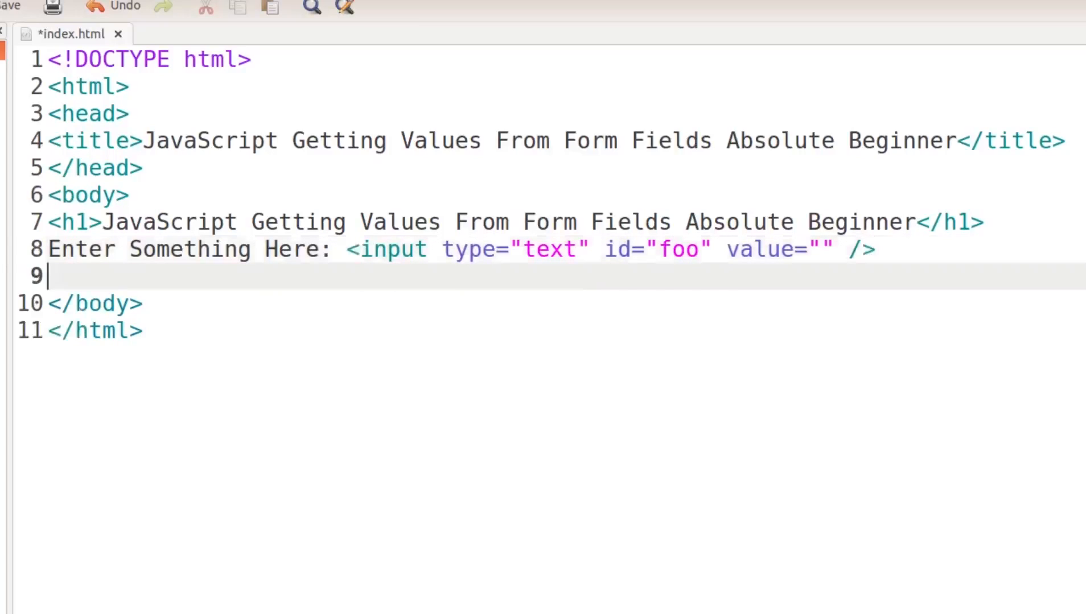
# Begin a button tag with onclick="getValue".
pyautogui.write('<')
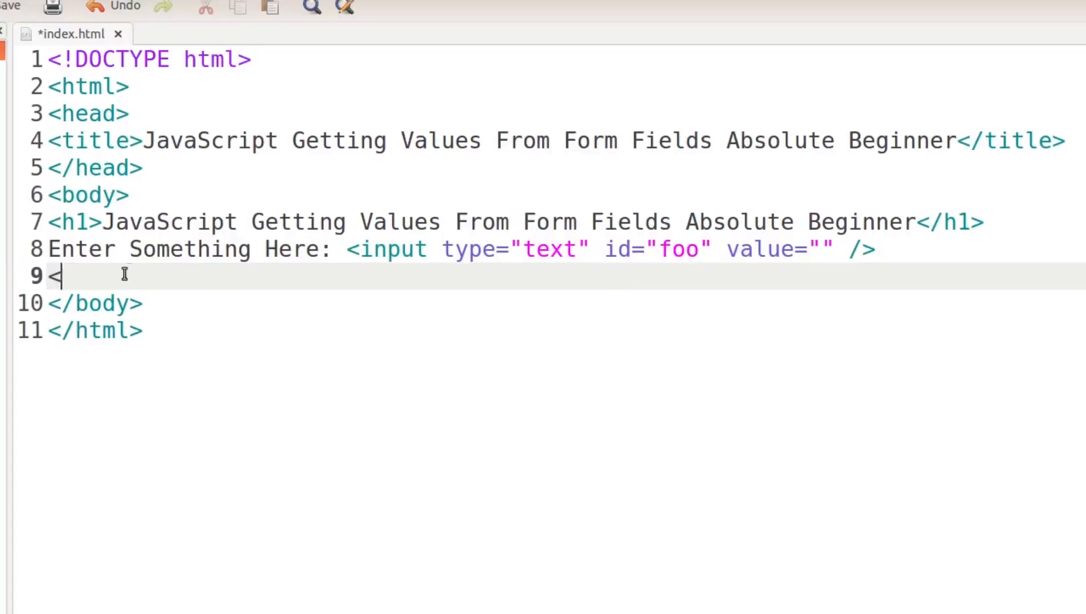
pyautogui.moveTo(109, 278)
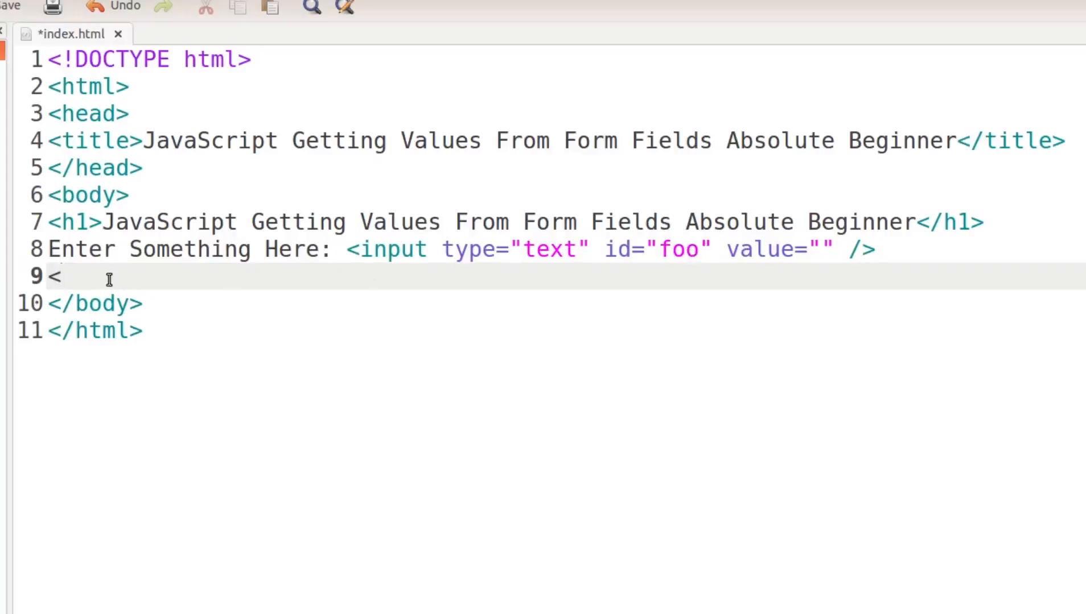
pyautogui.write('butt')
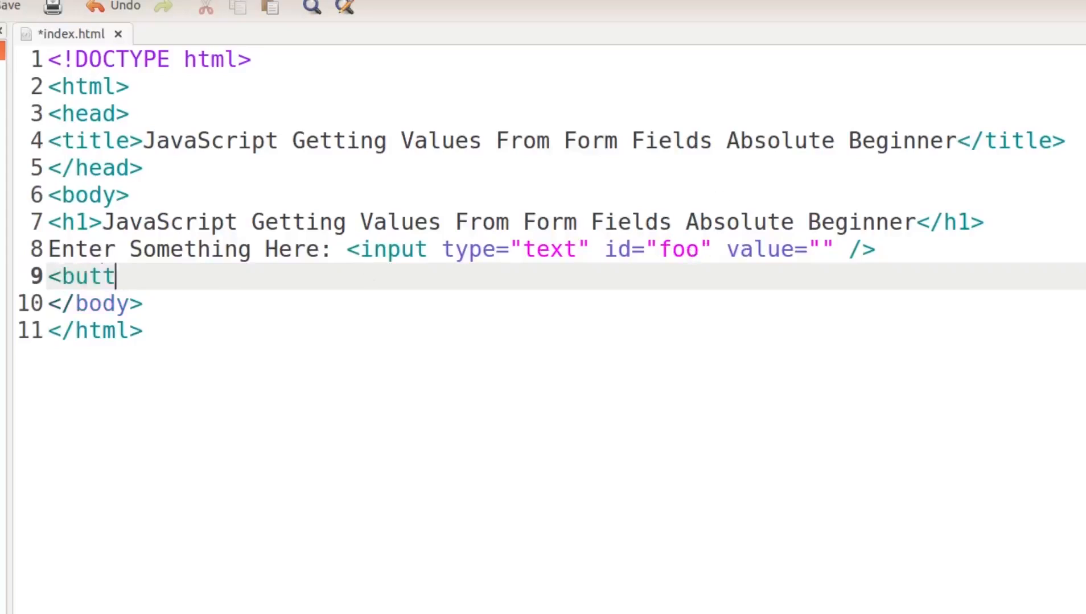
pyautogui.write('on on')
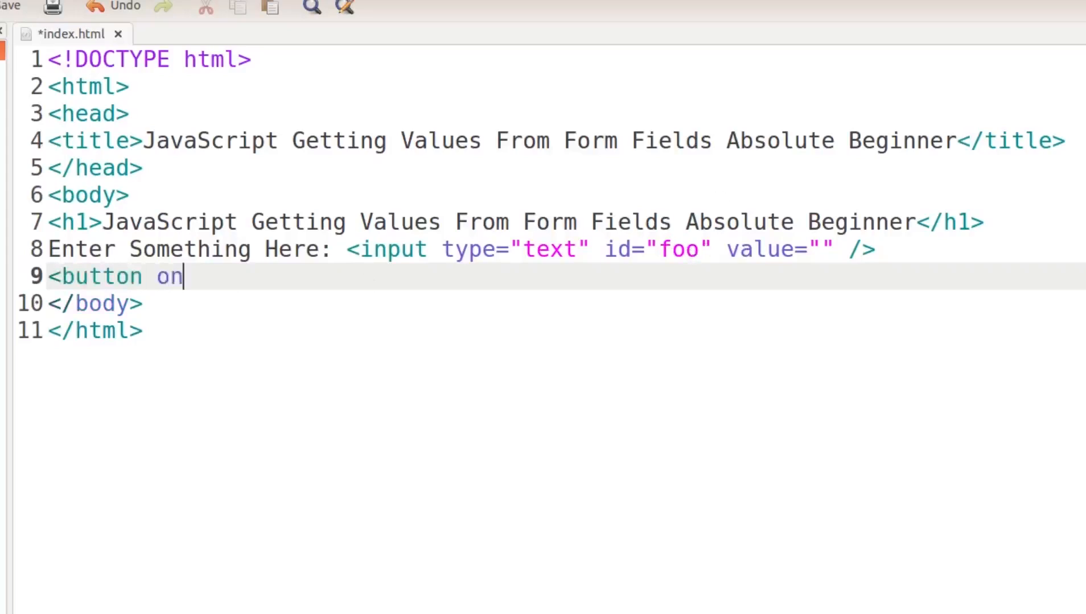
pyautogui.write('cli')
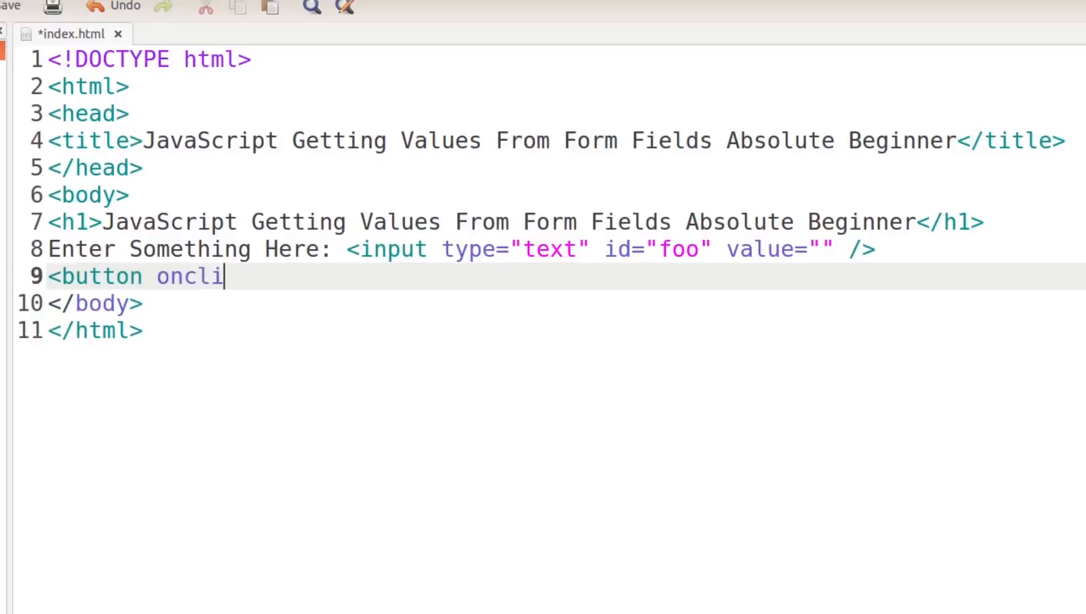
pyautogui.write('ck=')
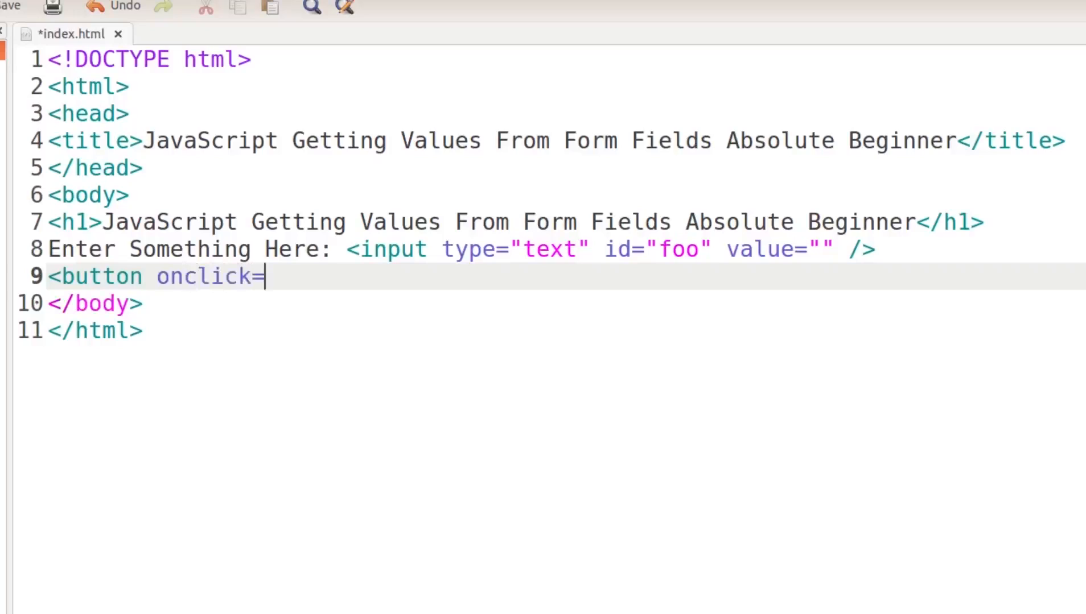
pyautogui.write('""')
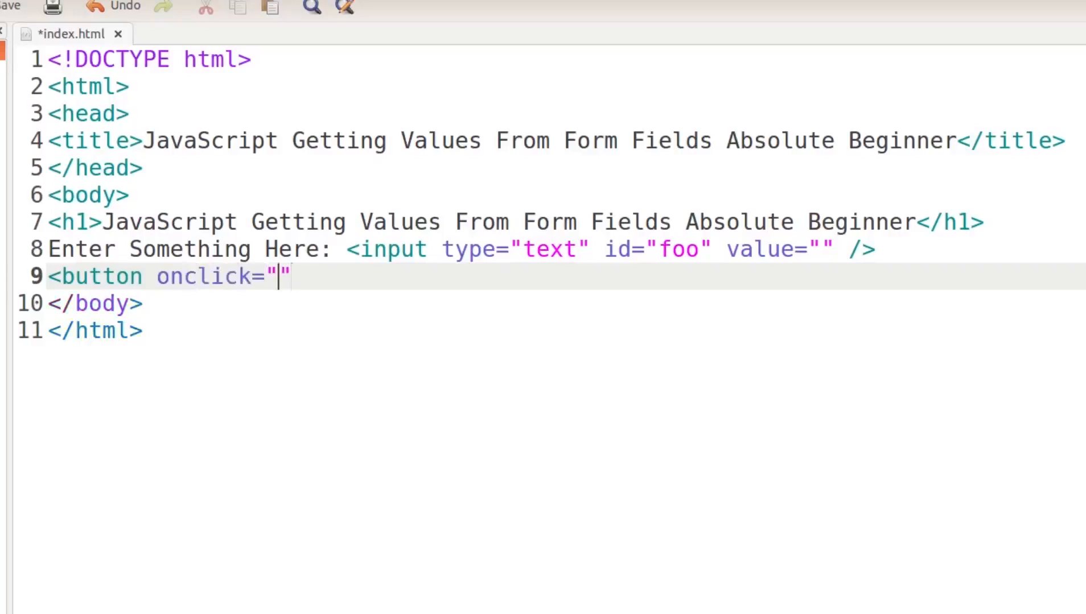
pyautogui.write('getVal')
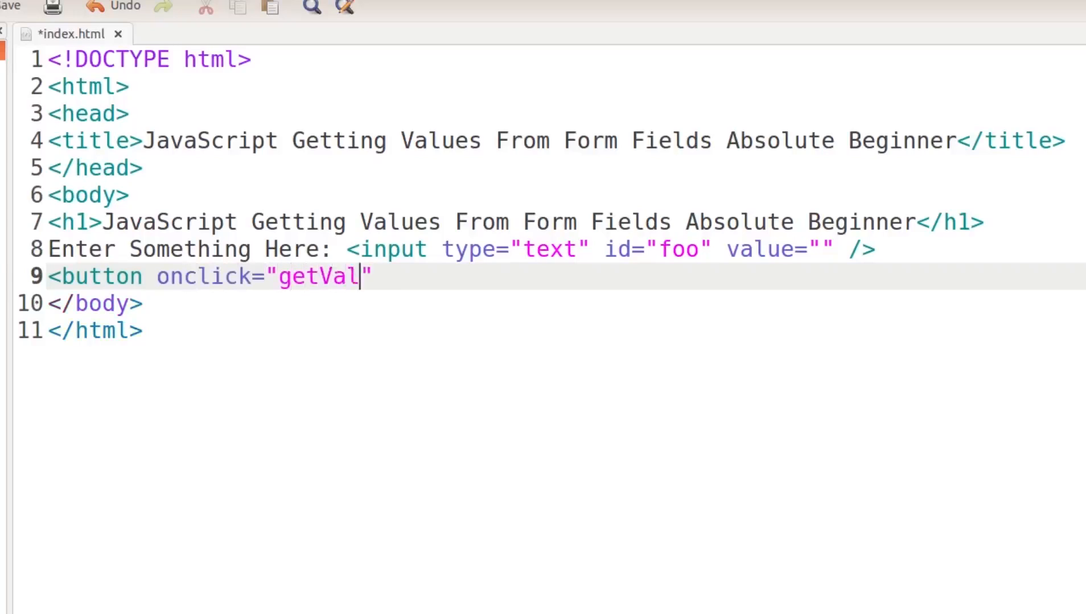
pyautogui.write('ue')
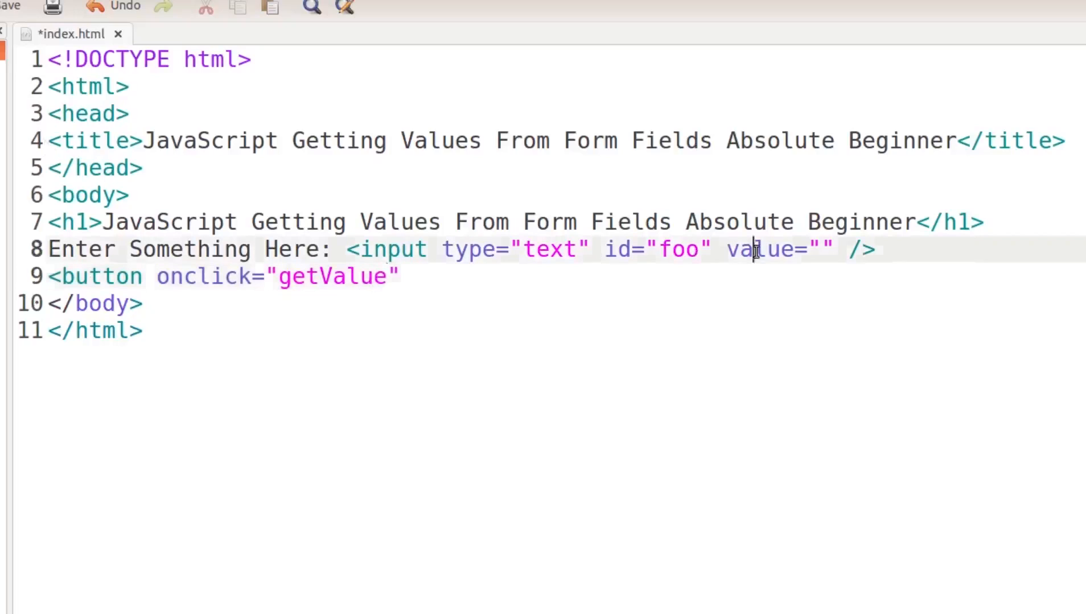
# Label the button 'Get Value', close it with </button>, and add a new line.
pyautogui.doubleClick(759, 250)
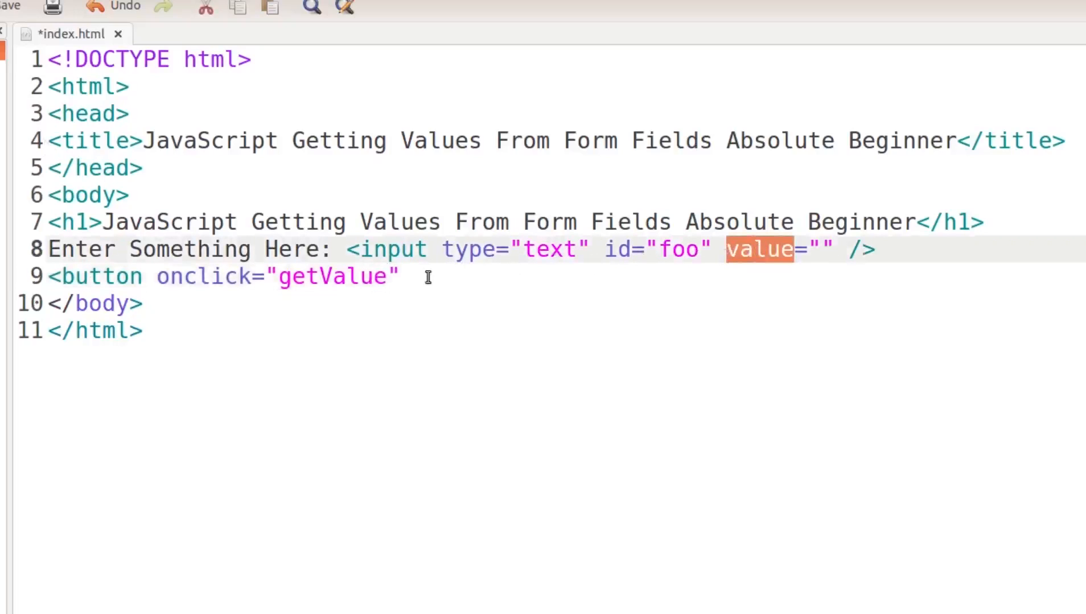
pyautogui.click(400, 276)
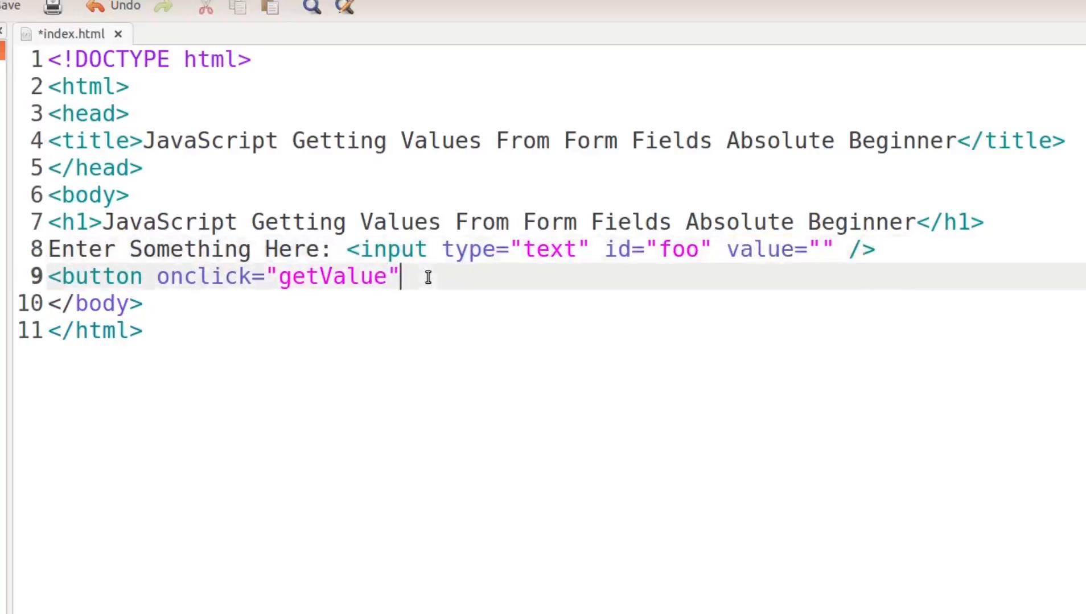
pyautogui.write('>')
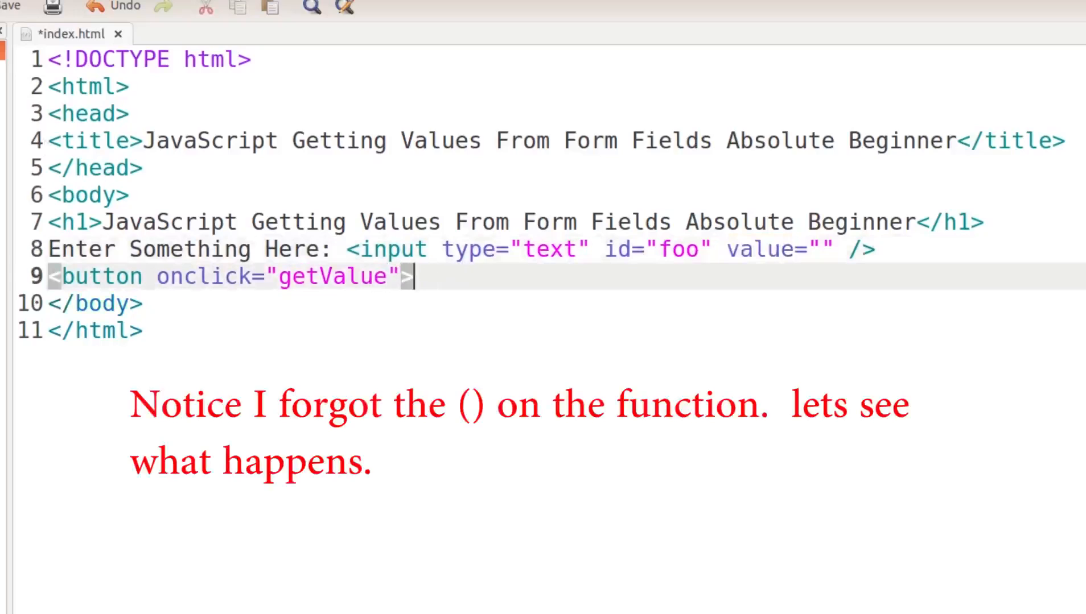
pyautogui.write('Get')
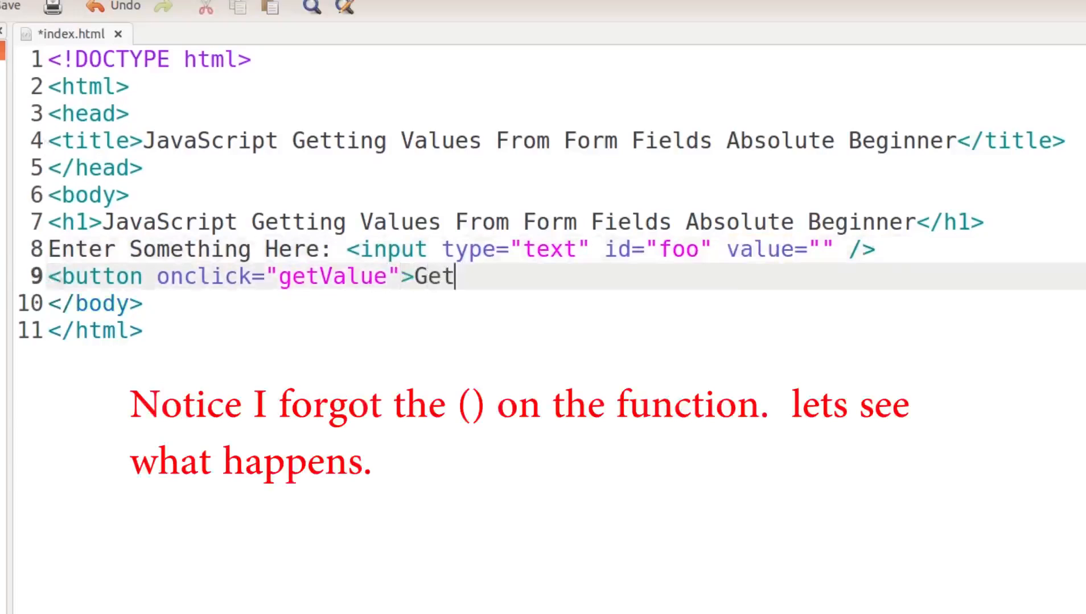
pyautogui.write('Val')
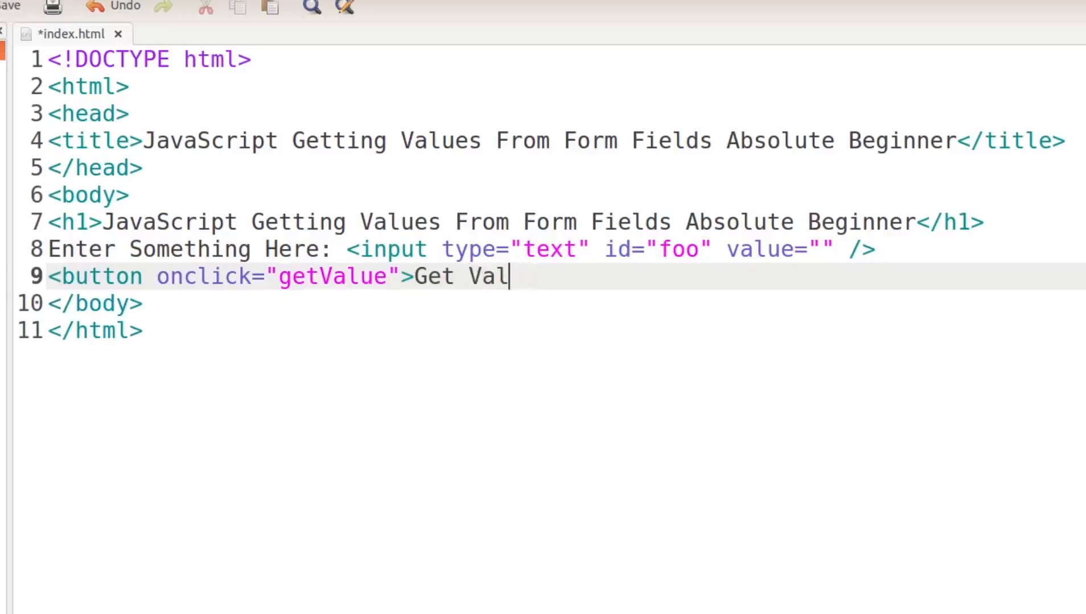
pyautogui.write('ue</')
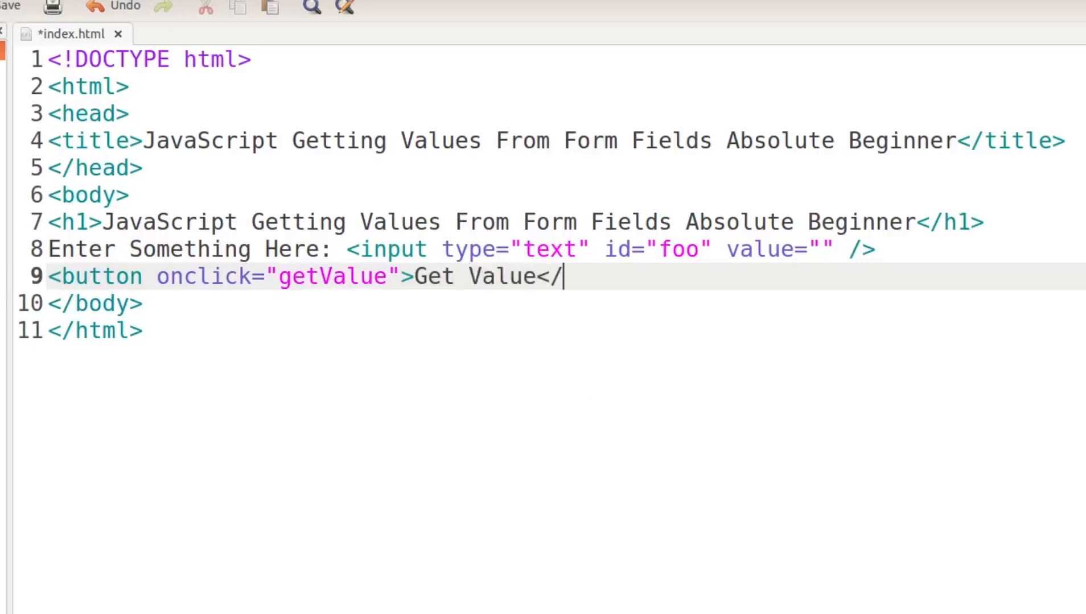
pyautogui.write('button')
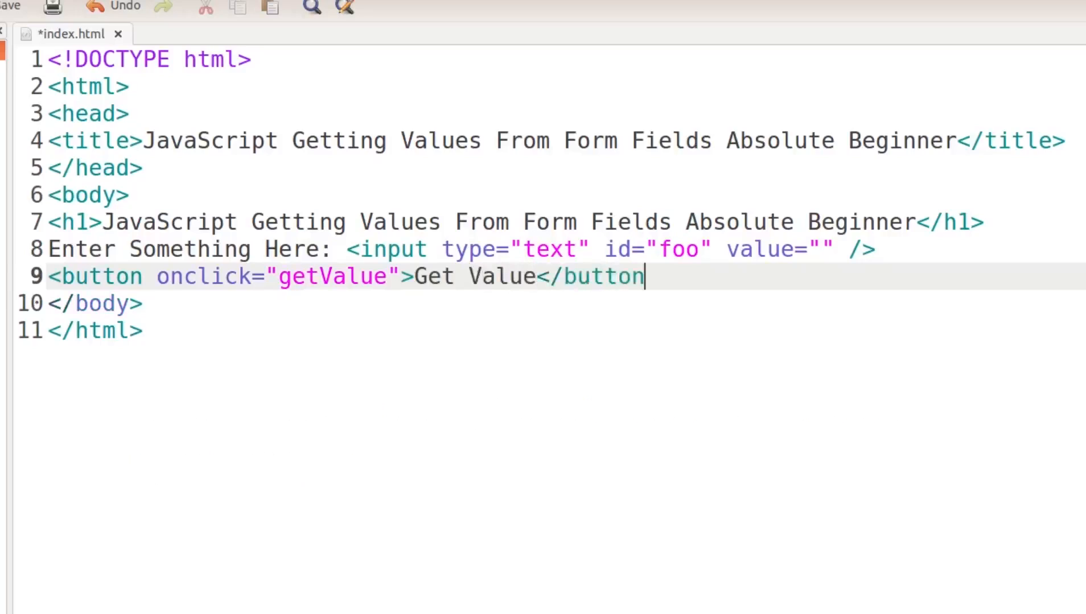
pyautogui.press('Return')
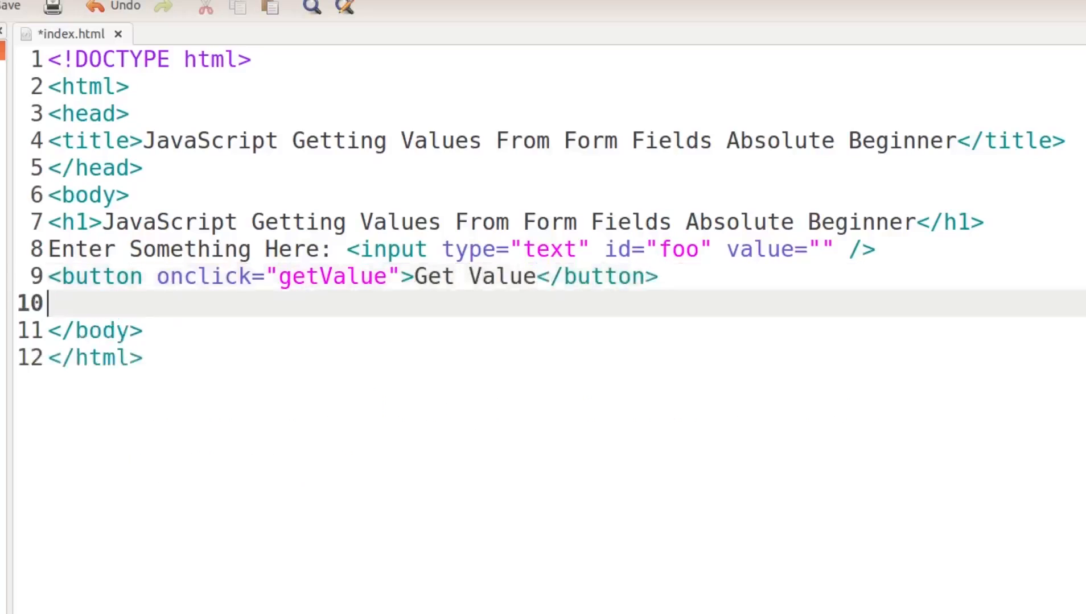
# Type <p id="boo"></p> under the button and add blank lines below it.
pyautogui.write('<p')
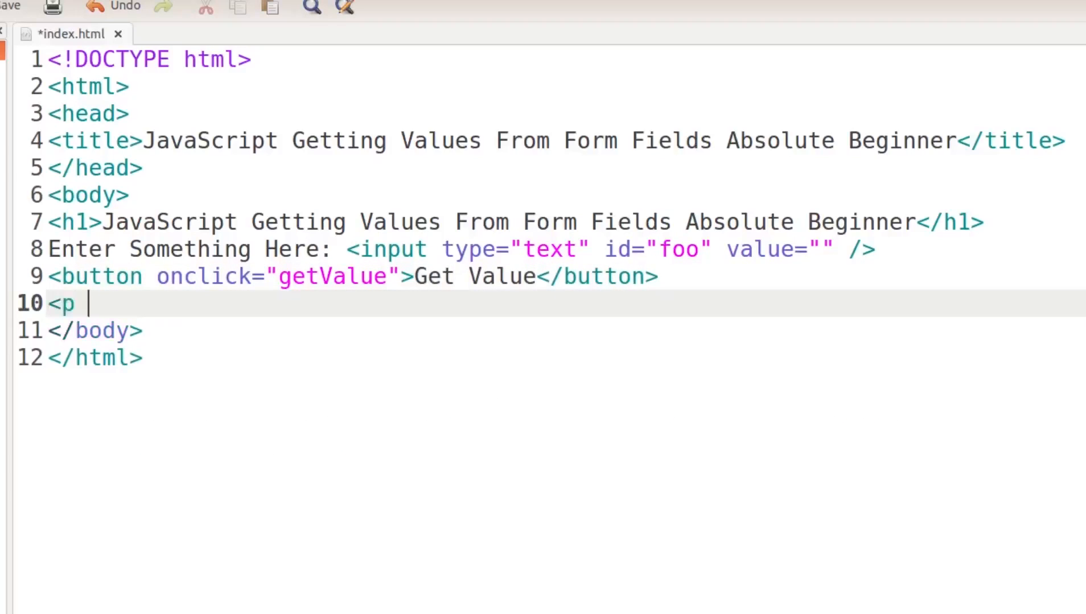
pyautogui.write('id="')
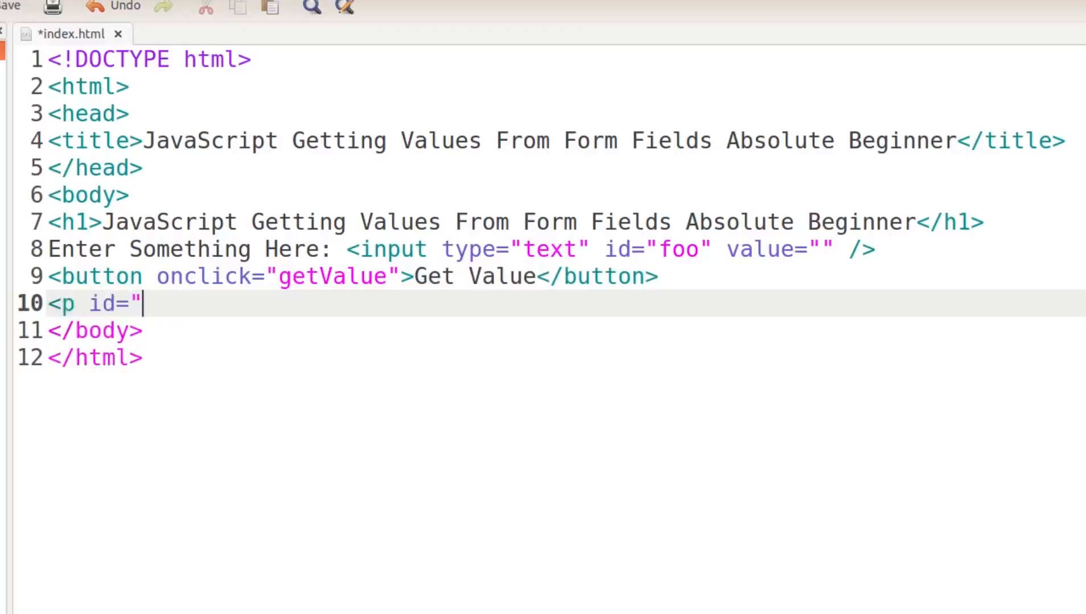
pyautogui.write('boo">')
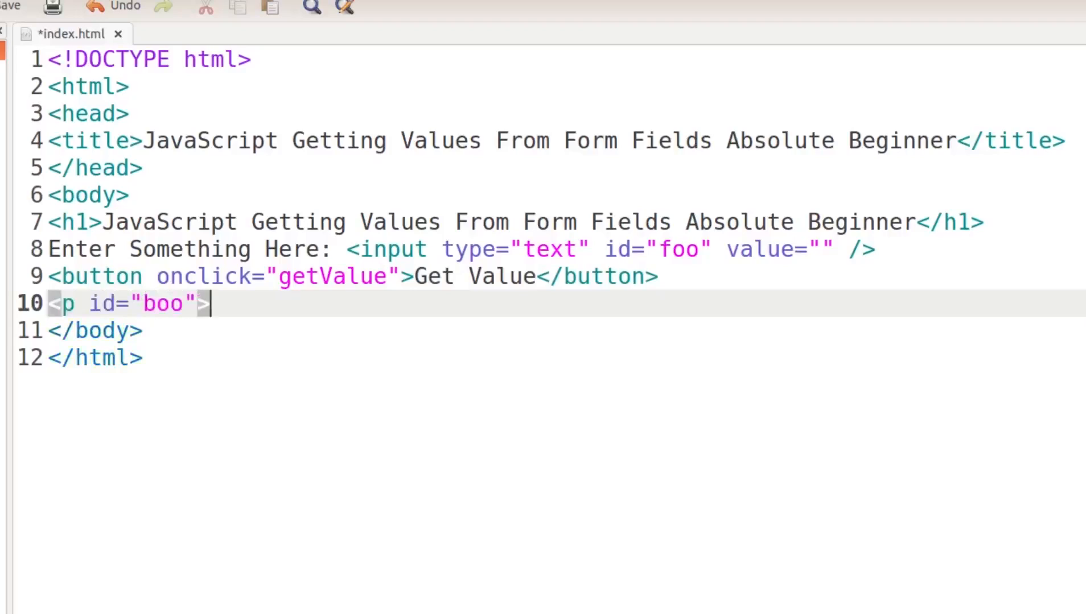
pyautogui.write('</p>')
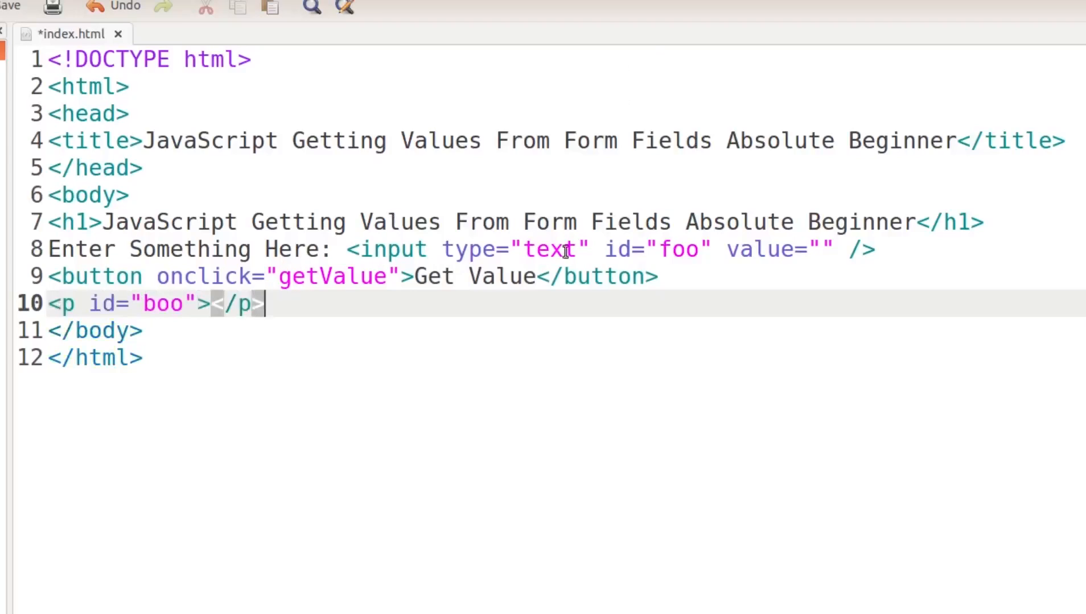
pyautogui.doubleClick(760, 249)
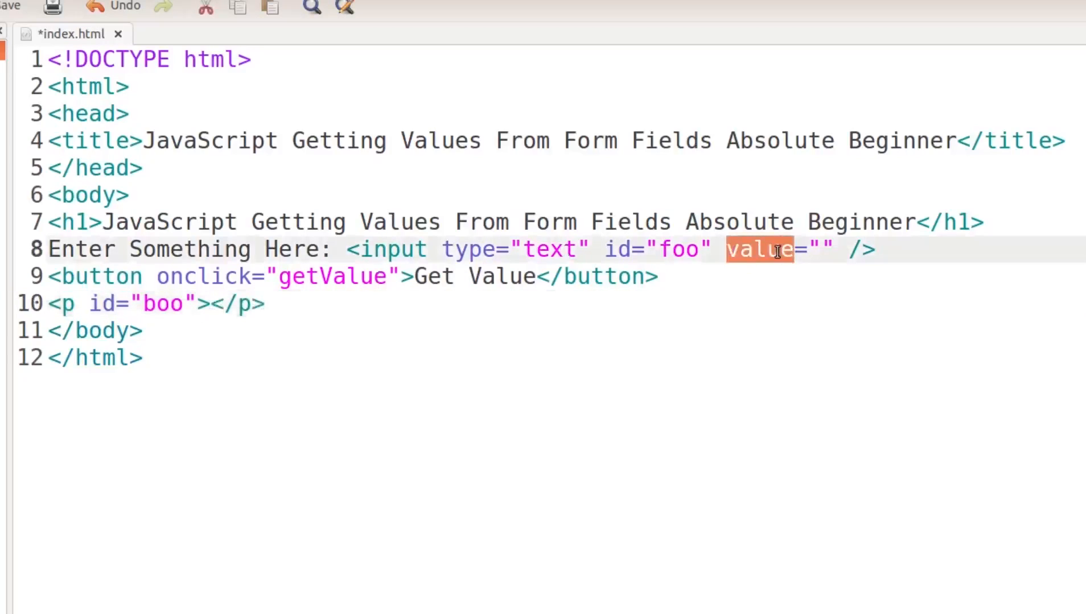
pyautogui.click(462, 276)
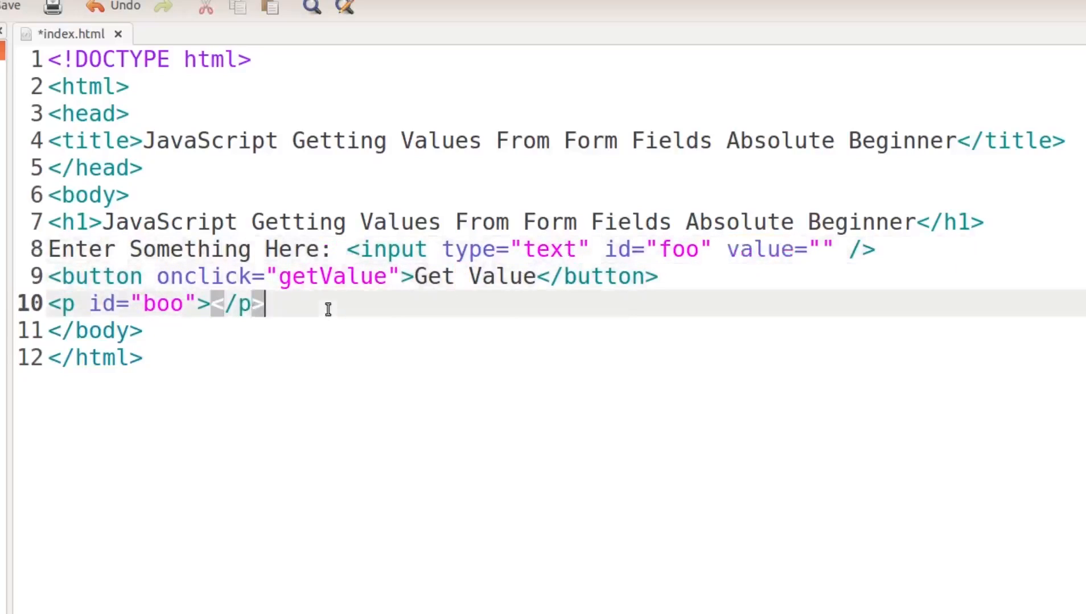
pyautogui.press('Return')
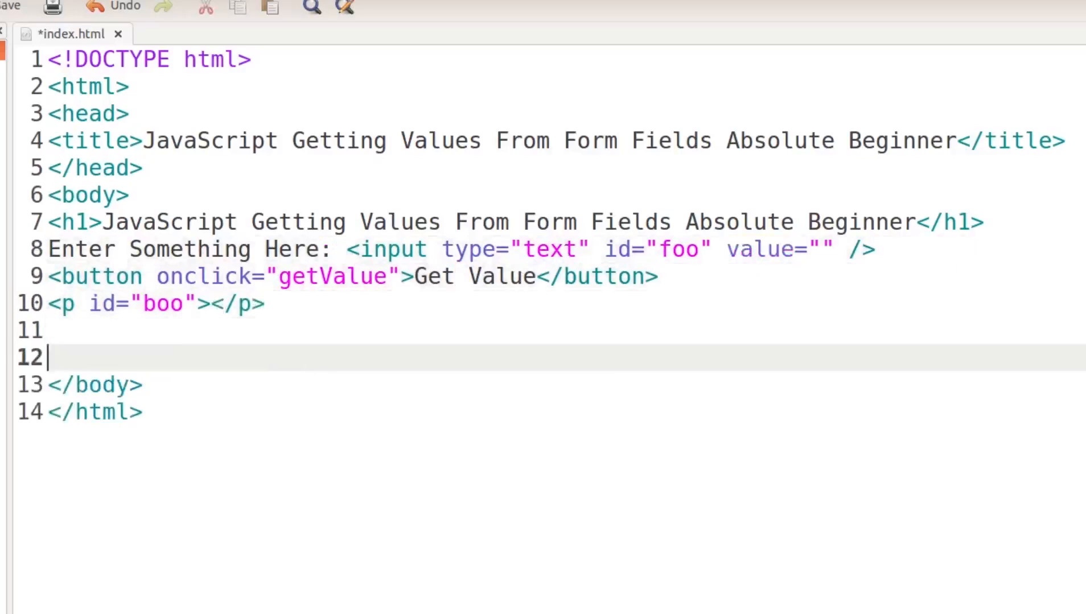
# Add a <script> block containing function getValue(){}.
pyautogui.write('<')
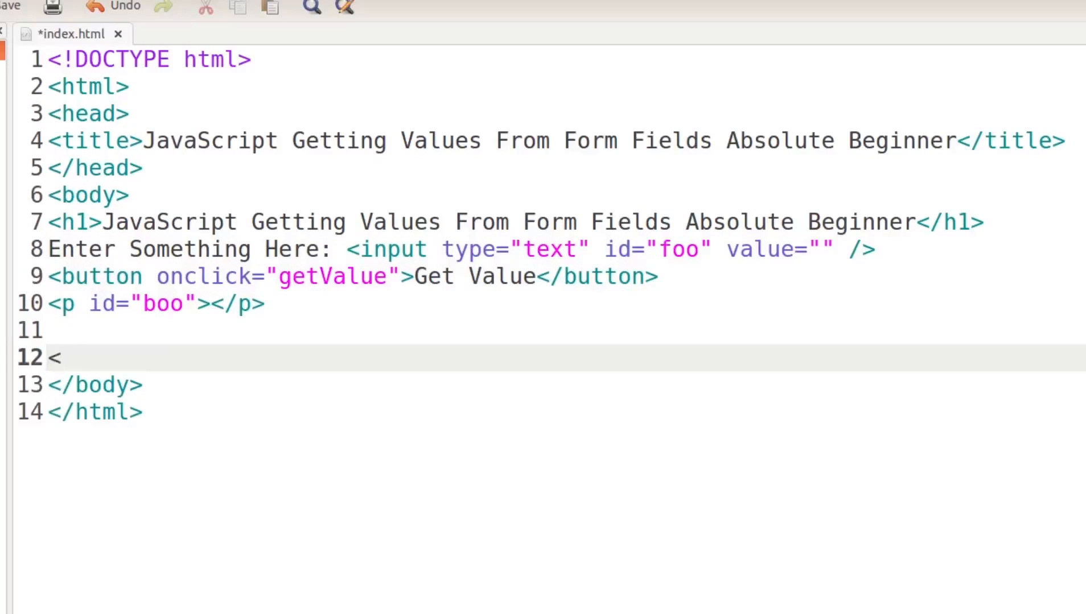
pyautogui.write('script></script>')
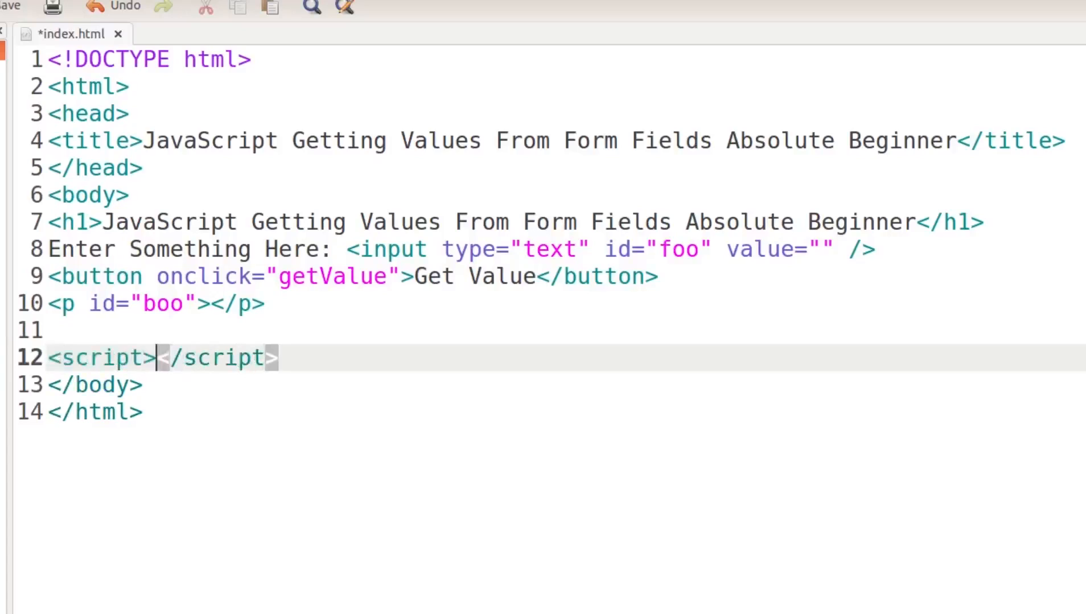
pyautogui.press('Return')
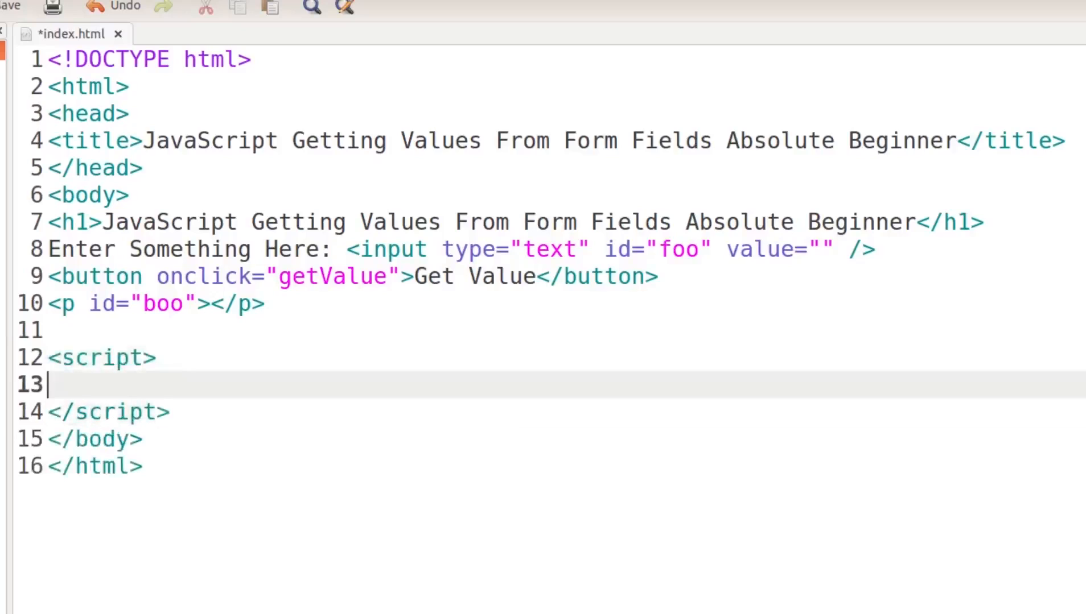
pyautogui.write('f')
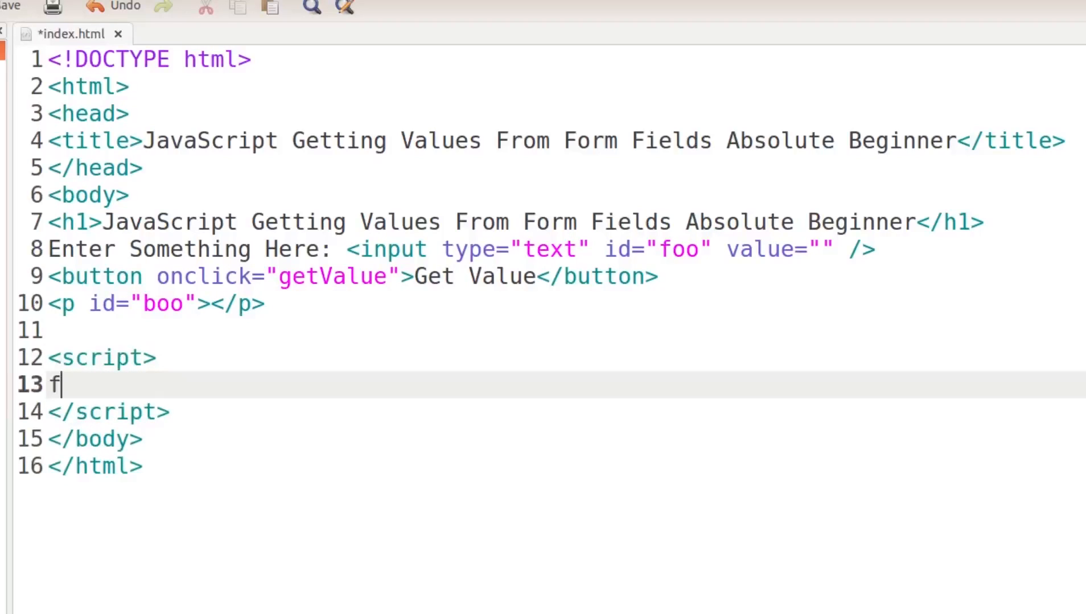
pyautogui.write('unction')
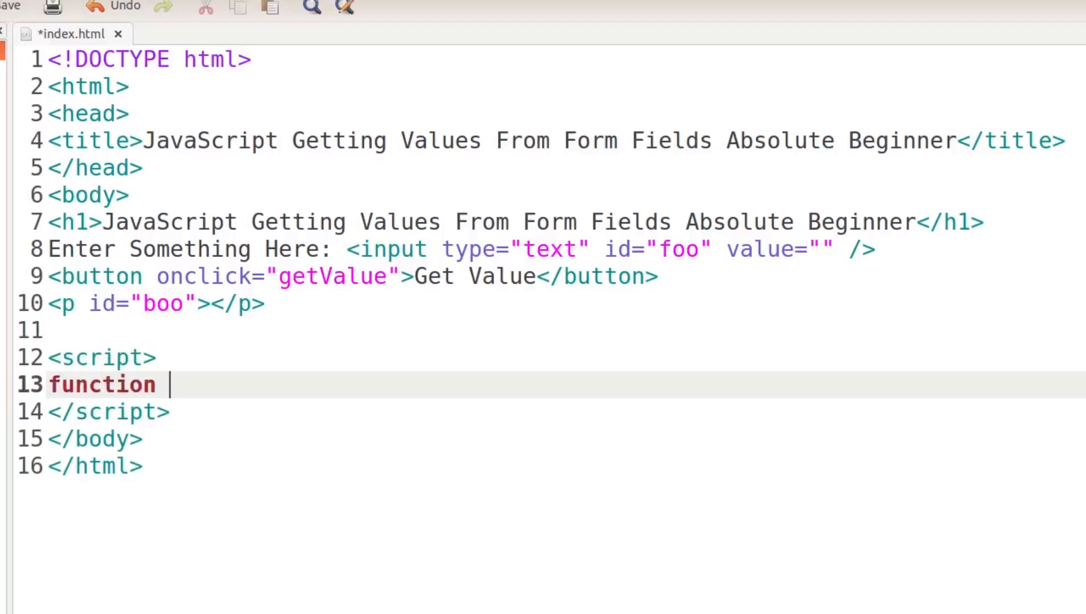
pyautogui.write('getValu')
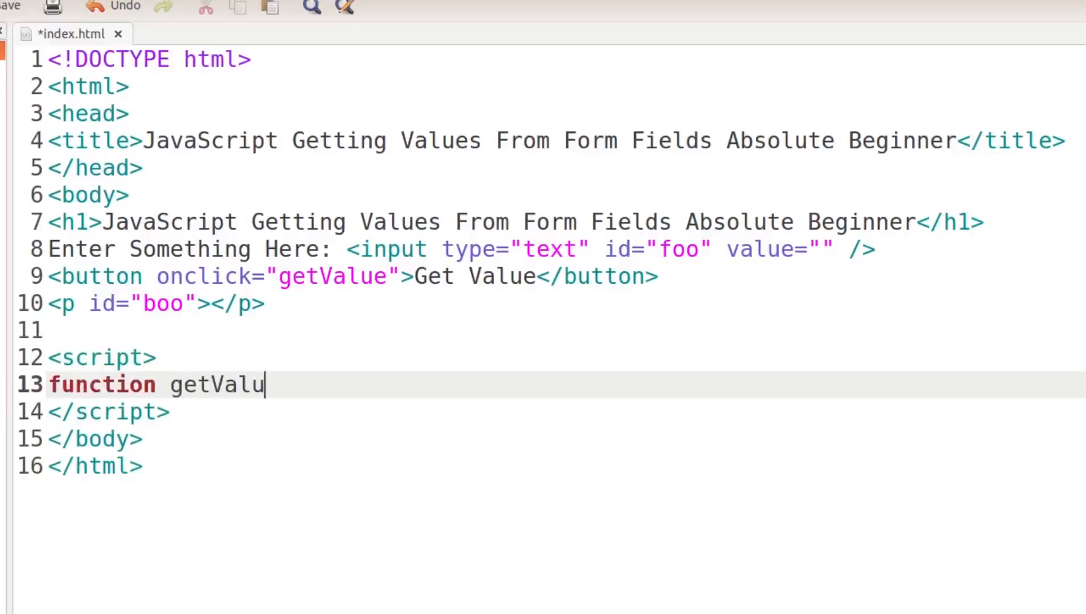
pyautogui.write('e()')
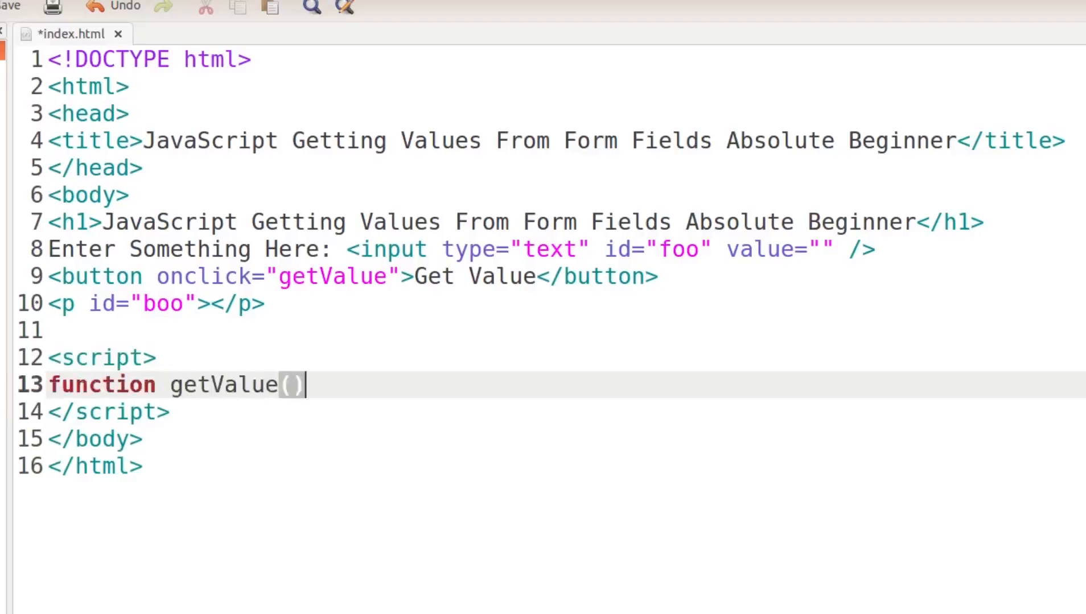
pyautogui.write('{}')
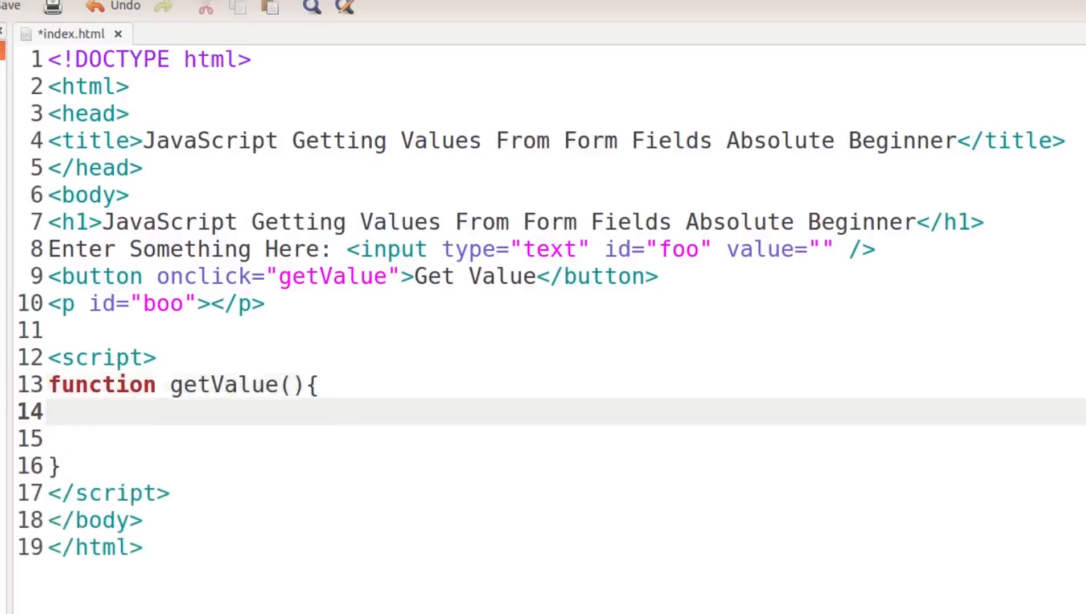
# Inside getValue, type var y = document.getElementById(); fixing the mistyped Id.
pyautogui.click(86, 412)
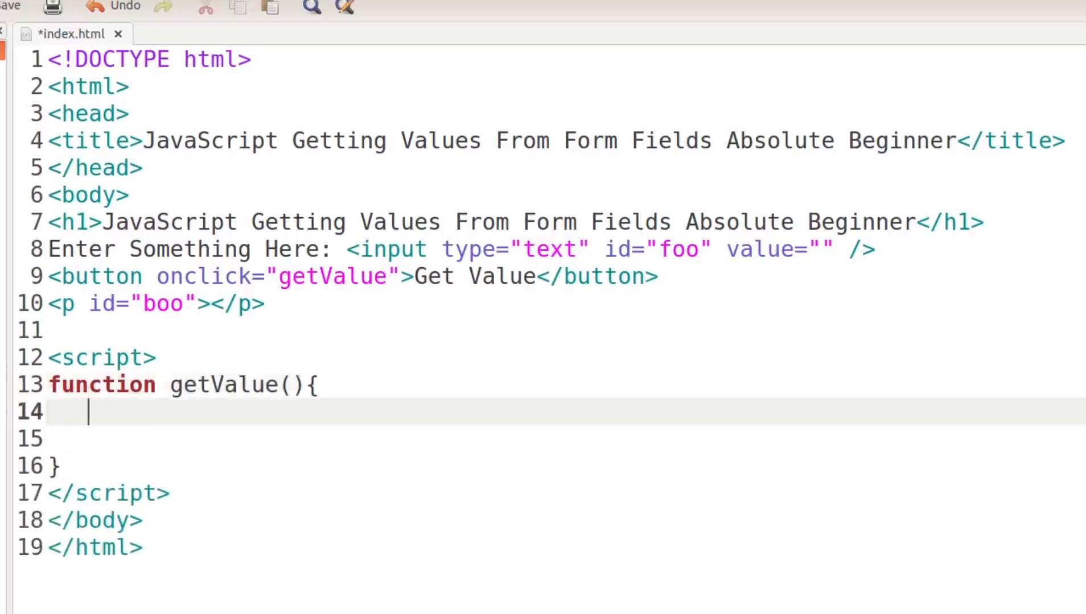
pyautogui.write('var y =')
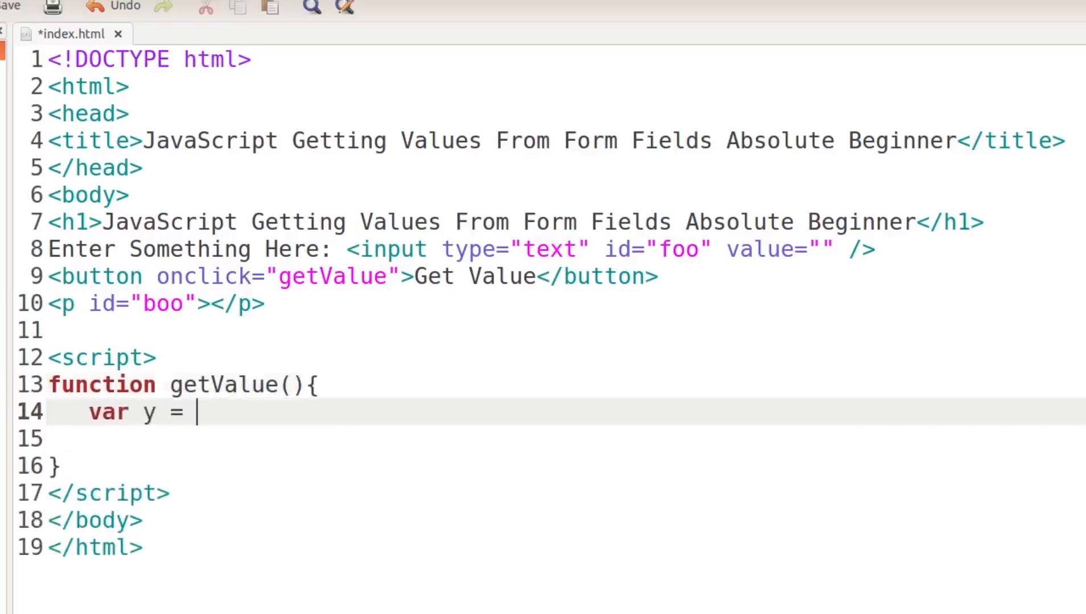
pyautogui.write('documen')
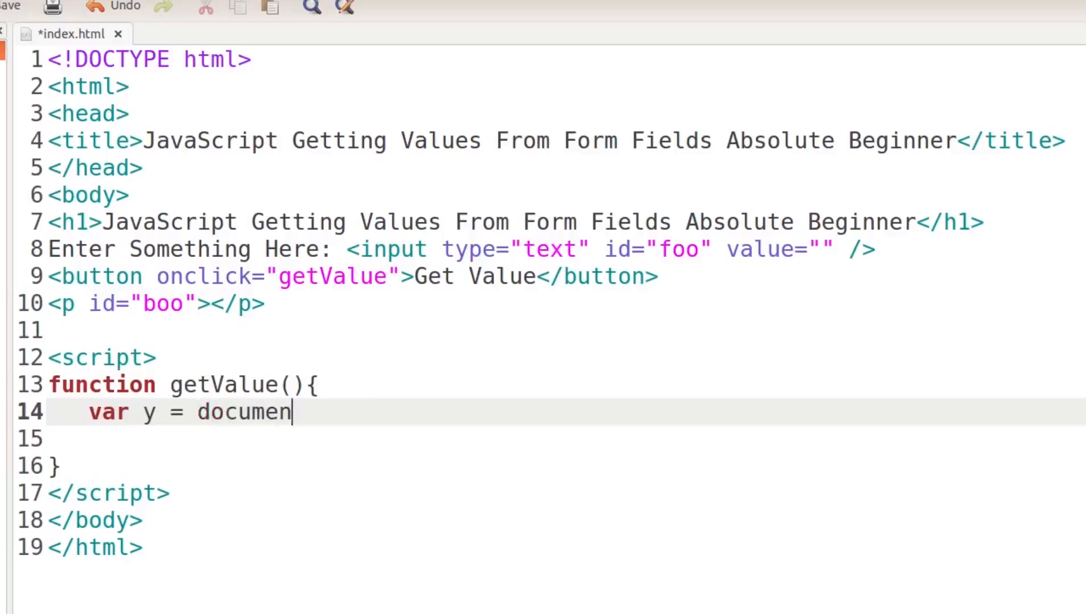
pyautogui.write('t.getE')
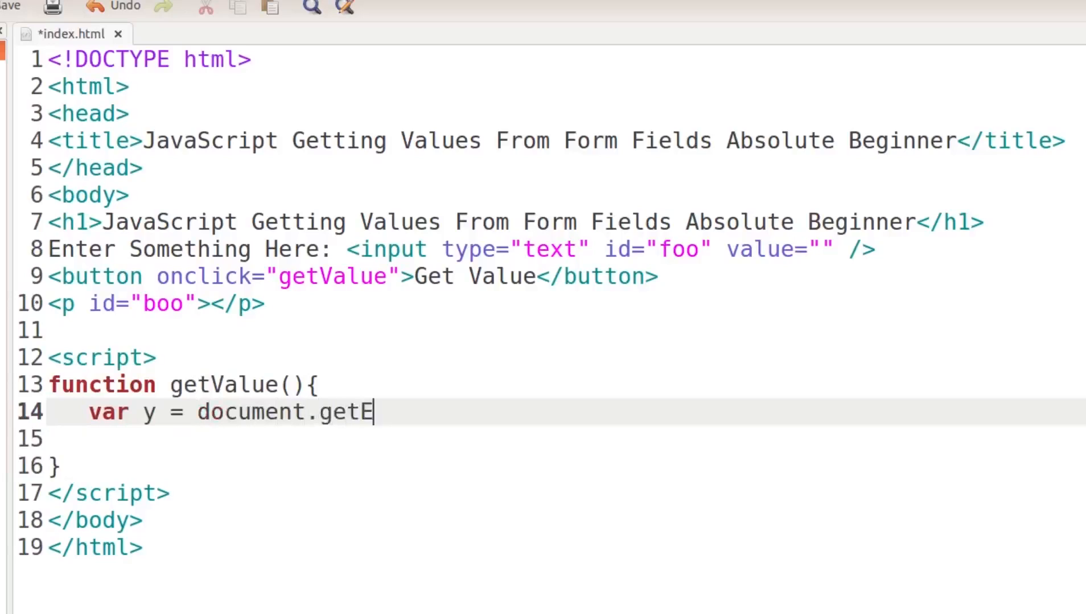
pyautogui.write('lement')
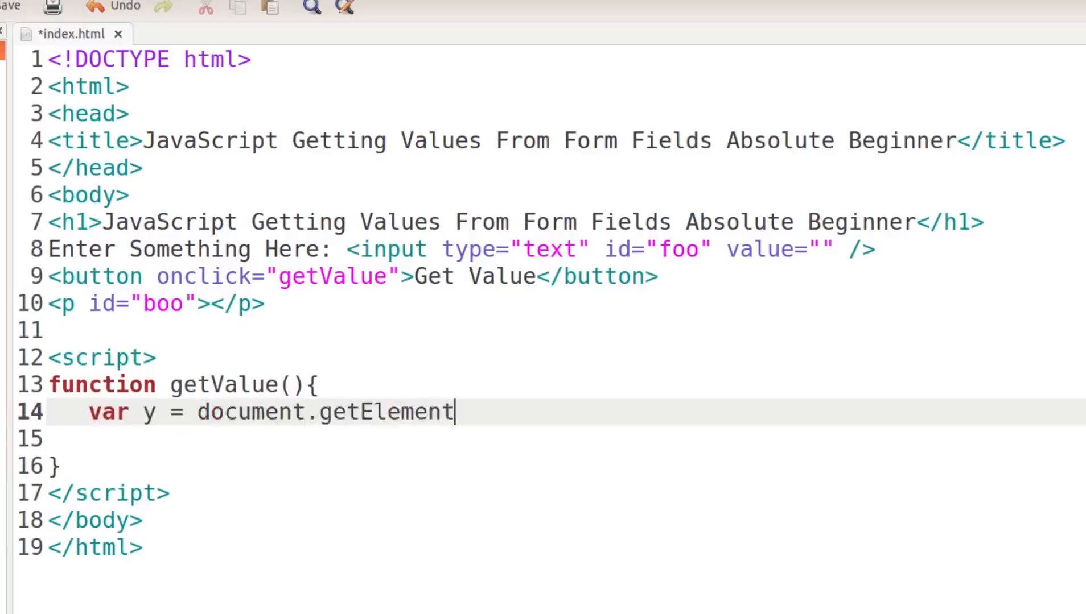
pyautogui.write('By Id')
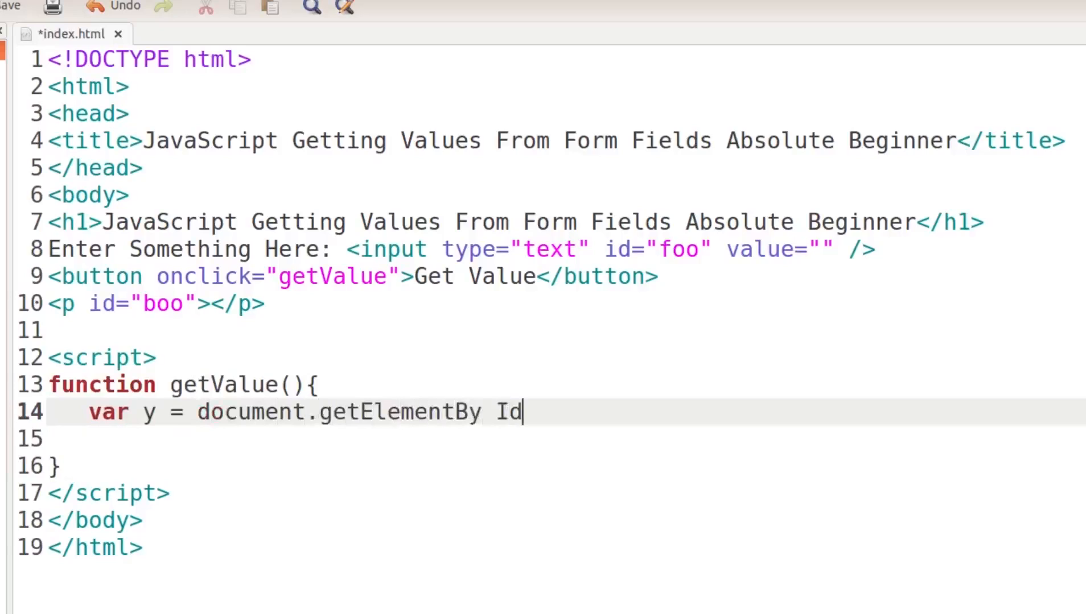
pyautogui.press('Backspace')
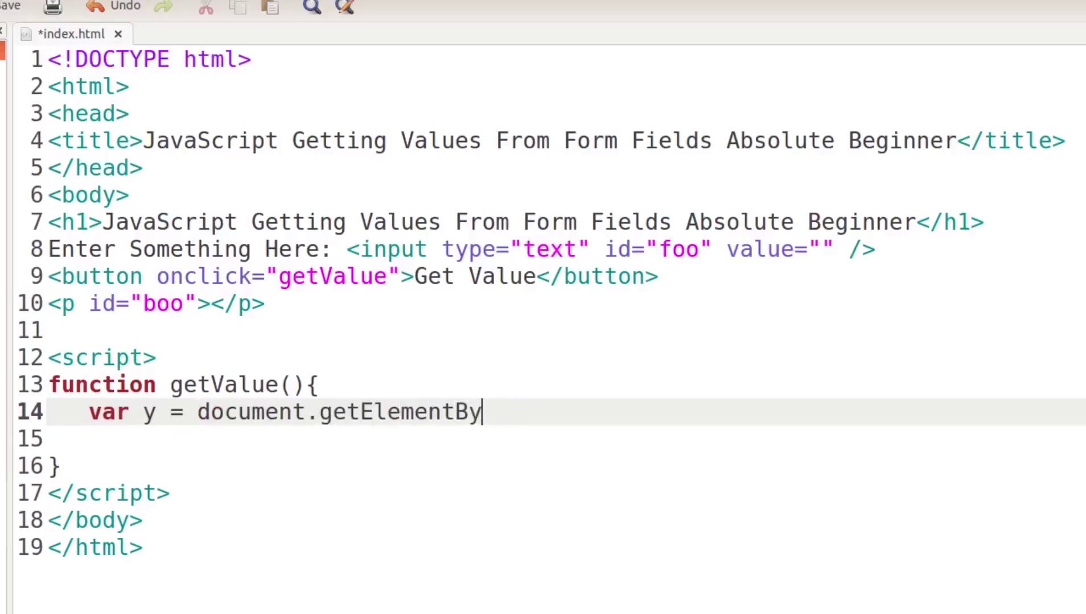
pyautogui.write('Id()')
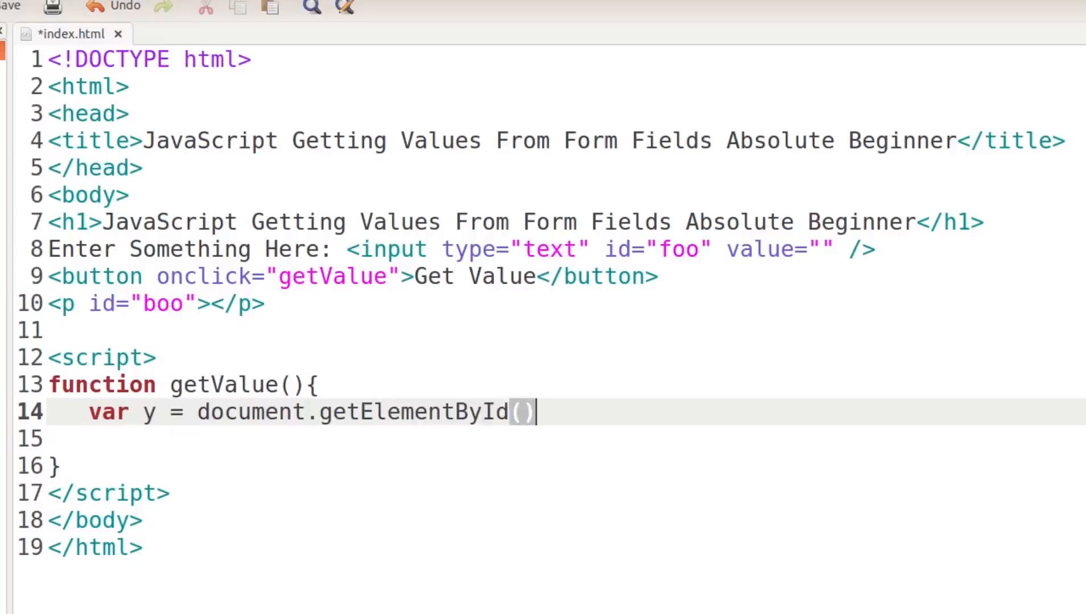
pyautogui.write(';')
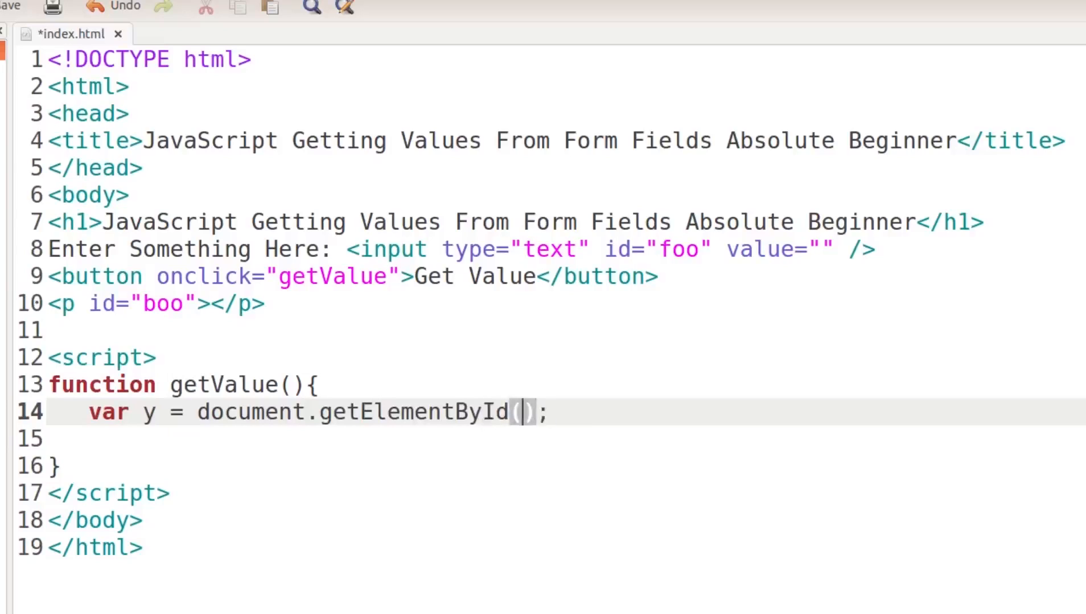
pyautogui.moveTo(685, 273)
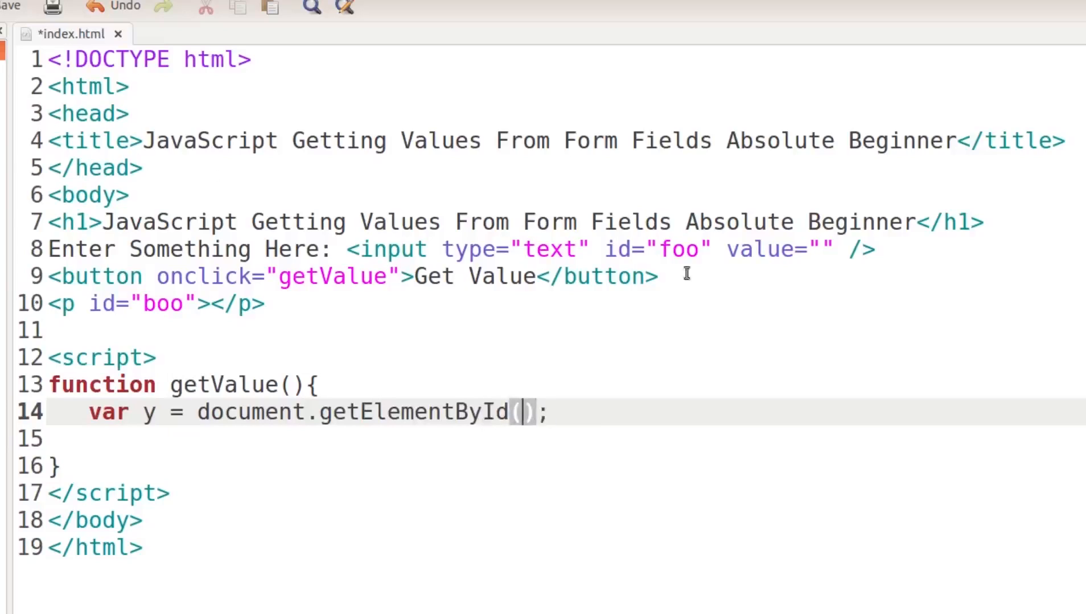
# Pass 'boo' as the getElementById argument and add a new line below.
pyautogui.doubleClick(677, 249)
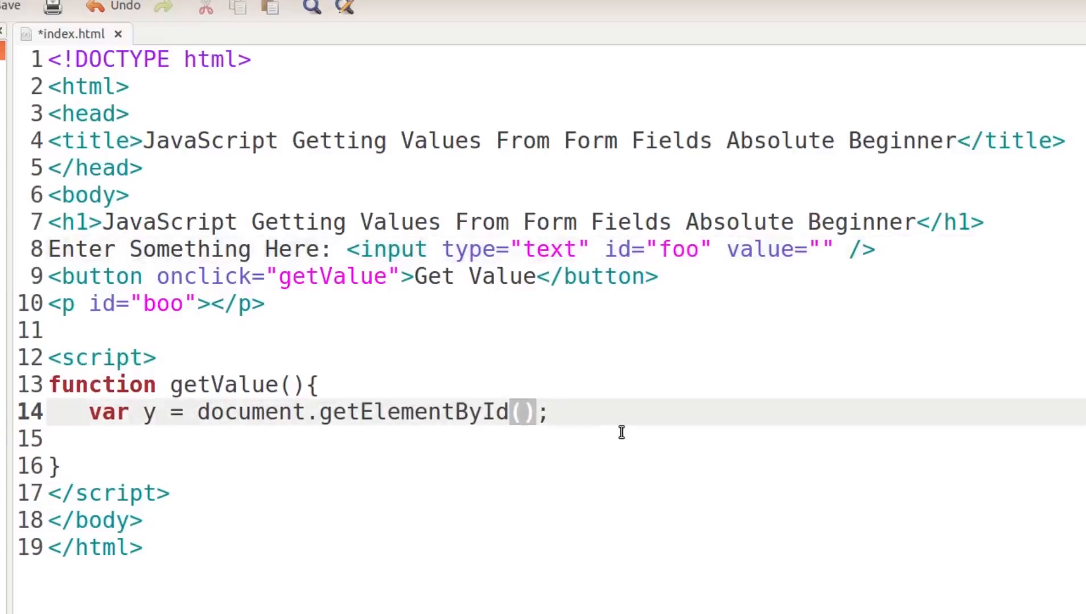
pyautogui.write("''")
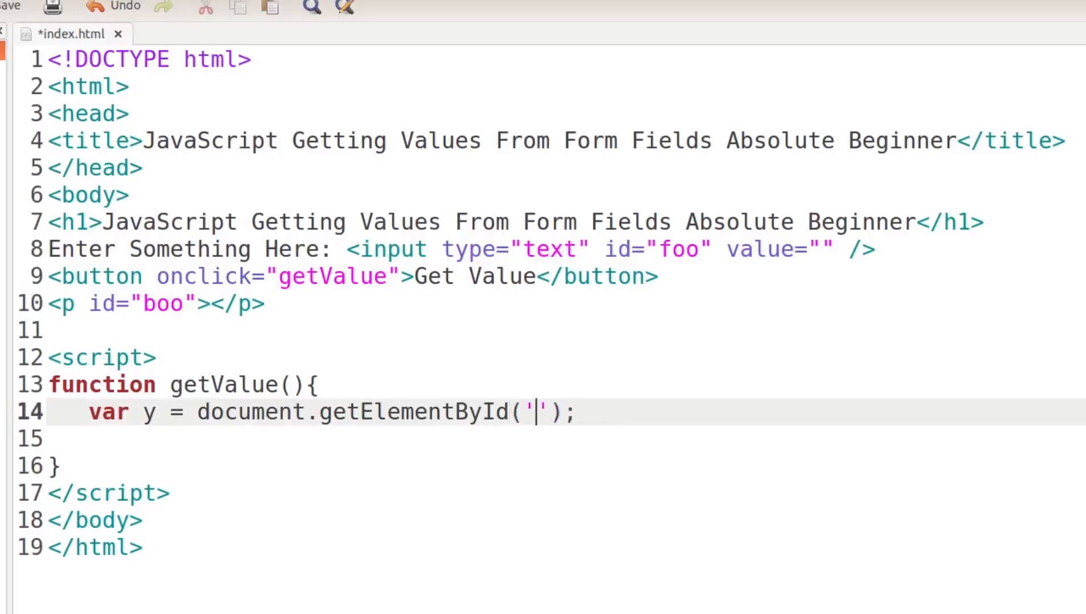
pyautogui.doubleClick(163, 303)
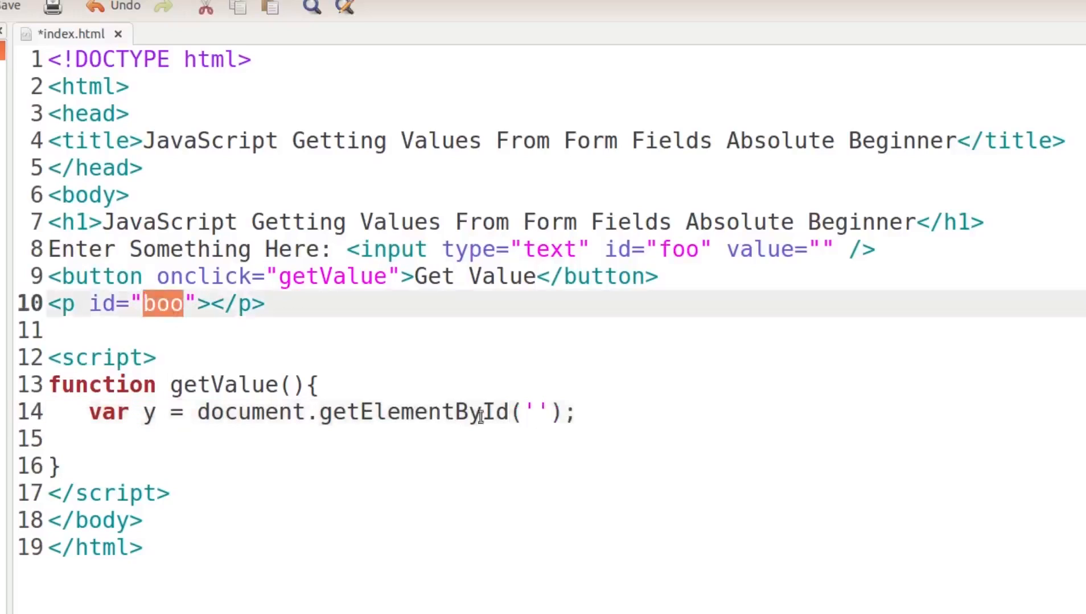
pyautogui.write('b')
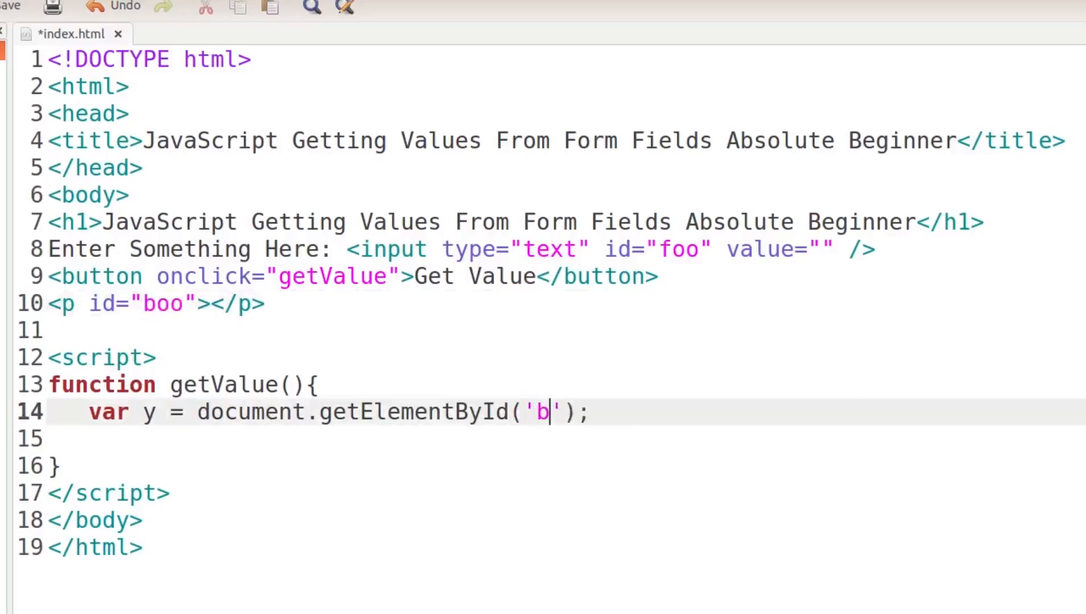
pyautogui.write('oo')
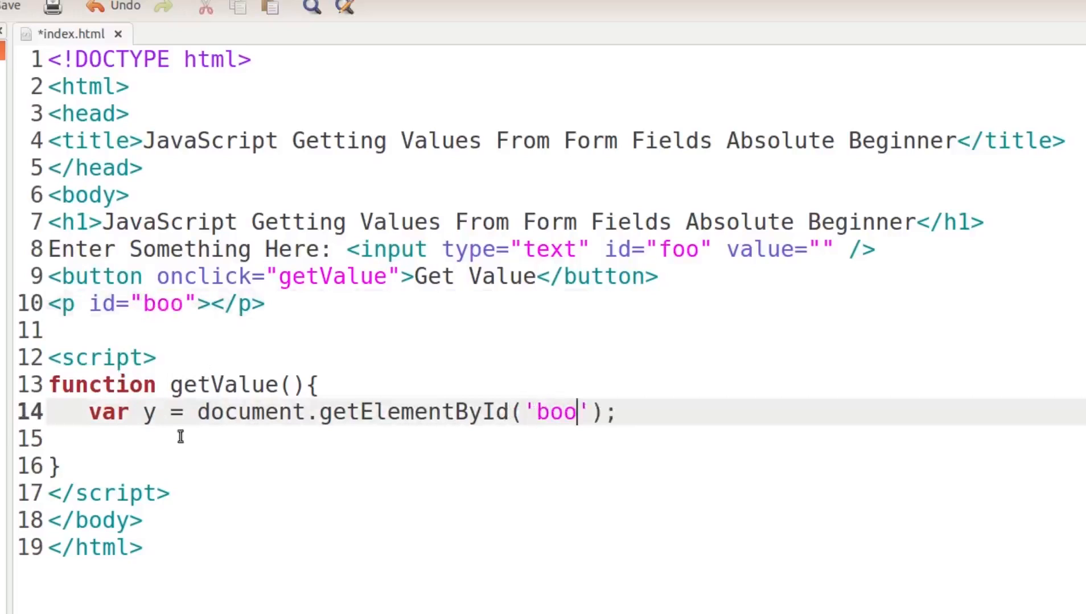
pyautogui.tripleClick(277, 412)
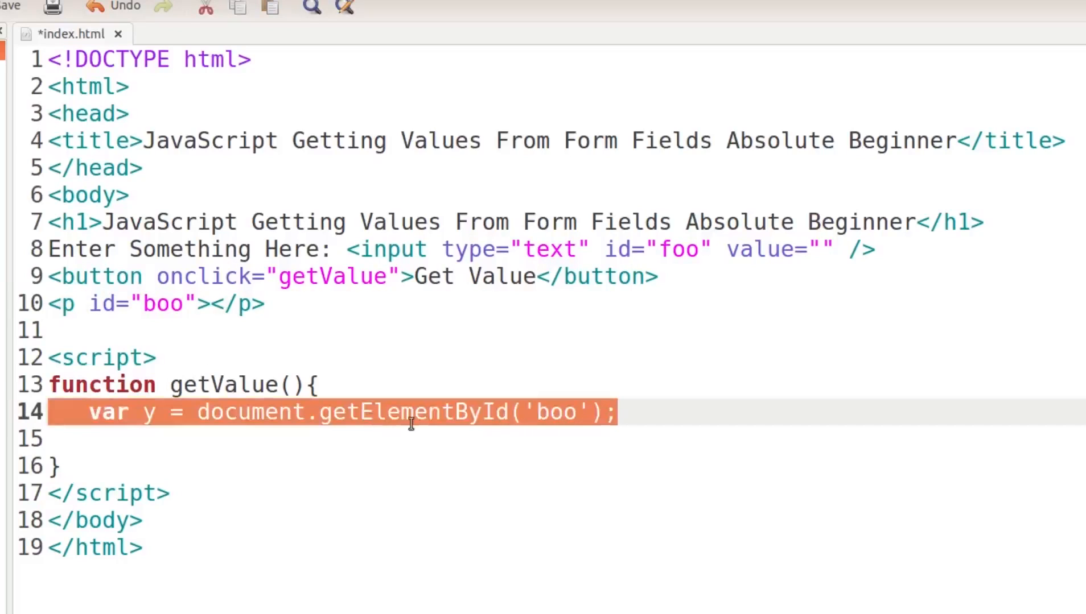
pyautogui.click(671, 412)
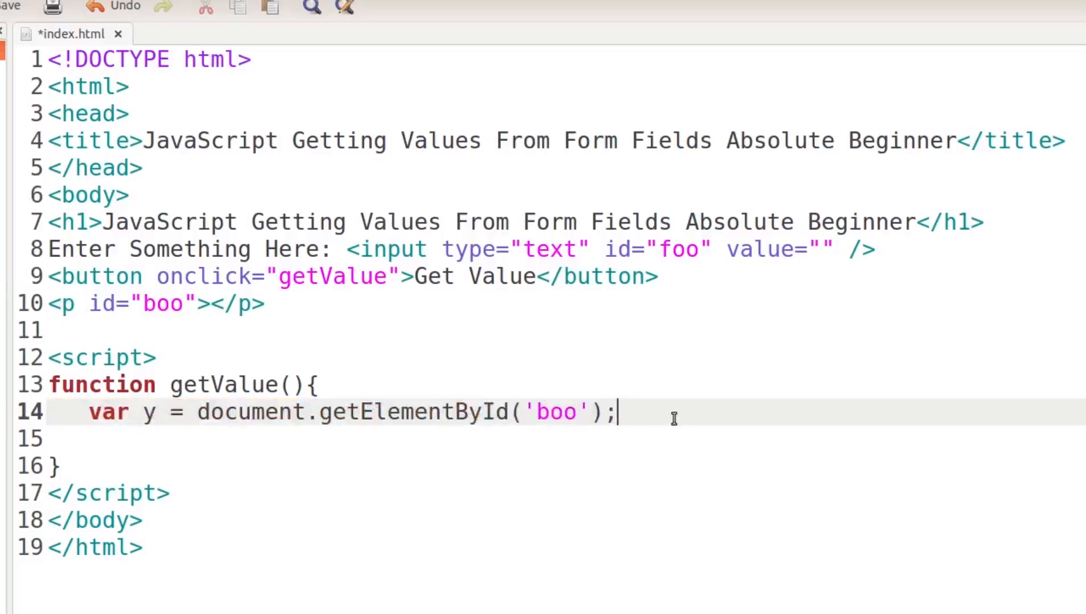
pyautogui.press('Return')
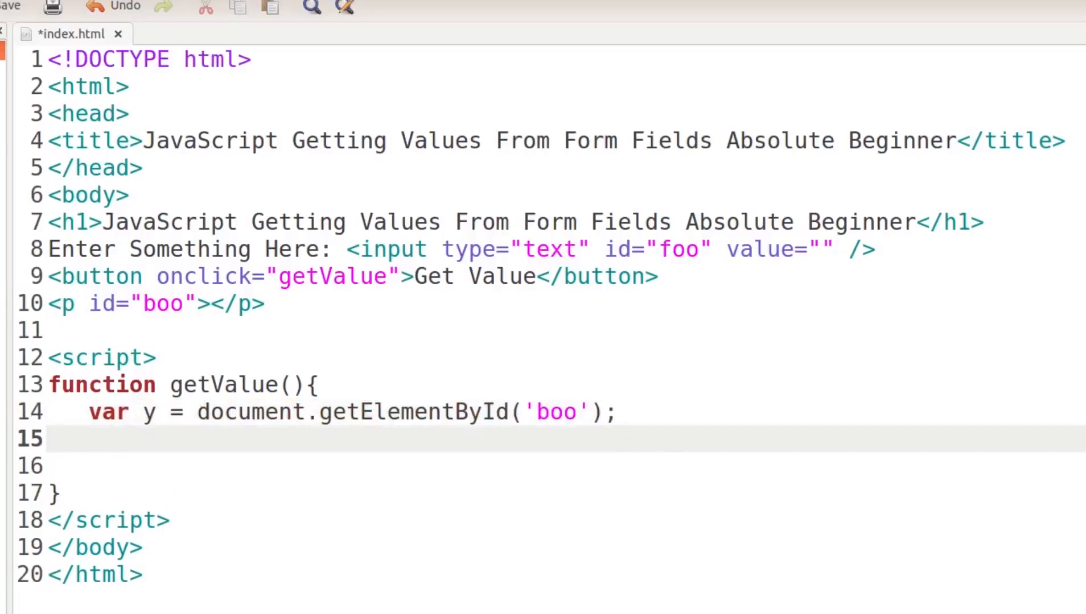
# On line 15, type var = document.getElementById('').
pyautogui.click(88, 438)
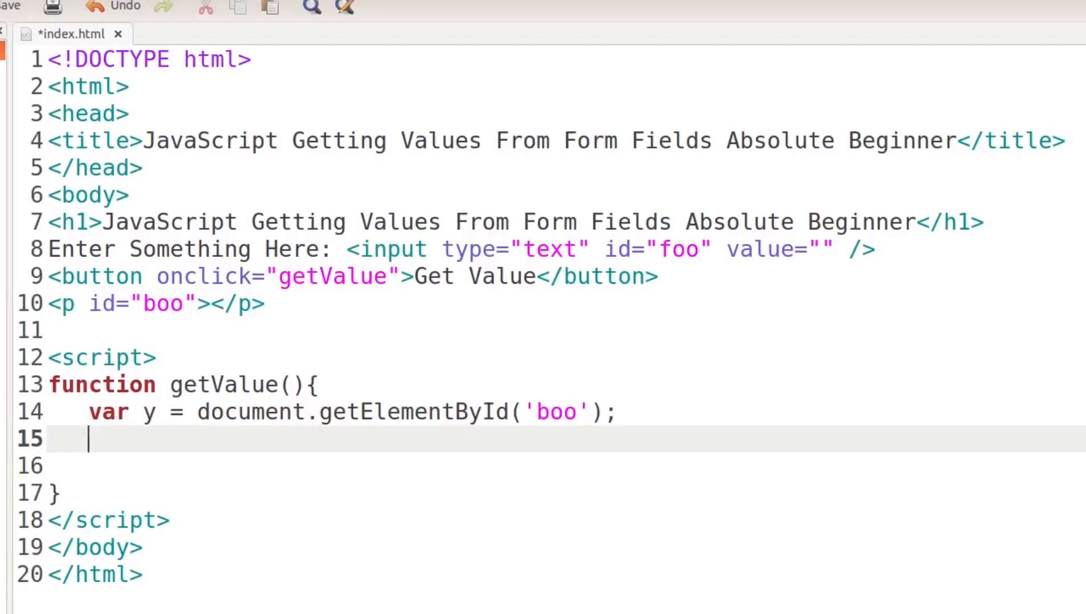
pyautogui.write('var x')
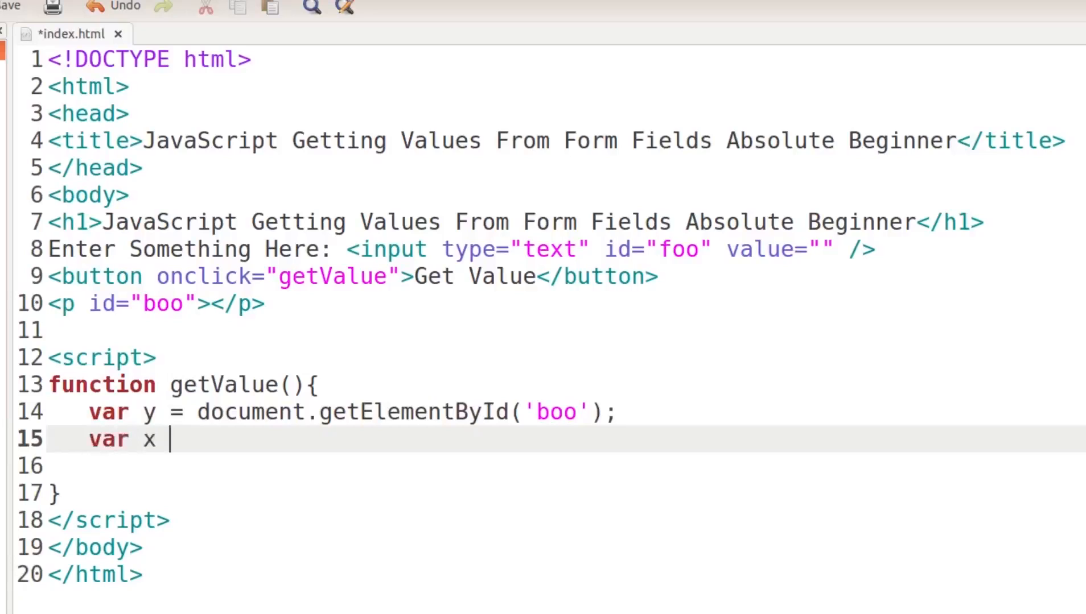
pyautogui.write('=')
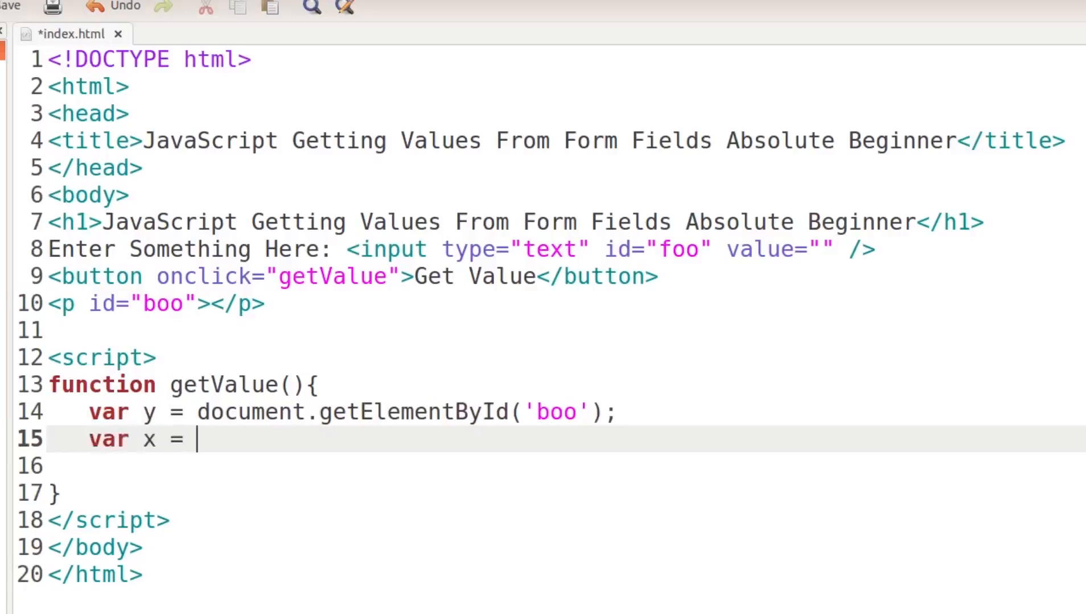
pyautogui.write('document')
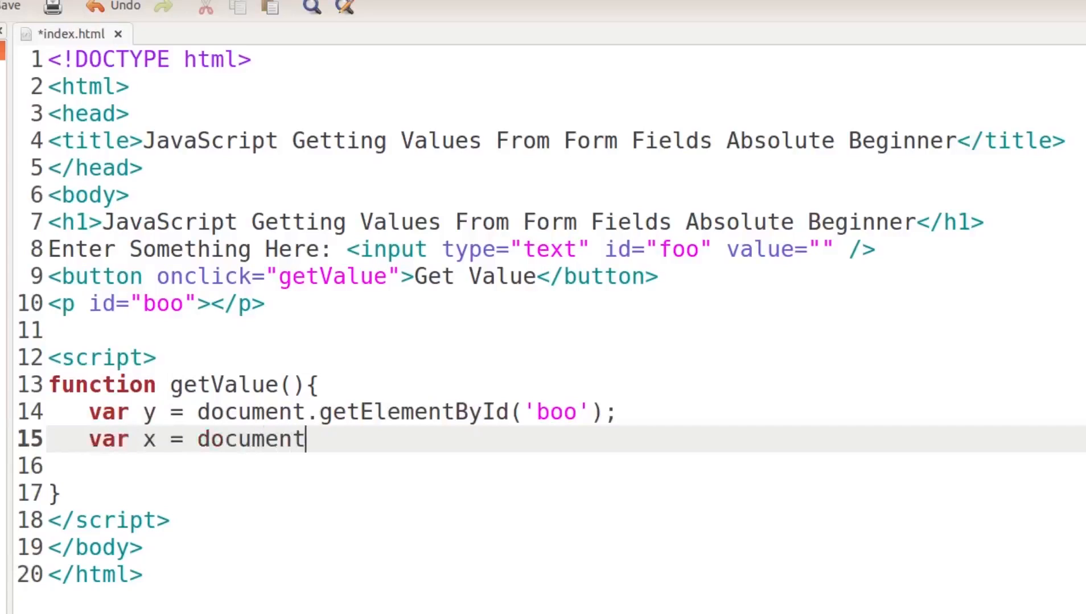
pyautogui.write('.getElemen')
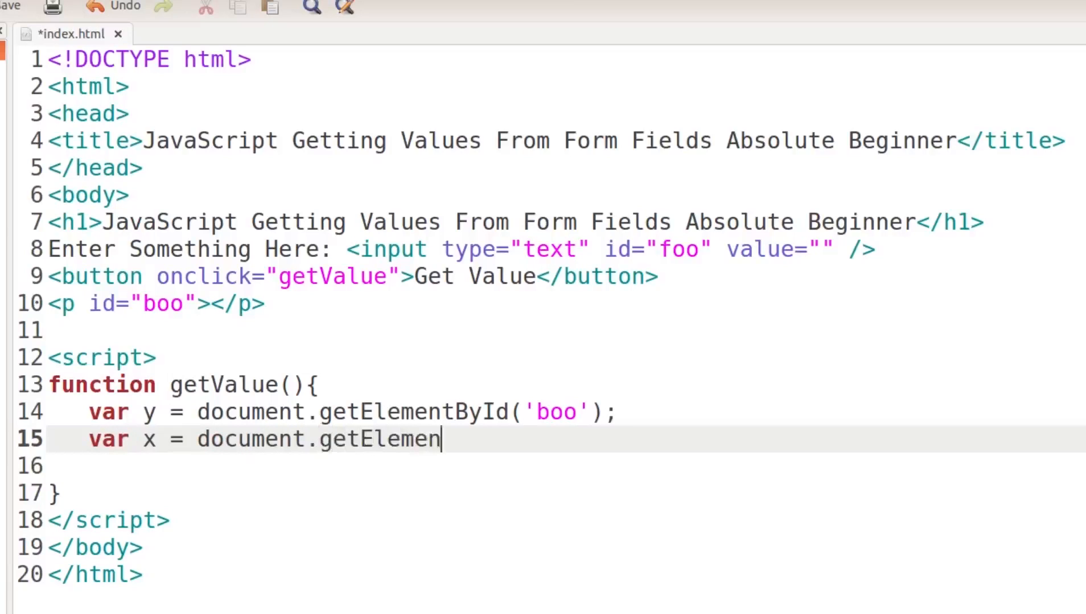
pyautogui.write('tById')
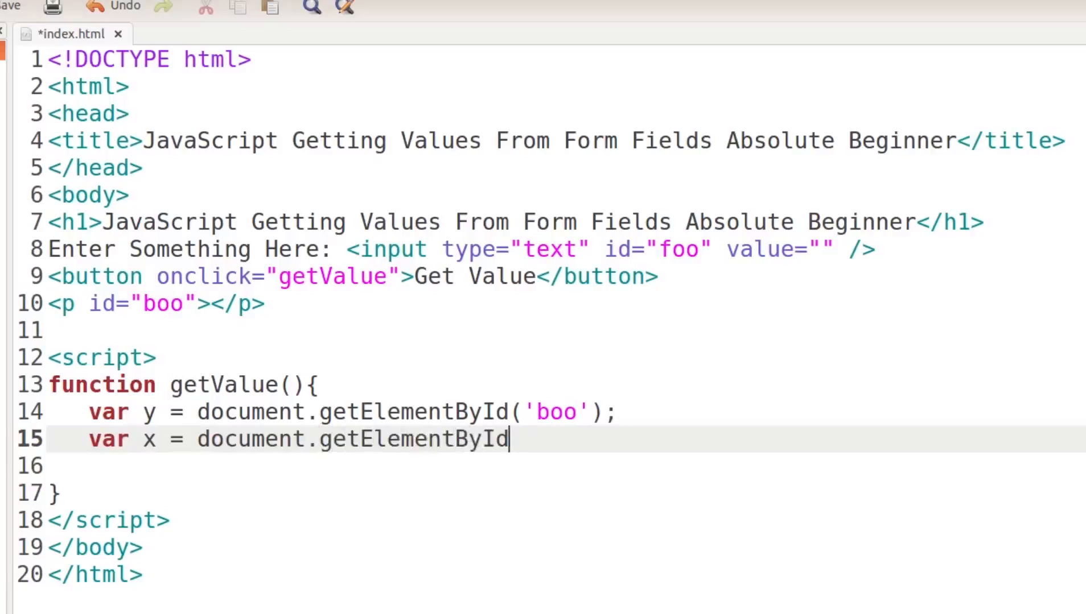
pyautogui.write("('')")
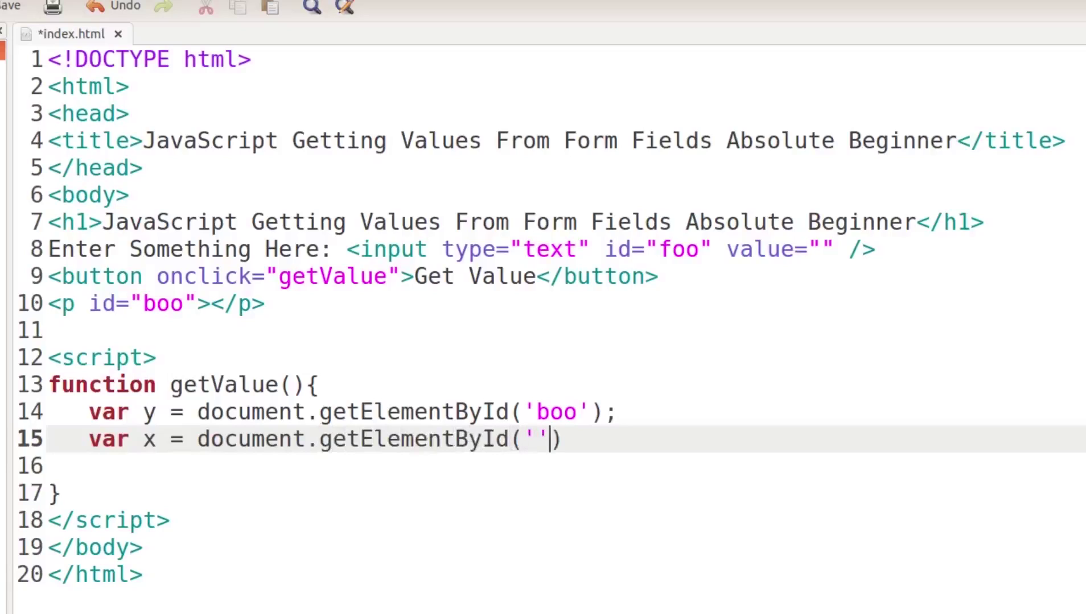
# Fill in 'foo' and append .value; to read the input's value.
pyautogui.write('foo')
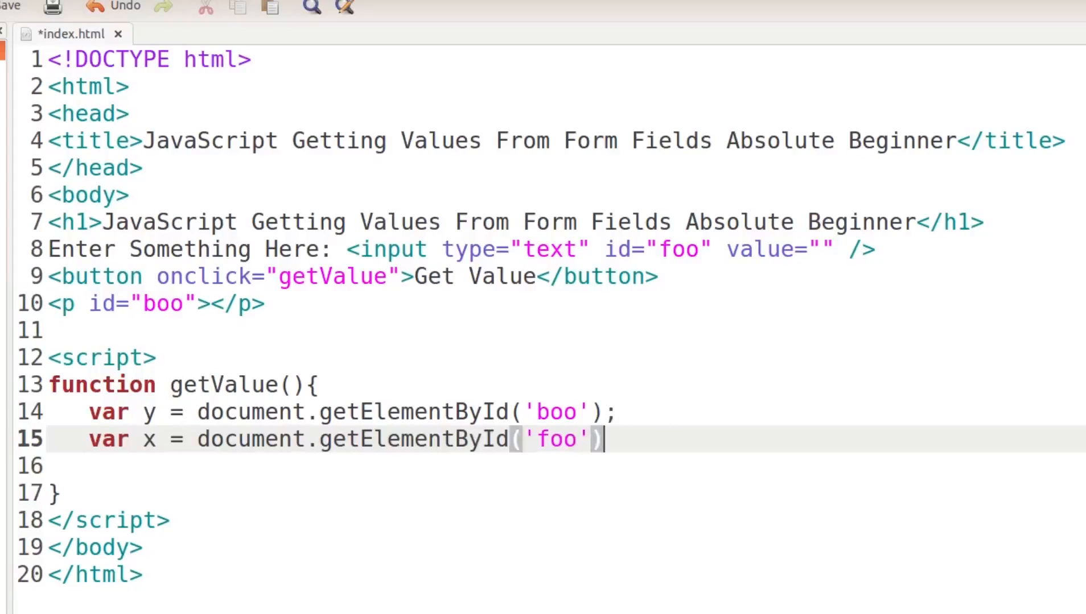
pyautogui.write('.')
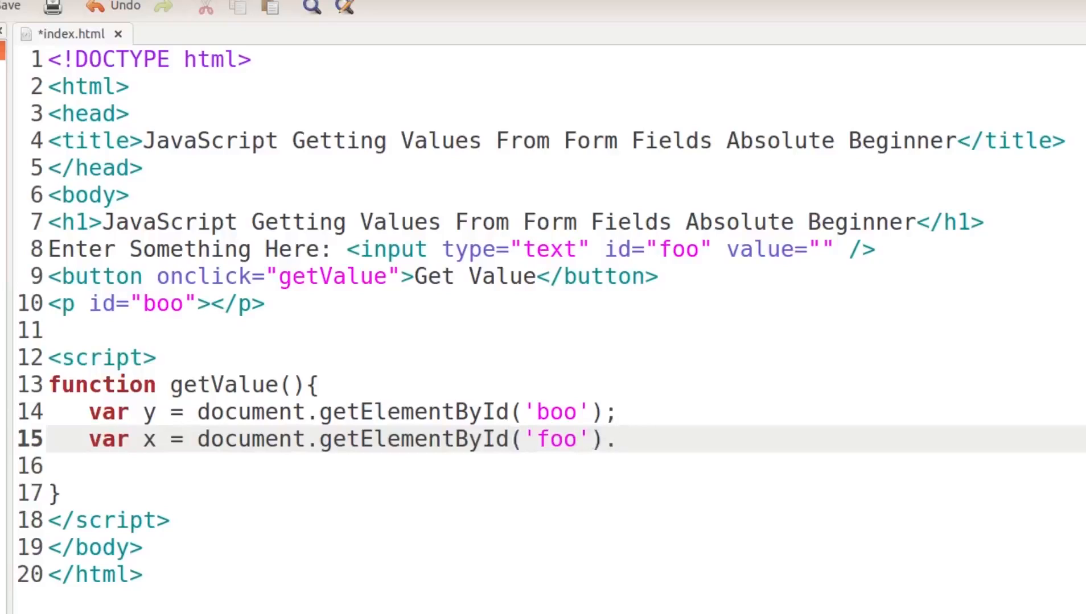
pyautogui.write('v')
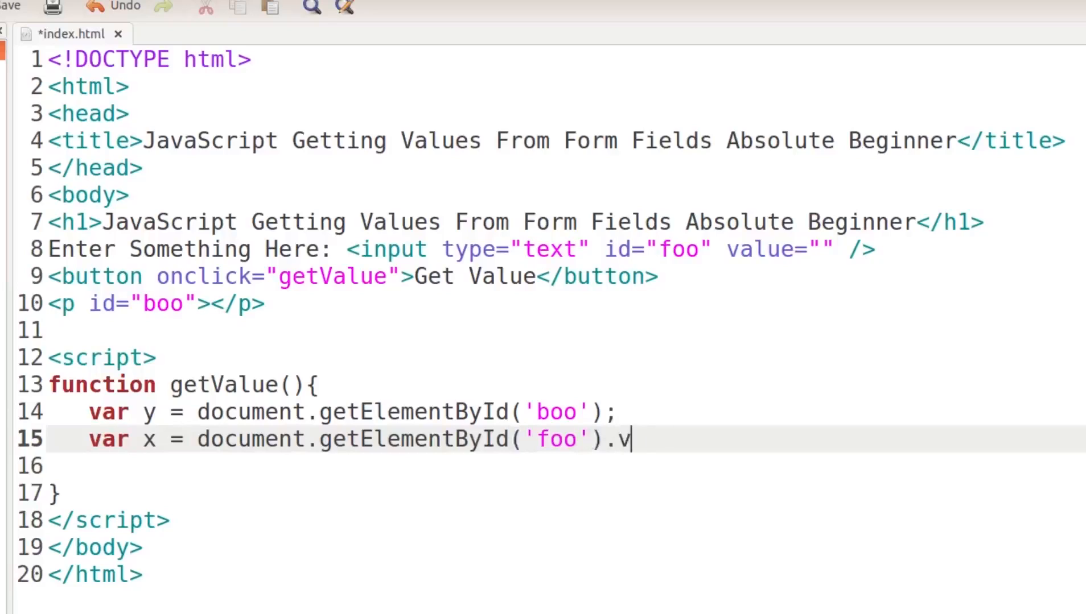
pyautogui.write('alue')
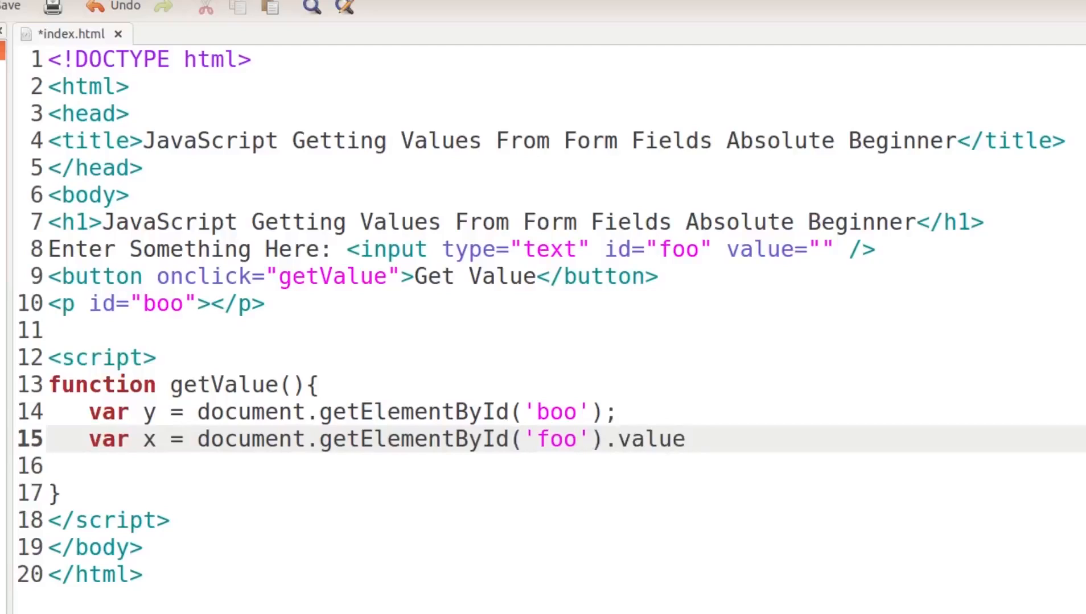
pyautogui.write(';')
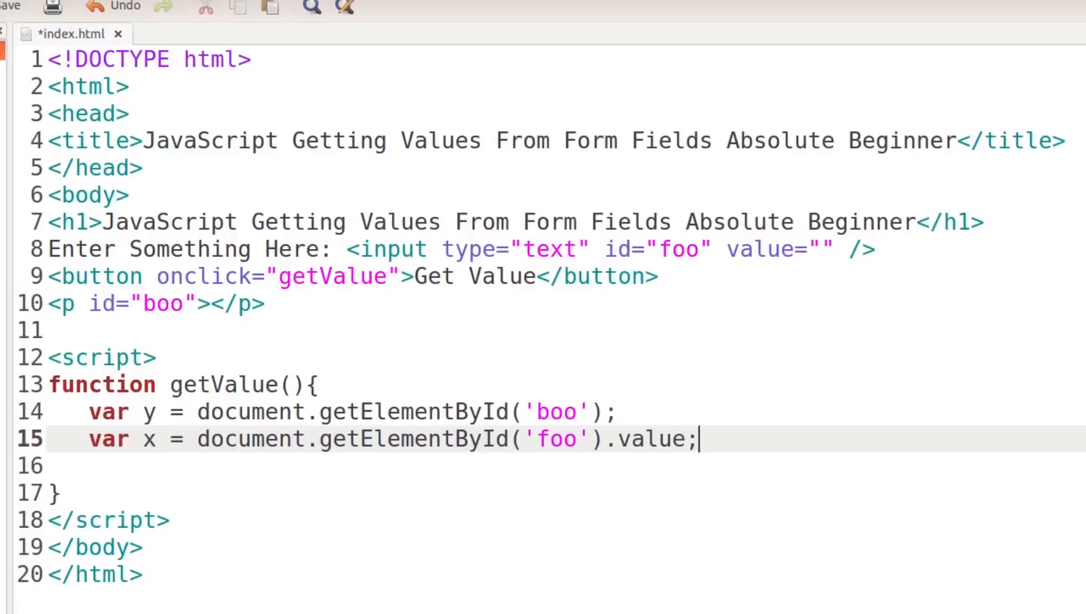
pyautogui.moveTo(736, 336)
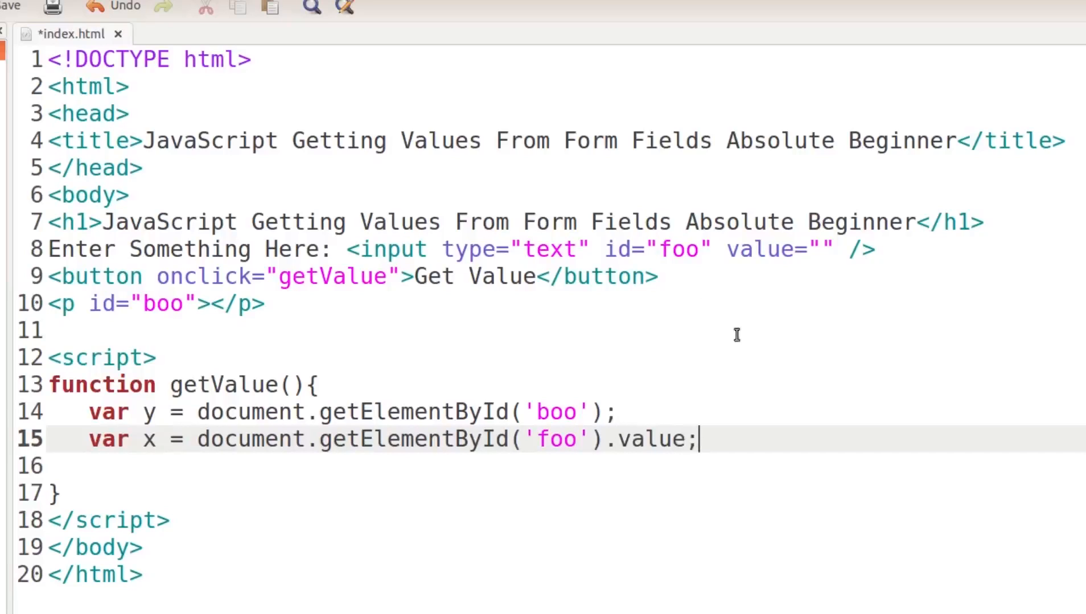
pyautogui.doubleClick(678, 250)
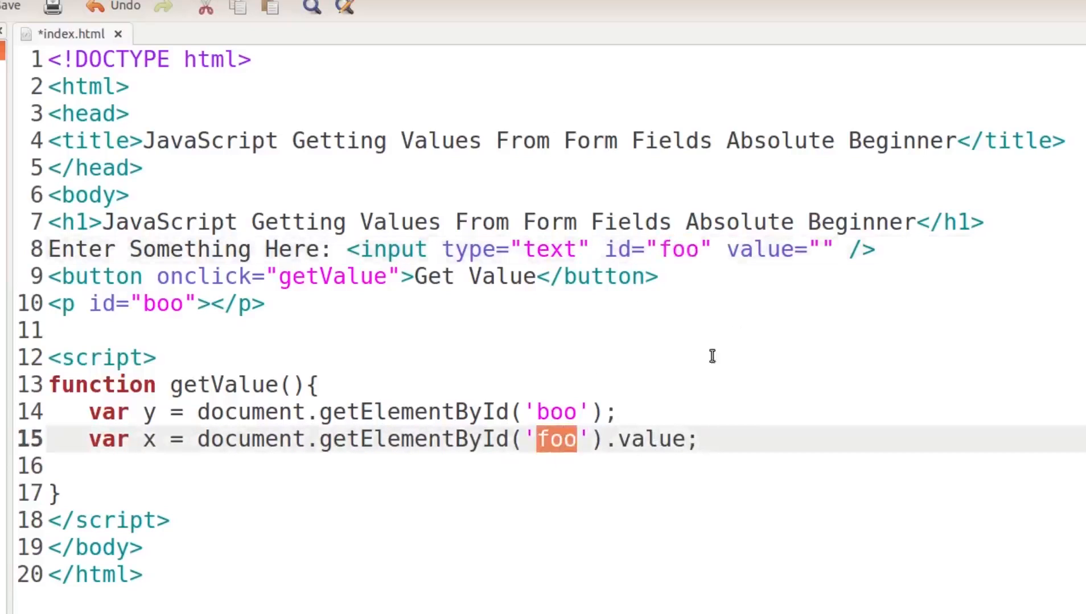
pyautogui.moveTo(502, 419)
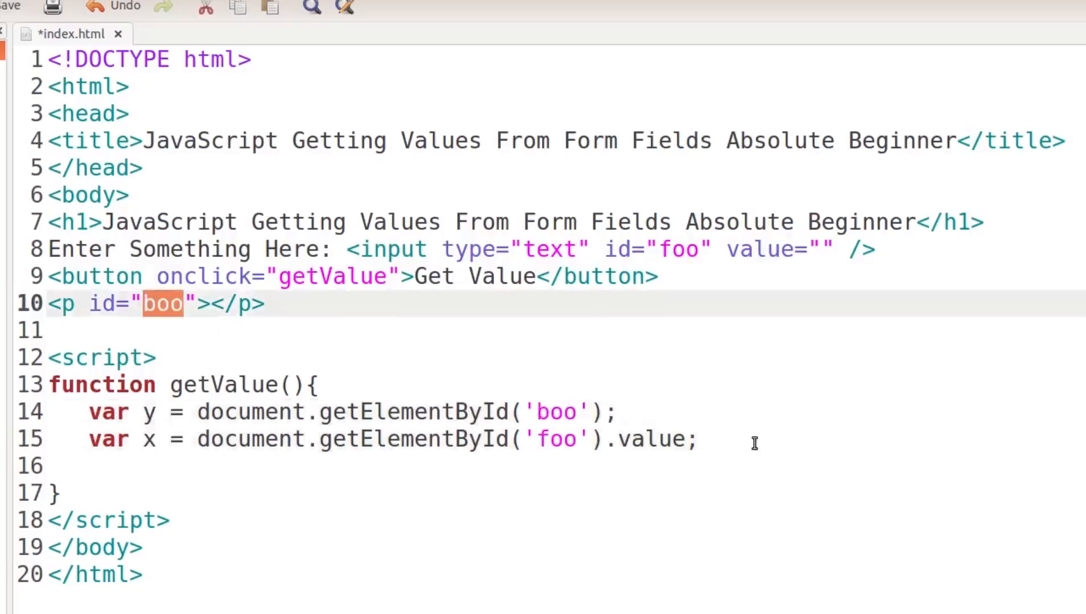
# Add a new line y.innerHTML=x; inside getValue.
pyautogui.press('Return')
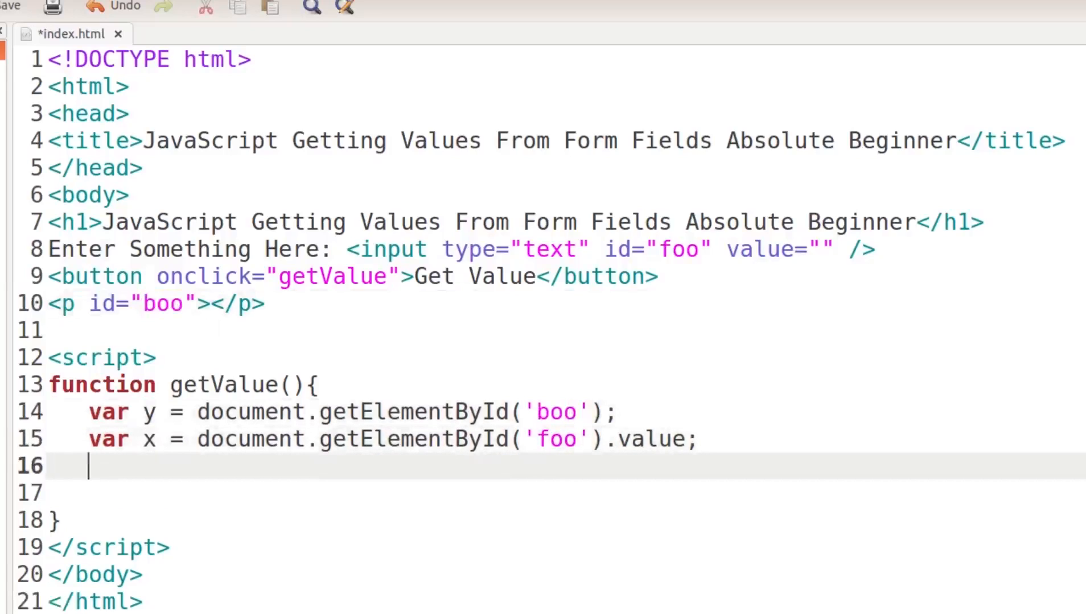
pyautogui.write('y')
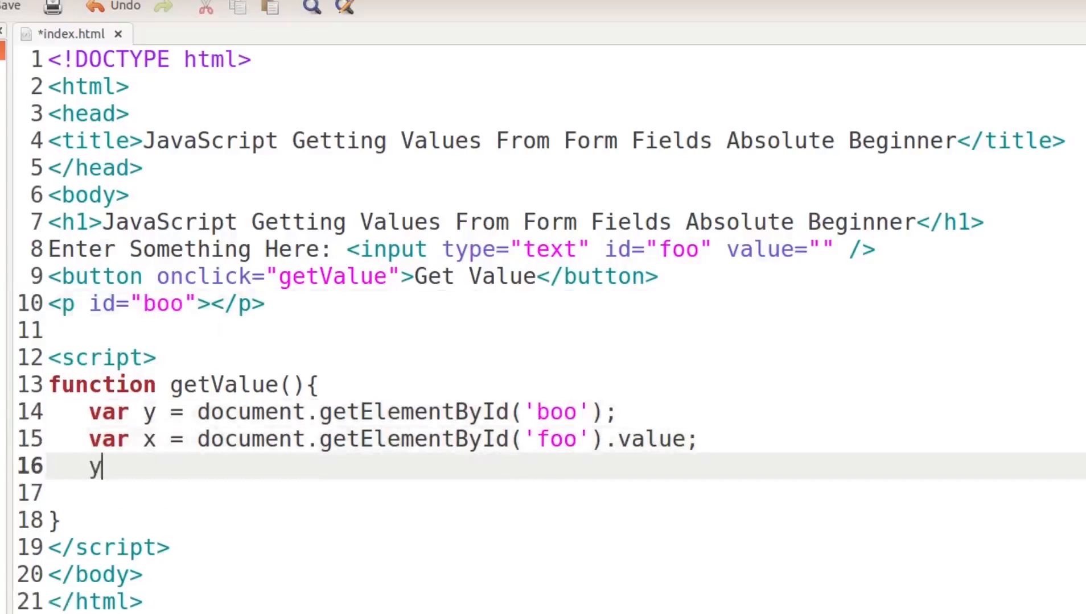
pyautogui.write('.innerHT')
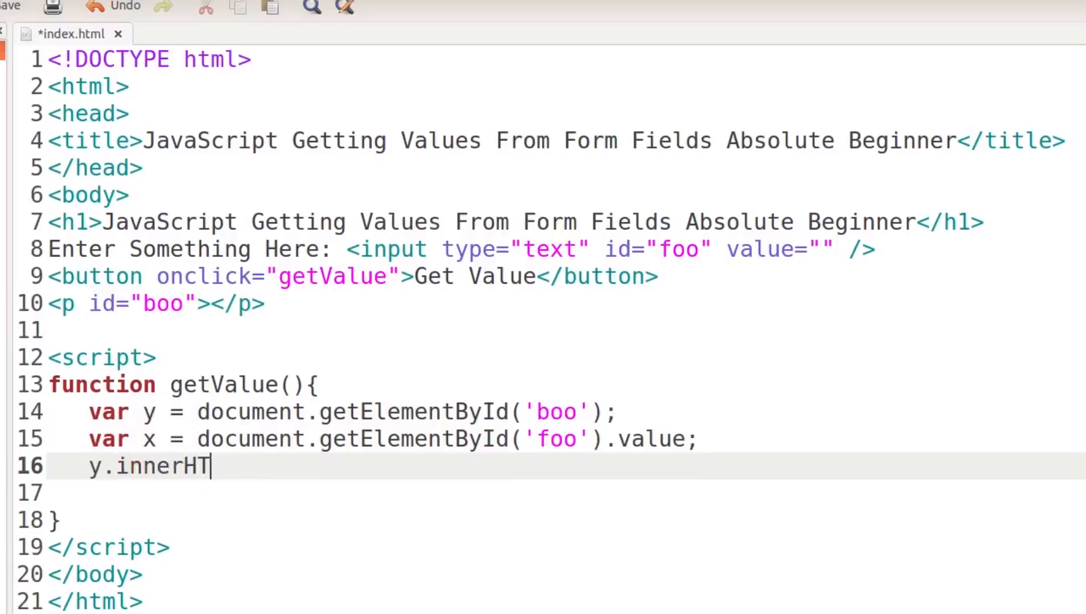
pyautogui.write('ML')
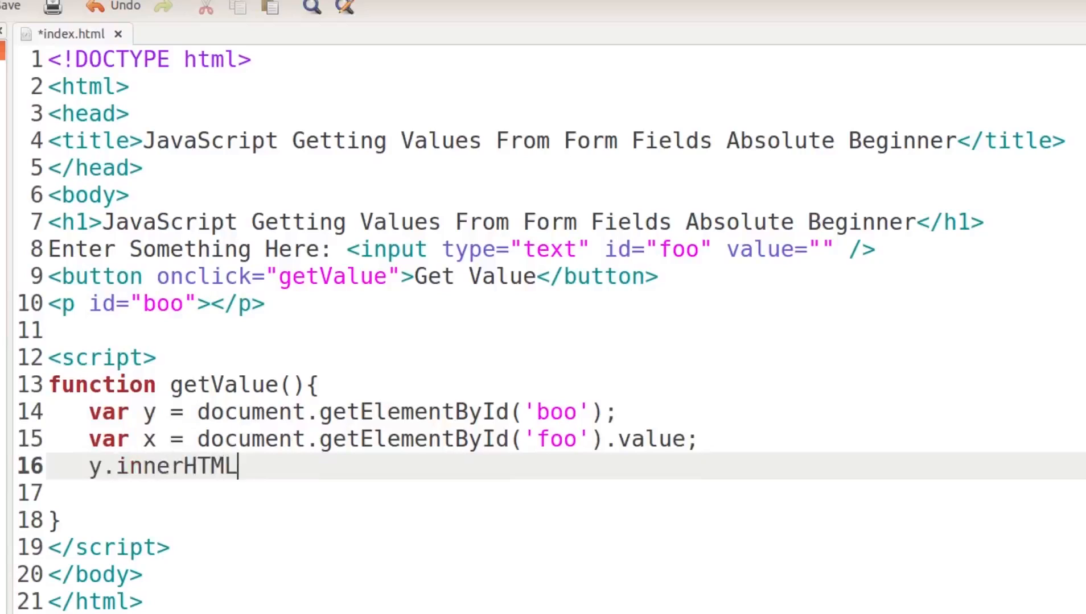
pyautogui.write('=x')
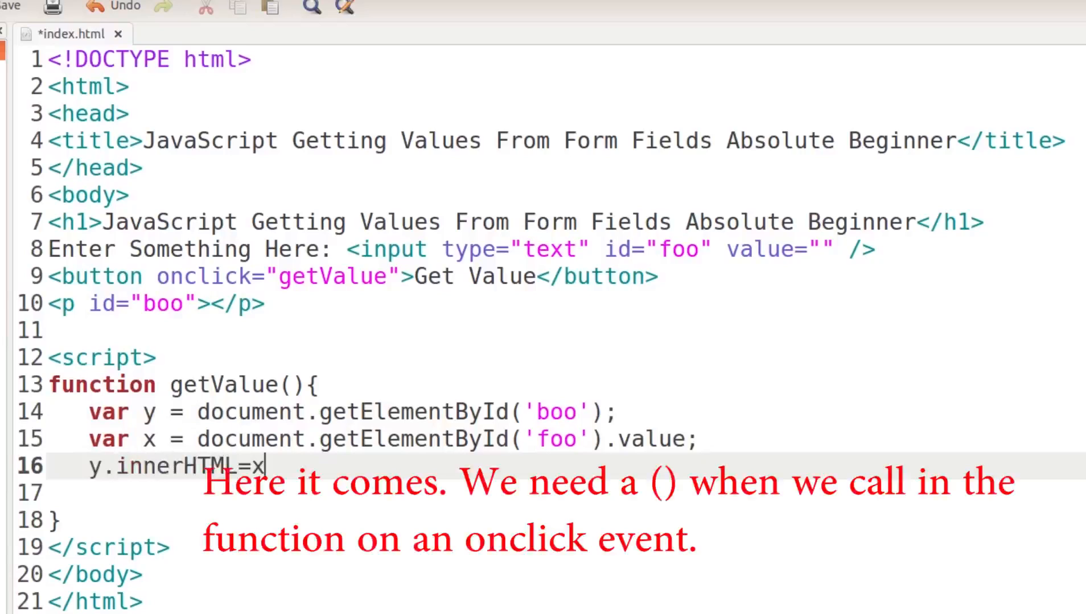
pyautogui.write(';')
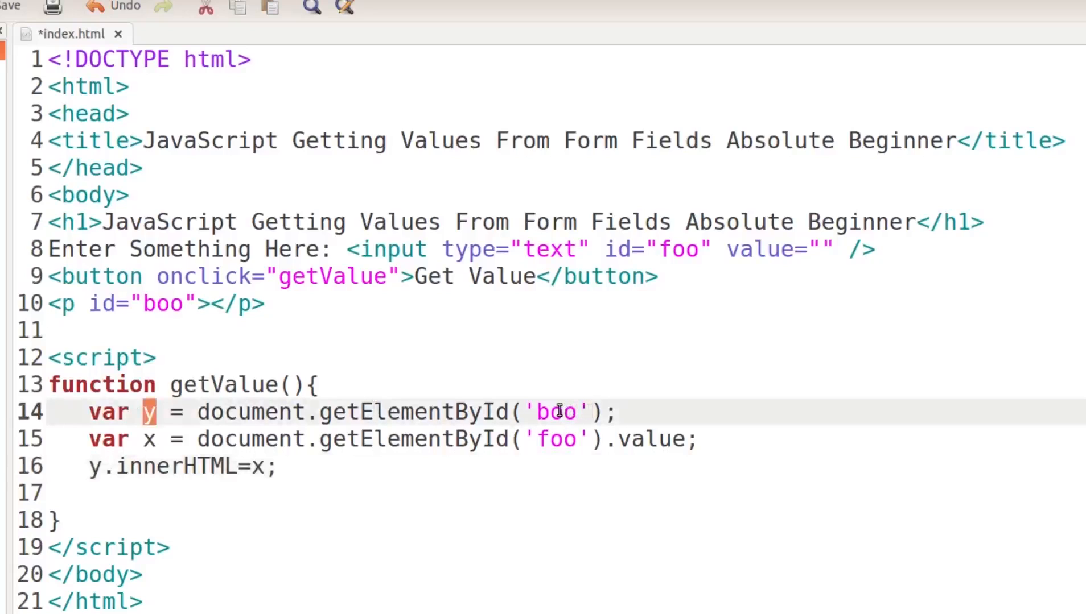
# Highlight the boo id and innerHTML to point them out, then save index.html.
pyautogui.doubleClick(163, 304)
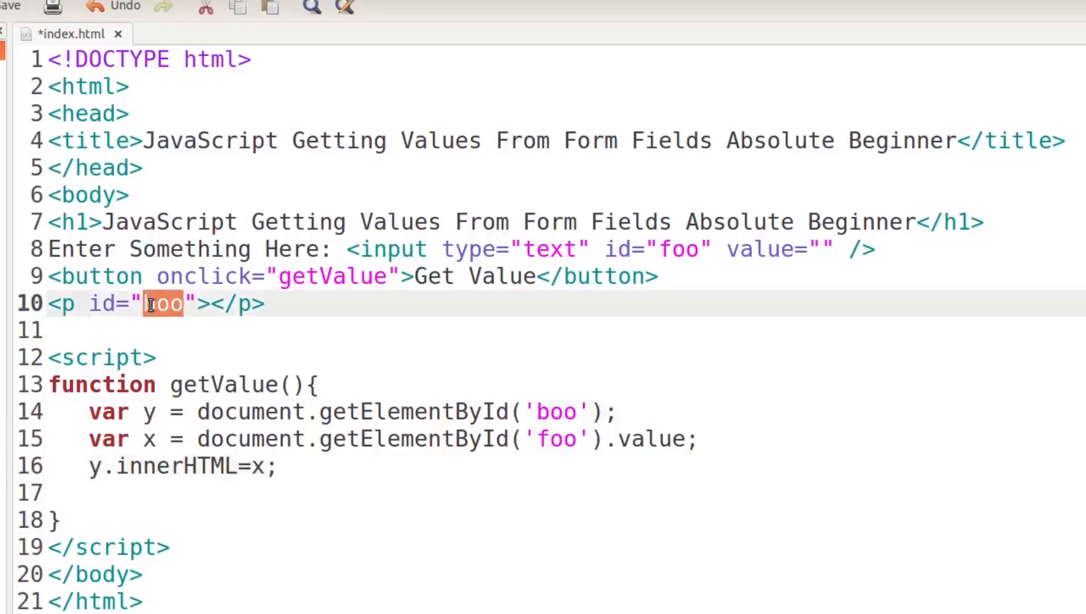
pyautogui.doubleClick(176, 466)
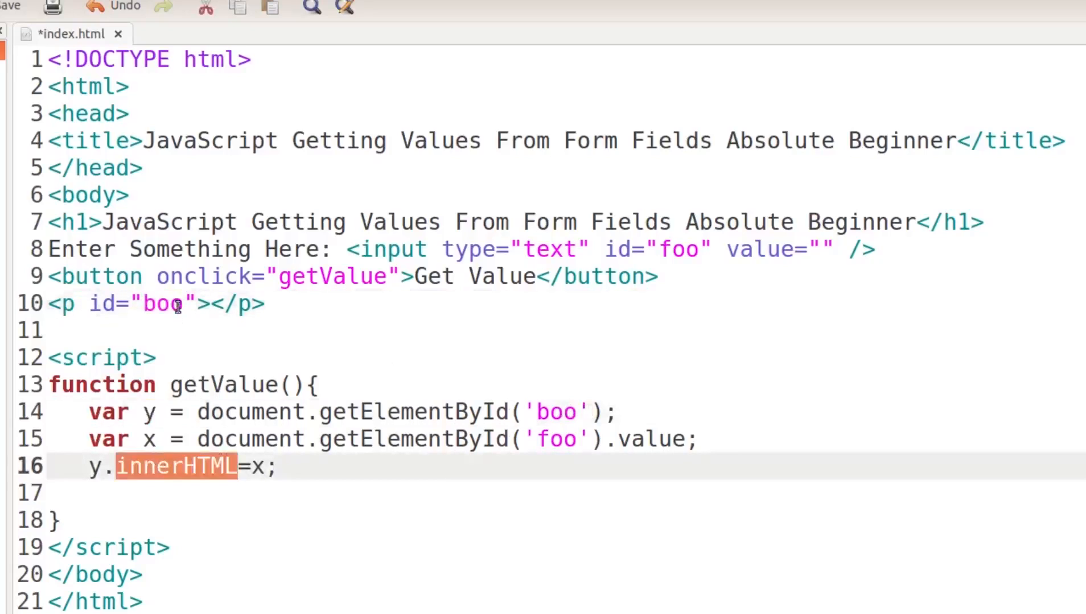
pyautogui.click(211, 303)
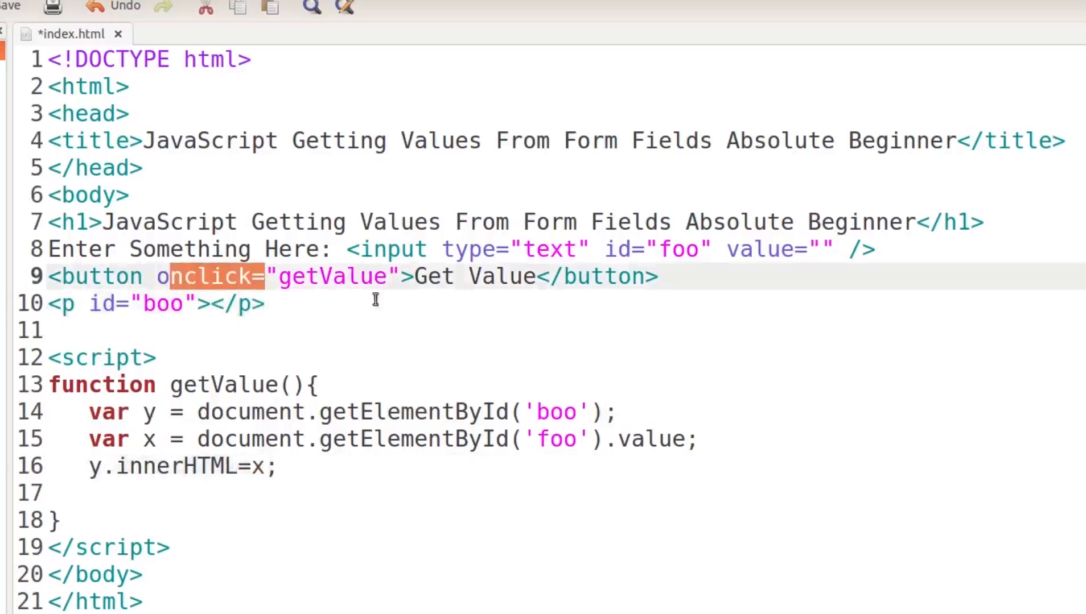
pyautogui.press('ctrl+s')
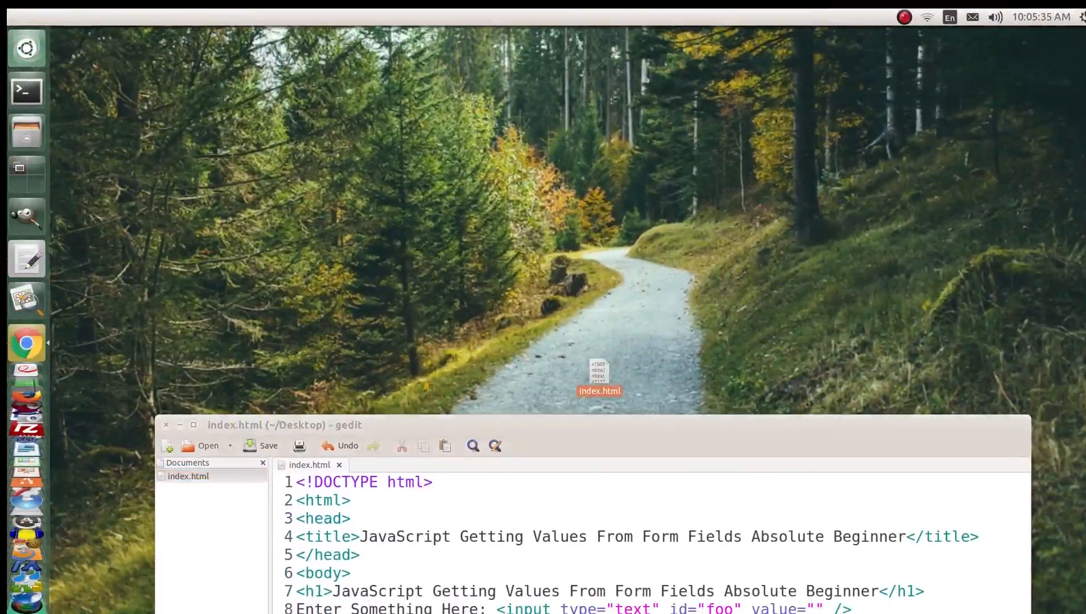
# Bring the index.html page forward in Chrome and type Max in its text box.
pyautogui.click(26, 344)
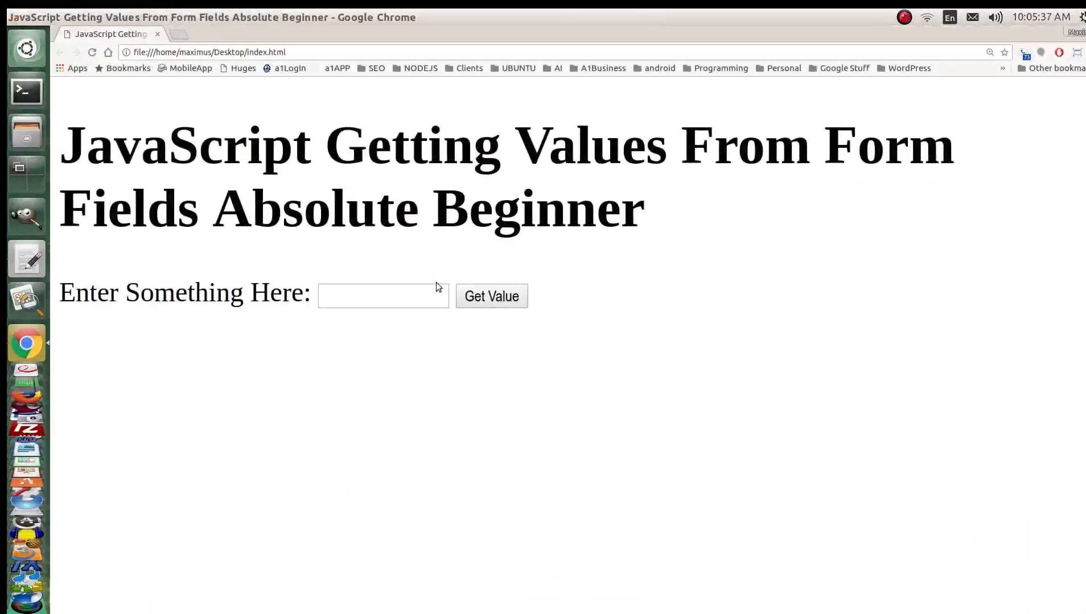
pyautogui.write('Max')
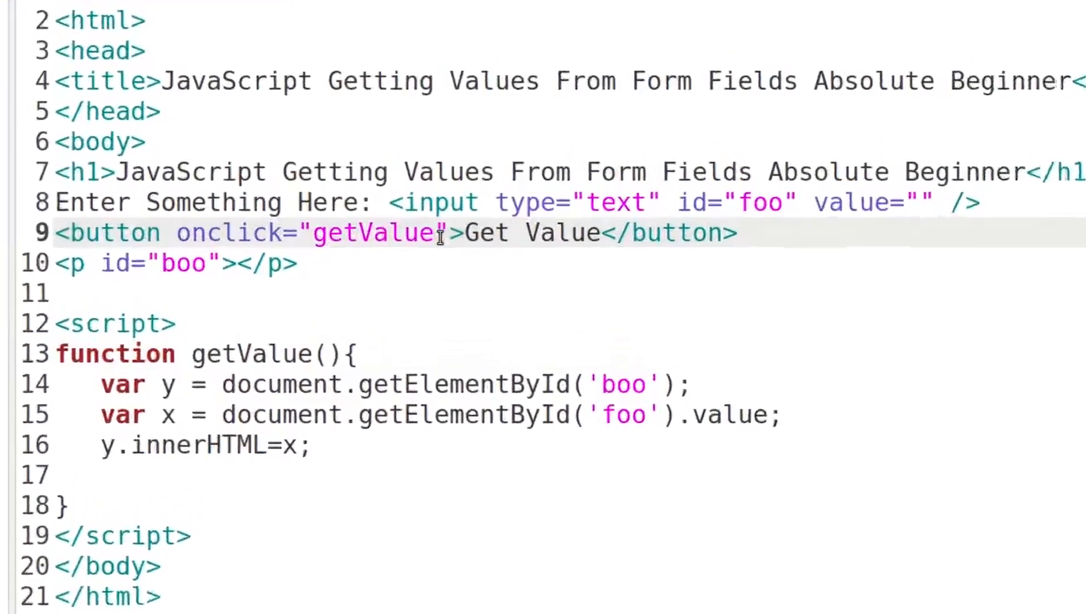
# Add () after getValue in the button's onclick attribute.
pyautogui.write('()')
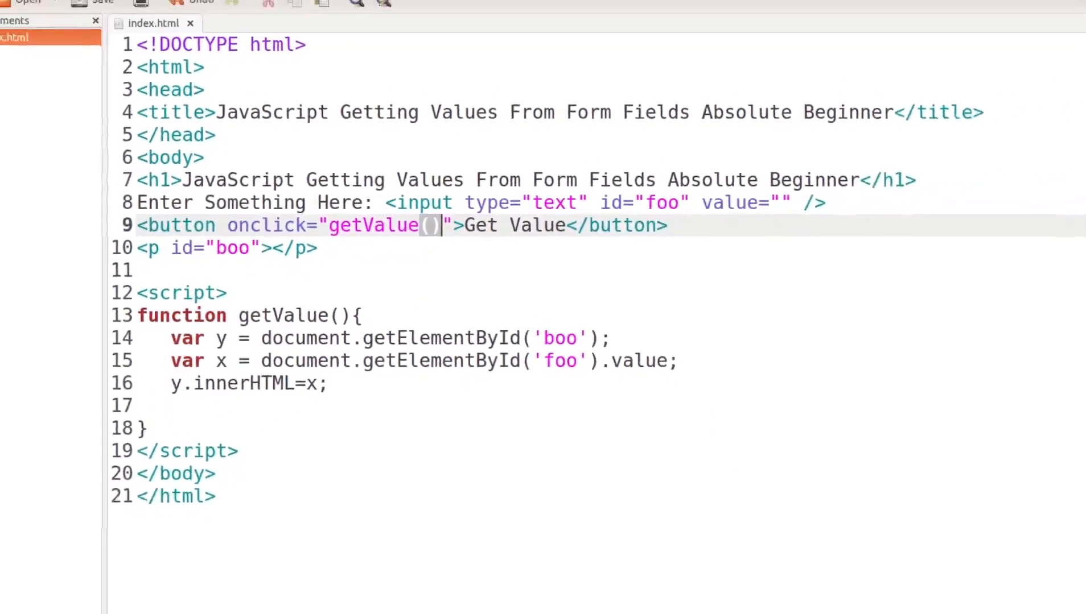
# Reload the page and echo the names Max, Harry, then Si using Get Value.
pyautogui.click(19, 344)
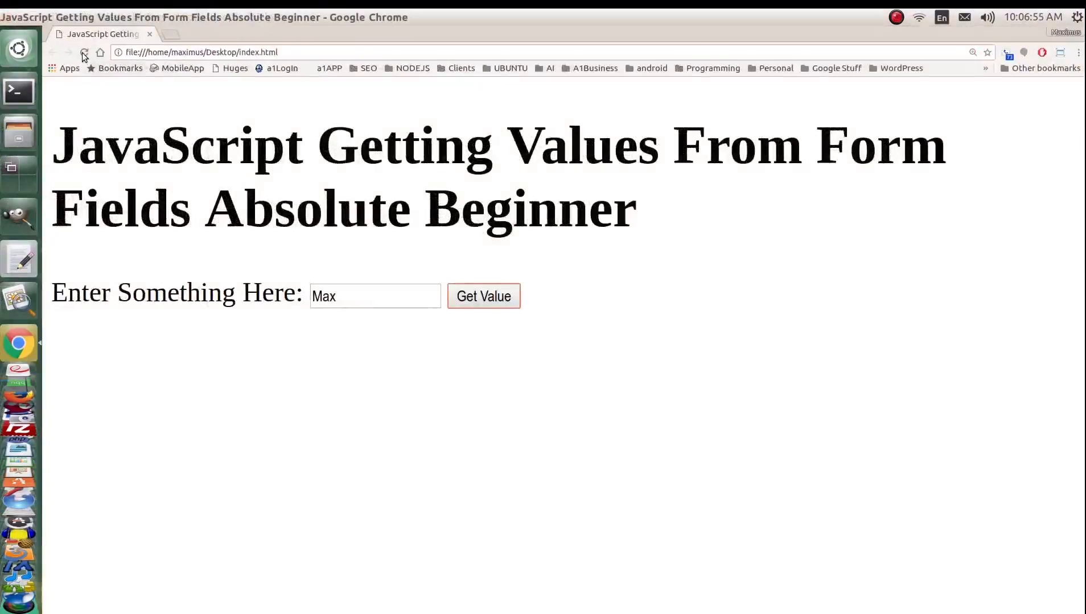
pyautogui.click(84, 51)
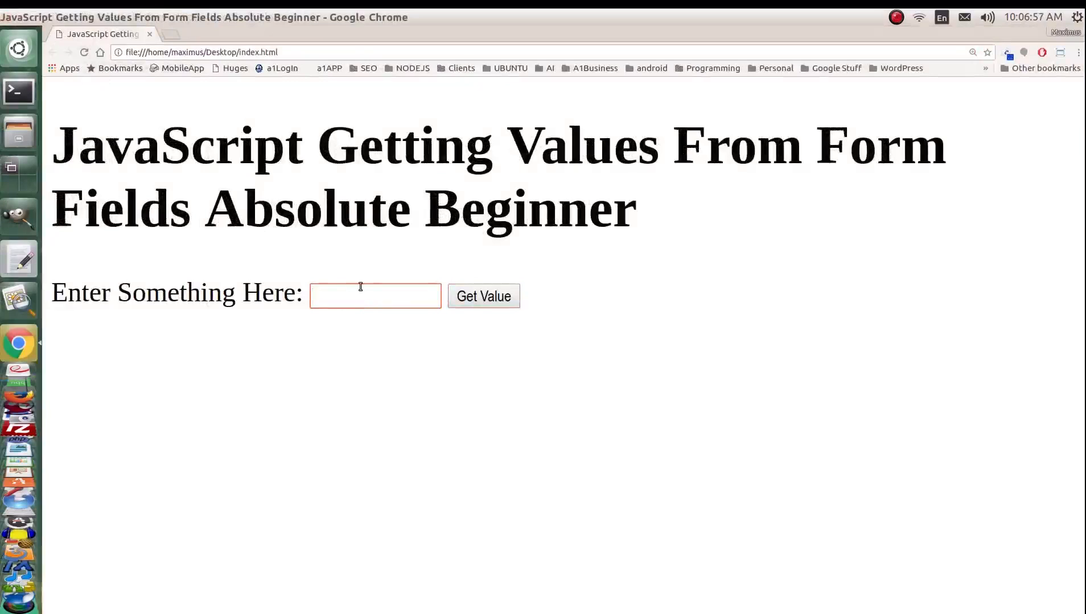
pyautogui.click(483, 297)
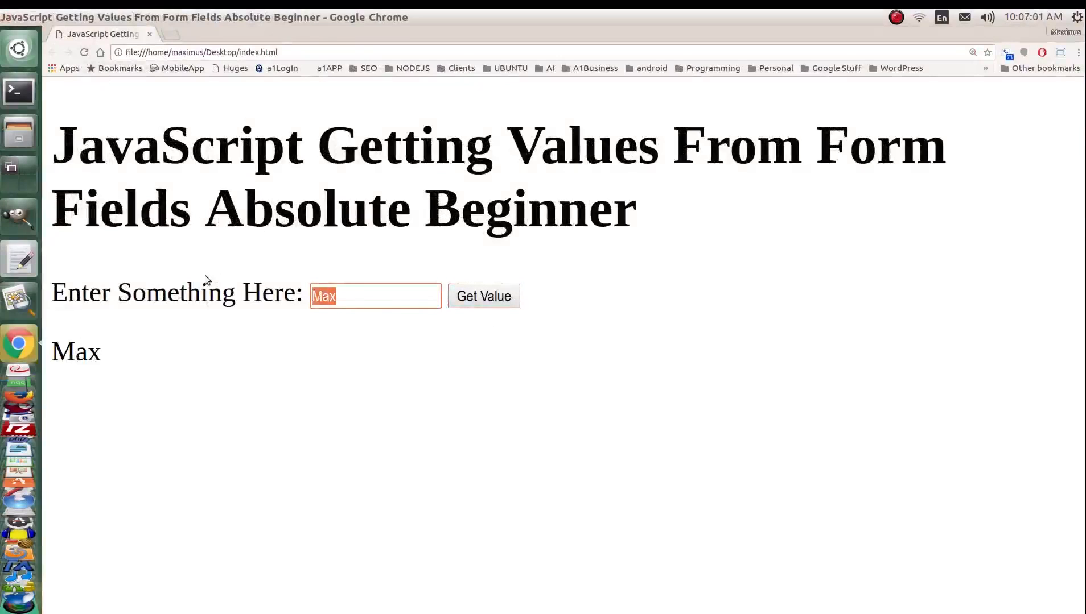
pyautogui.write('Harry')
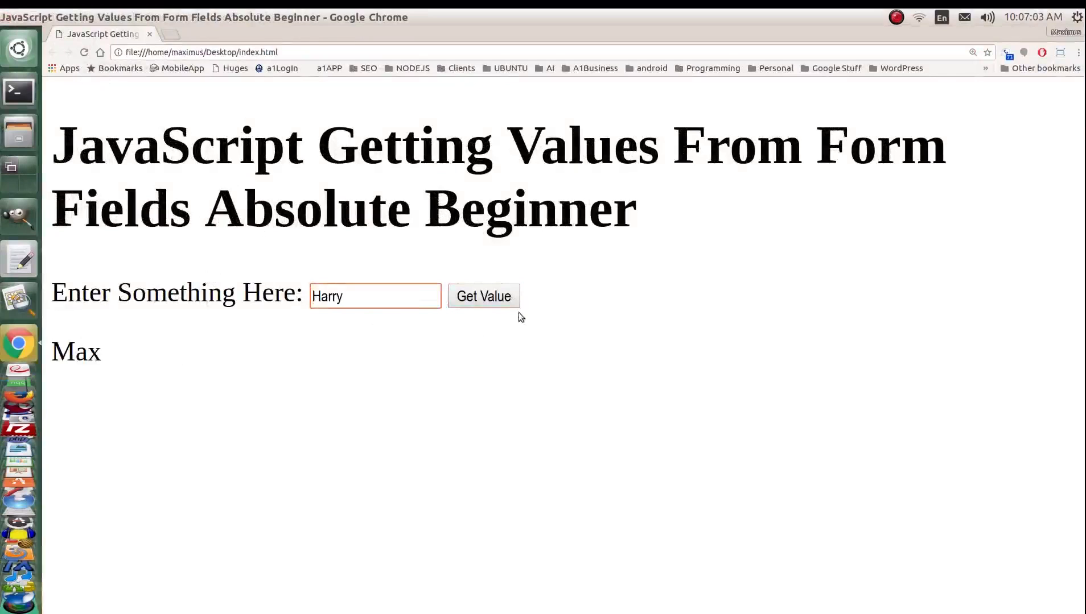
pyautogui.click(483, 296)
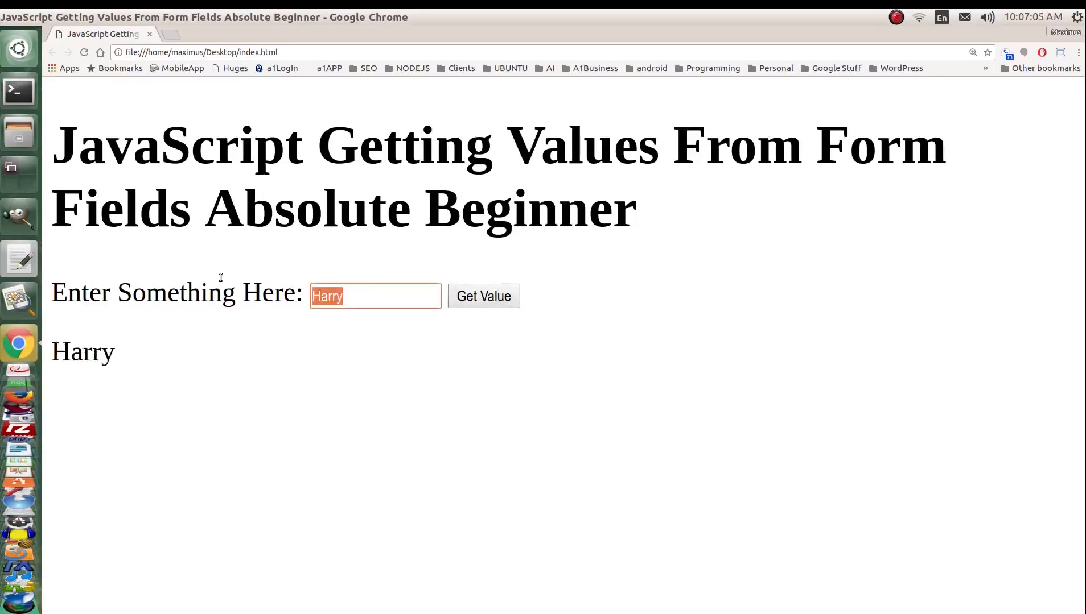
pyautogui.write('Si')
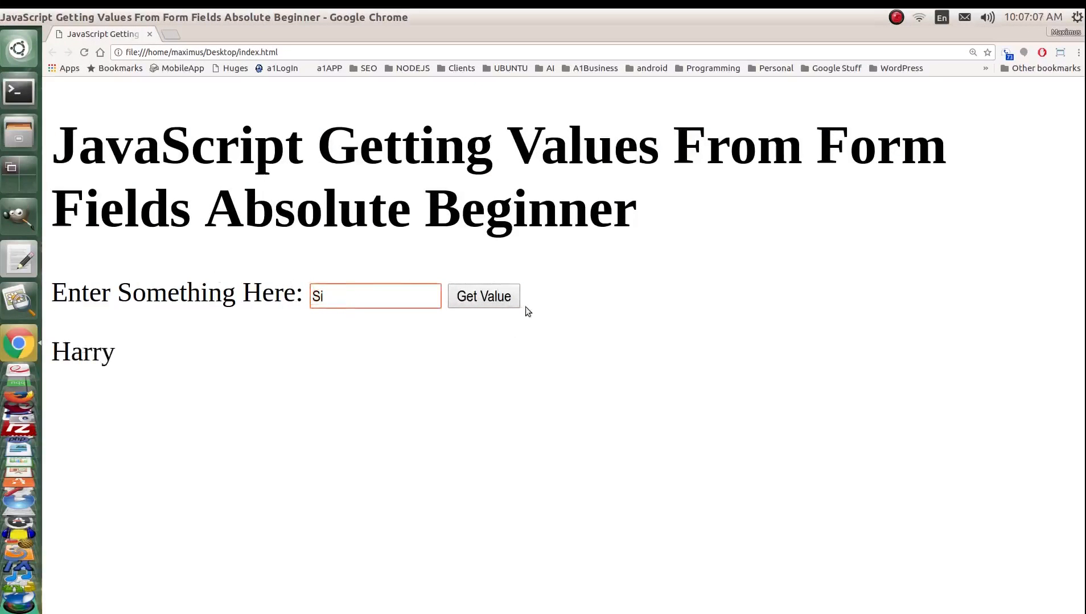
pyautogui.click(483, 296)
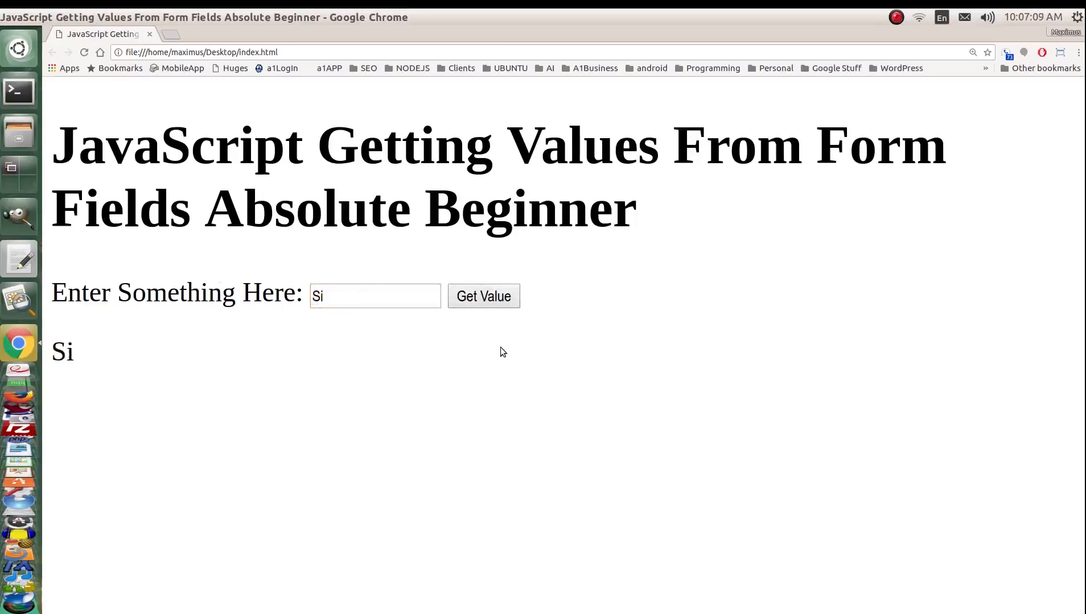
pyautogui.moveTo(198, 370)
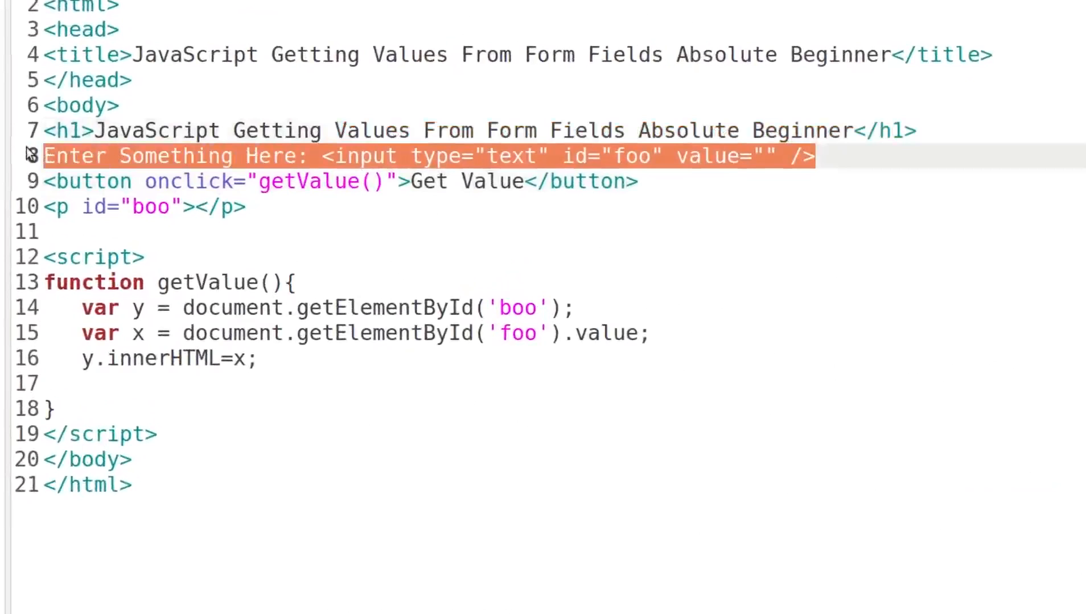
# Add a second 'Enter Something Else' input with id zoo after a line break.
pyautogui.click(821, 156)
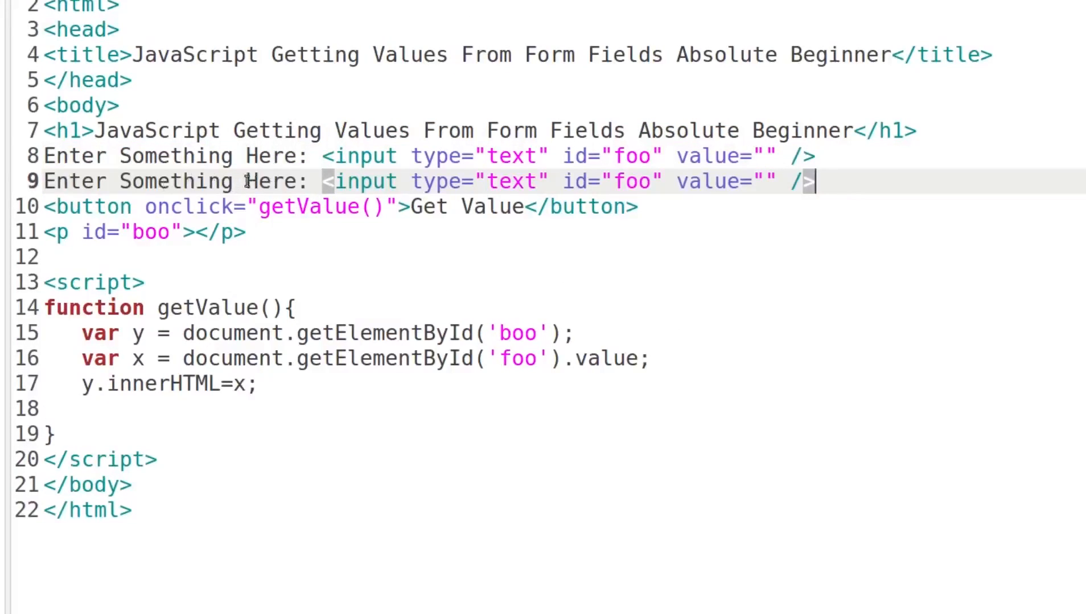
pyautogui.write('Else')
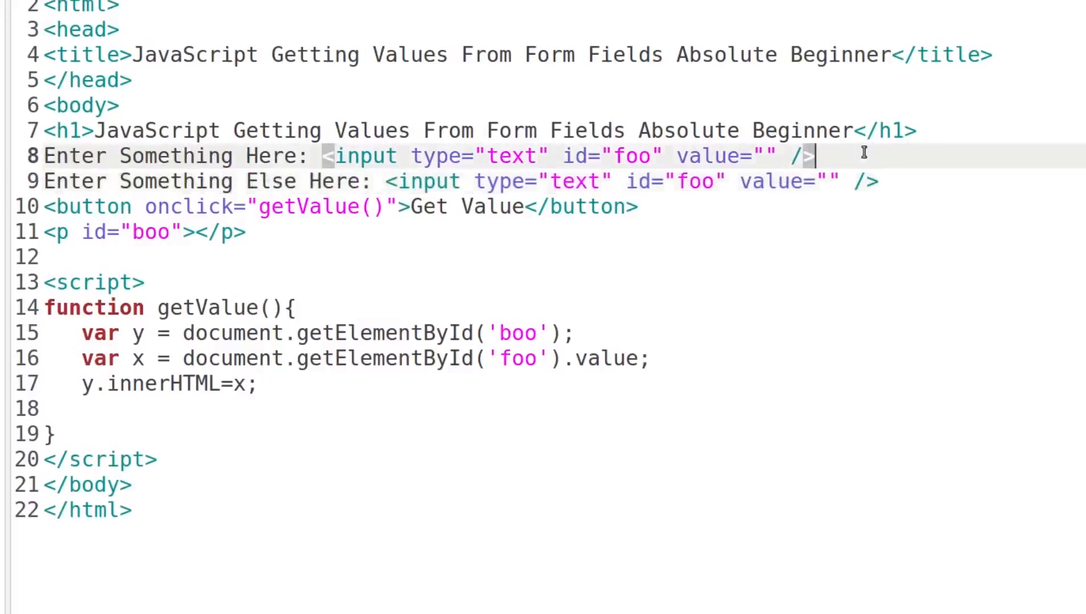
pyautogui.write('<br/>')
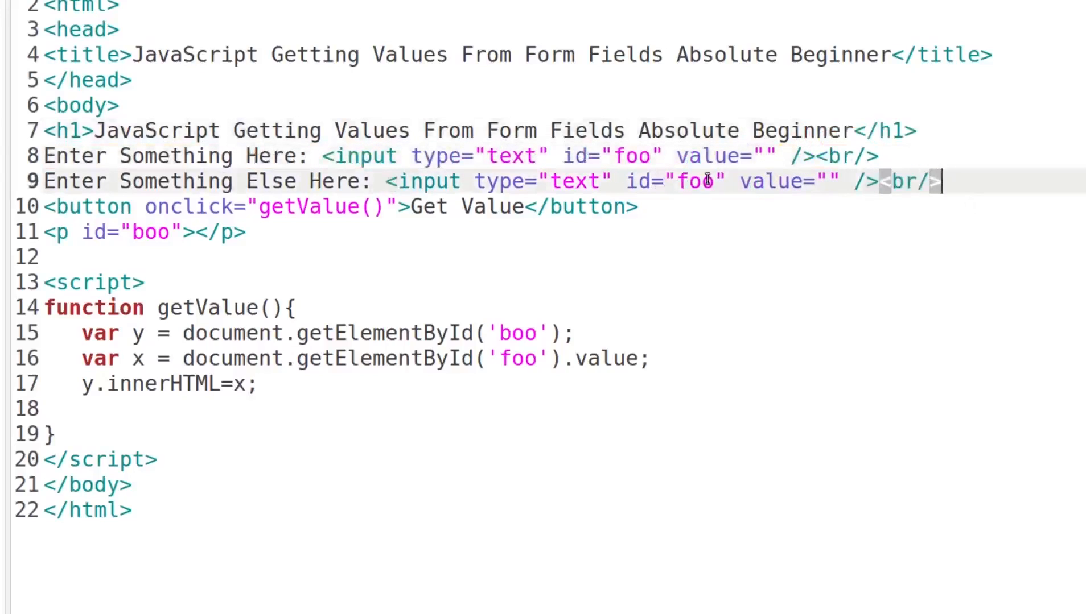
pyautogui.write('zoo')
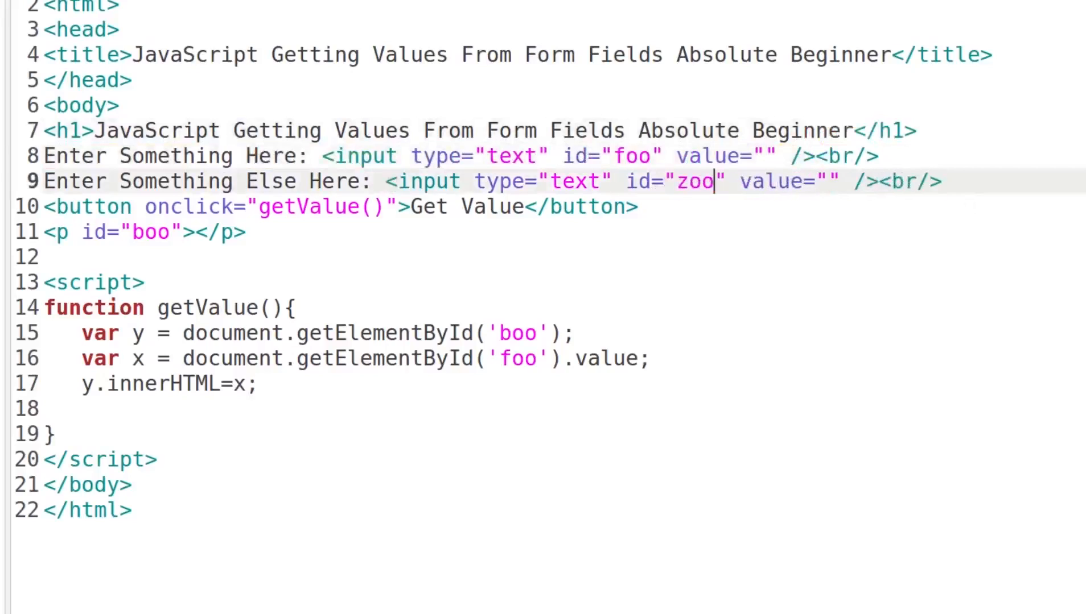
pyautogui.moveTo(767, 319)
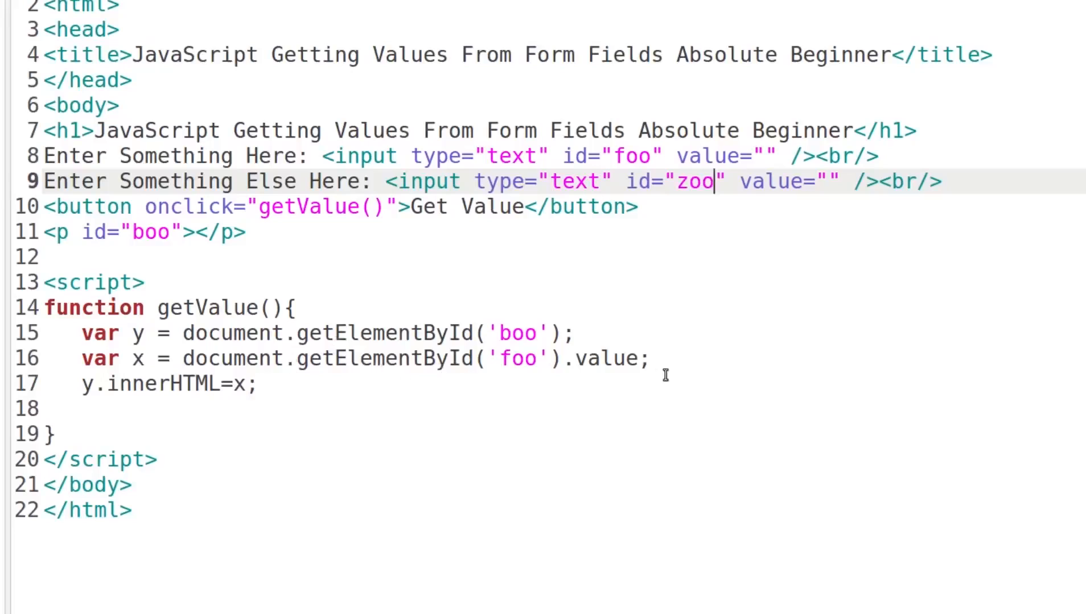
# Add var z reading the zoo field's value and set the output to x + z.
pyautogui.click(664, 358)
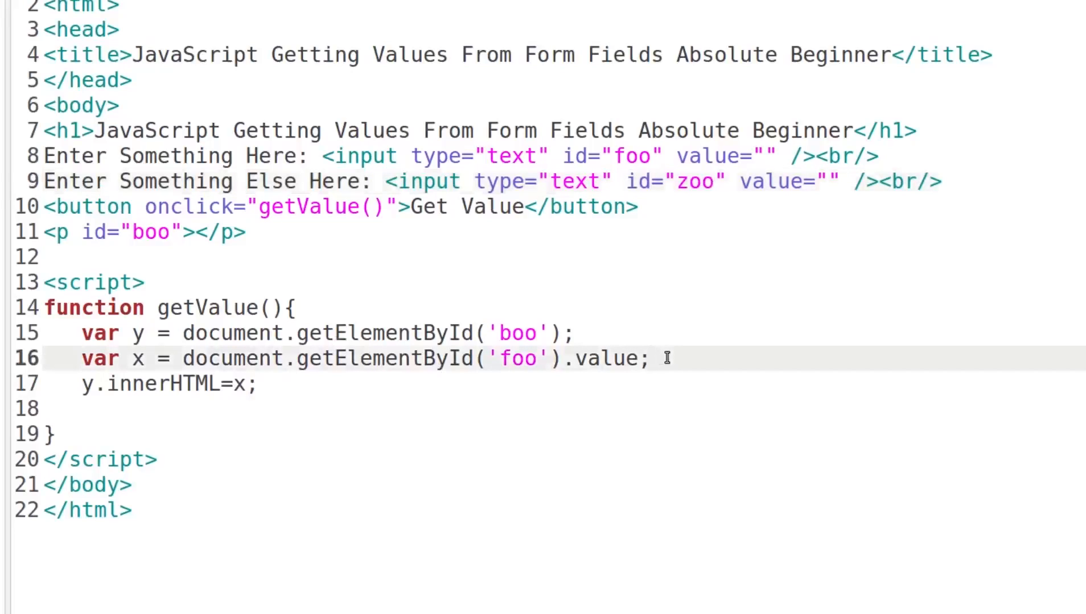
pyautogui.doubleClick(607, 358)
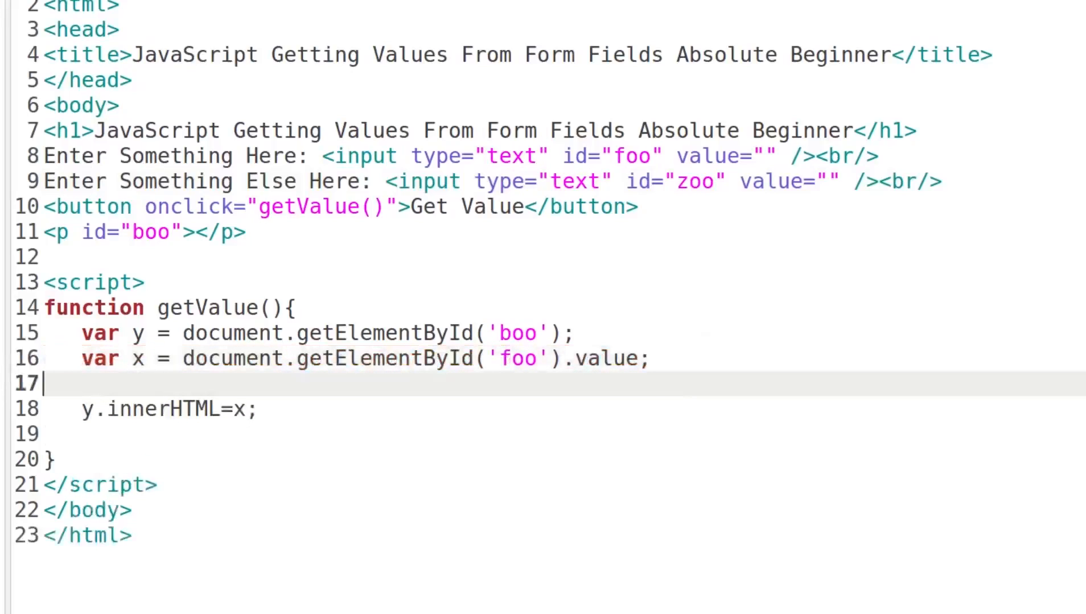
pyautogui.write("var x = document.getElementById('foo').value;")
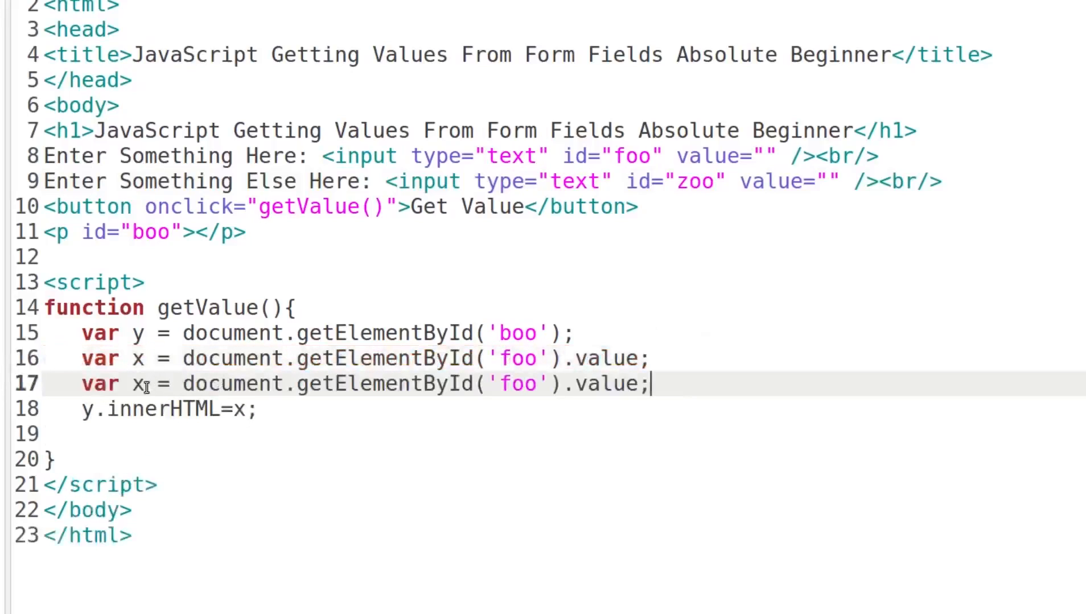
pyautogui.press('Backspace')
pyautogui.write('z')
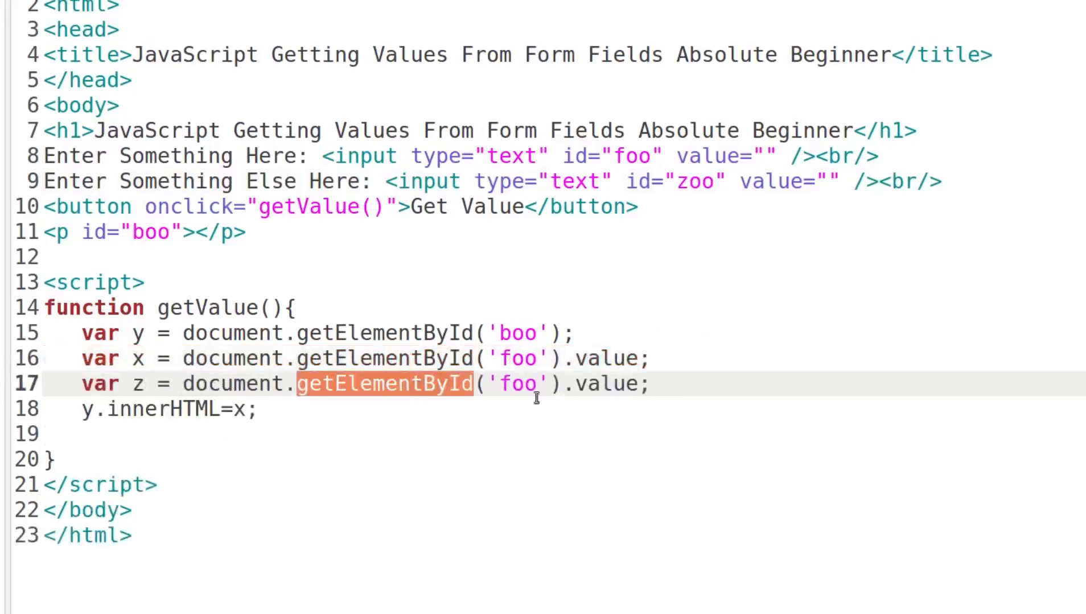
pyautogui.click(549, 409)
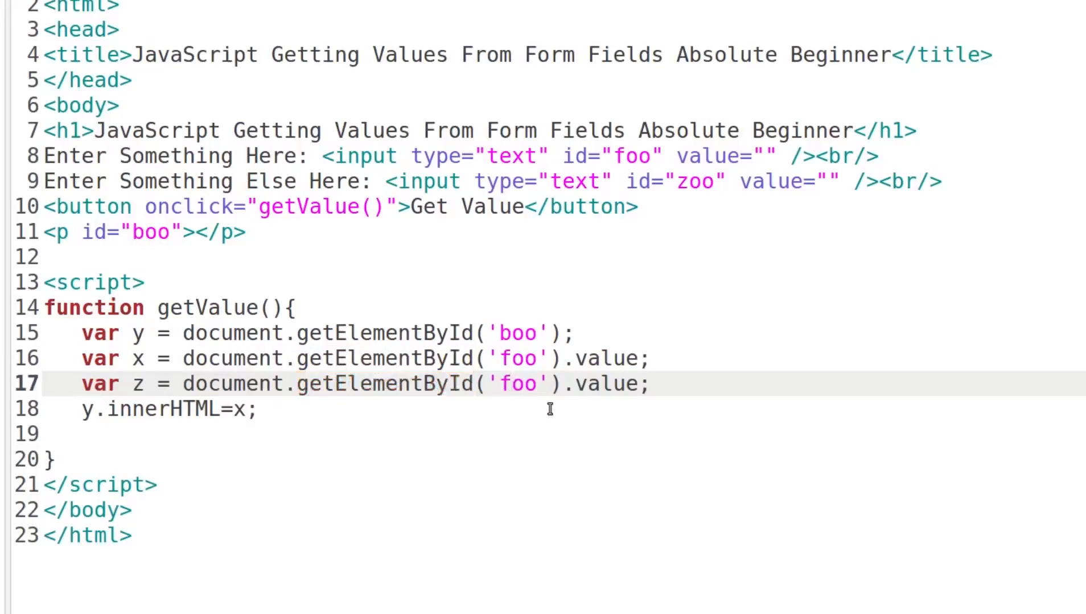
pyautogui.write('zoo')
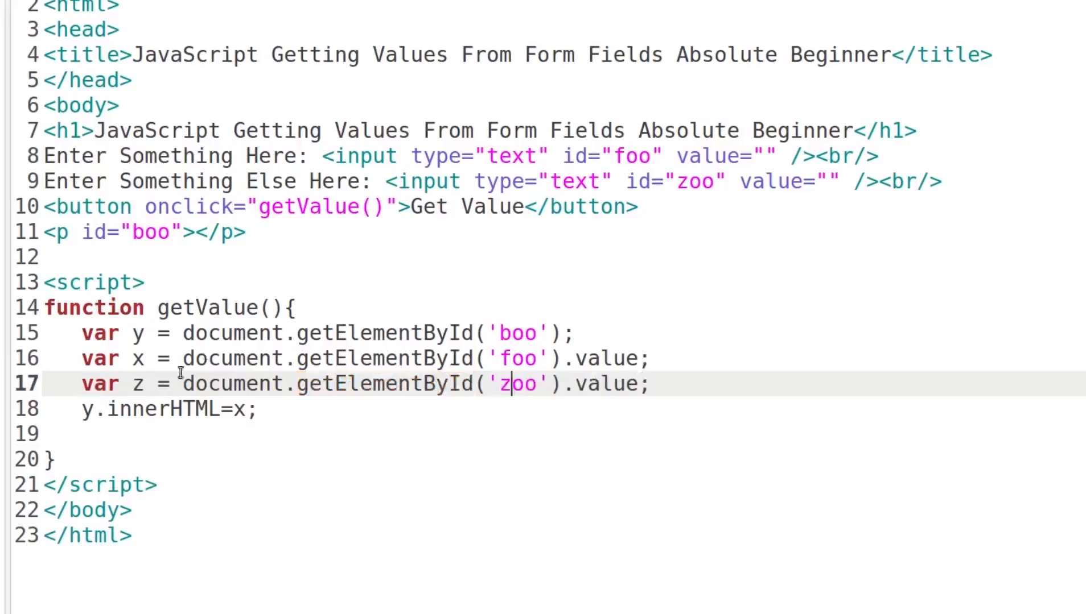
pyautogui.doubleClick(164, 409)
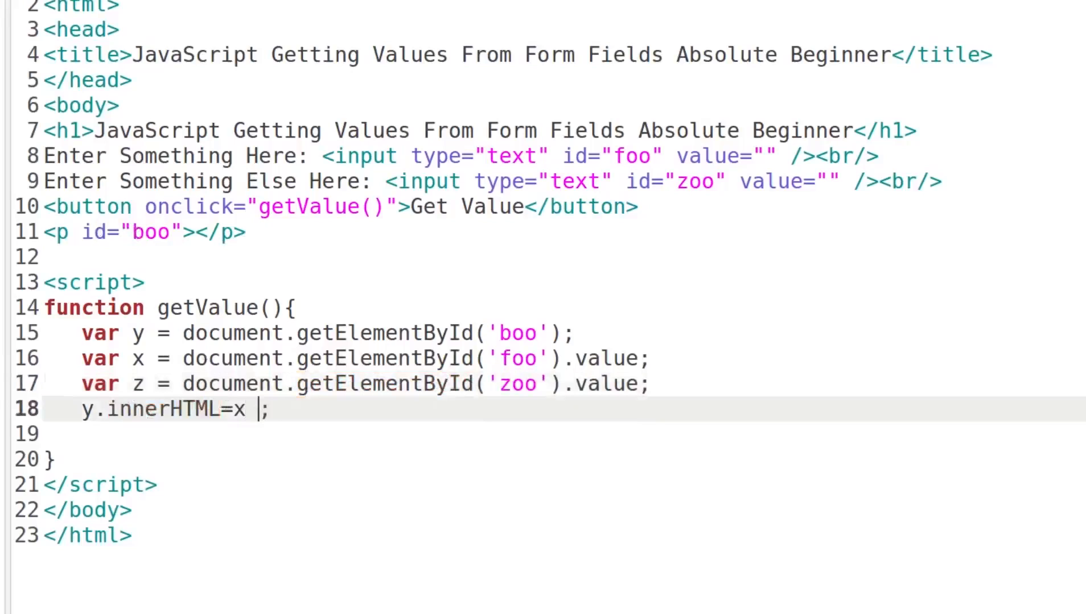
pyautogui.write('+')
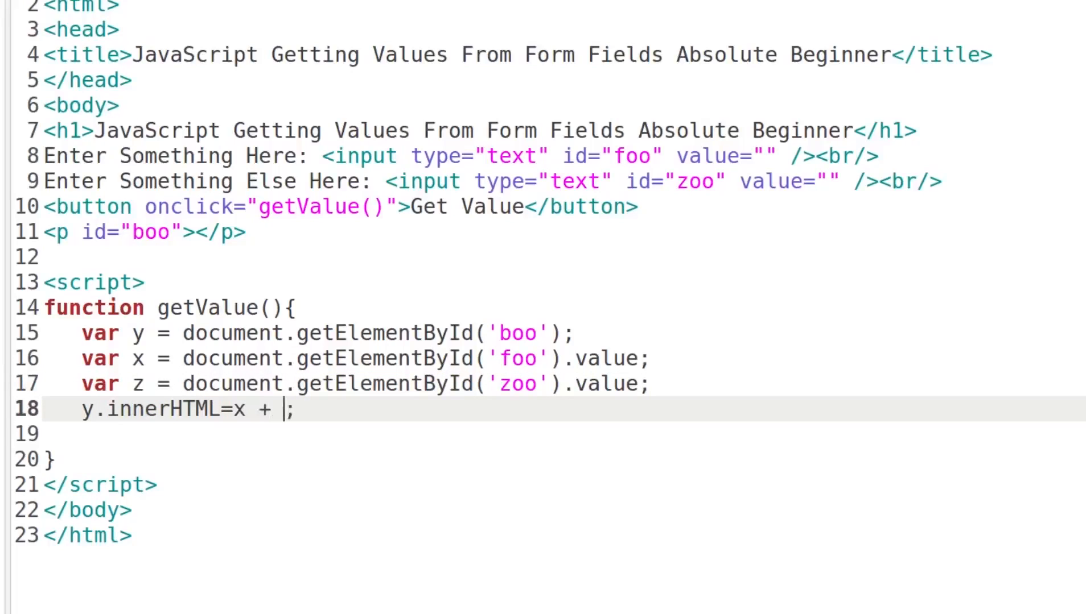
pyautogui.write('z')
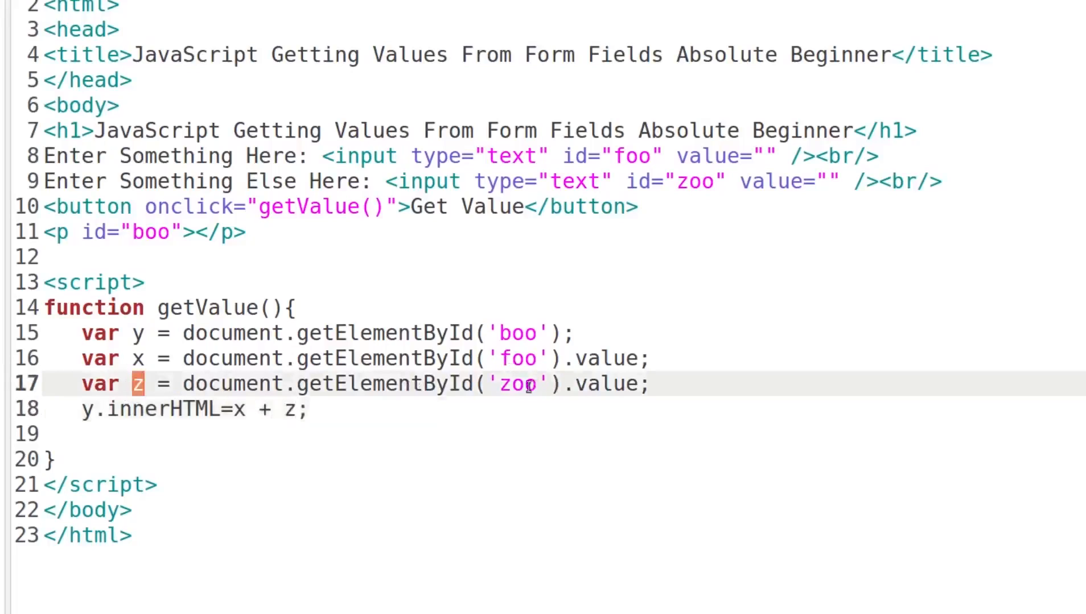
pyautogui.doubleClick(518, 384)
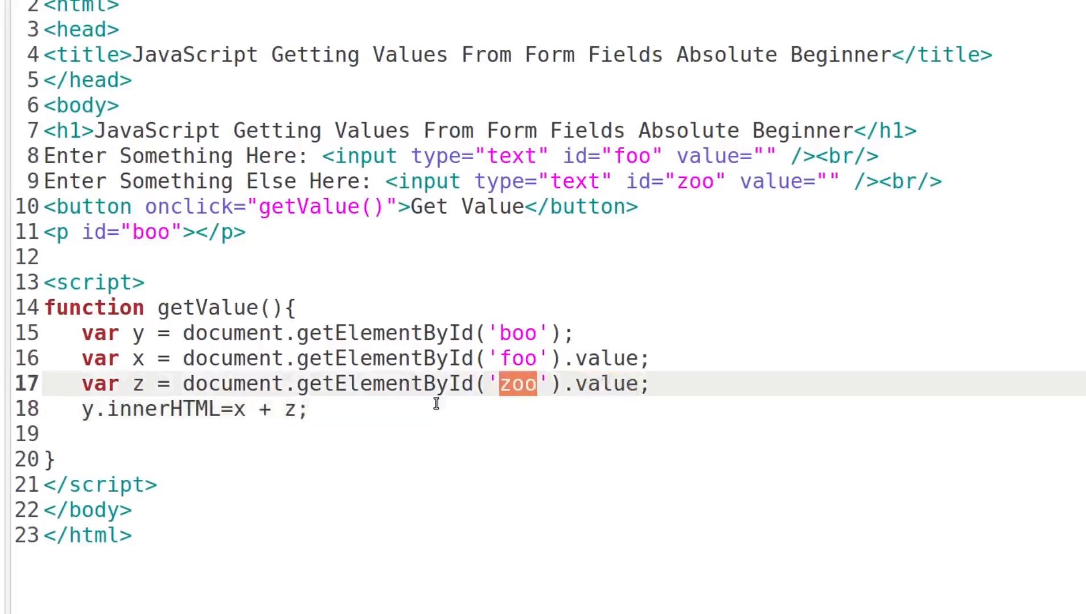
pyautogui.click(310, 409)
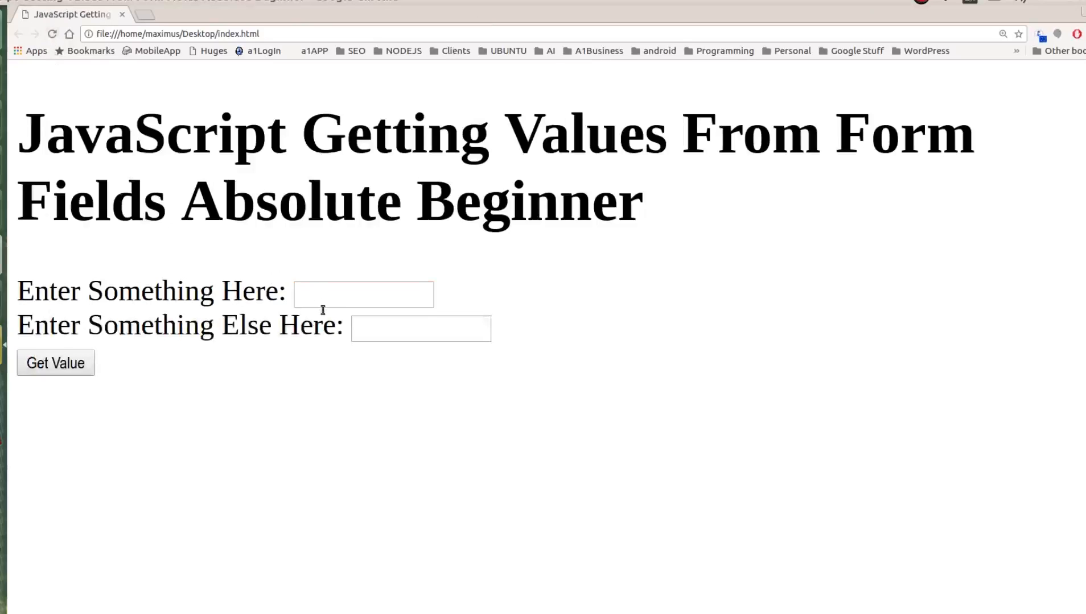
# Enter Max and Harry in the two fields and show MaxHarry with Get Value.
pyautogui.click(363, 295)
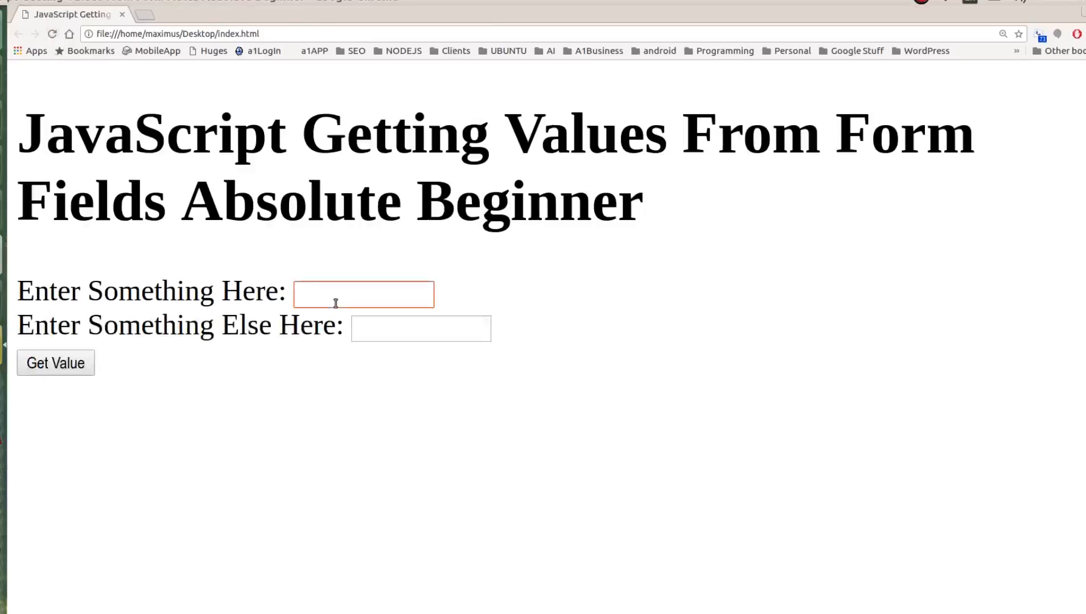
pyautogui.write('Max')
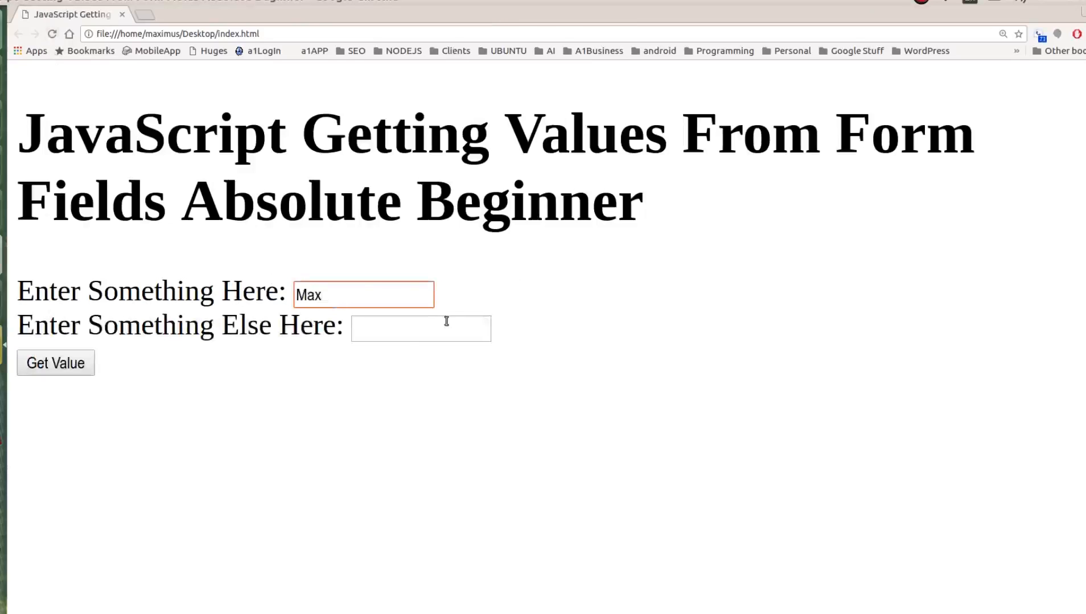
pyautogui.write('Har')
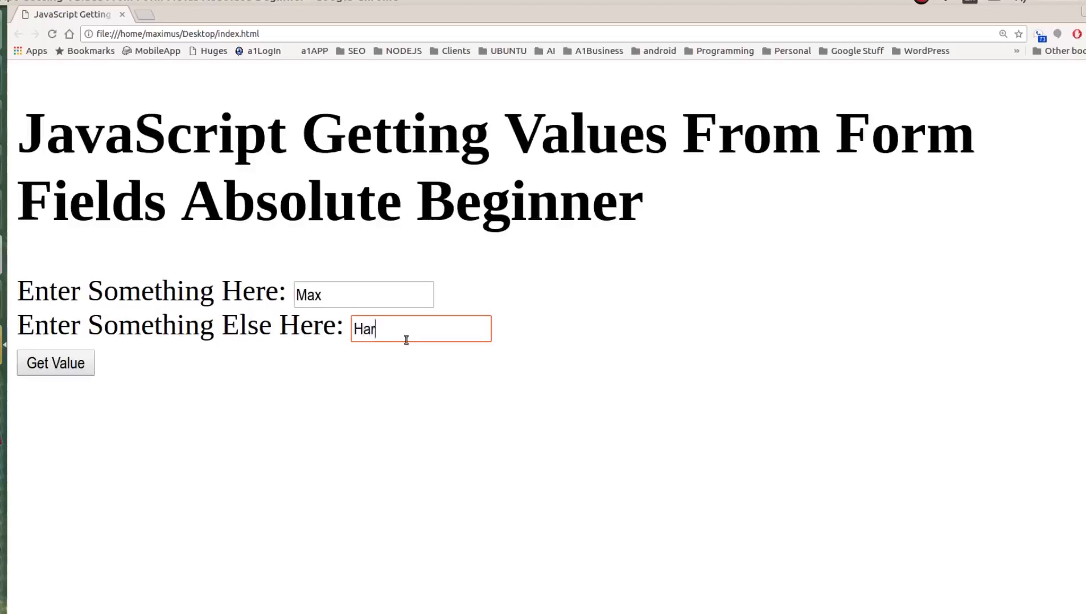
pyautogui.click(55, 363)
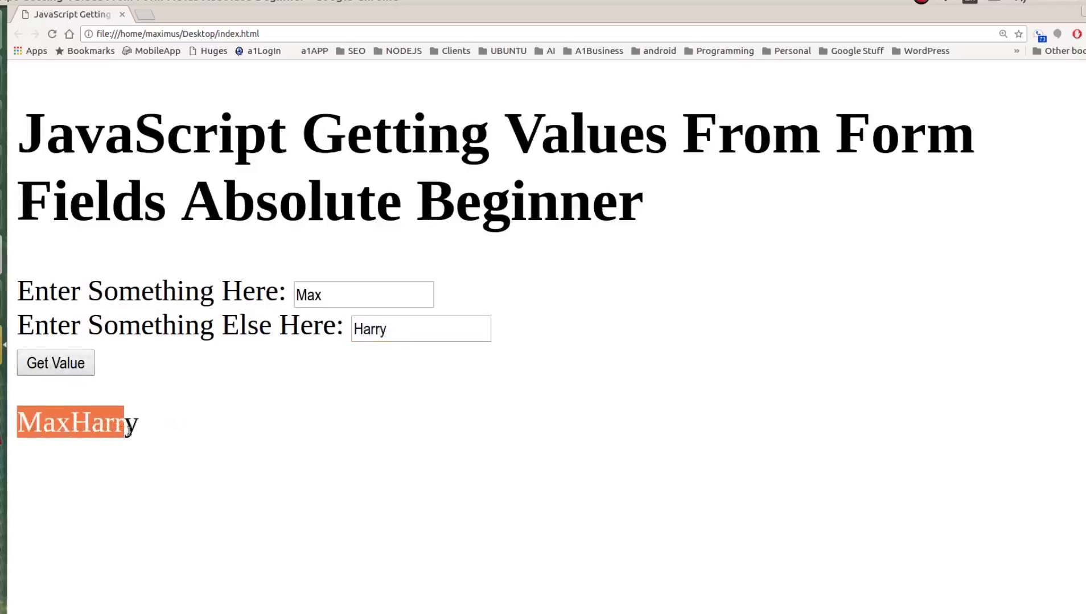
pyautogui.moveTo(203, 439)
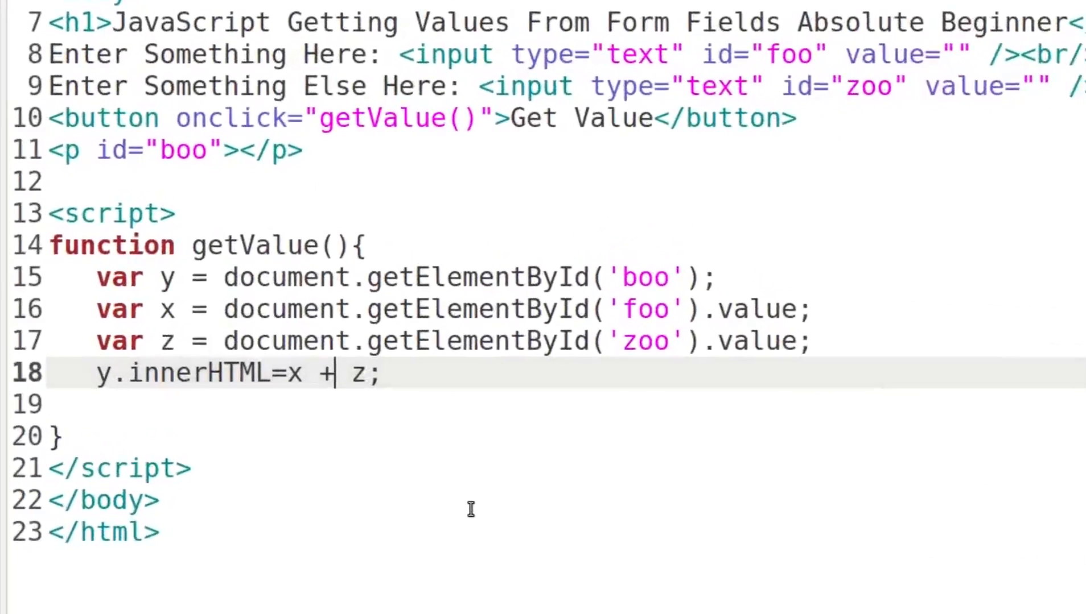
# Change the output line to y.innerHTML=x + ' and ' + z;.
pyautogui.write("''")
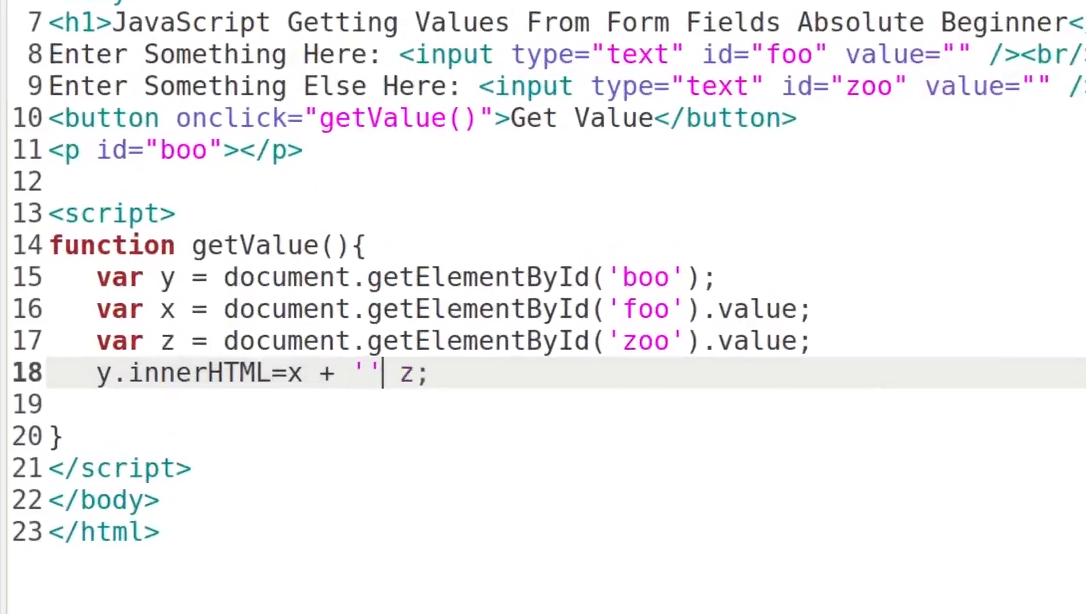
pyautogui.write('+')
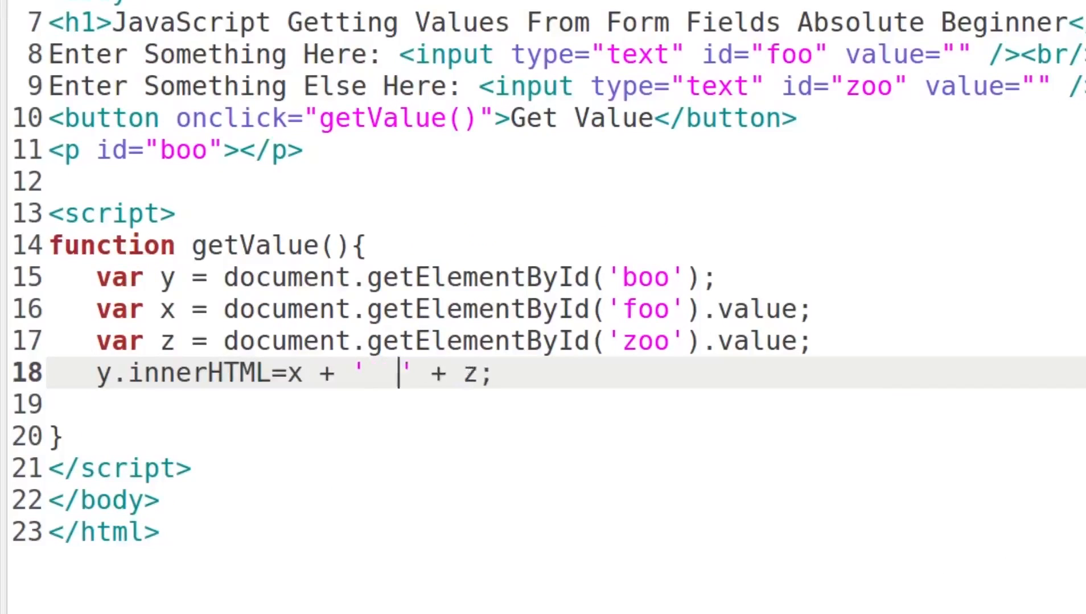
pyautogui.press('Backspace')
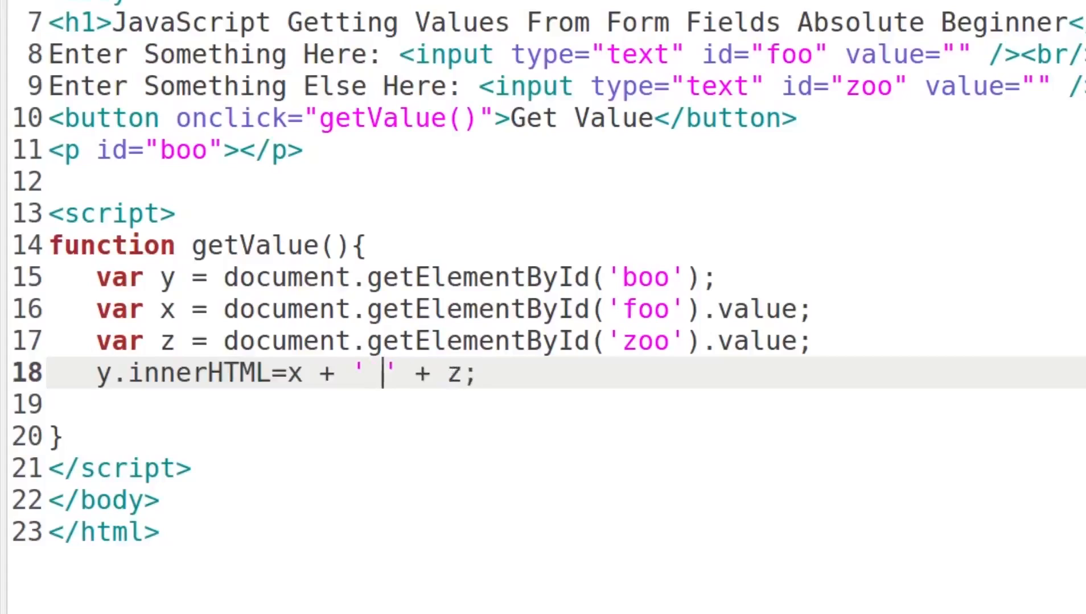
pyautogui.write('and')
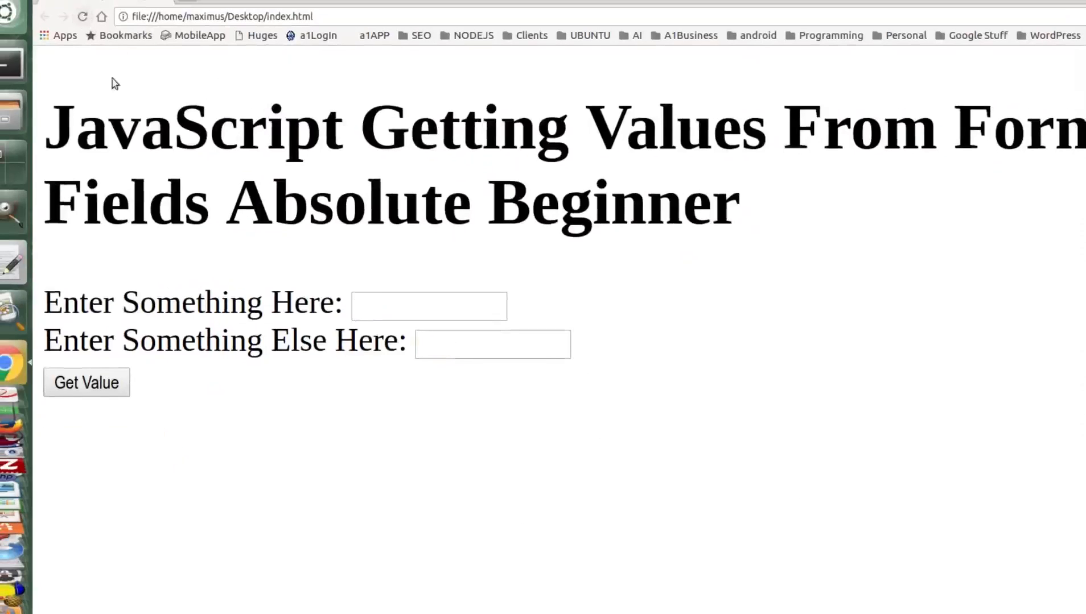
# Enter Max and Harry and click Get Value to show 'Max and Harry'.
pyautogui.write('M')
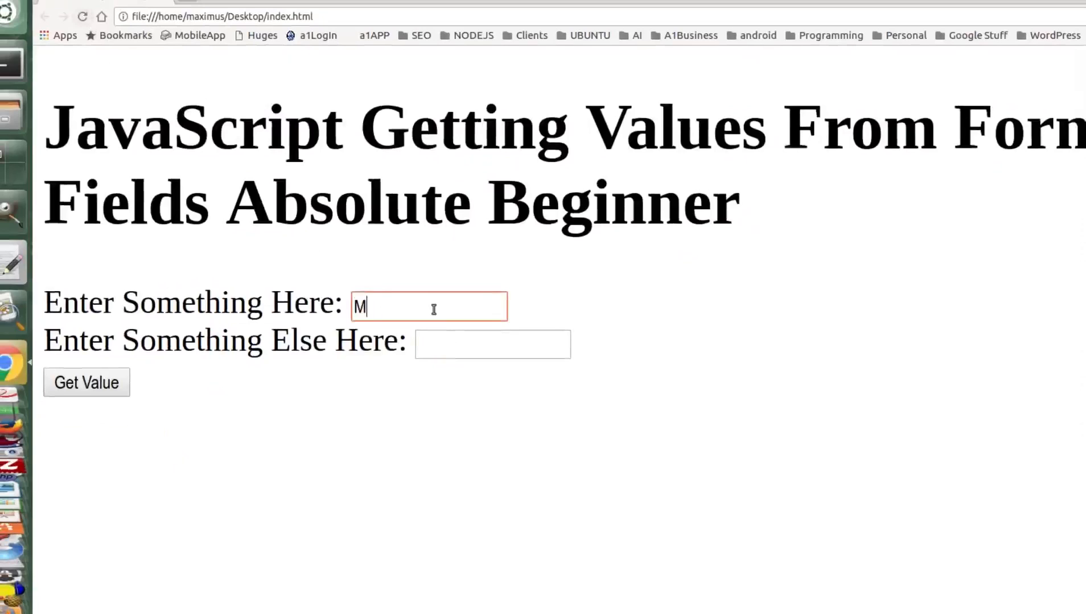
pyautogui.write('Ha')
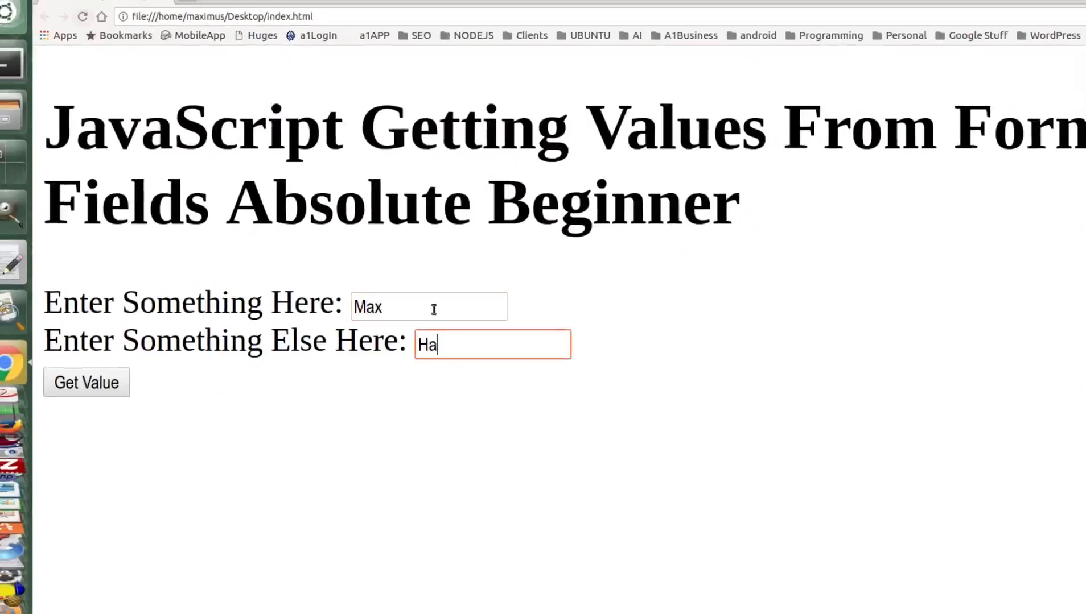
pyautogui.write('rry')
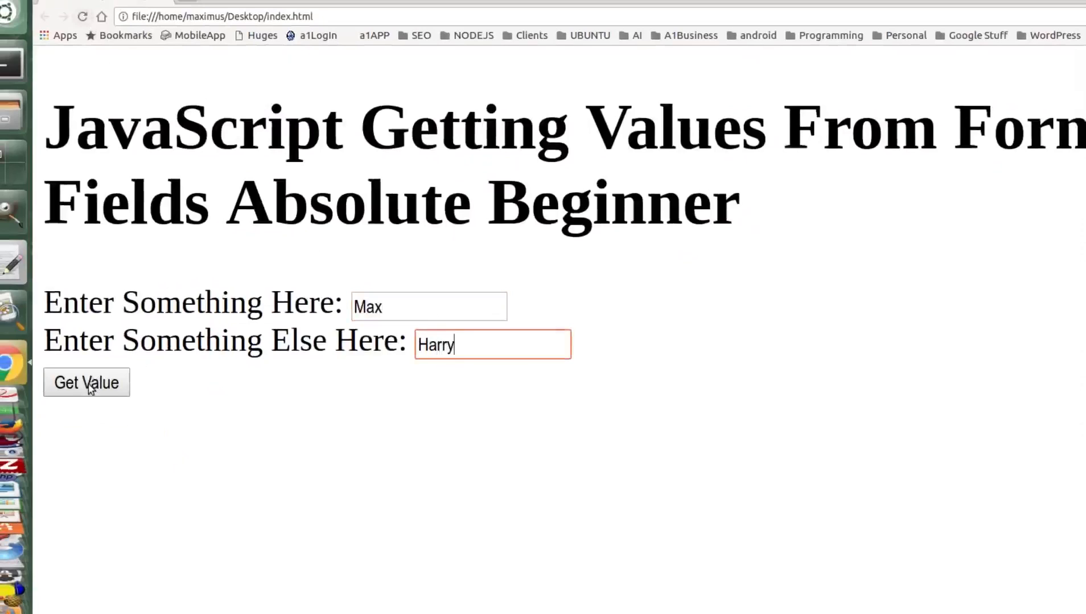
pyautogui.click(86, 382)
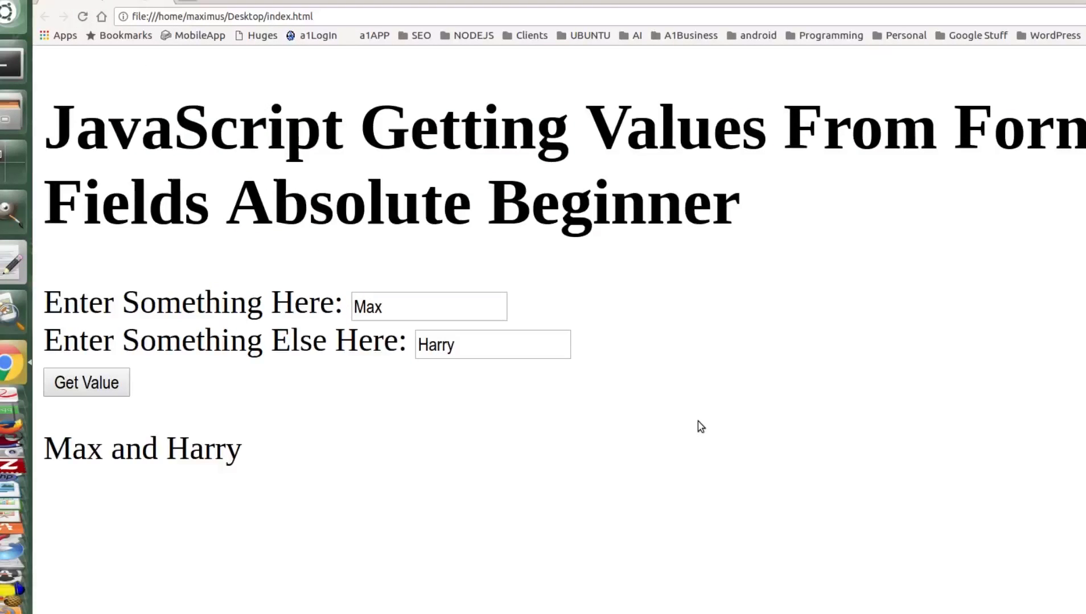
pyautogui.moveTo(491, 416)
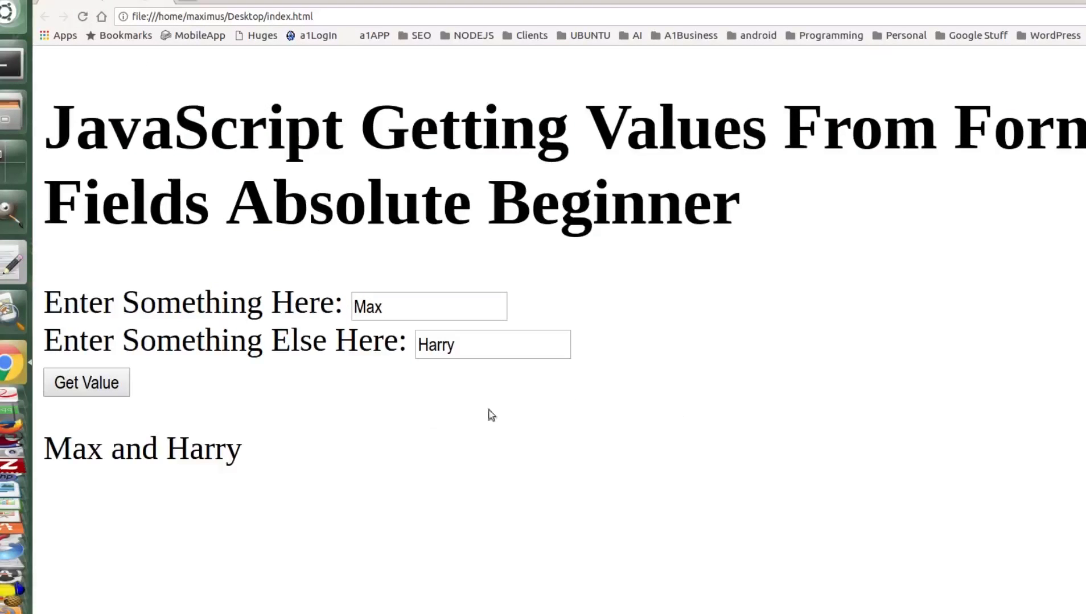
pyautogui.doubleClick(134, 449)
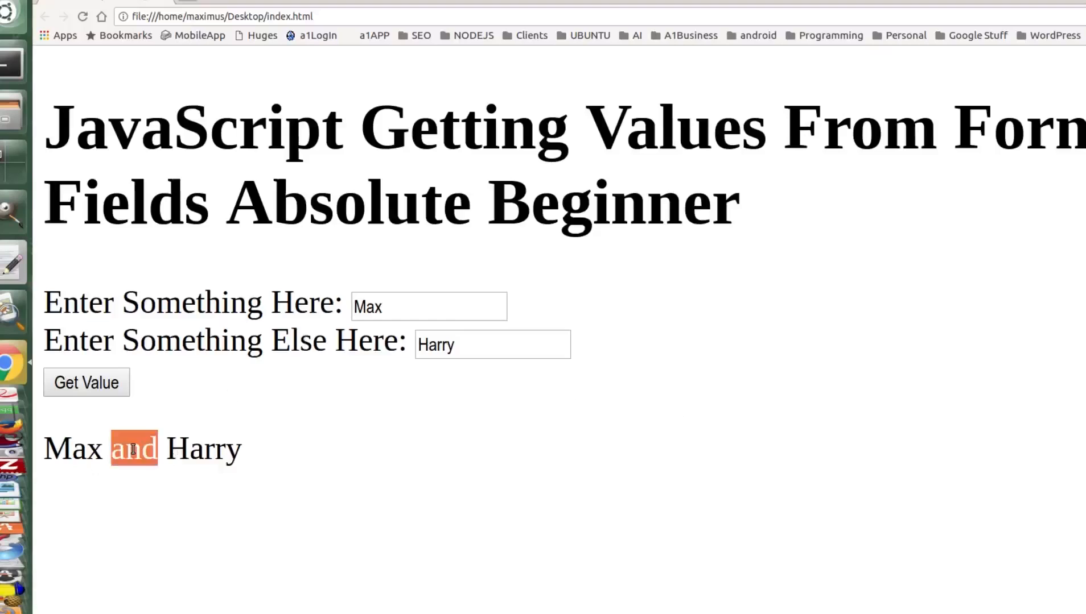
pyautogui.moveTo(320, 353)
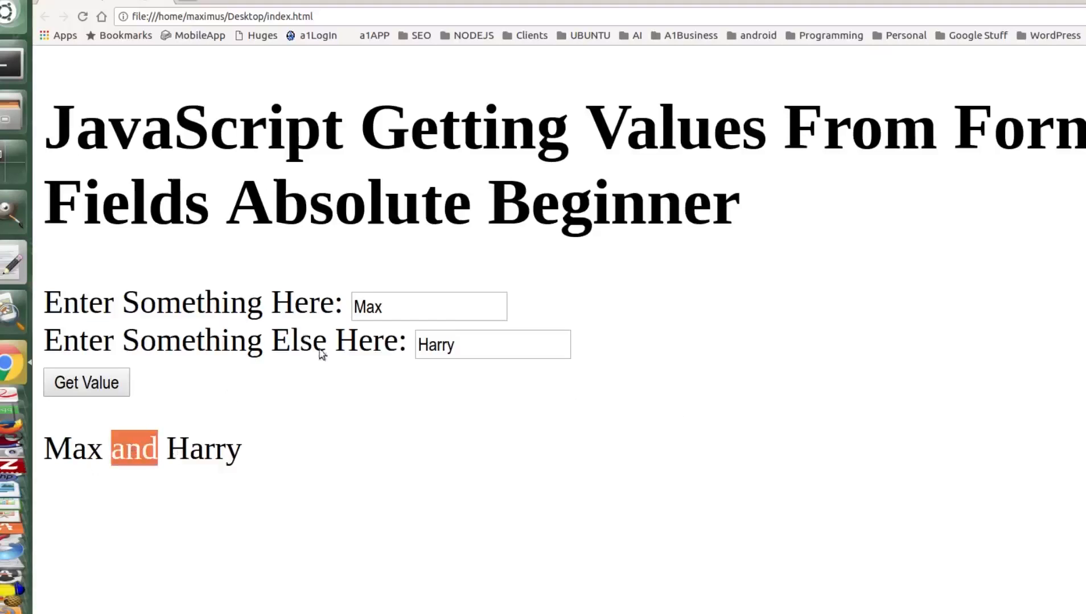
# Change the first field to Maximus and click Get Value again.
pyautogui.click(428, 306)
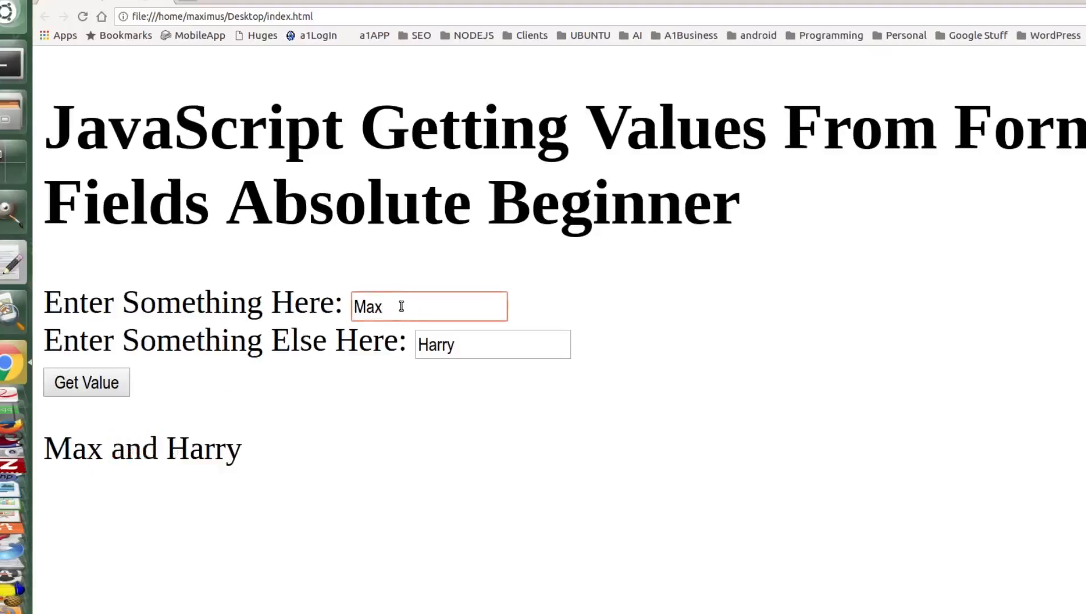
pyautogui.write('imus')
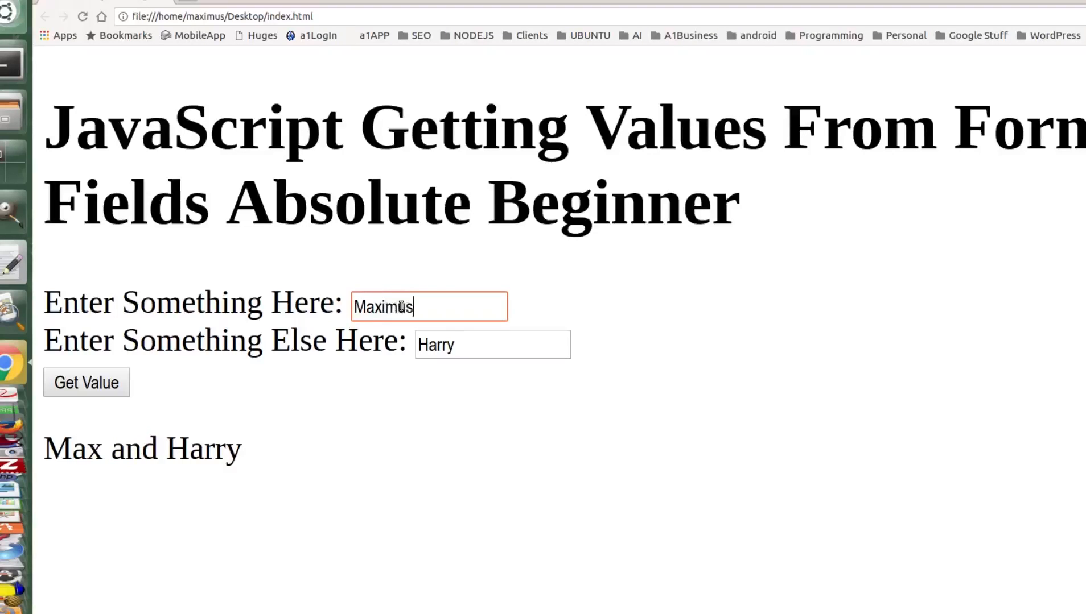
pyautogui.click(85, 382)
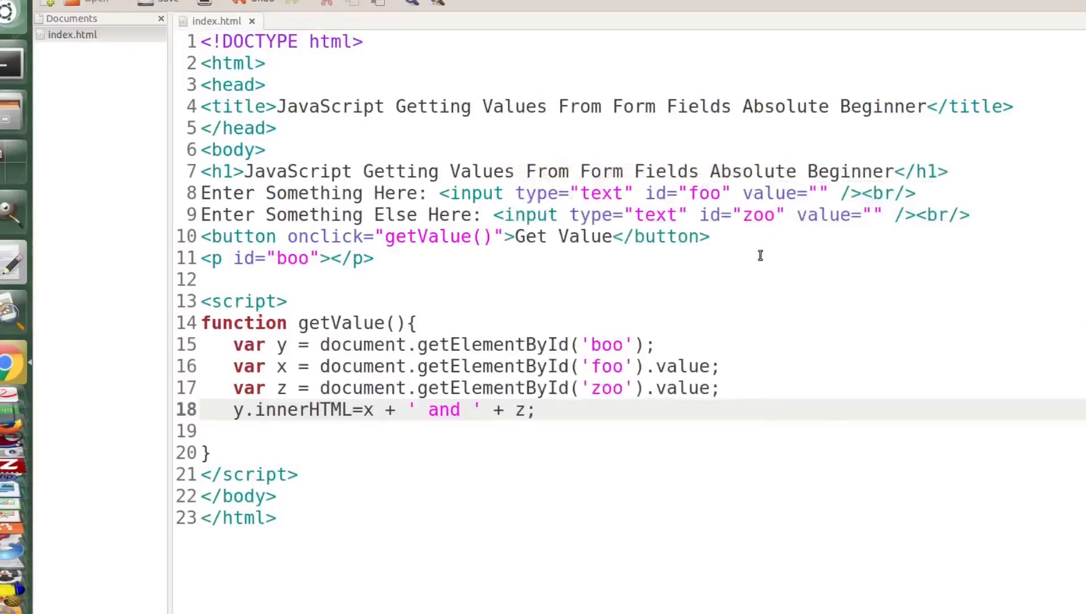
# Change the first input's type attribute from text to number.
pyautogui.doubleClick(682, 366)
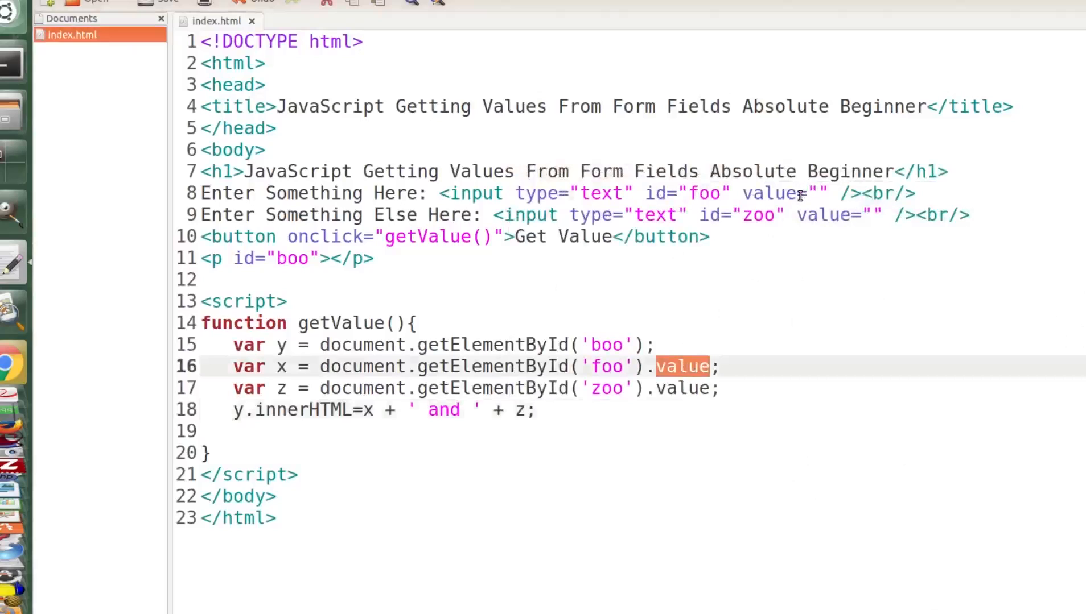
pyautogui.doubleClick(600, 193)
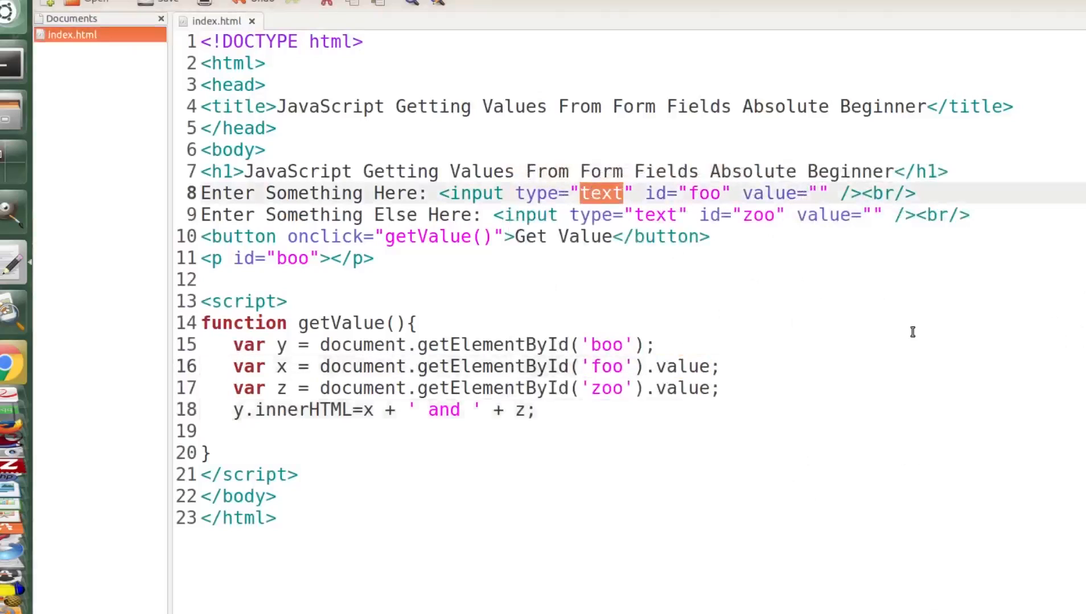
pyautogui.write('number')
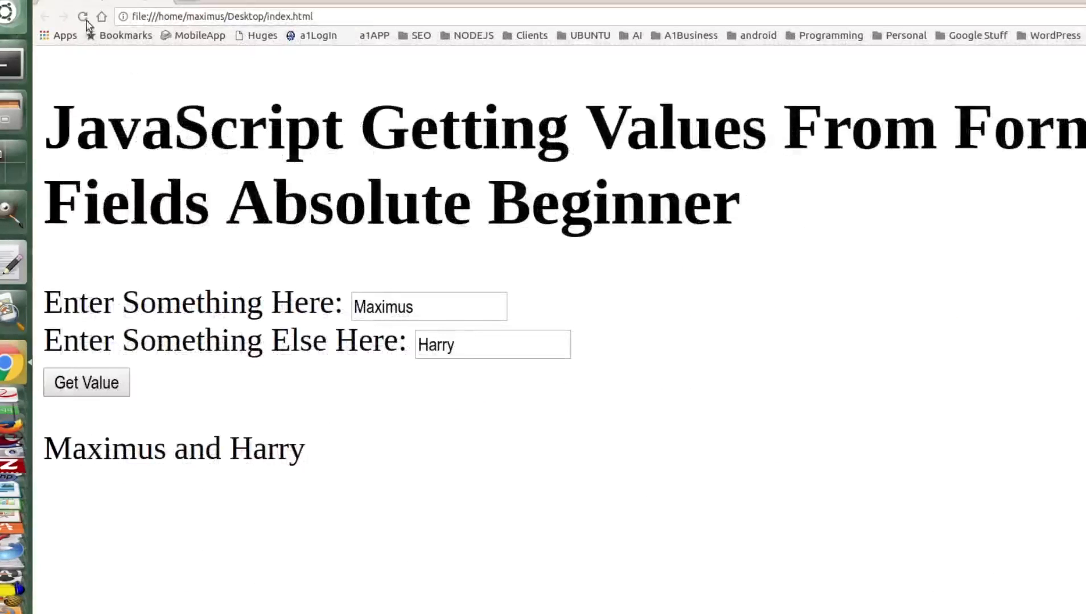
pyautogui.click(82, 16)
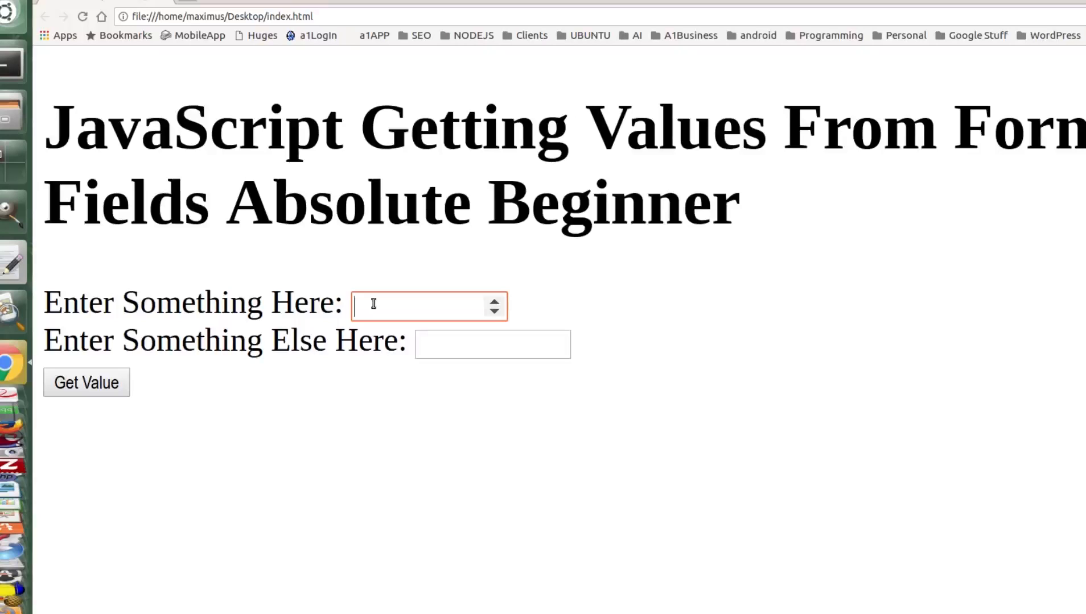
pyautogui.write('e')
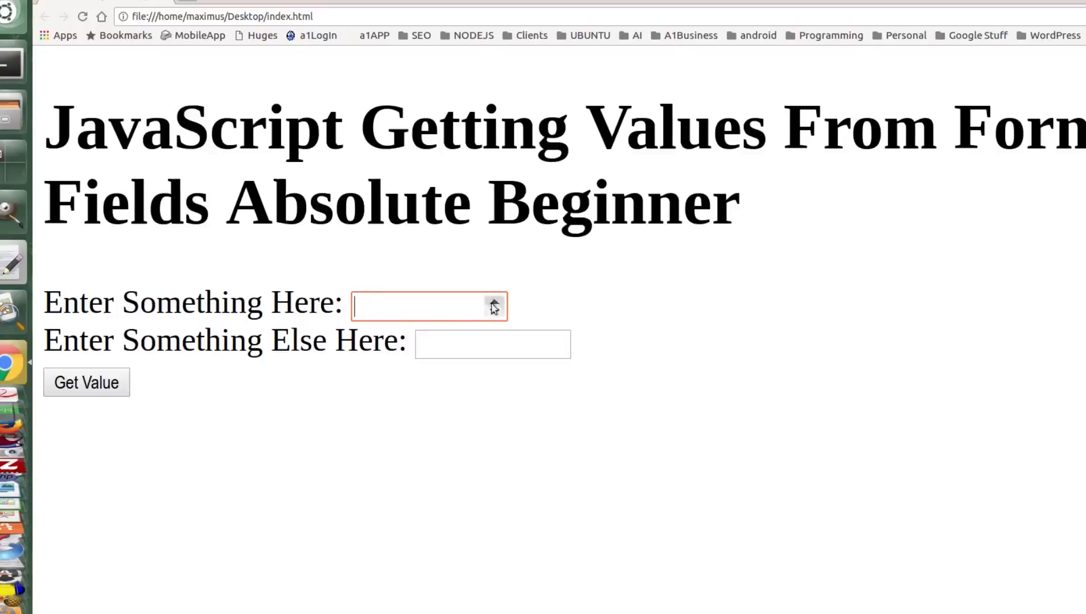
pyautogui.write('45')
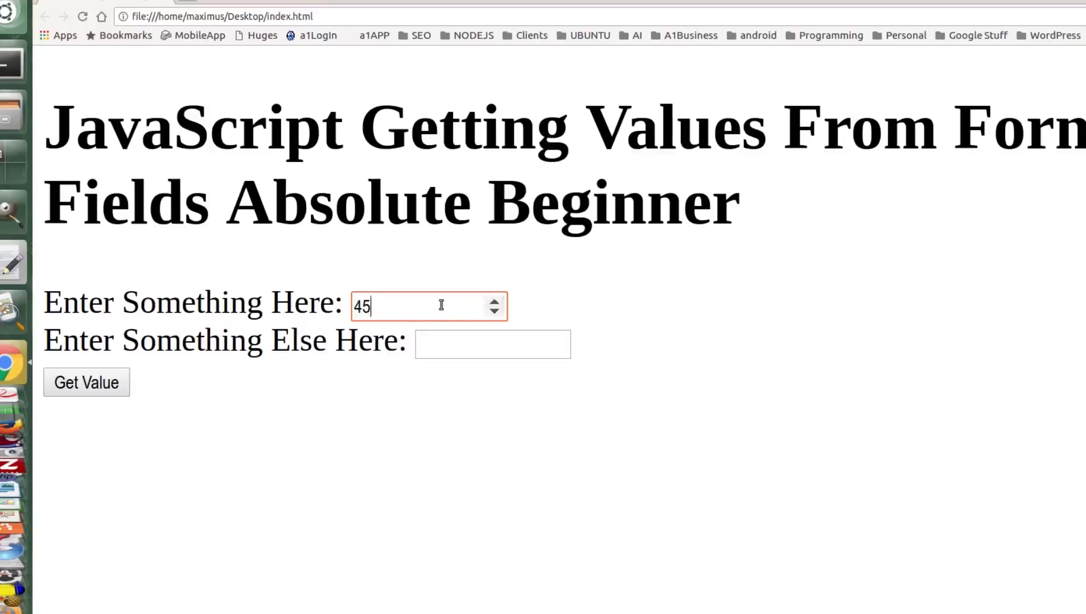
pyautogui.click(492, 344)
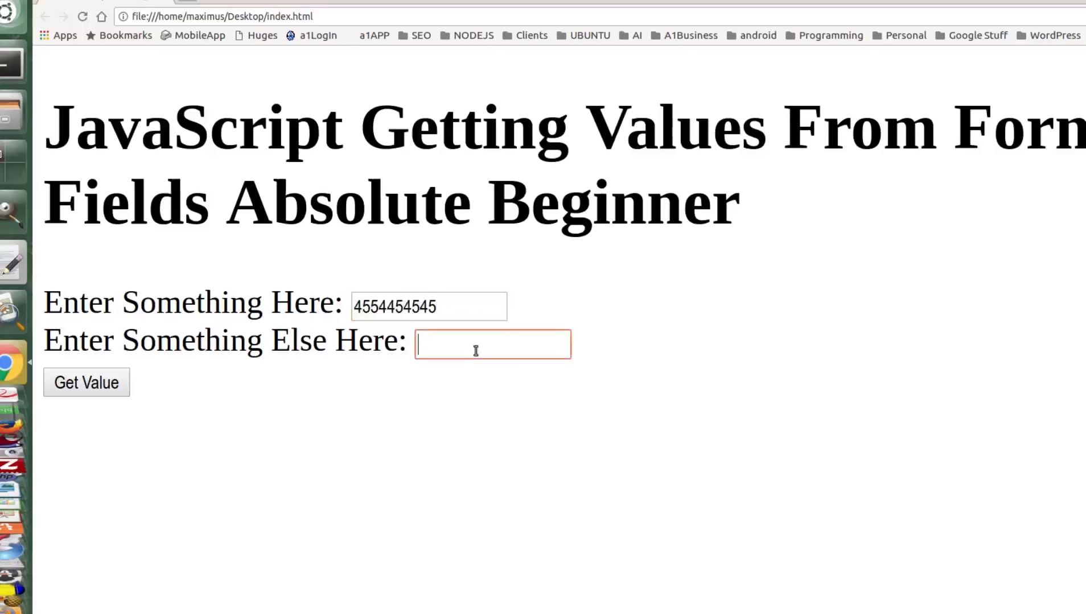
pyautogui.write('Something')
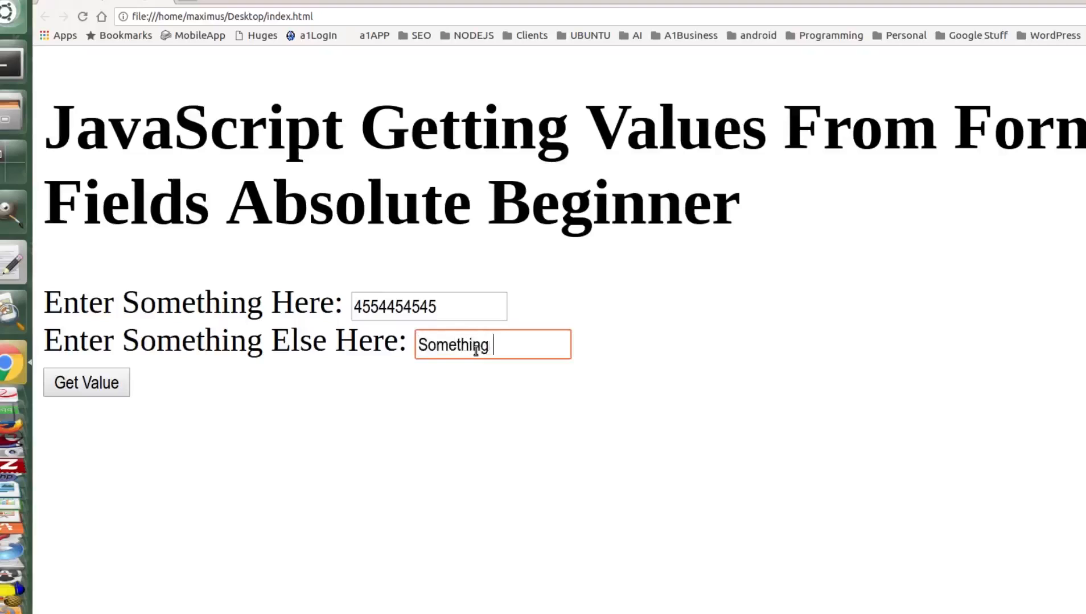
pyautogui.write('Else')
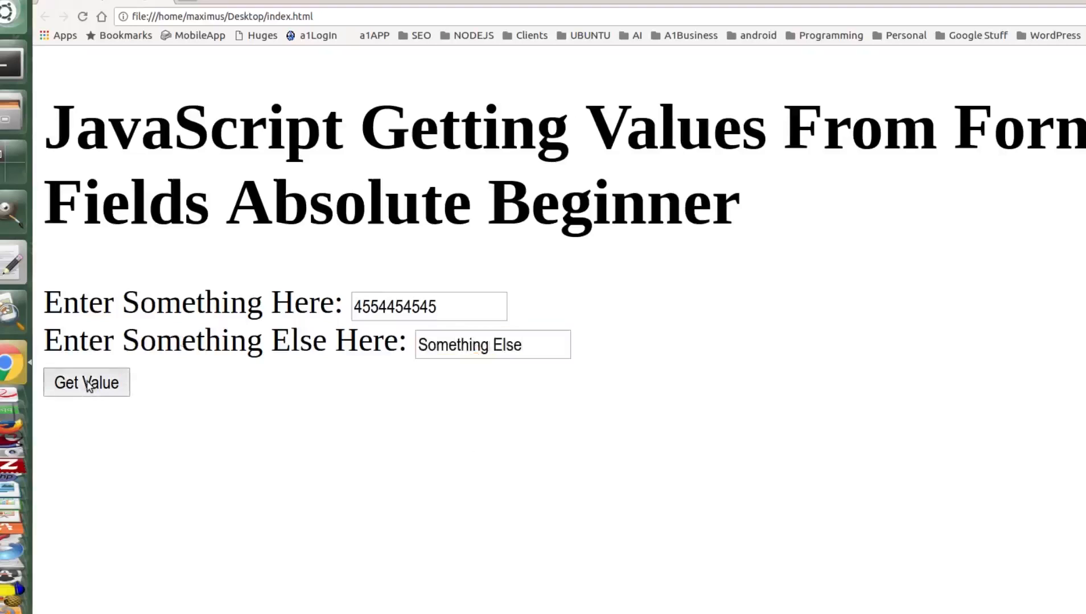
pyautogui.click(86, 383)
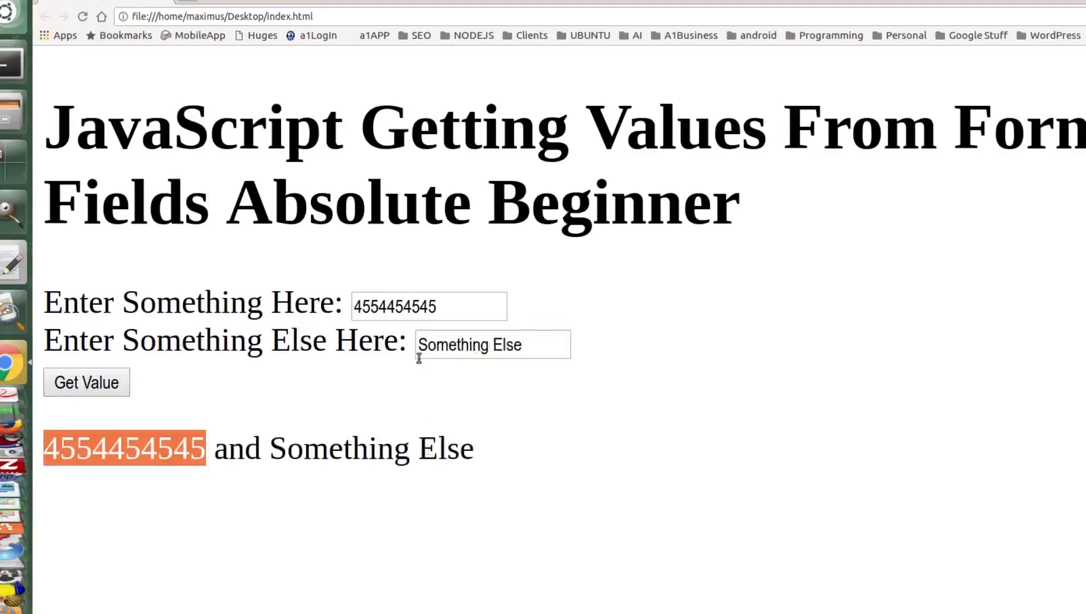
pyautogui.moveTo(419, 364)
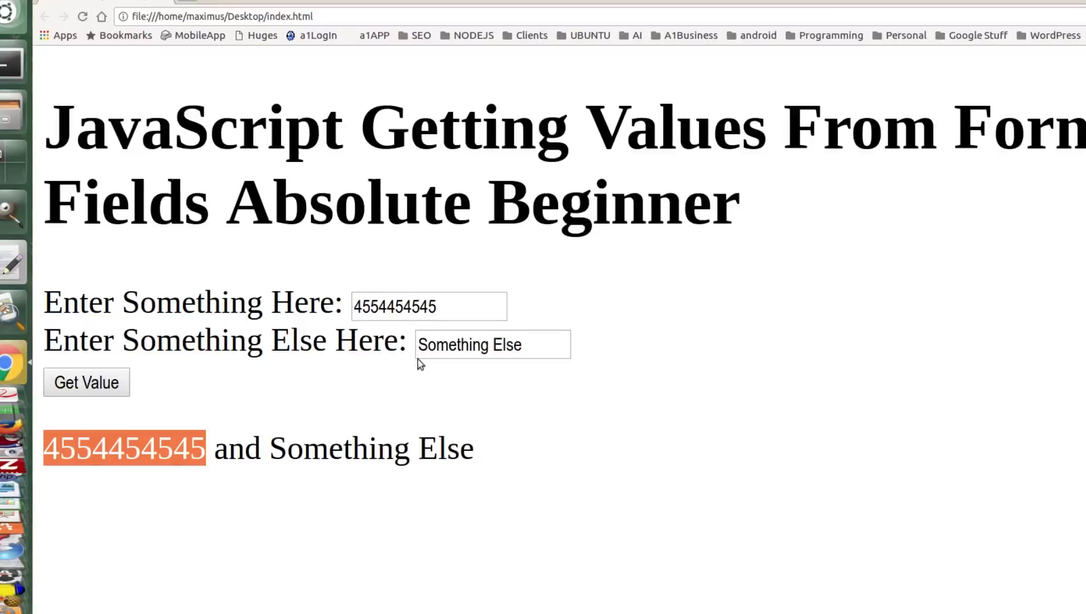
pyautogui.moveTo(536, 319)
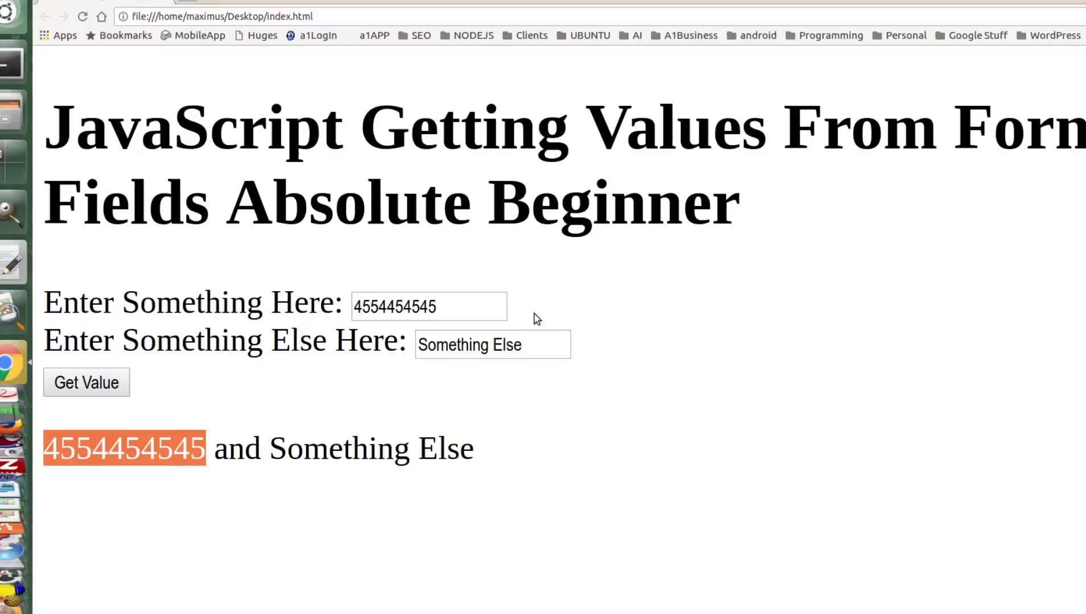
pyautogui.moveTo(467, 186)
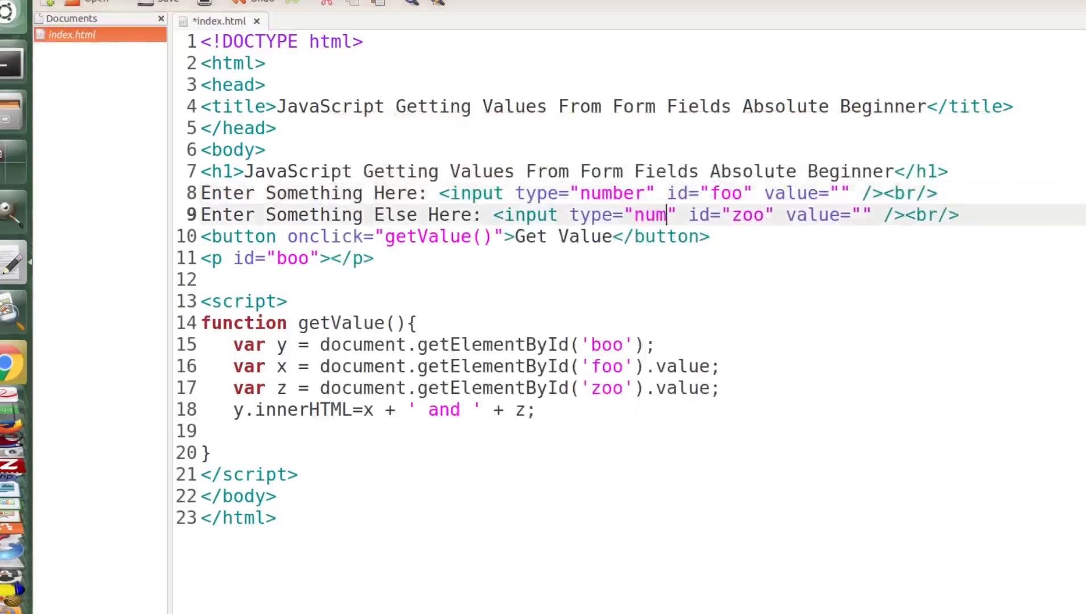
# Finish setting line 9's input type to 'number' and delete the ' and ' separator.
pyautogui.write('ber')
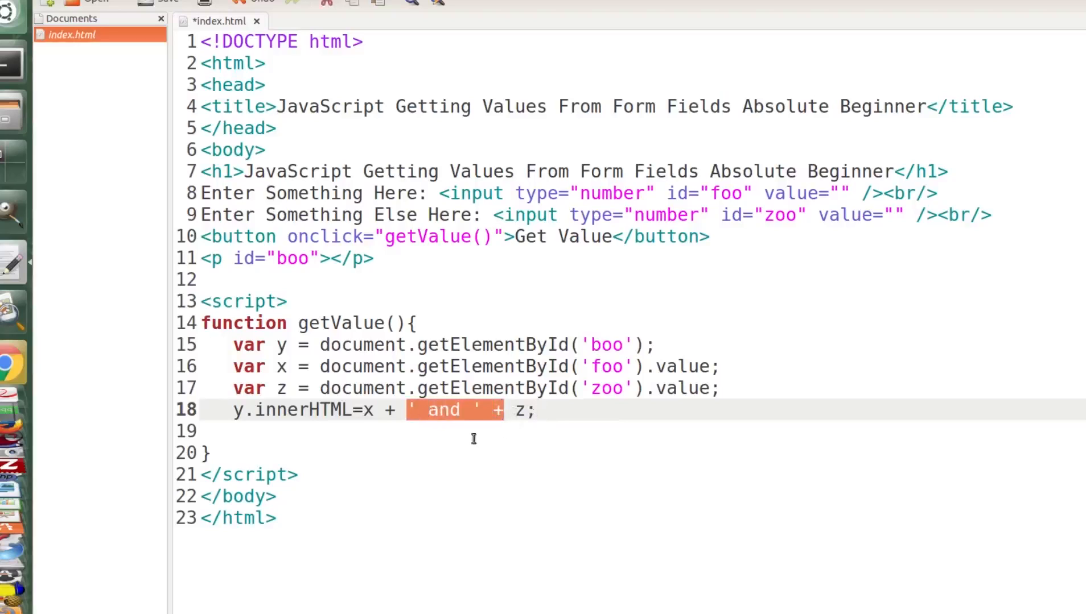
pyautogui.press('Delete')
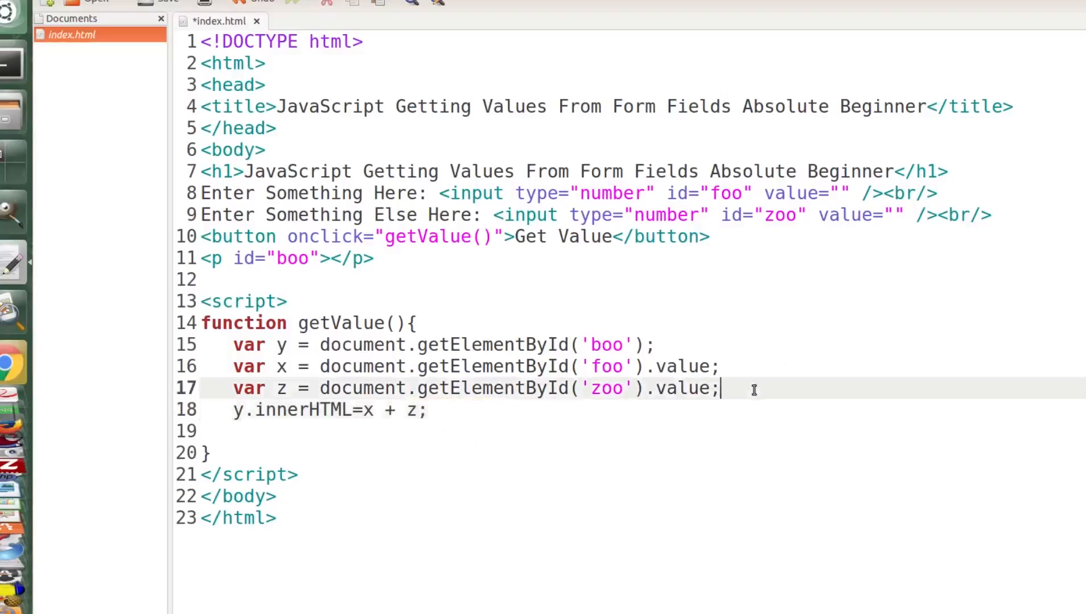
# Add the line 'var a = x + z;' before the output and change the output to y.innerHTML=a.
pyautogui.press('Return')
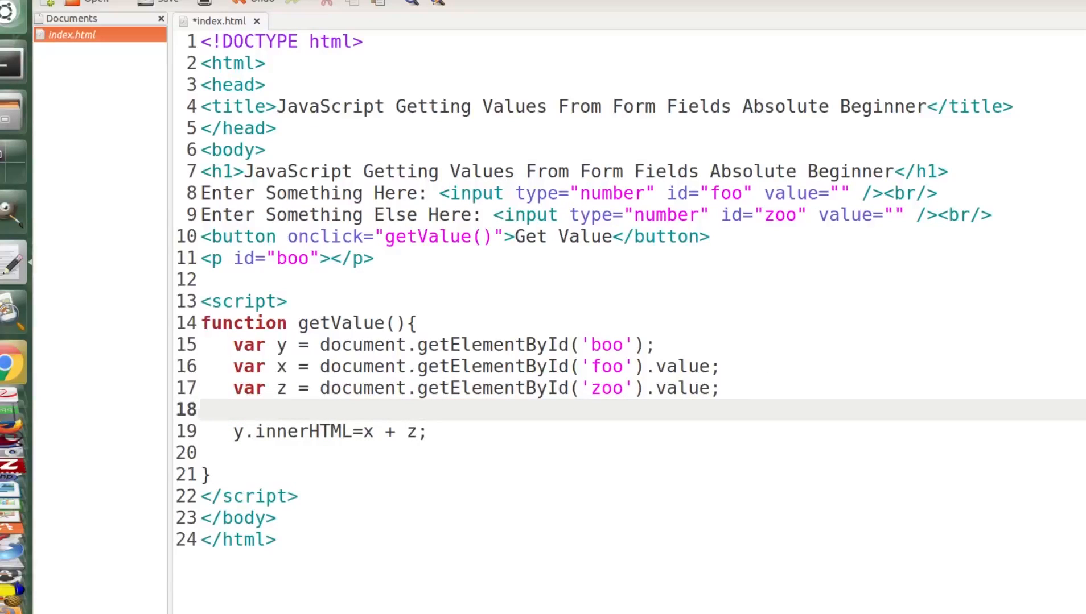
pyautogui.write('var')
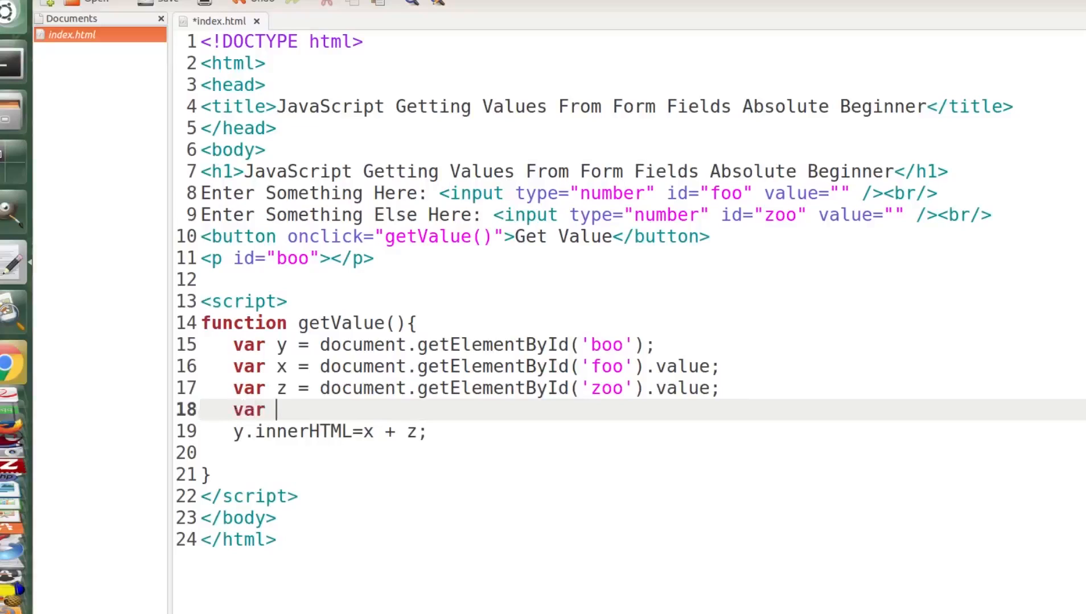
pyautogui.write('a')
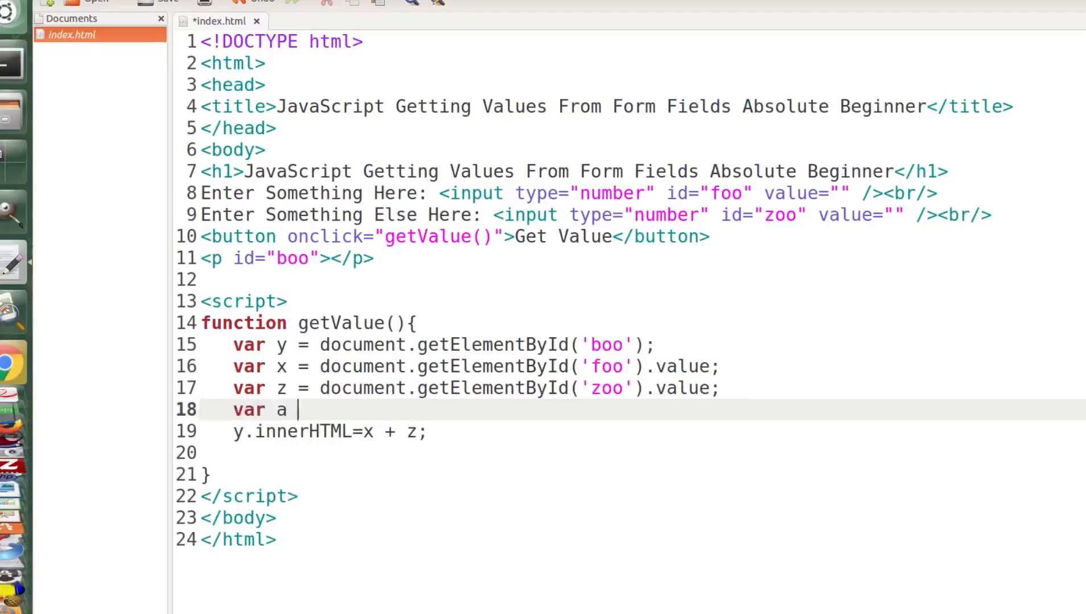
pyautogui.write('=')
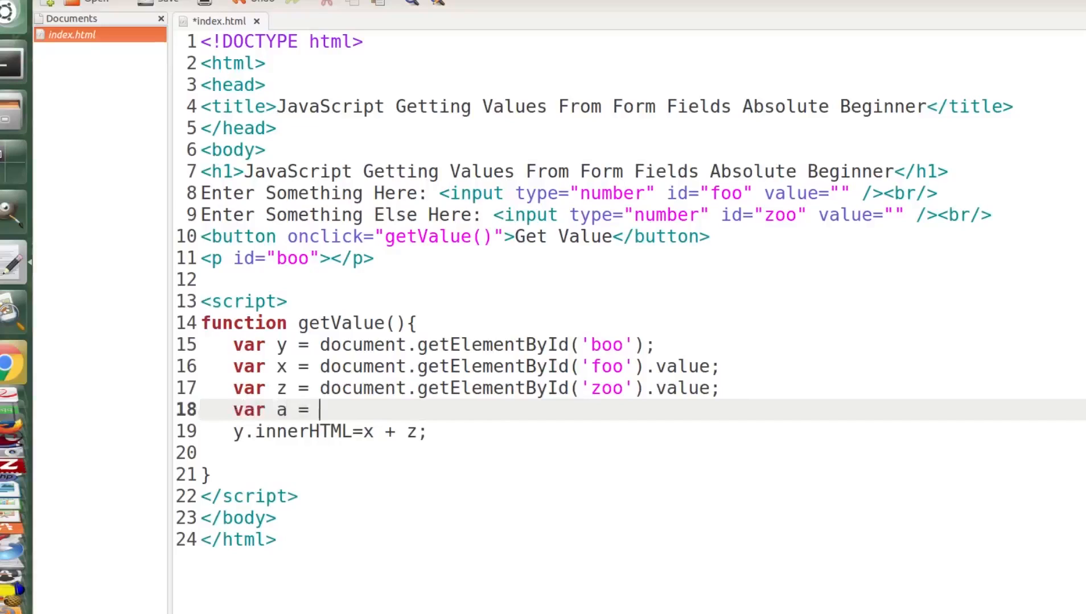
pyautogui.write('z')
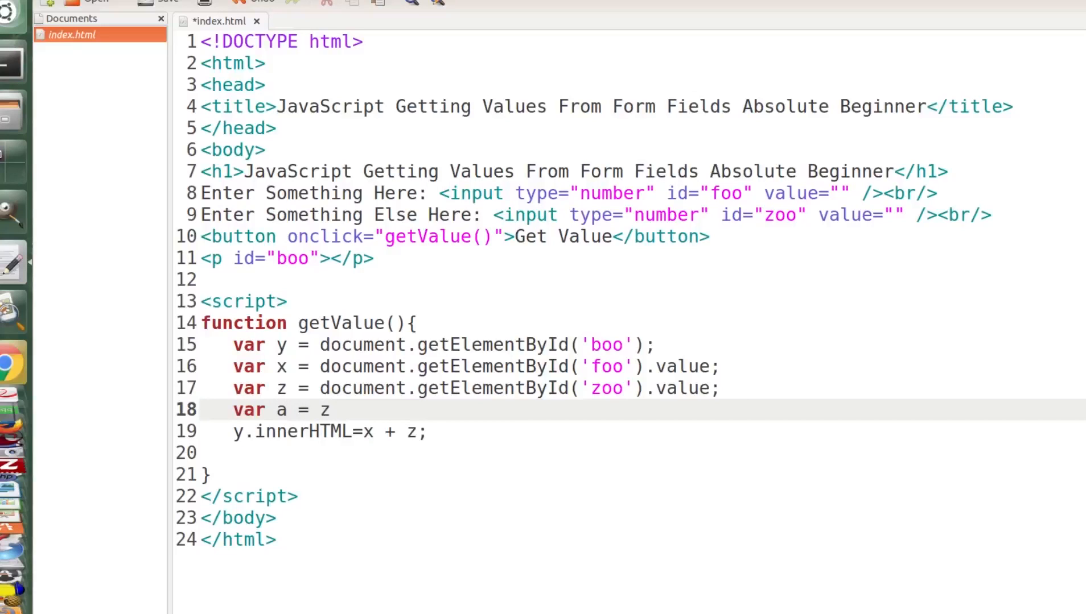
pyautogui.write('+')
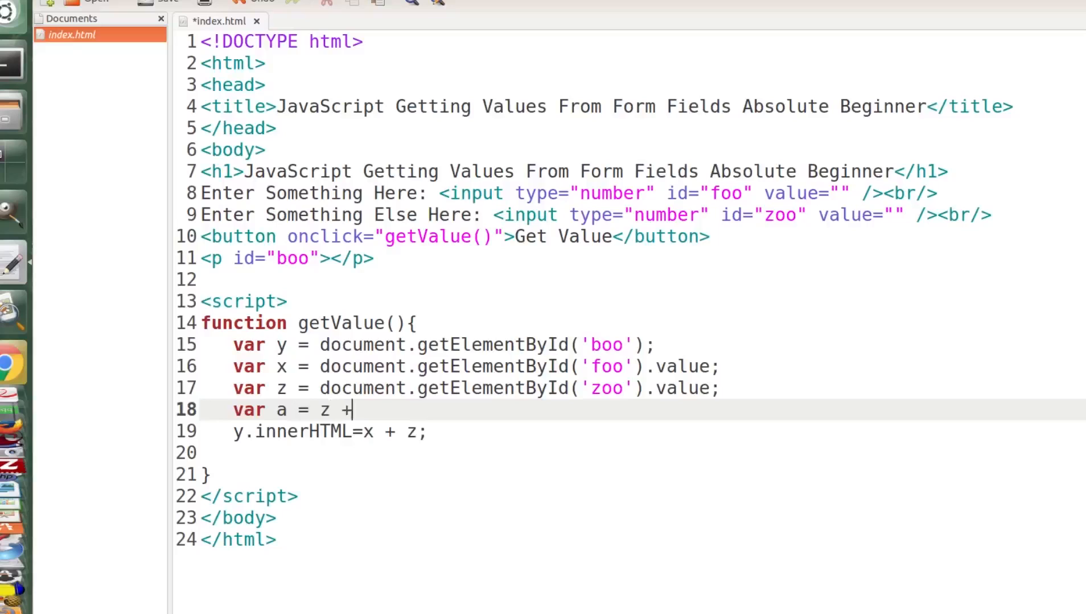
pyautogui.write('z')
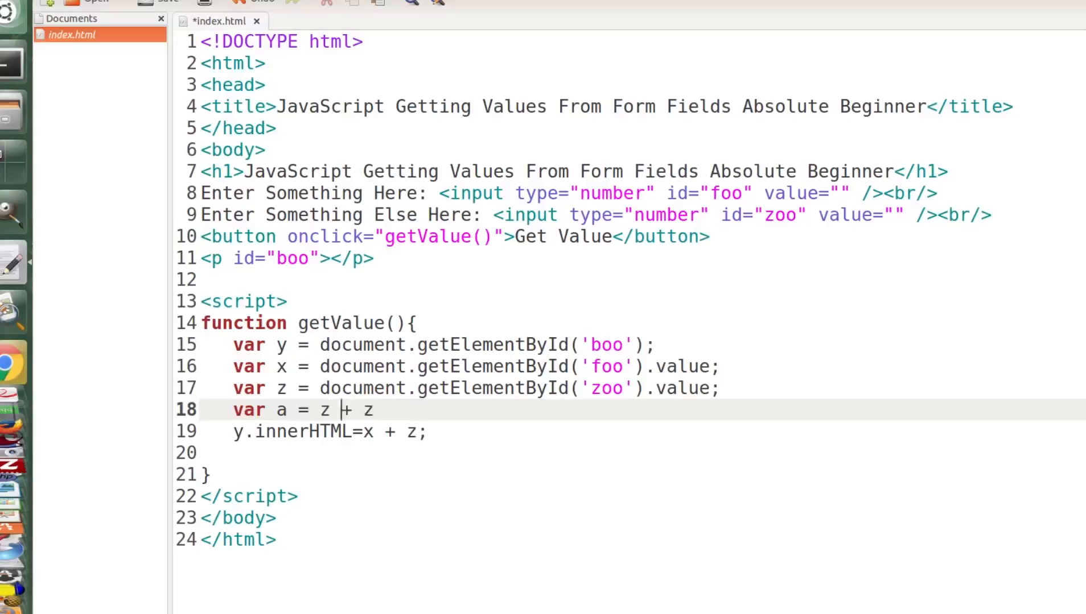
pyautogui.write('x')
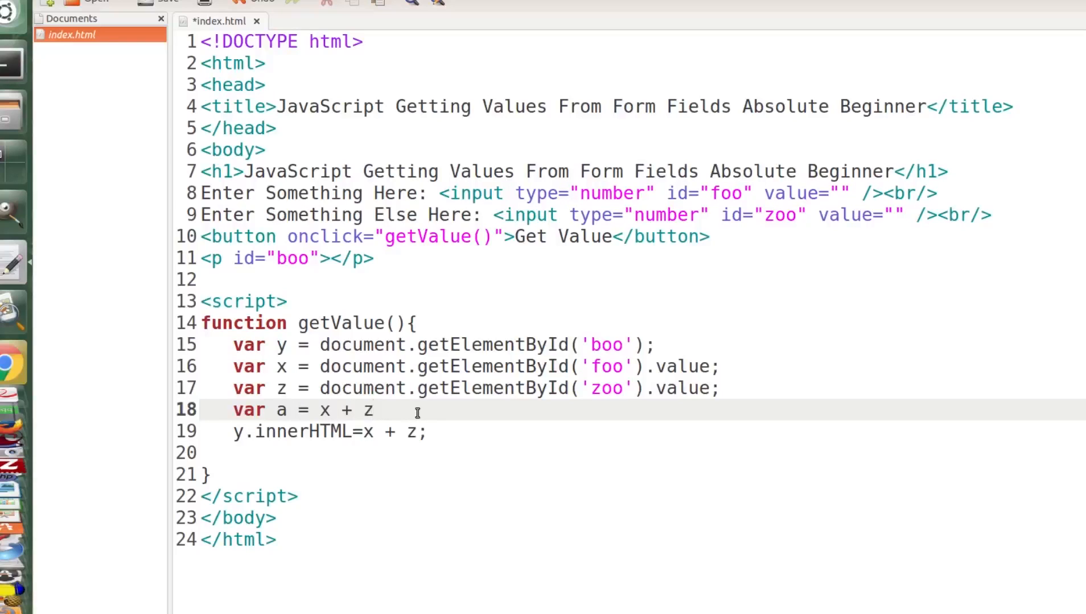
pyautogui.write(';')
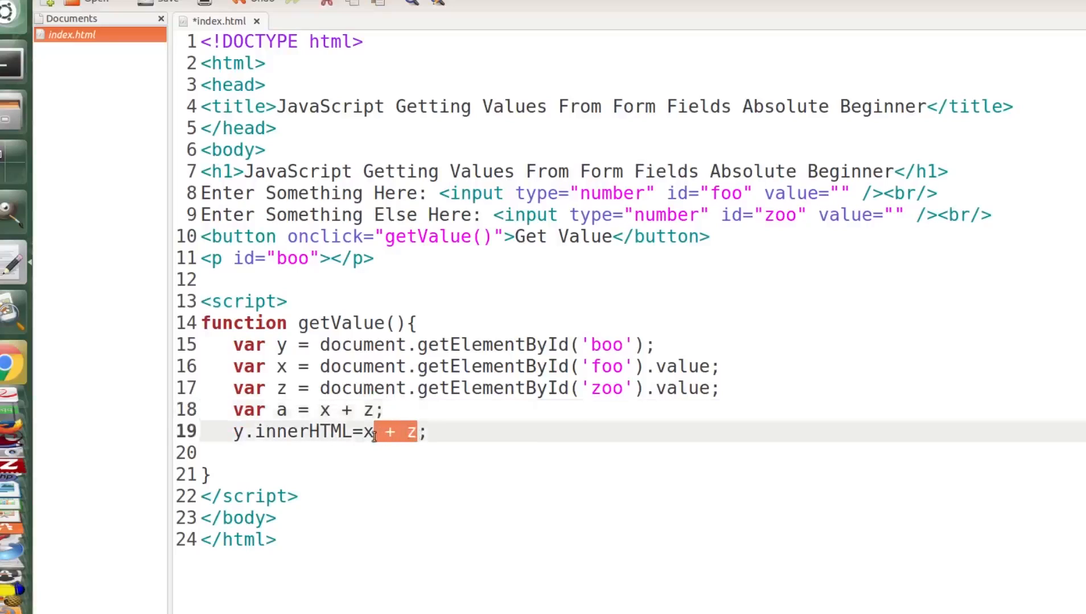
pyautogui.write('a')
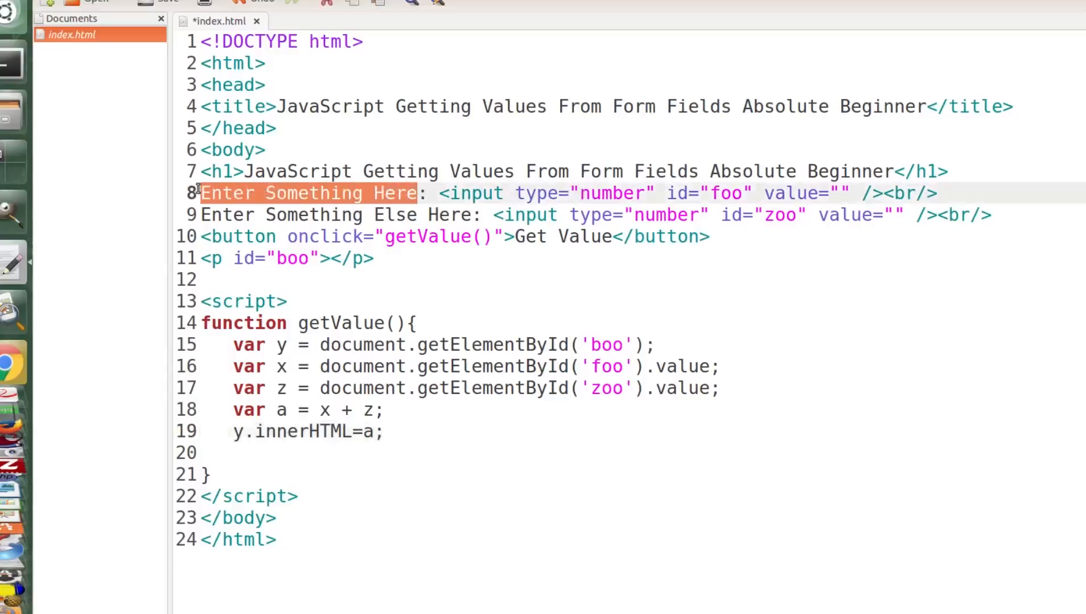
# Relabel the input captions to 'This' and 'Plus This'.
pyautogui.write('The')
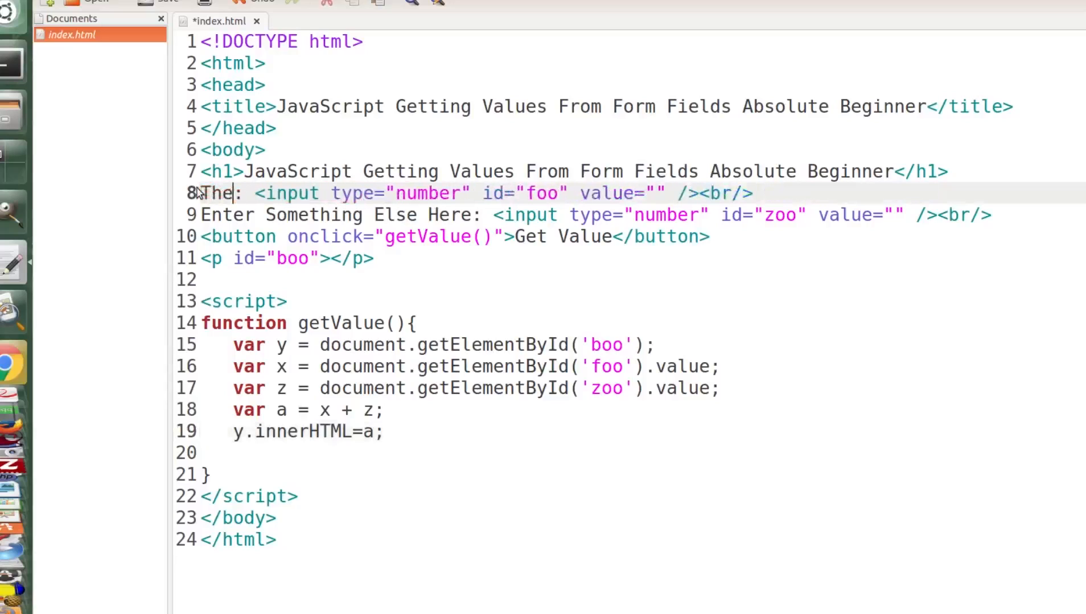
pyautogui.write('is')
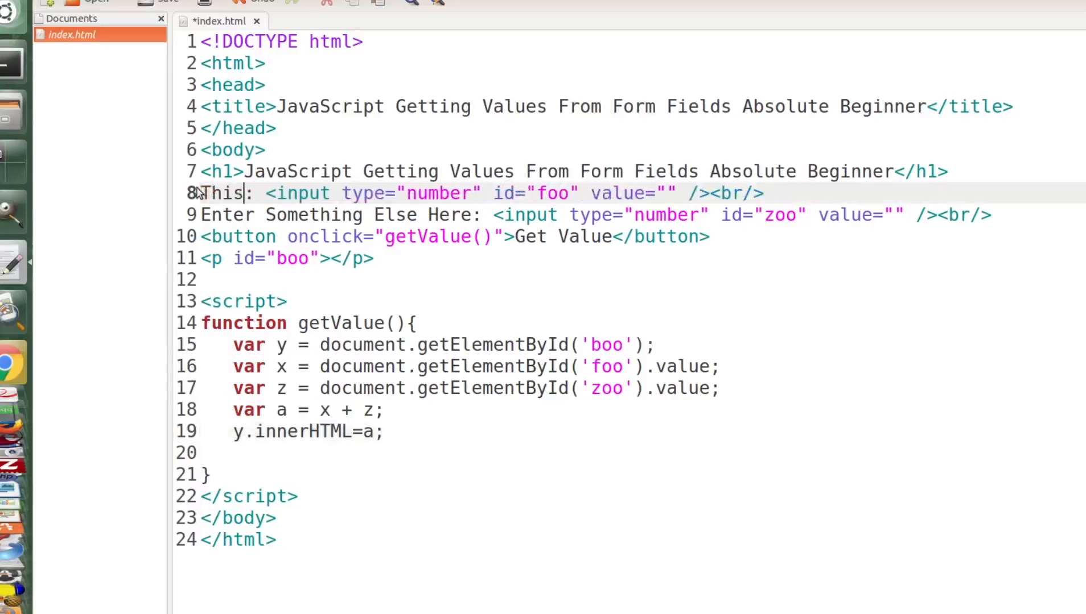
pyautogui.doubleClick(364, 215)
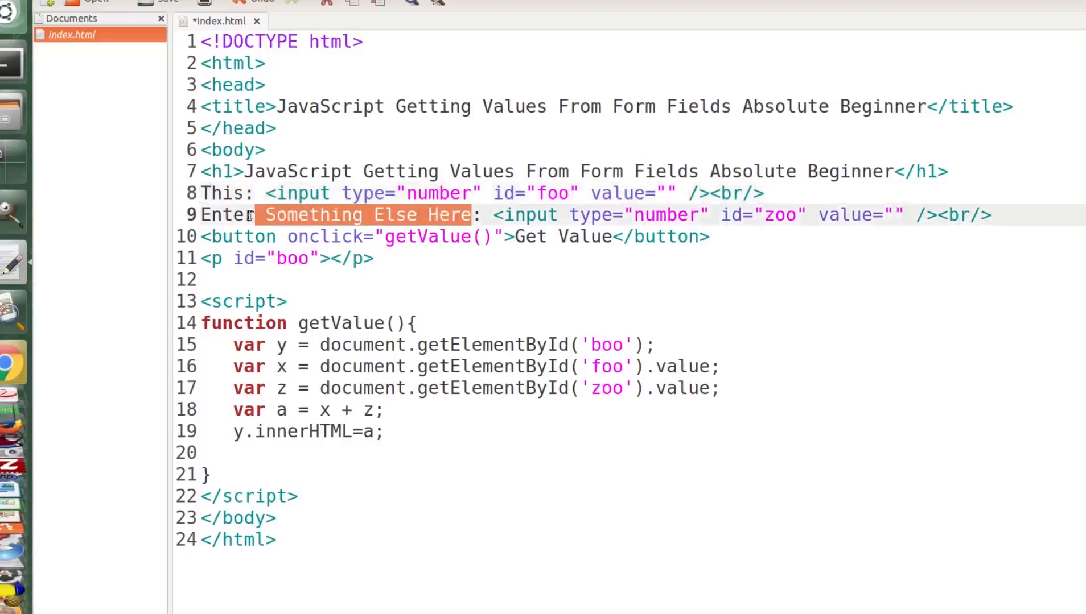
pyautogui.write('Plus')
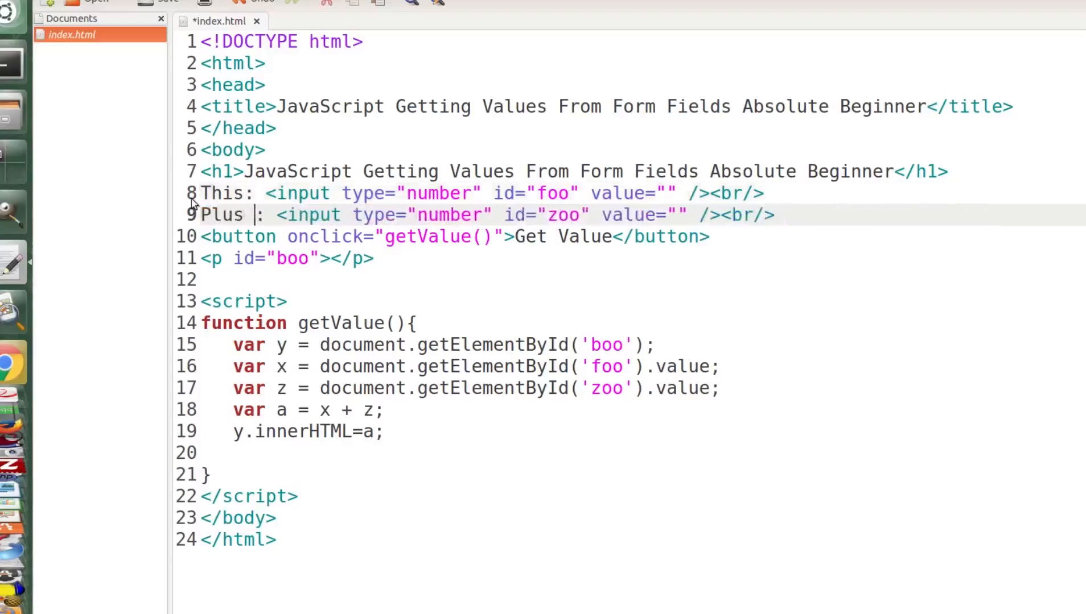
pyautogui.write('This')
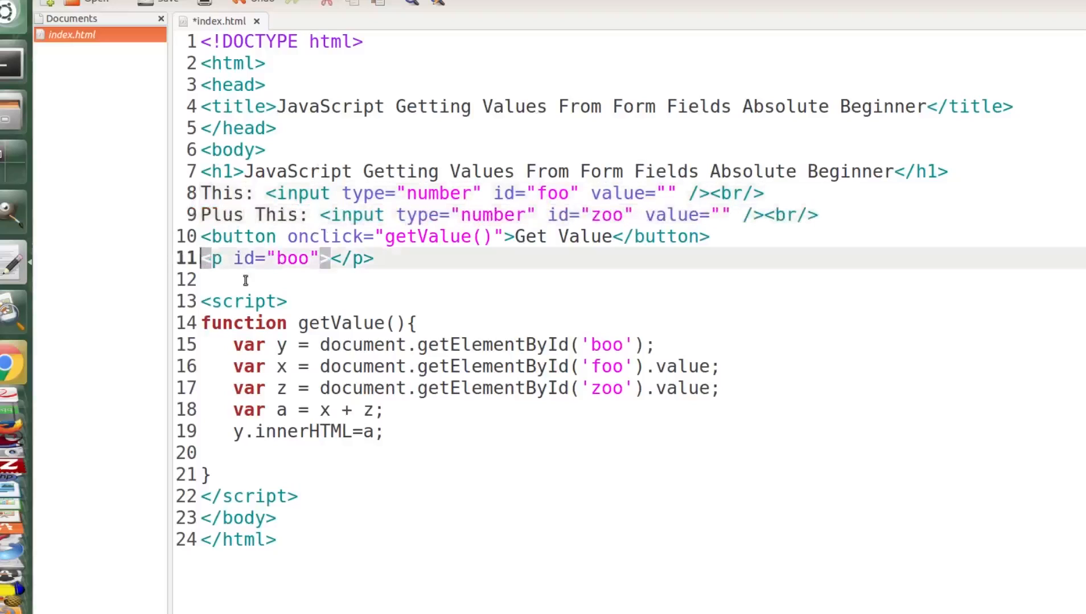
pyautogui.moveTo(243, 269)
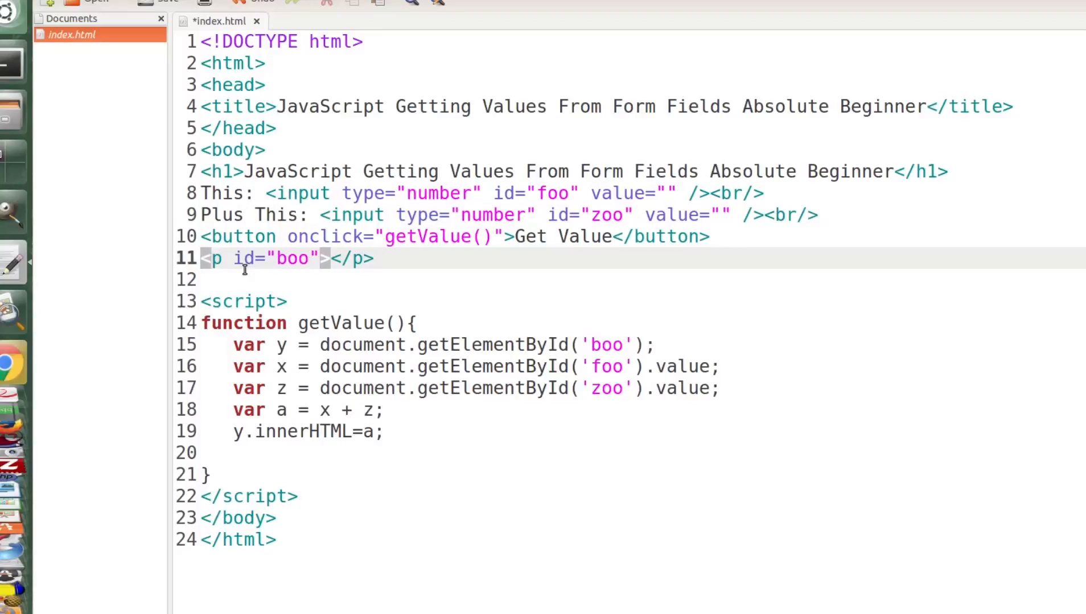
# Add an <h2>Equals This</h2> heading above the result paragraph.
pyautogui.write('<h')
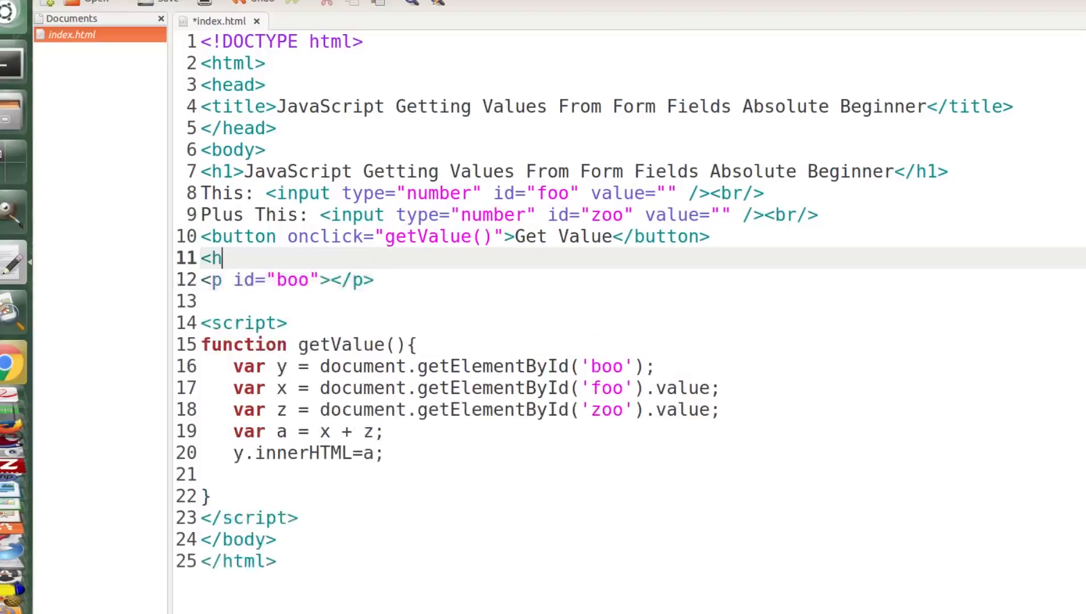
pyautogui.write('2></')
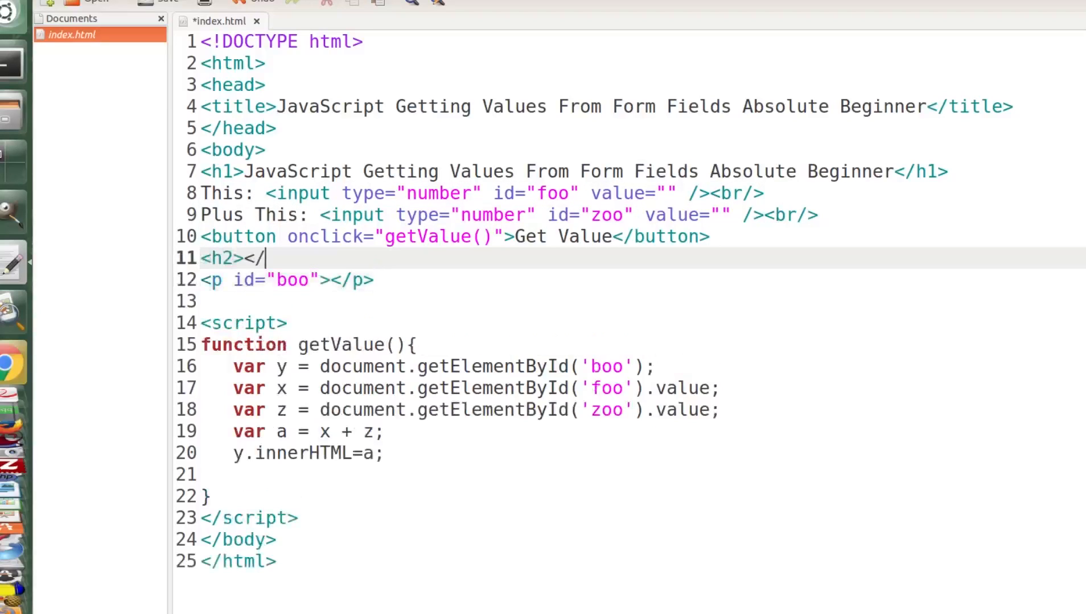
pyautogui.write('h2>')
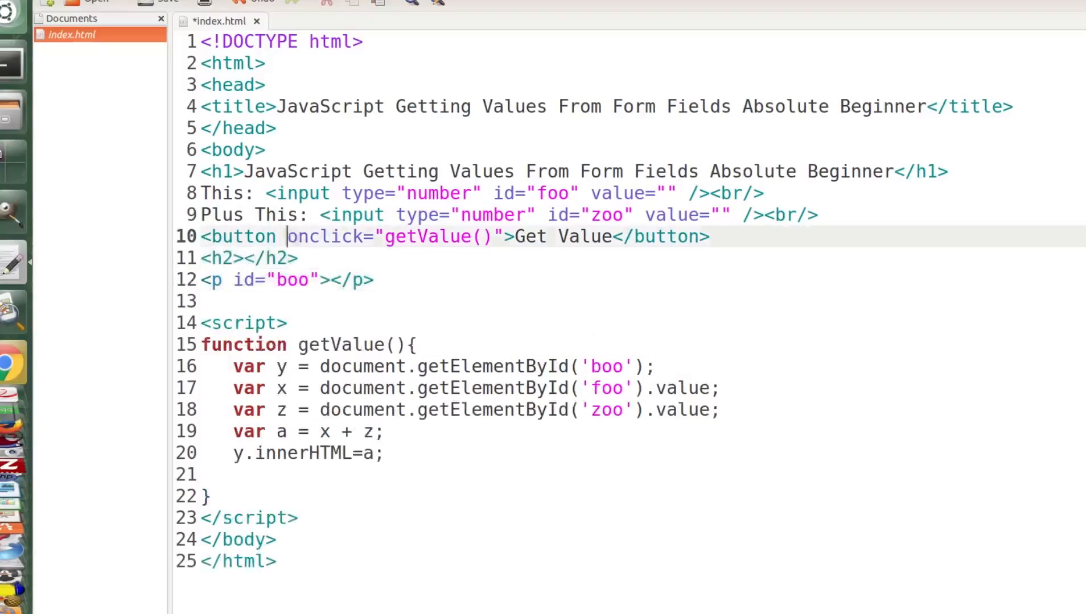
pyautogui.click(270, 258)
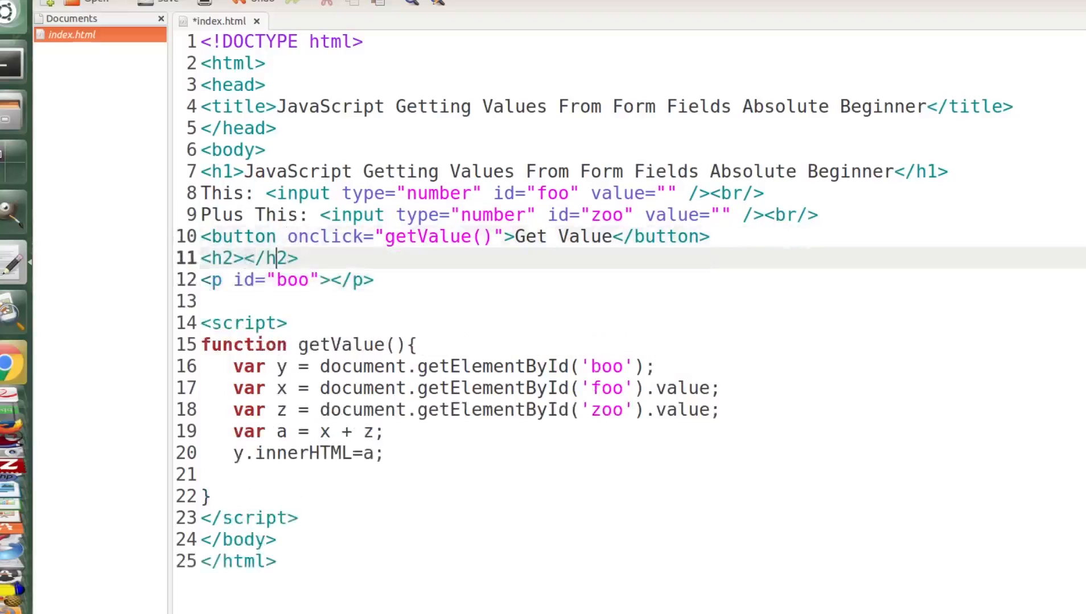
pyautogui.write('E')
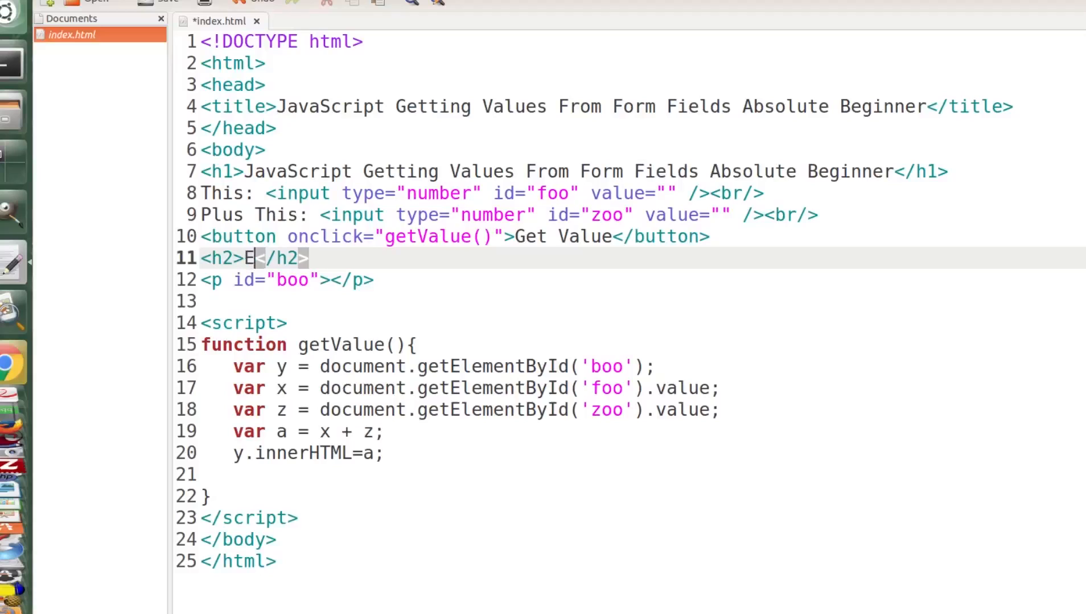
pyautogui.write('quals')
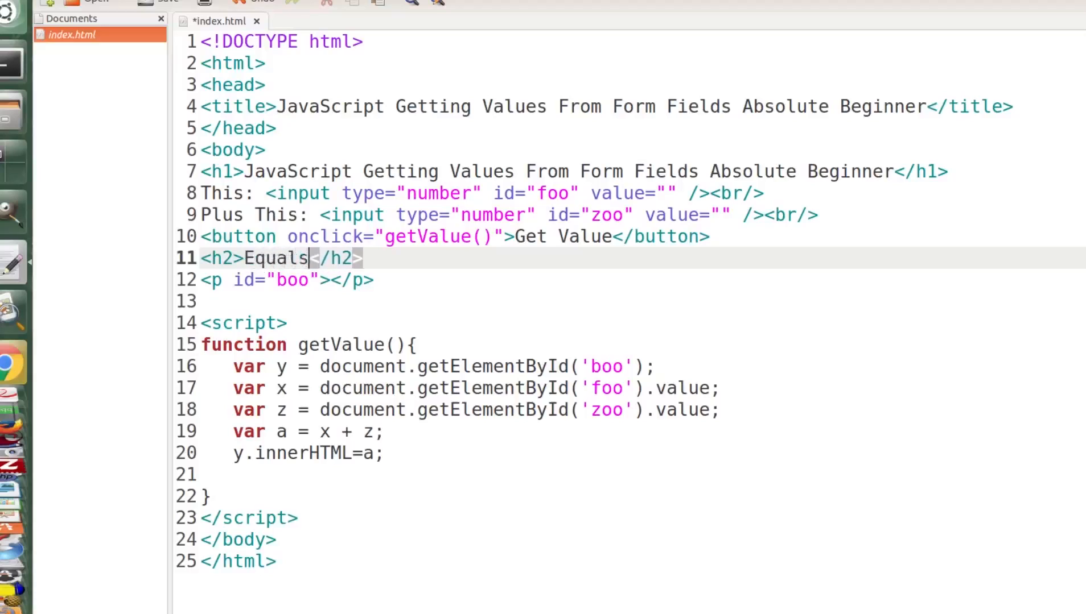
pyautogui.write('This')
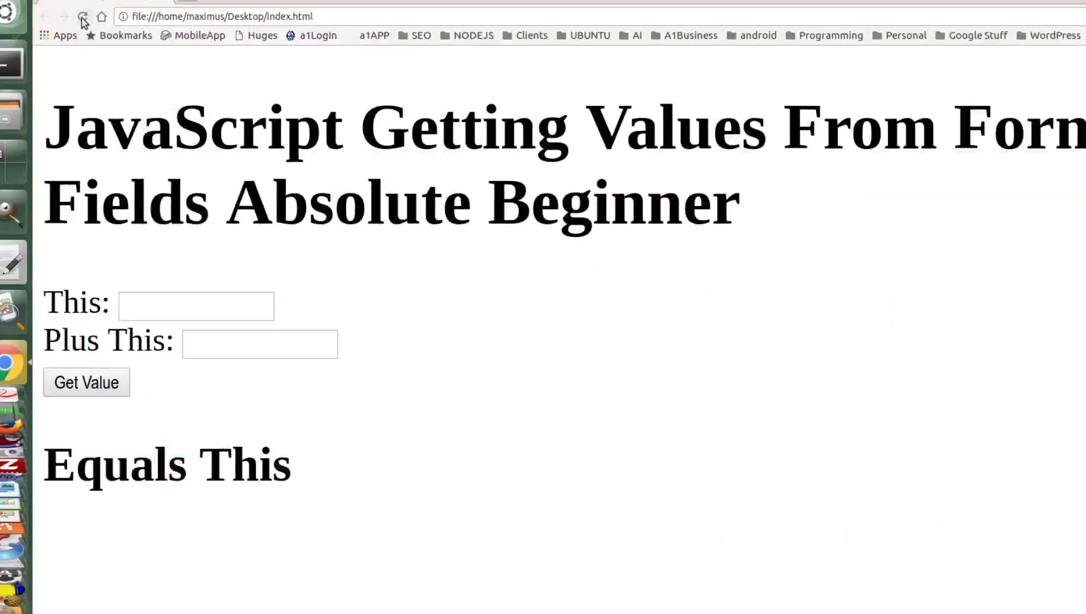
# Enter 5 in the reloaded page's This: number field.
pyautogui.click(196, 306)
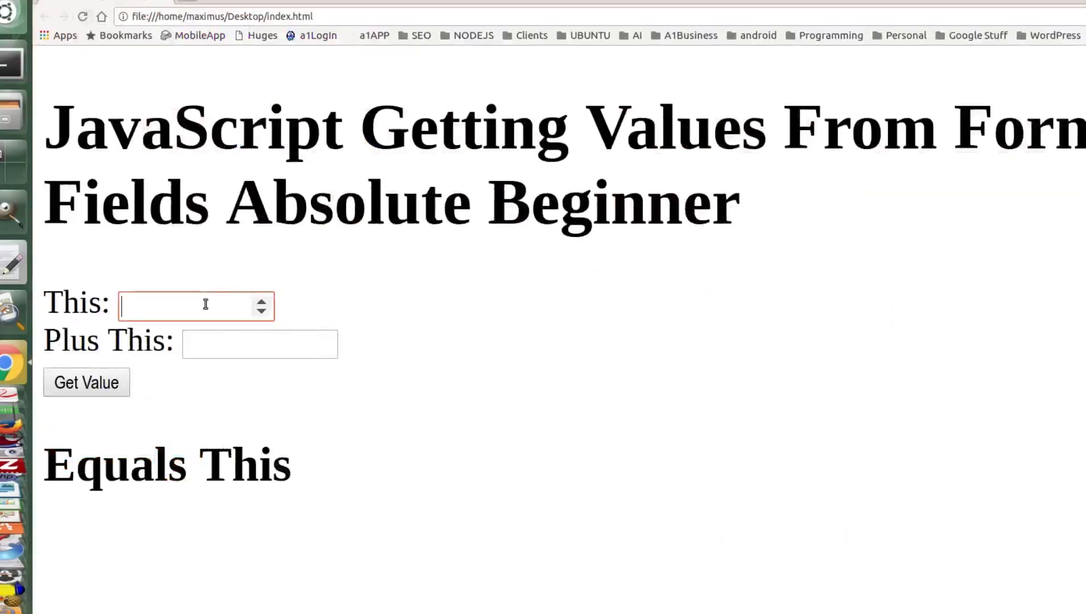
pyautogui.write('5')
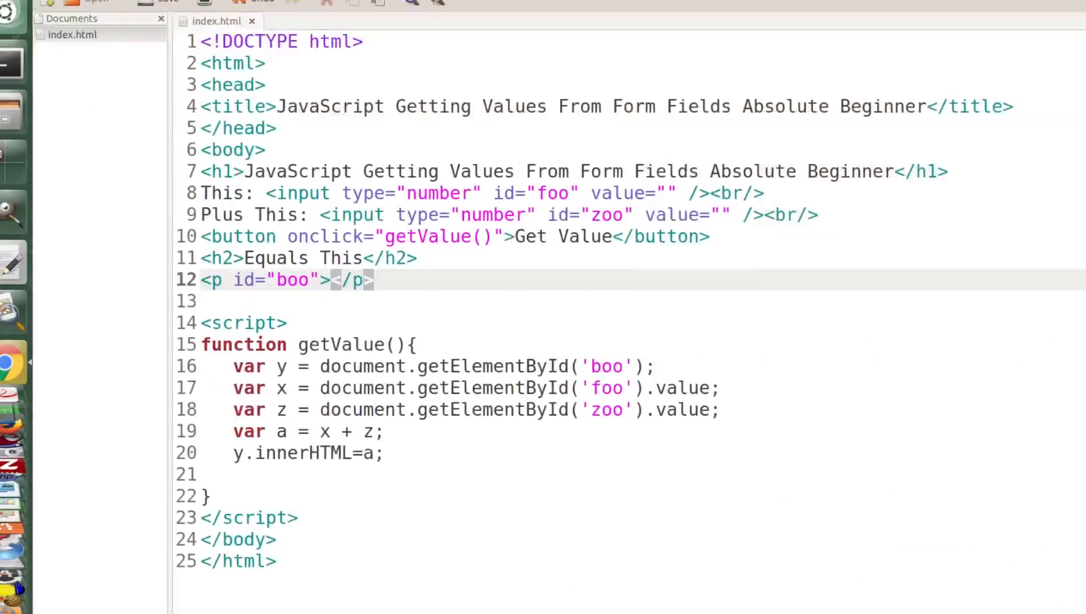
# Replace the button label 'Get Value' with 'Add Numbers'.
pyautogui.doubleClick(595, 237)
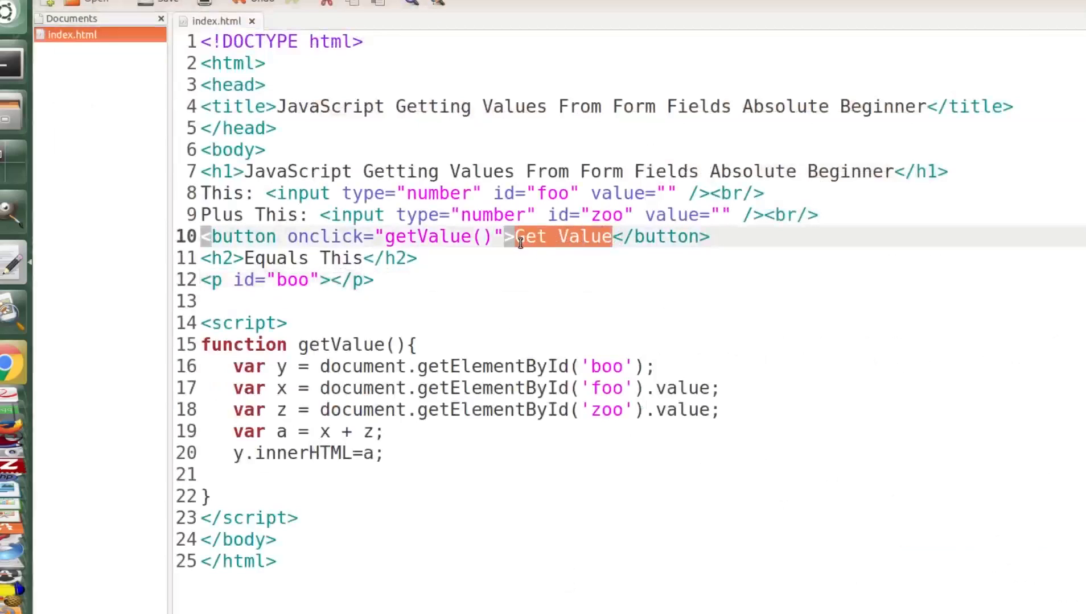
pyautogui.write('Add Number')
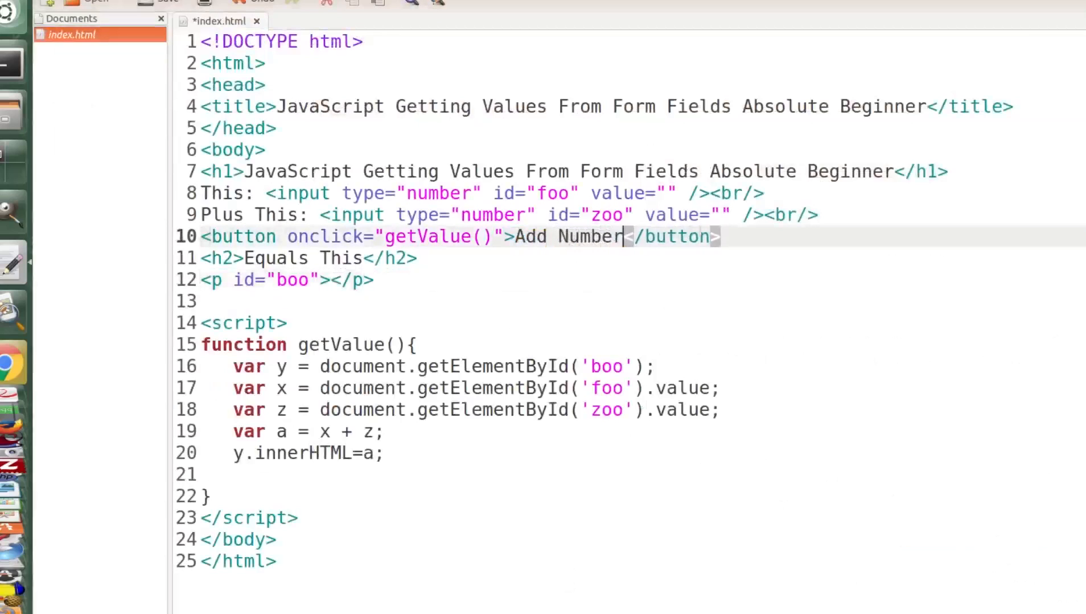
pyautogui.write('s')
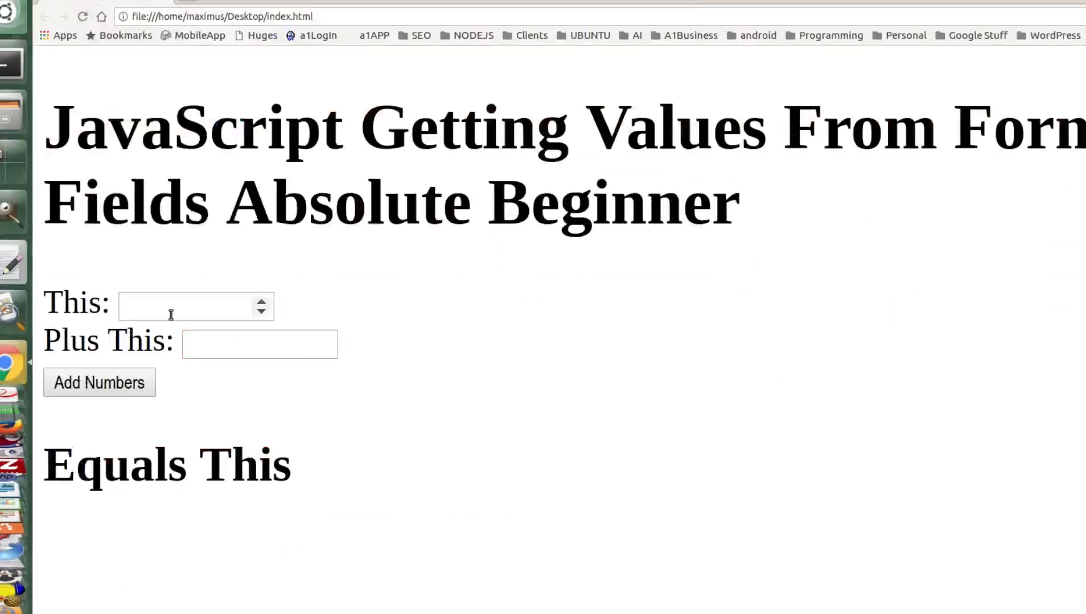
# Enter 5 and 6 and run Add Numbers, which shows 56.
pyautogui.write('5')
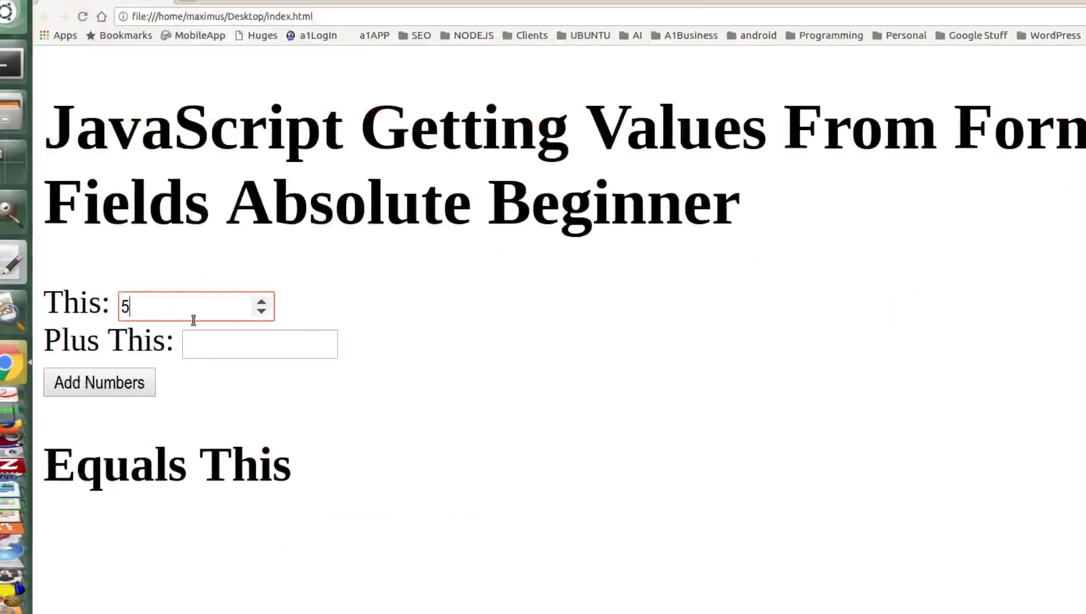
pyautogui.click(260, 344)
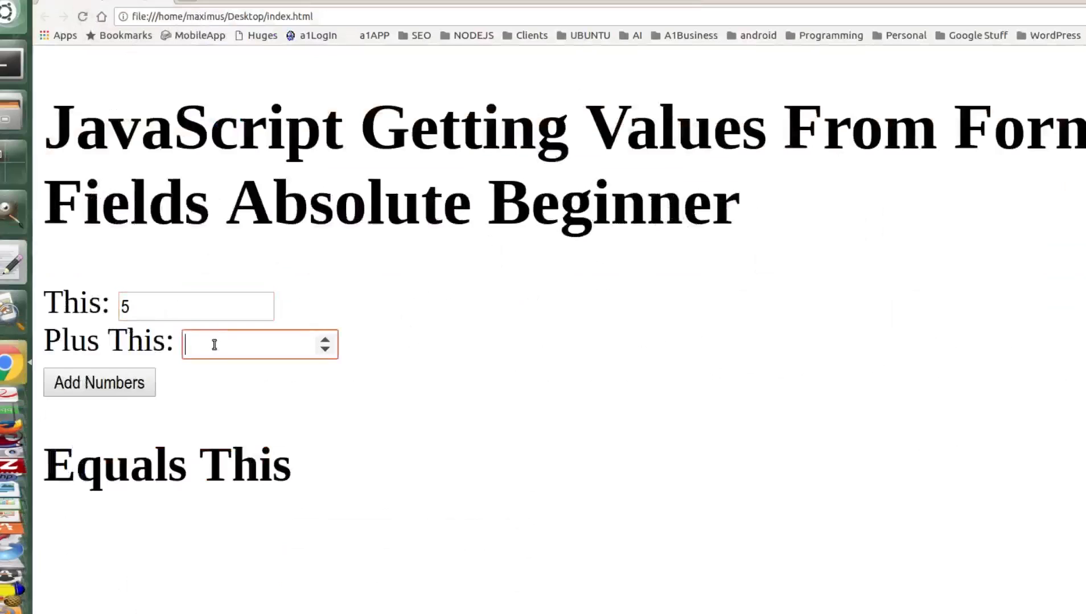
pyautogui.click(99, 383)
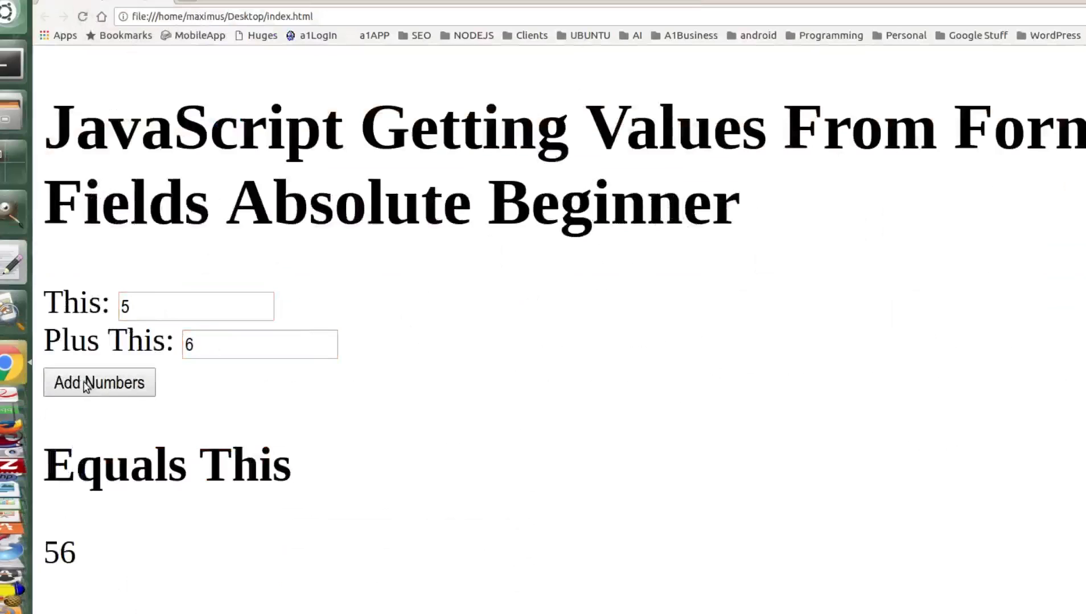
pyautogui.moveTo(399, 468)
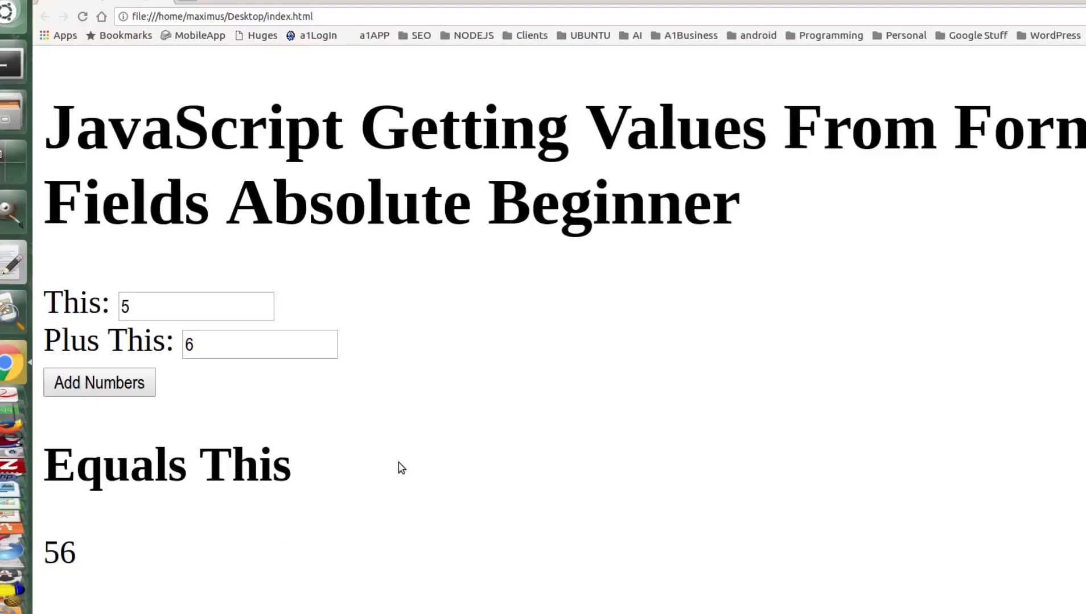
pyautogui.moveTo(540, 103)
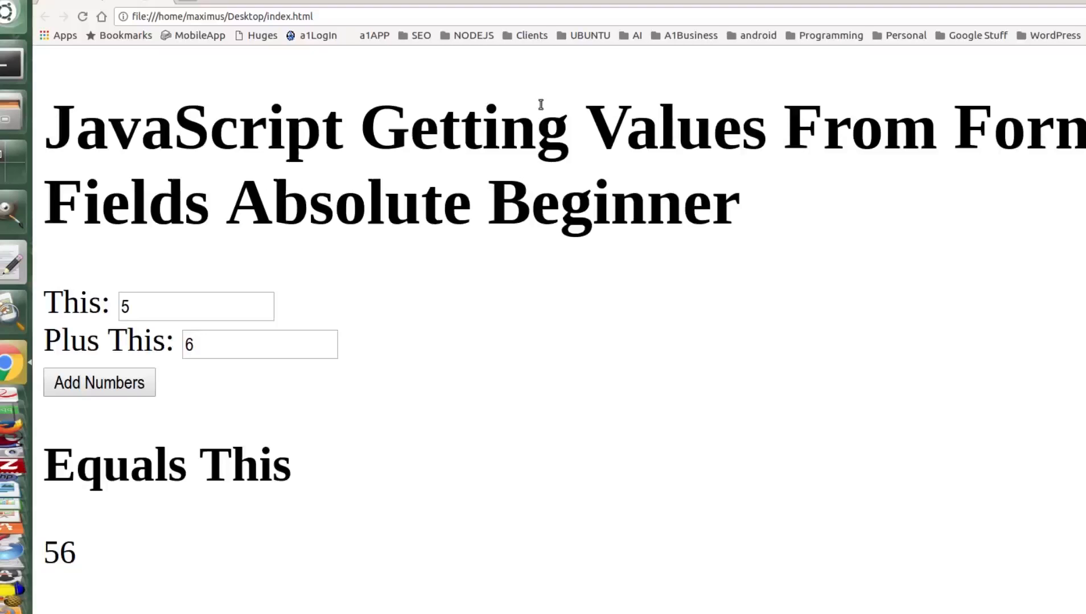
pyautogui.moveTo(134, 322)
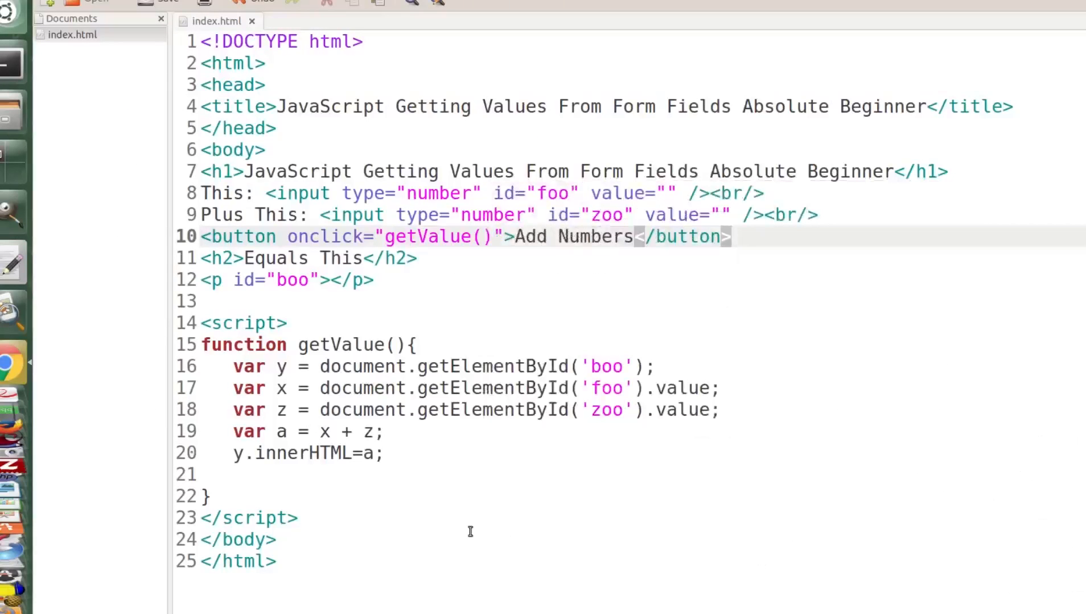
pyautogui.moveTo(1009, 344)
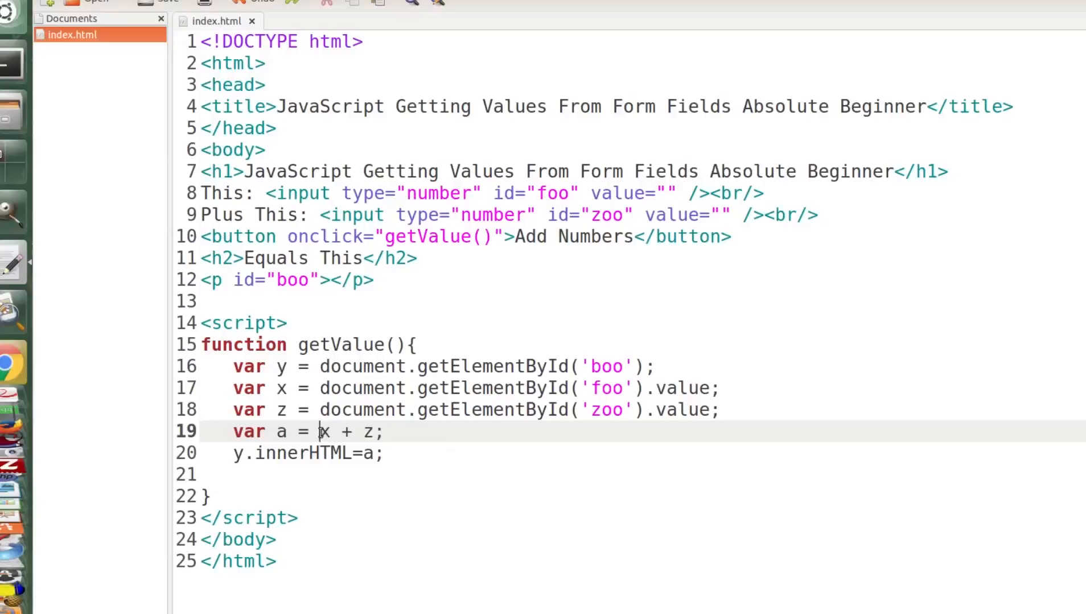
# Change the sum line to 'var a = +x + +z;' and save index.html.
pyautogui.write('+')
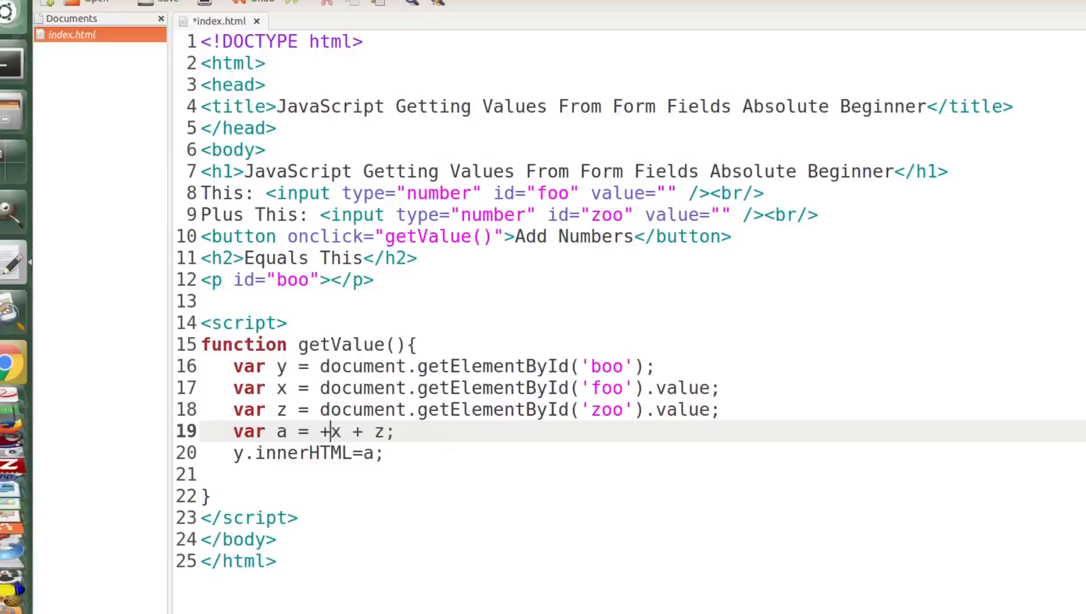
pyautogui.write('+')
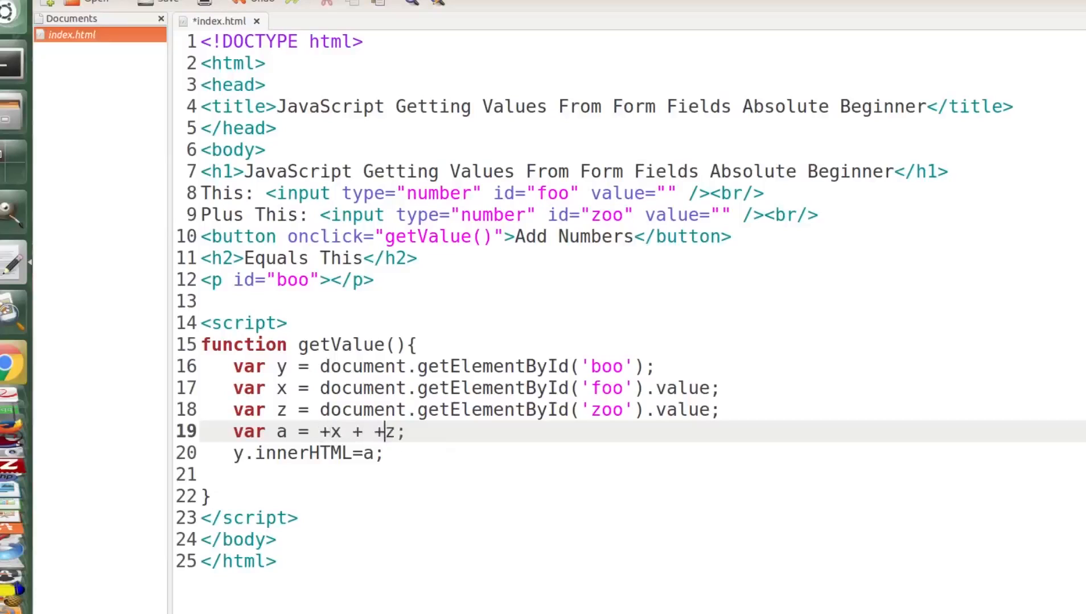
pyautogui.click(339, 432)
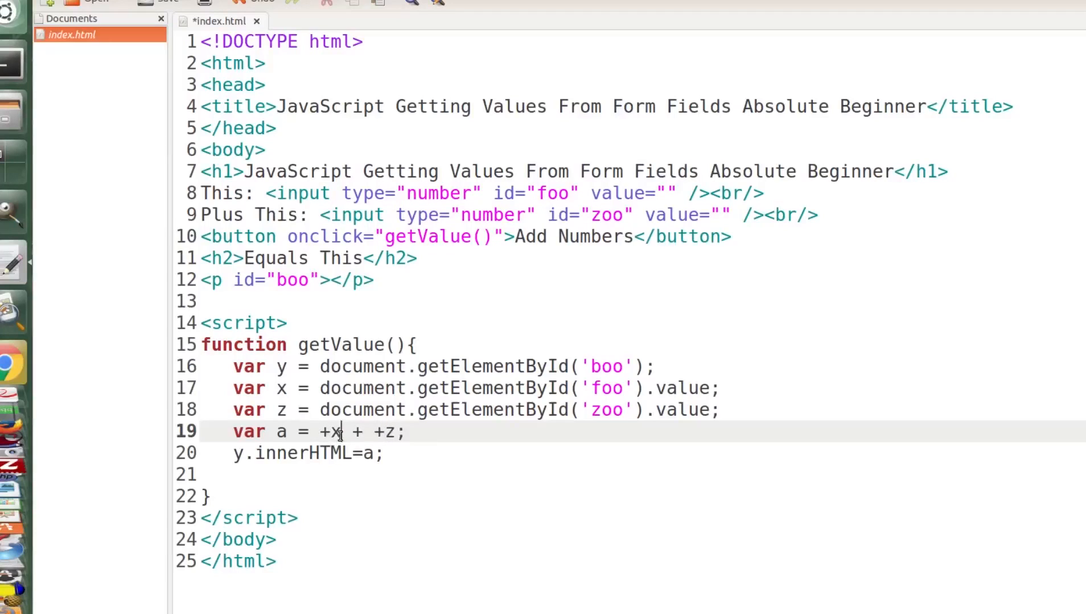
pyautogui.doubleClick(331, 432)
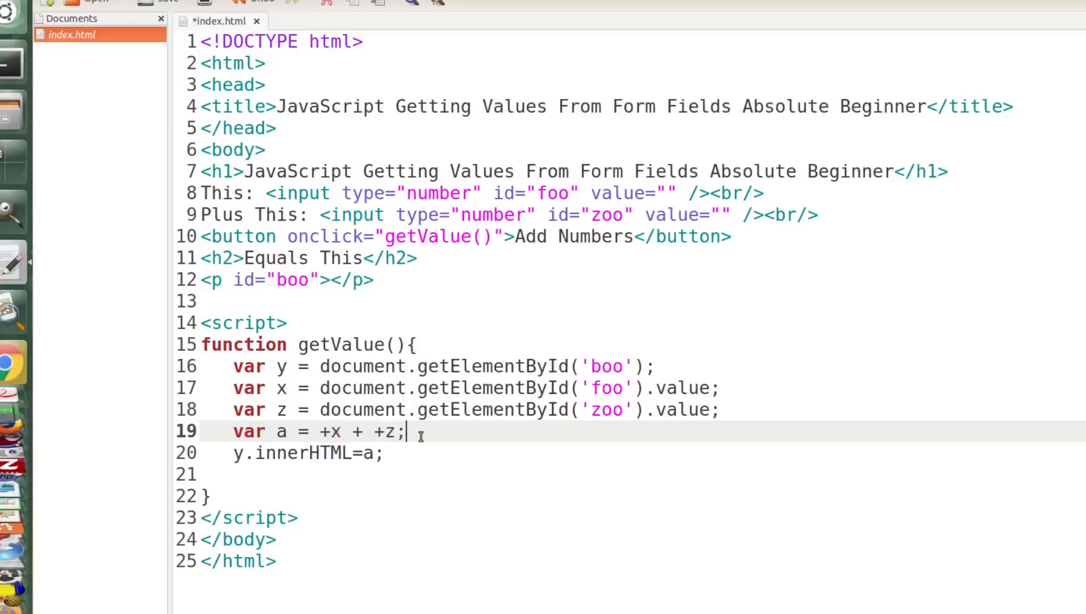
pyautogui.press('ctrl+s')
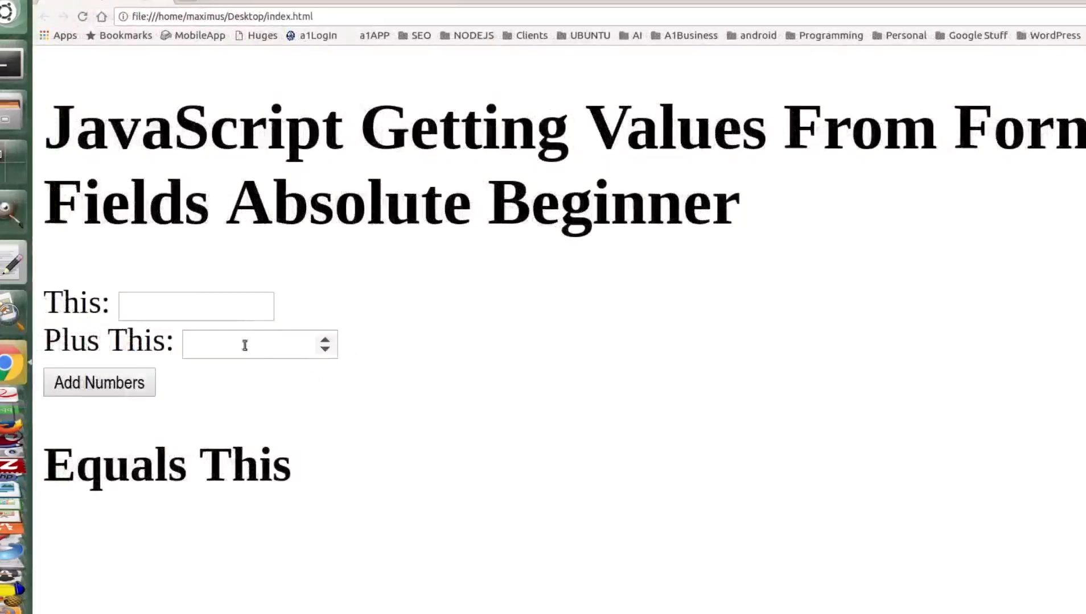
# Add 5 and 6 with Add Numbers and highlight the resulting 11.
pyautogui.write('5')
pyautogui.write('6')
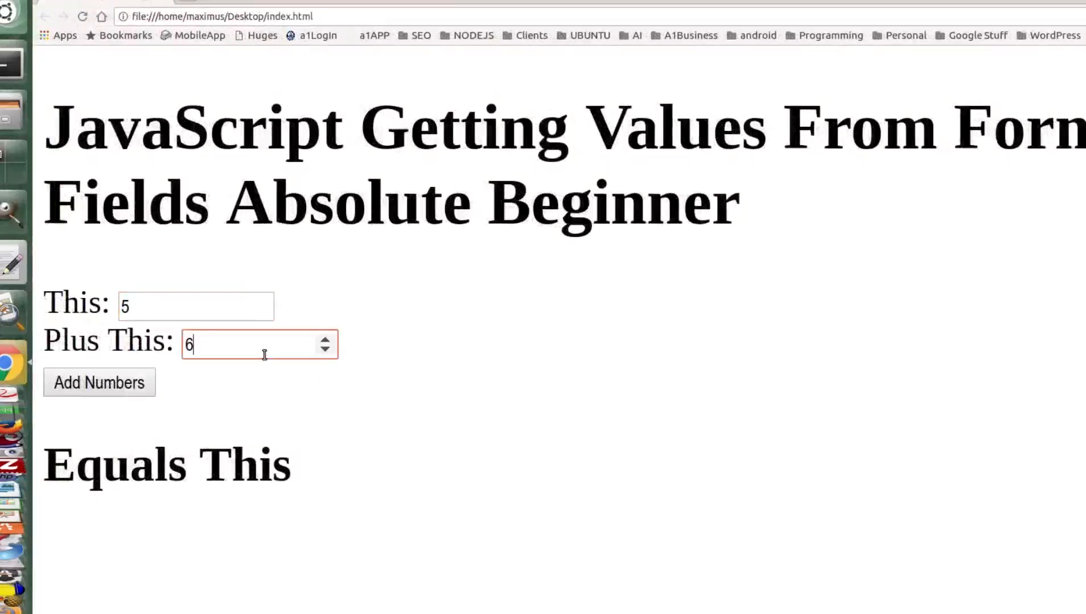
pyautogui.click(99, 383)
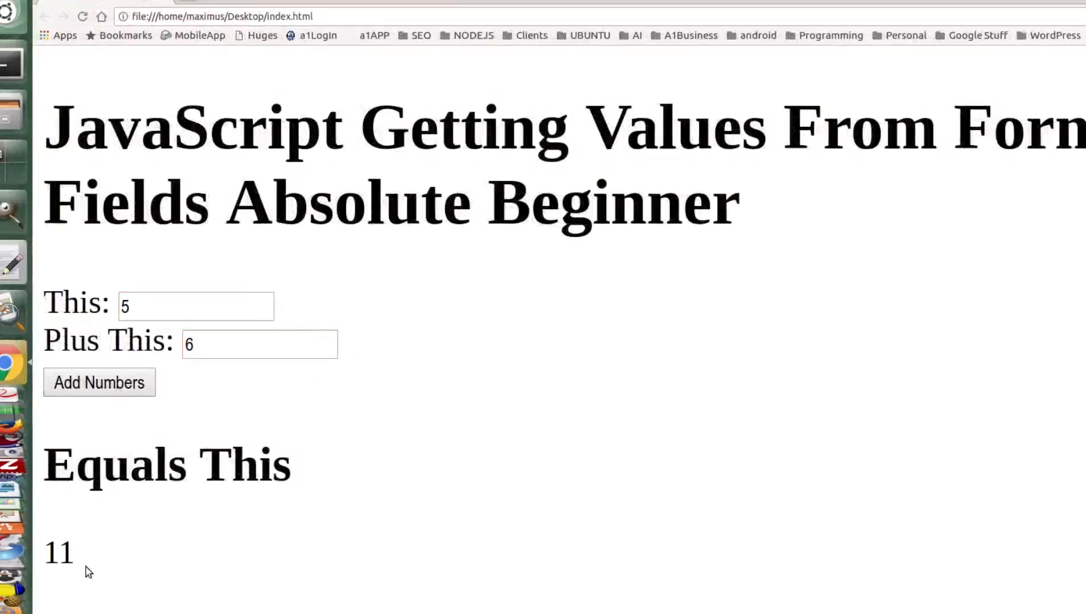
pyautogui.doubleClick(58, 553)
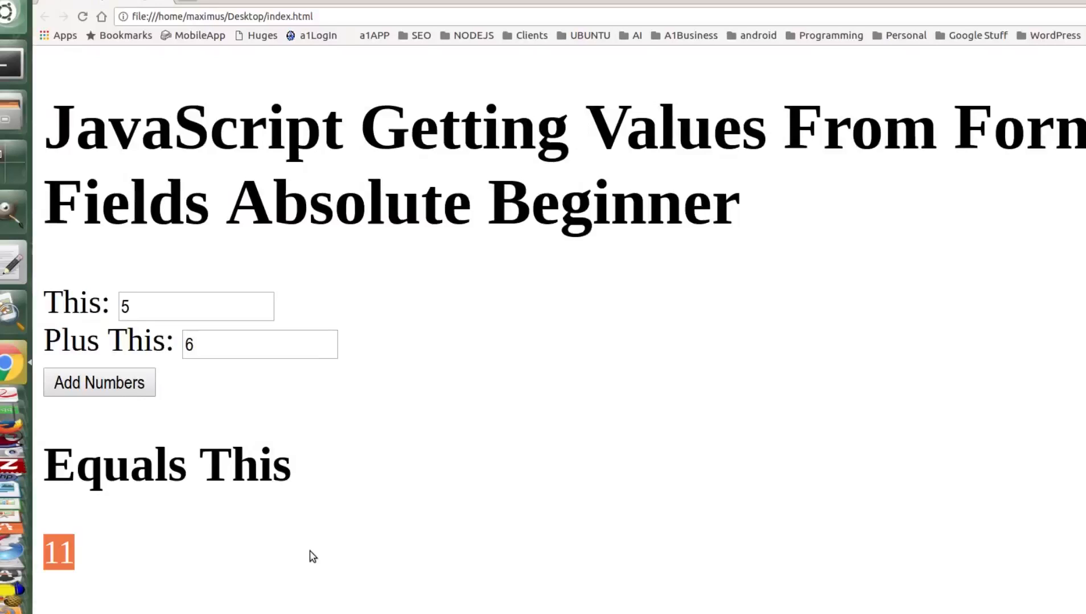
pyautogui.moveTo(431, 567)
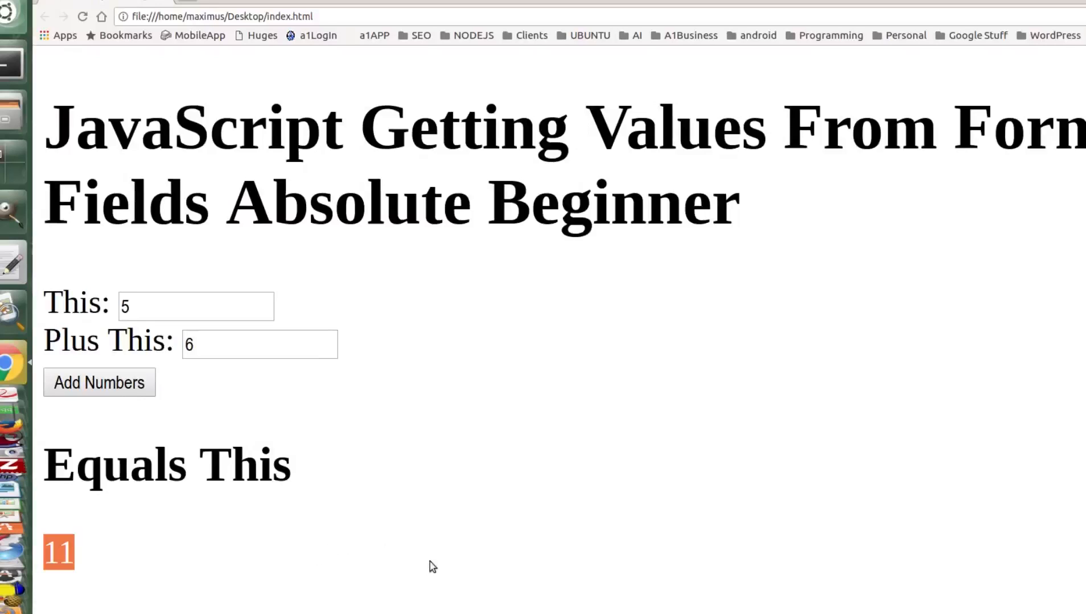